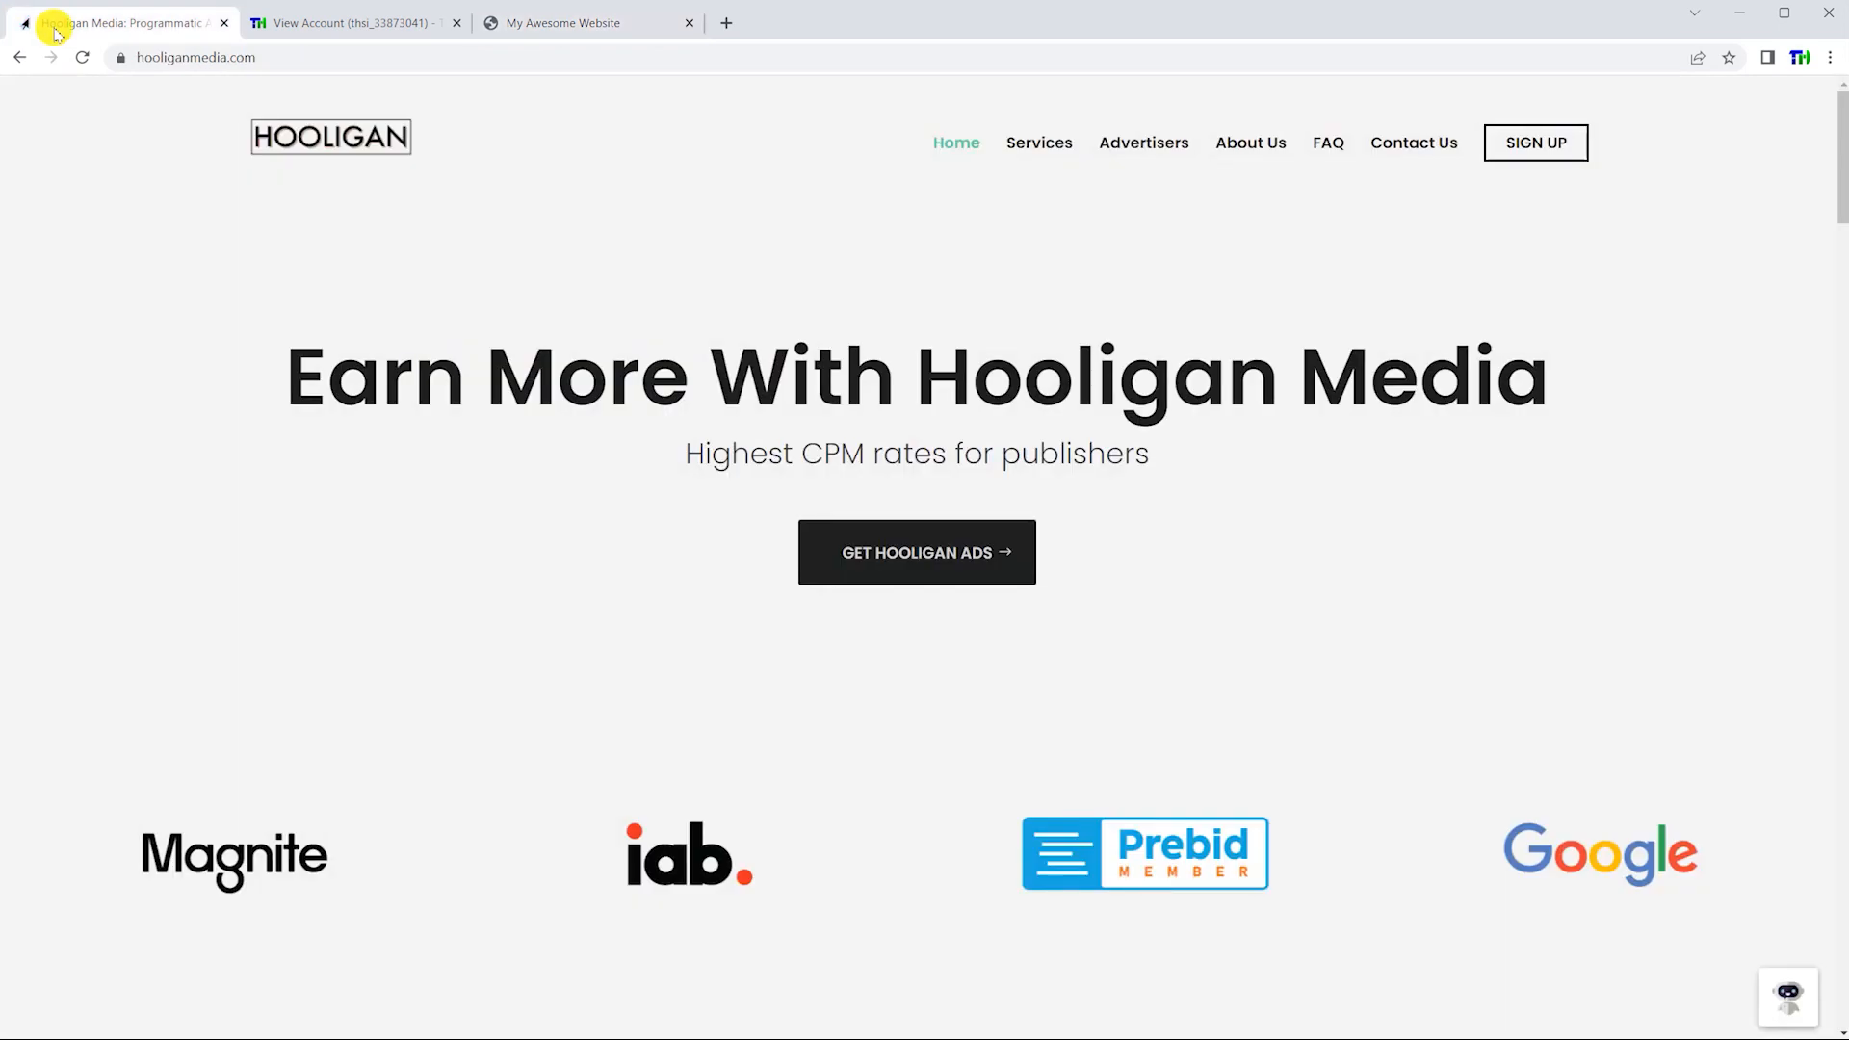
# Start publisher sign-up and enter email, domain myawesomedomainname.ml and a password
pyautogui.click(917, 553)
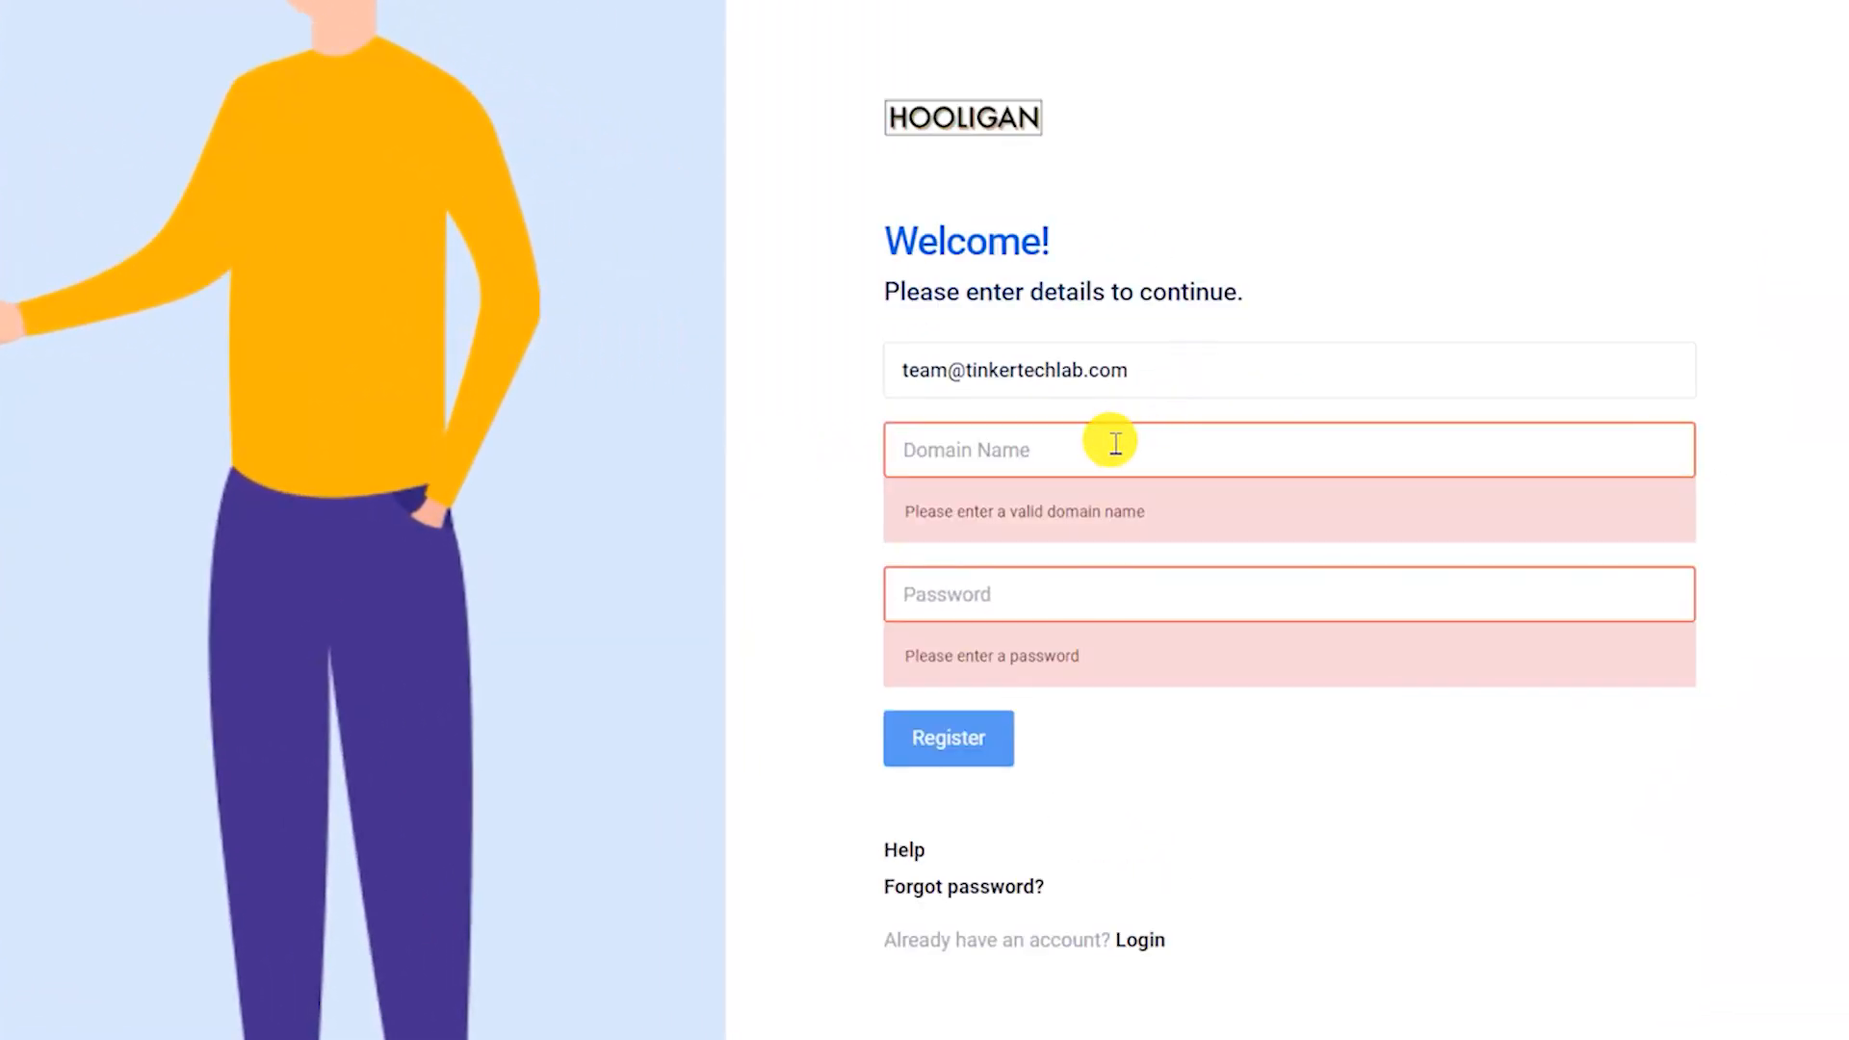
pyautogui.write('myawesomedomainname.ml')
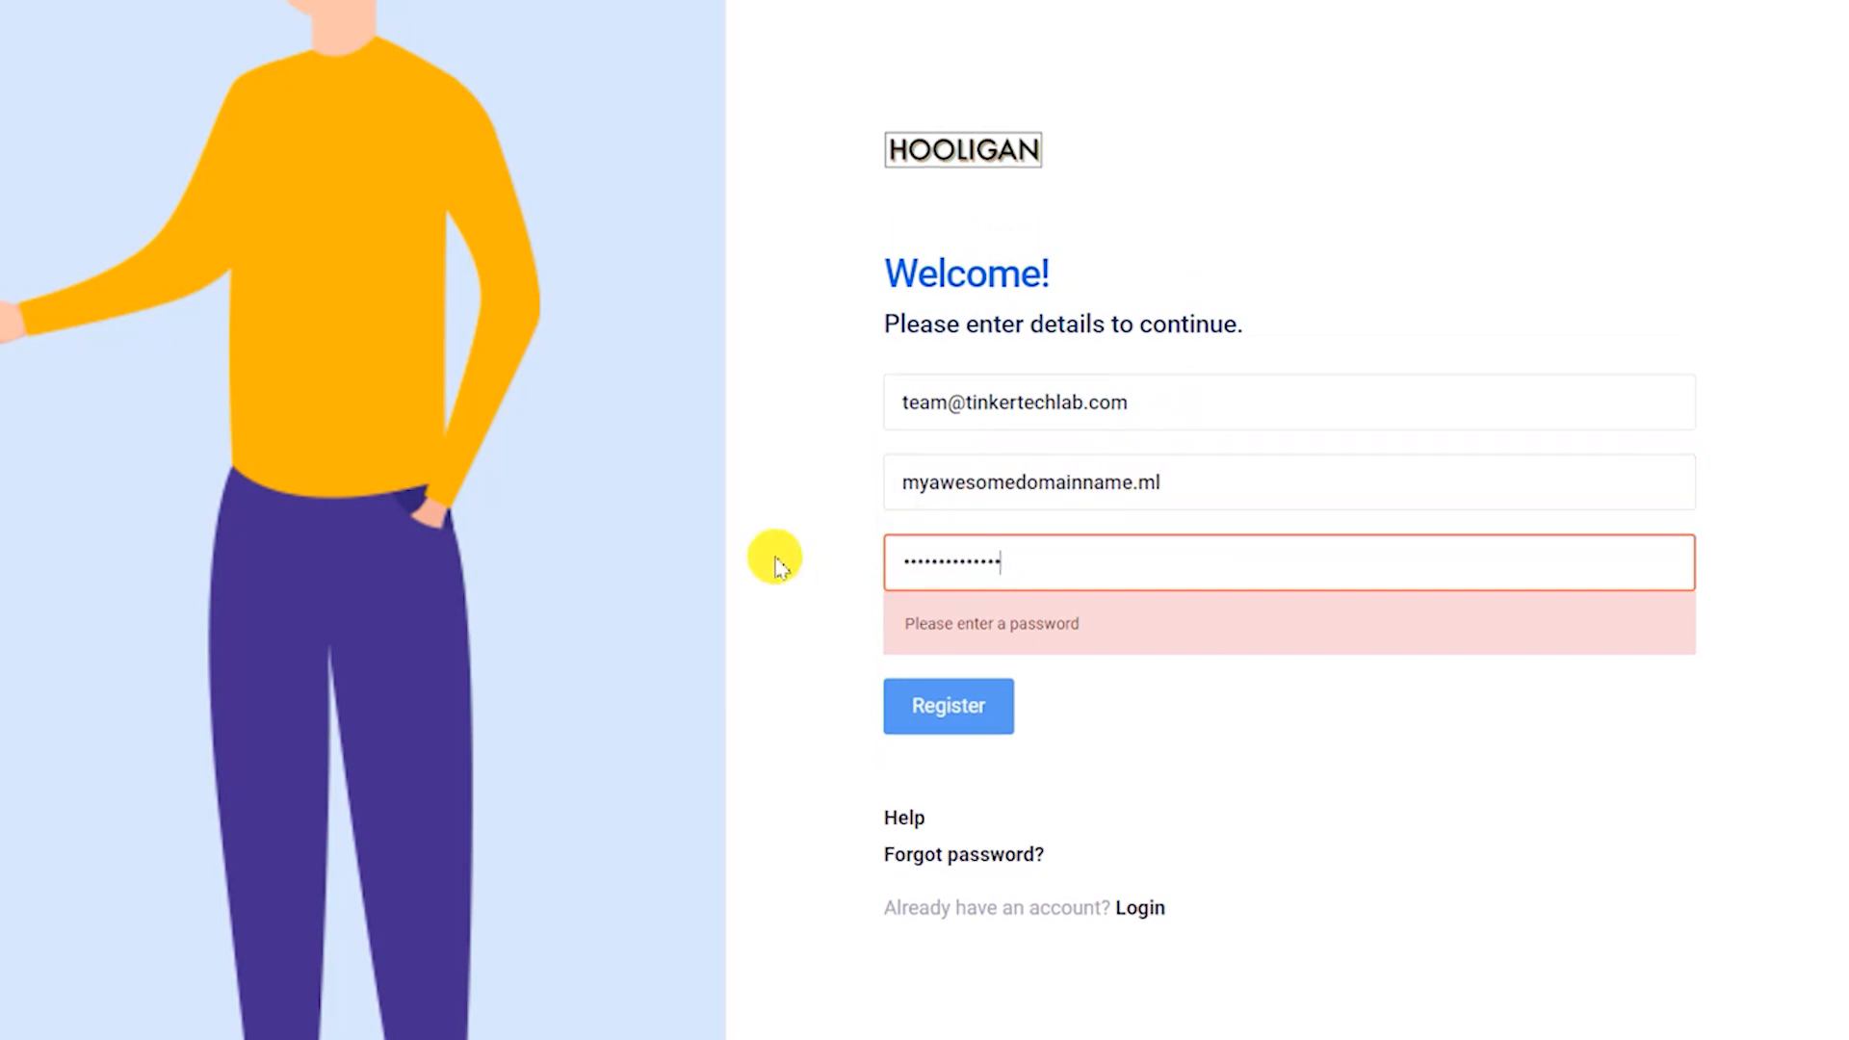
# Register, accept the terms, download ads.txt and go to the hosting file manager
pyautogui.click(948, 705)
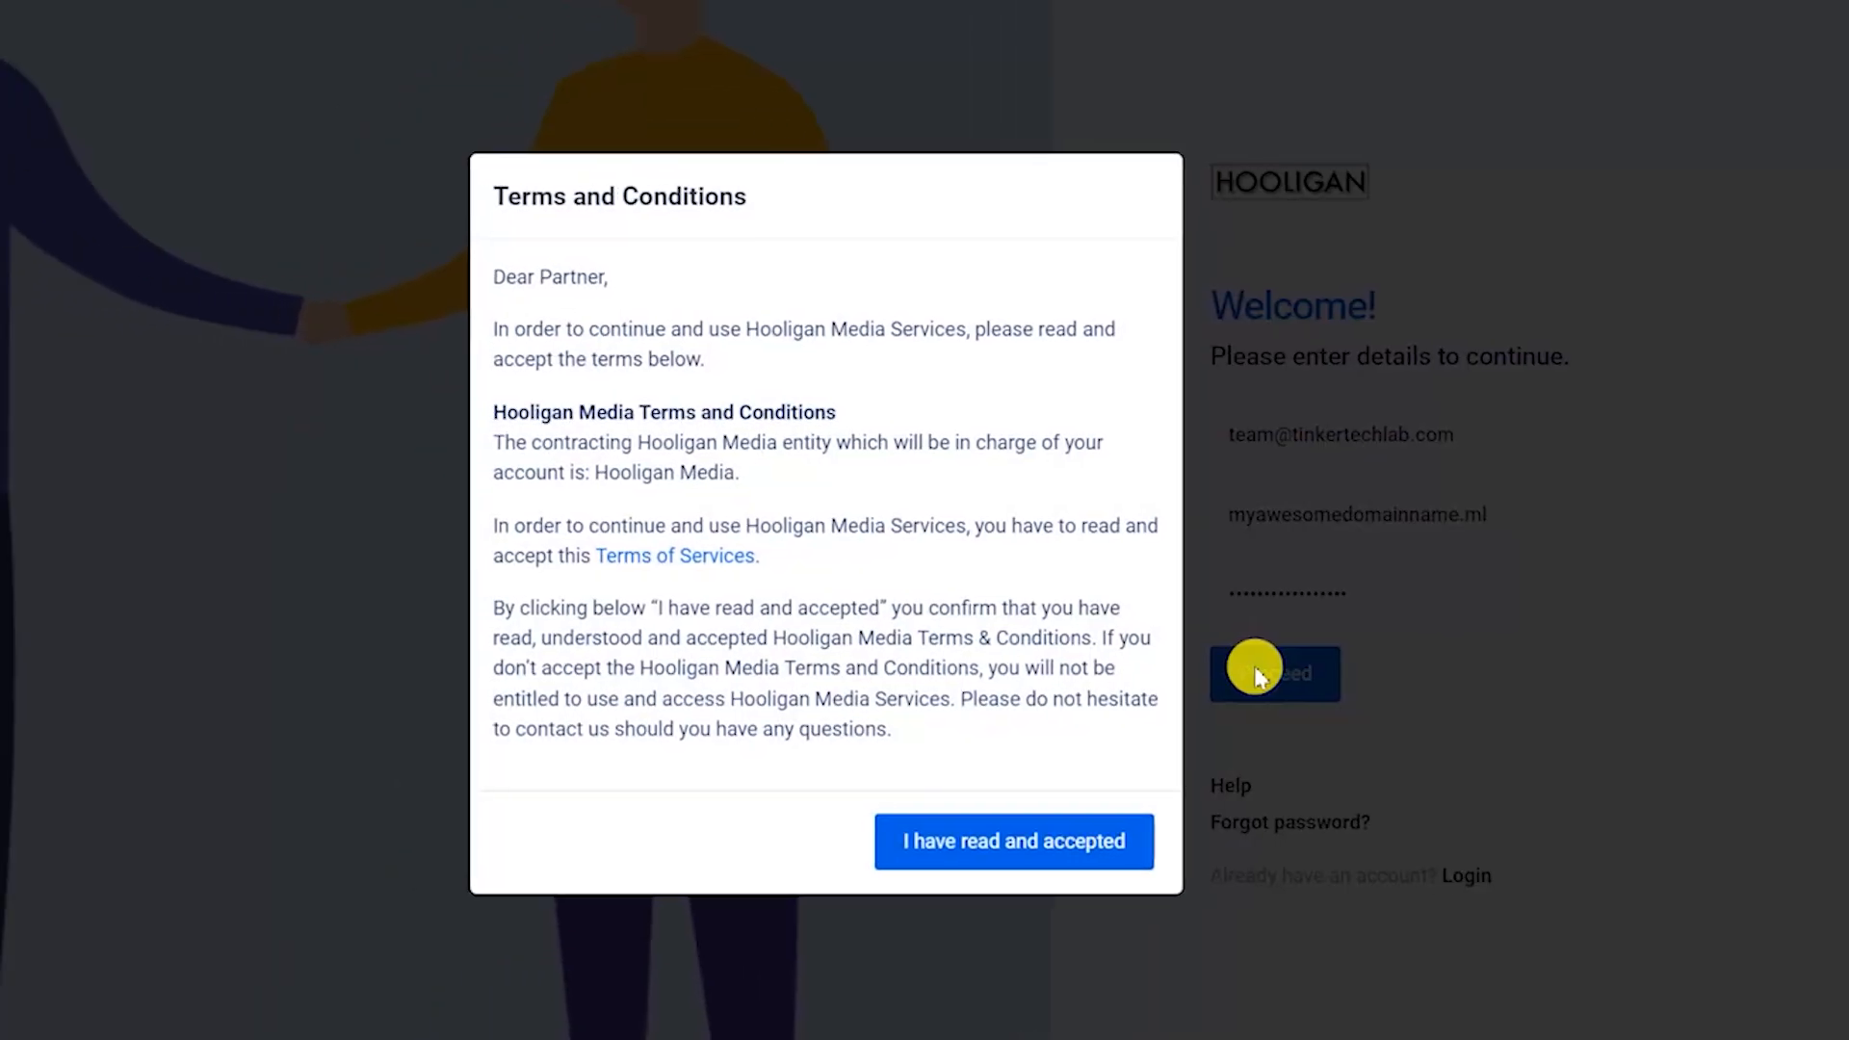
pyautogui.click(1013, 841)
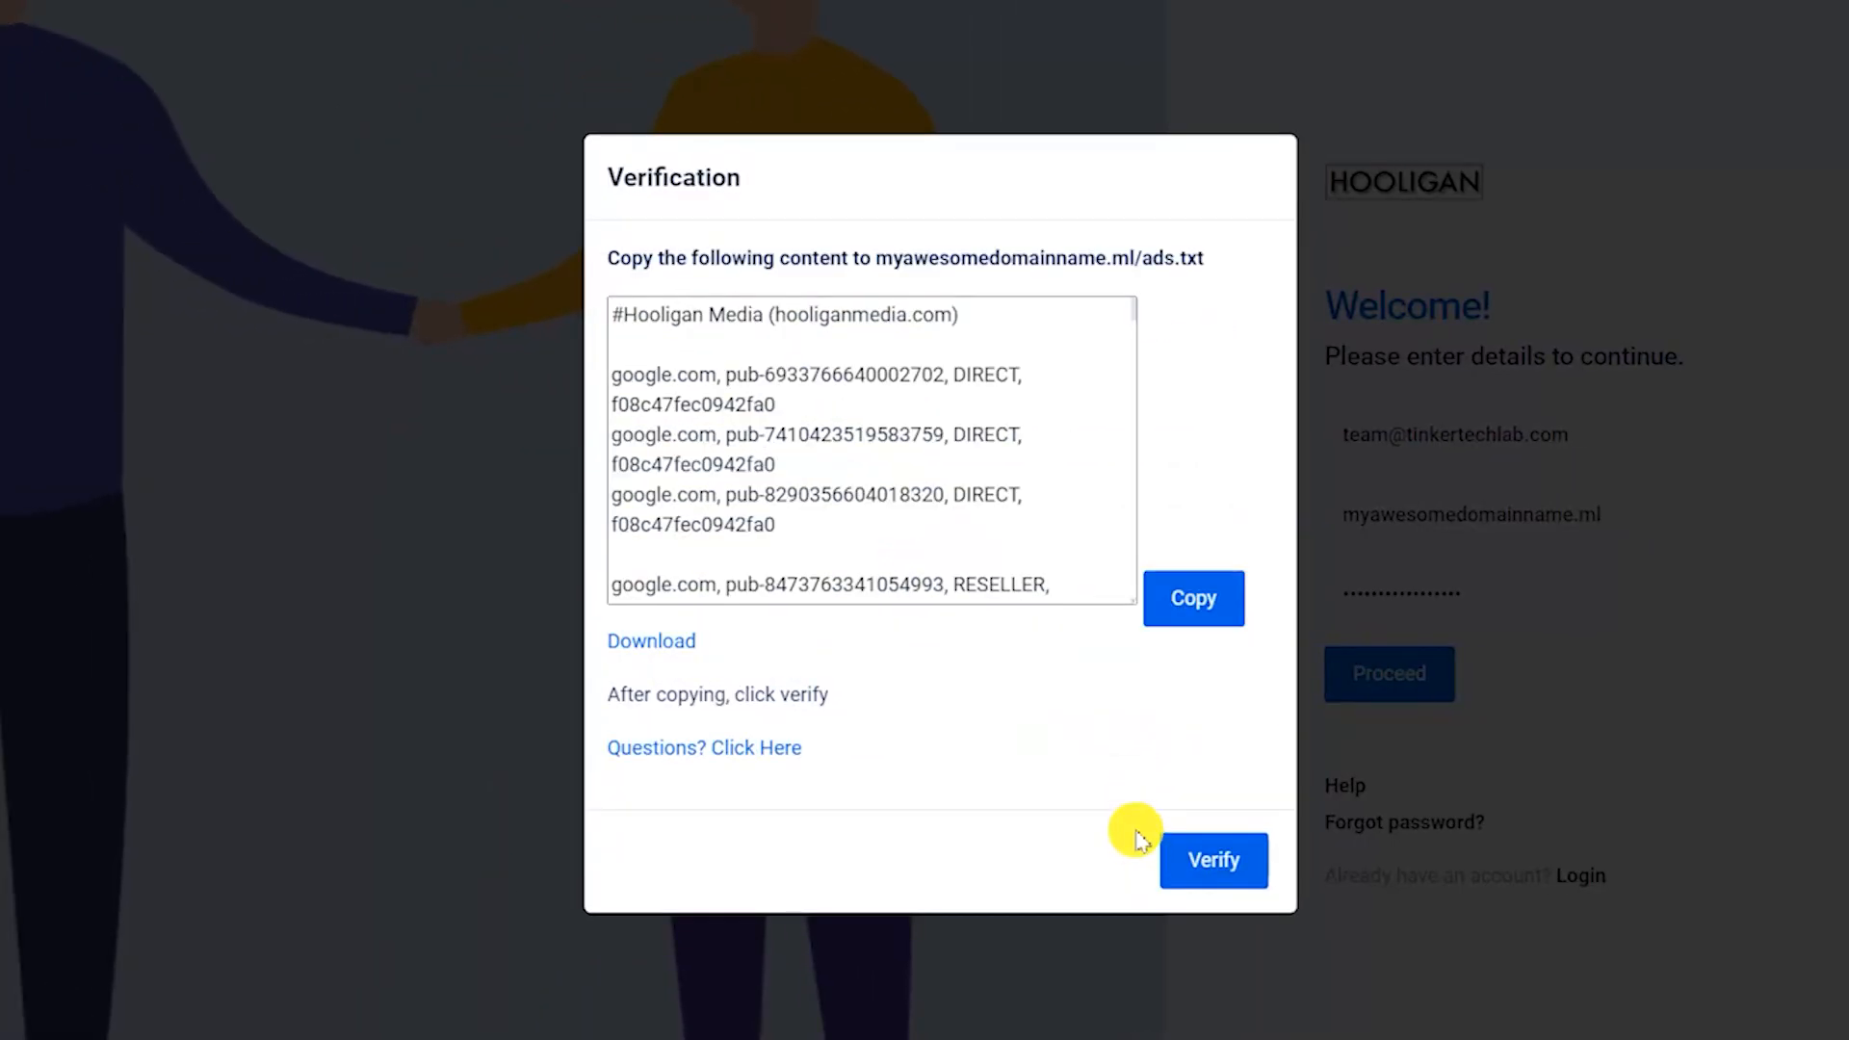
pyautogui.click(651, 642)
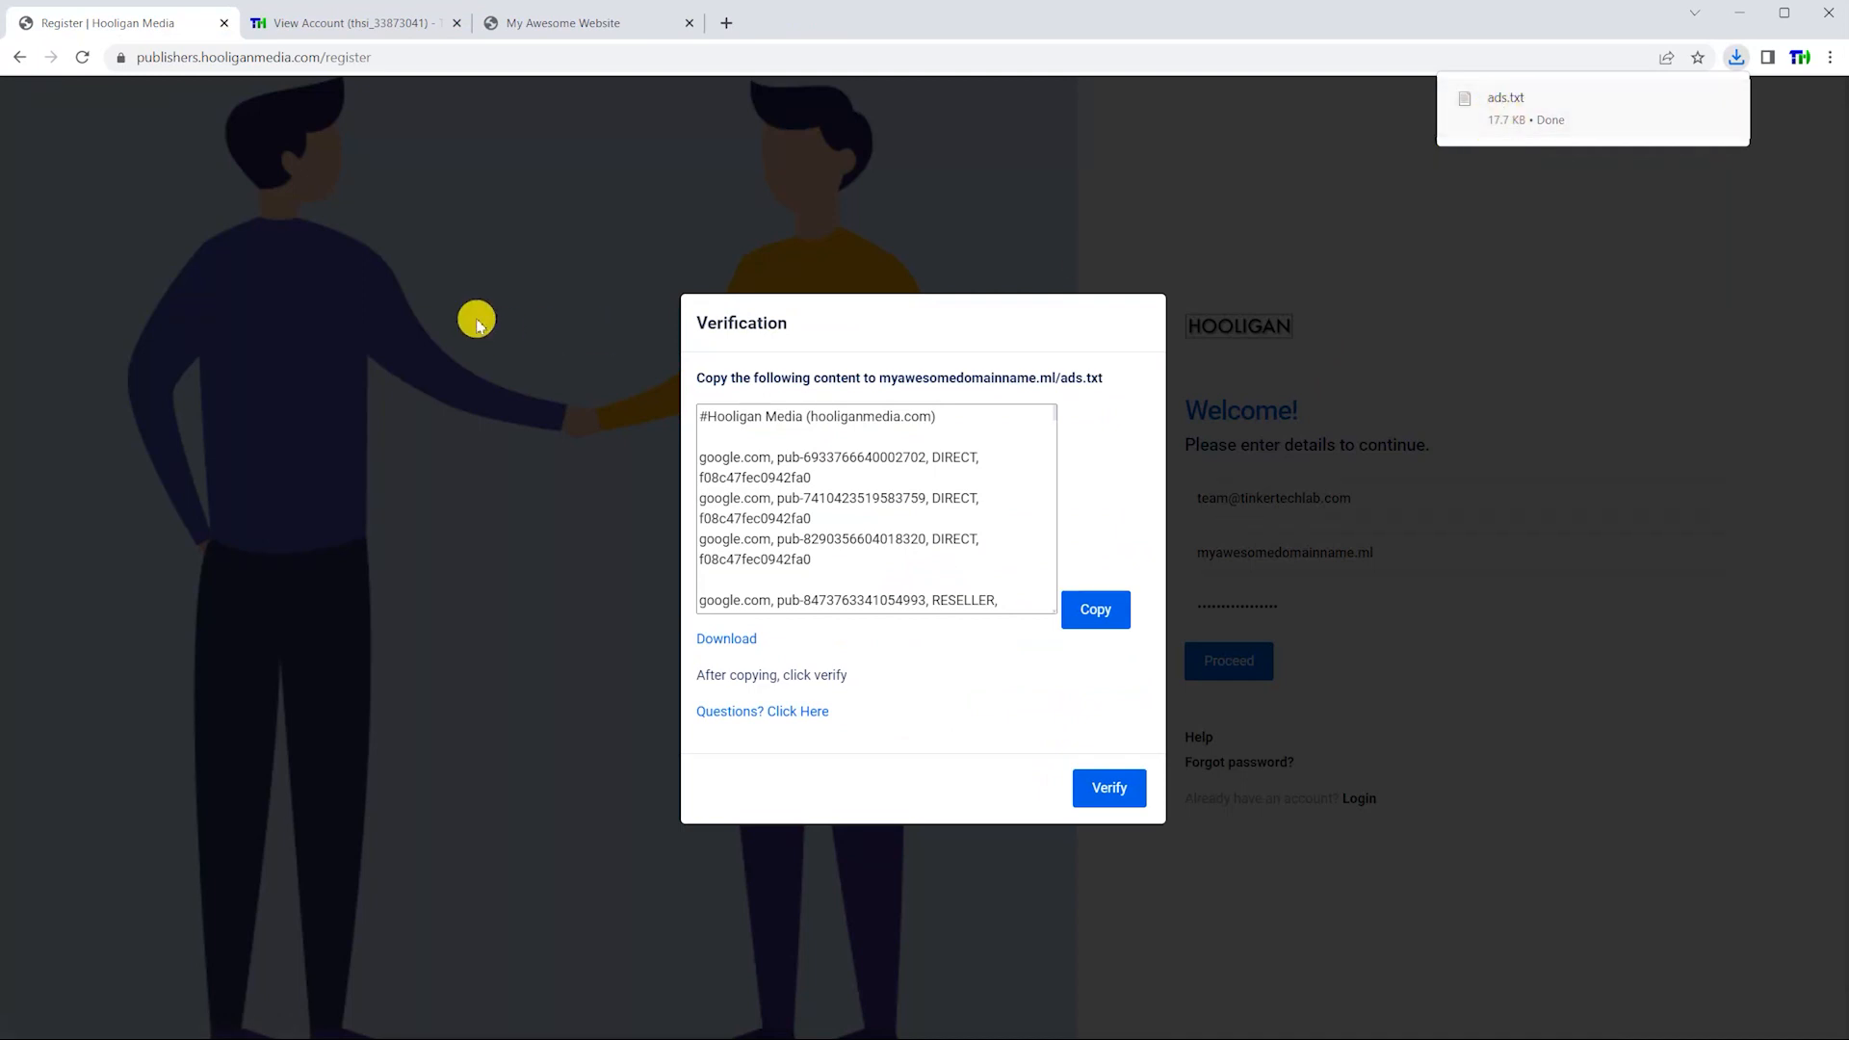
pyautogui.click(586, 23)
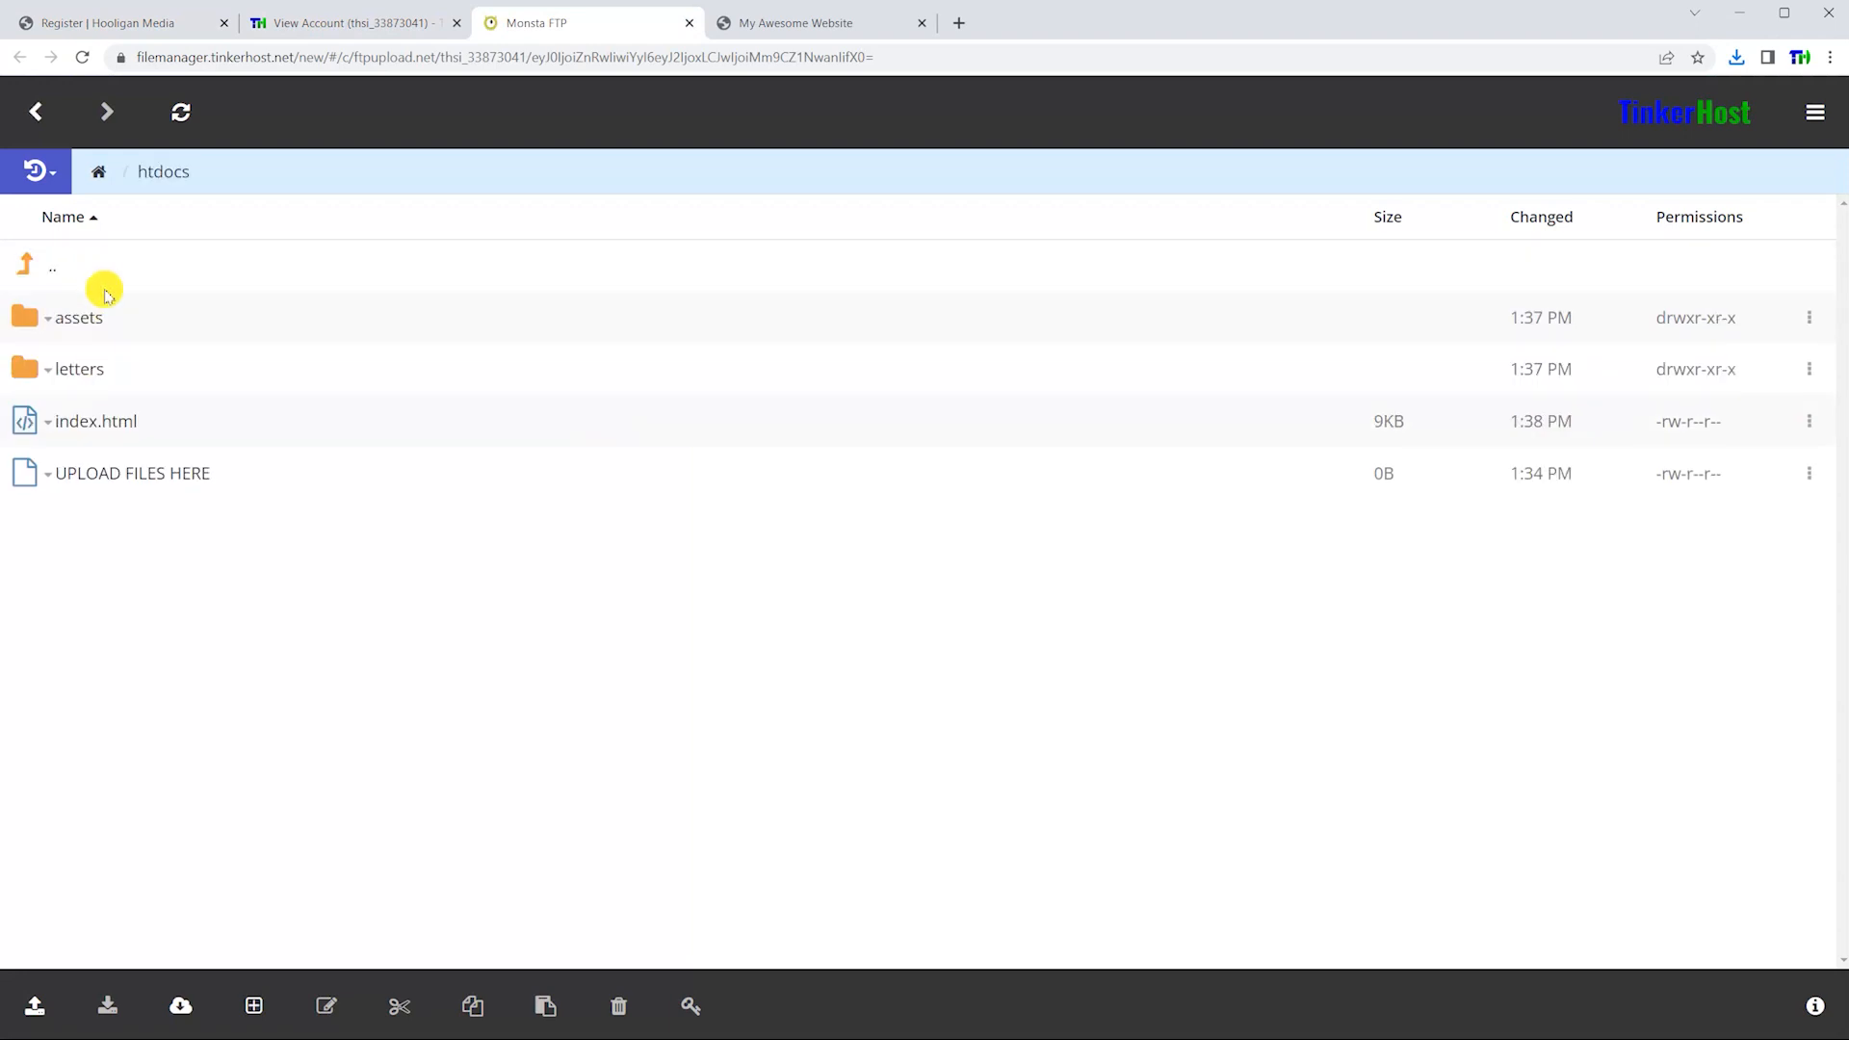
# Upload ads.txt into the htdocs folder of the site
pyautogui.click(1737, 56)
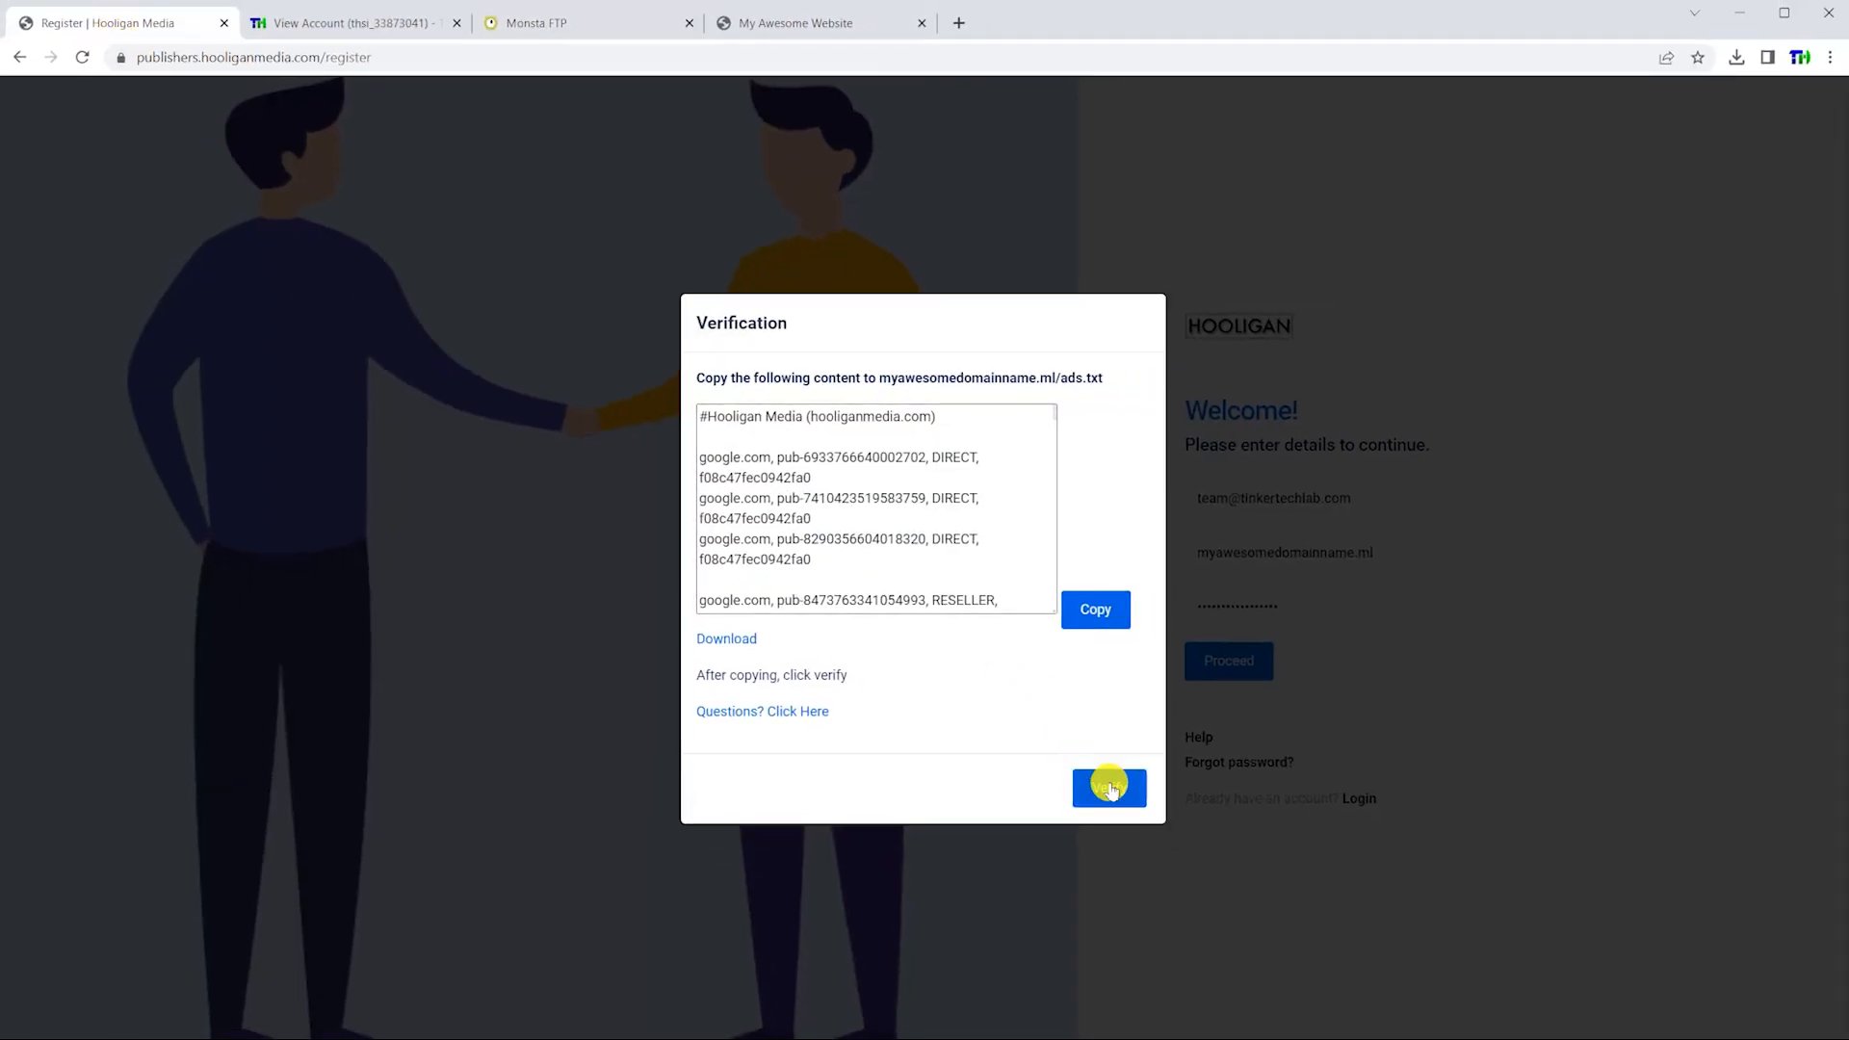
# Verify ads.txt, proceed to complete registration and begin entering the login password
pyautogui.click(1110, 788)
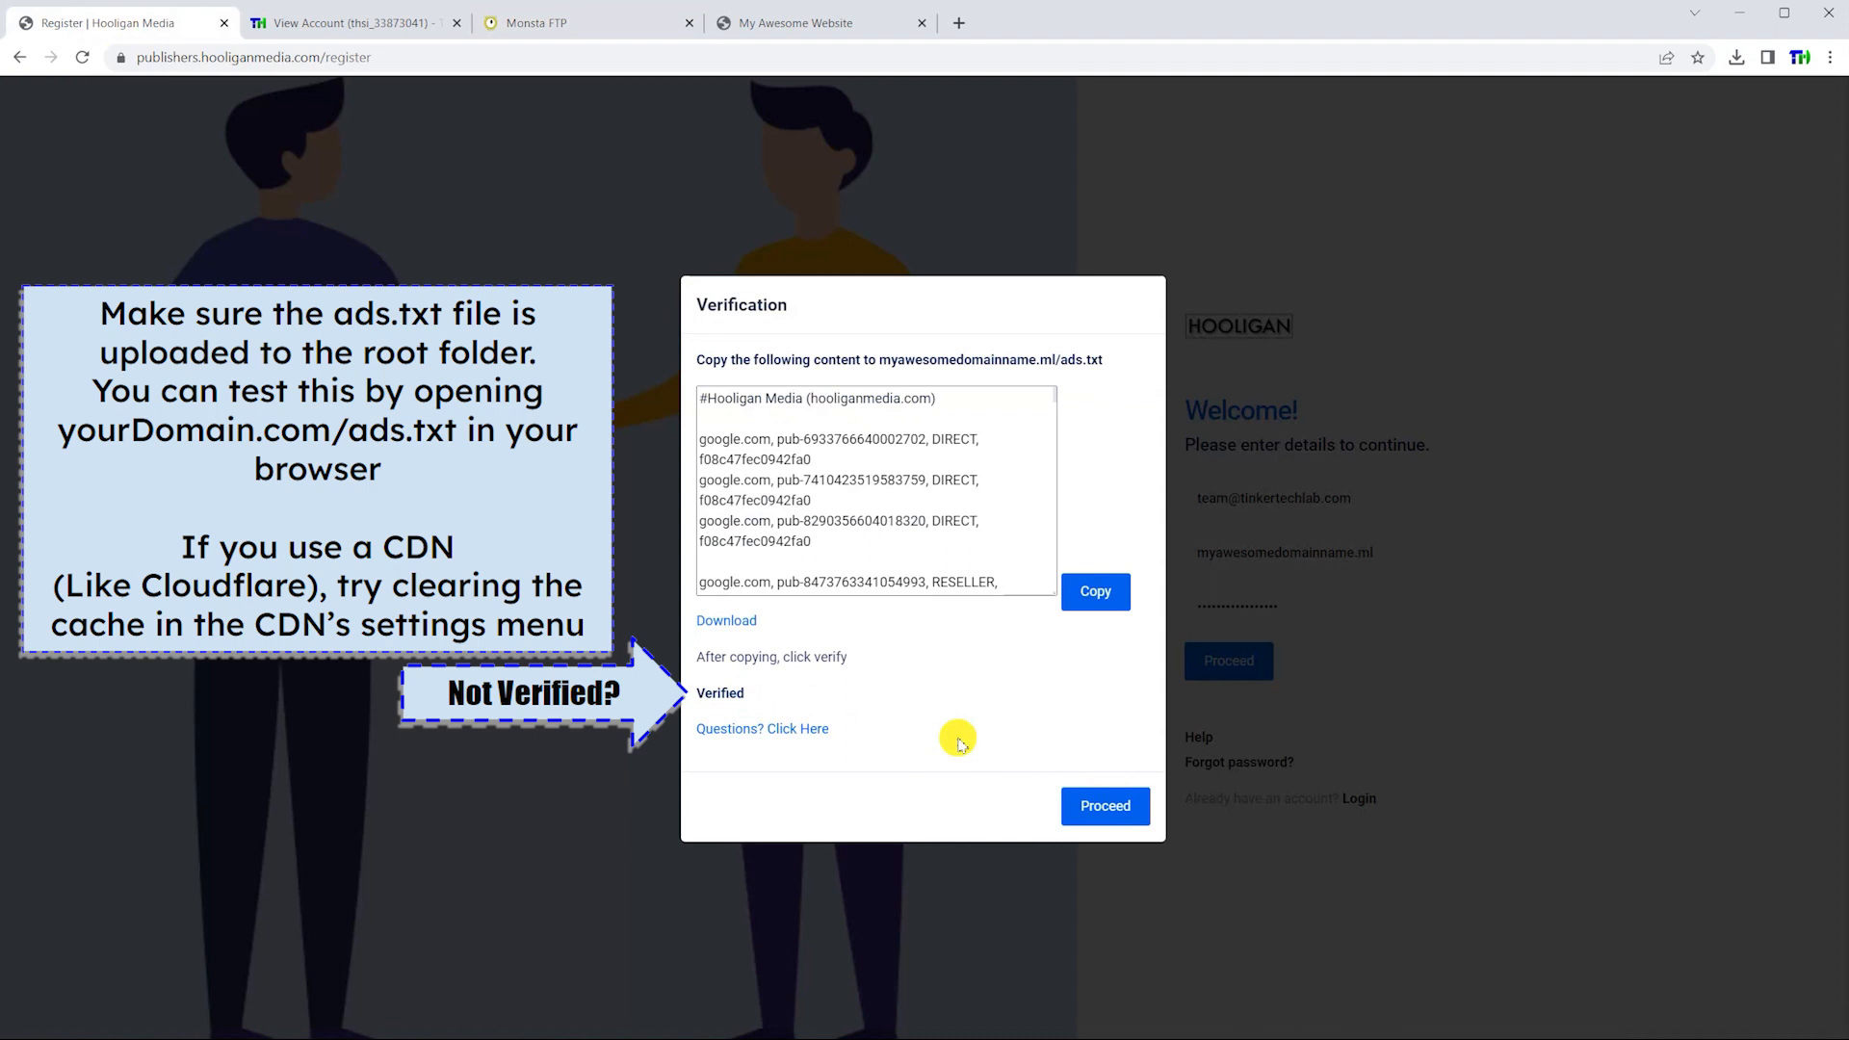
pyautogui.click(1105, 805)
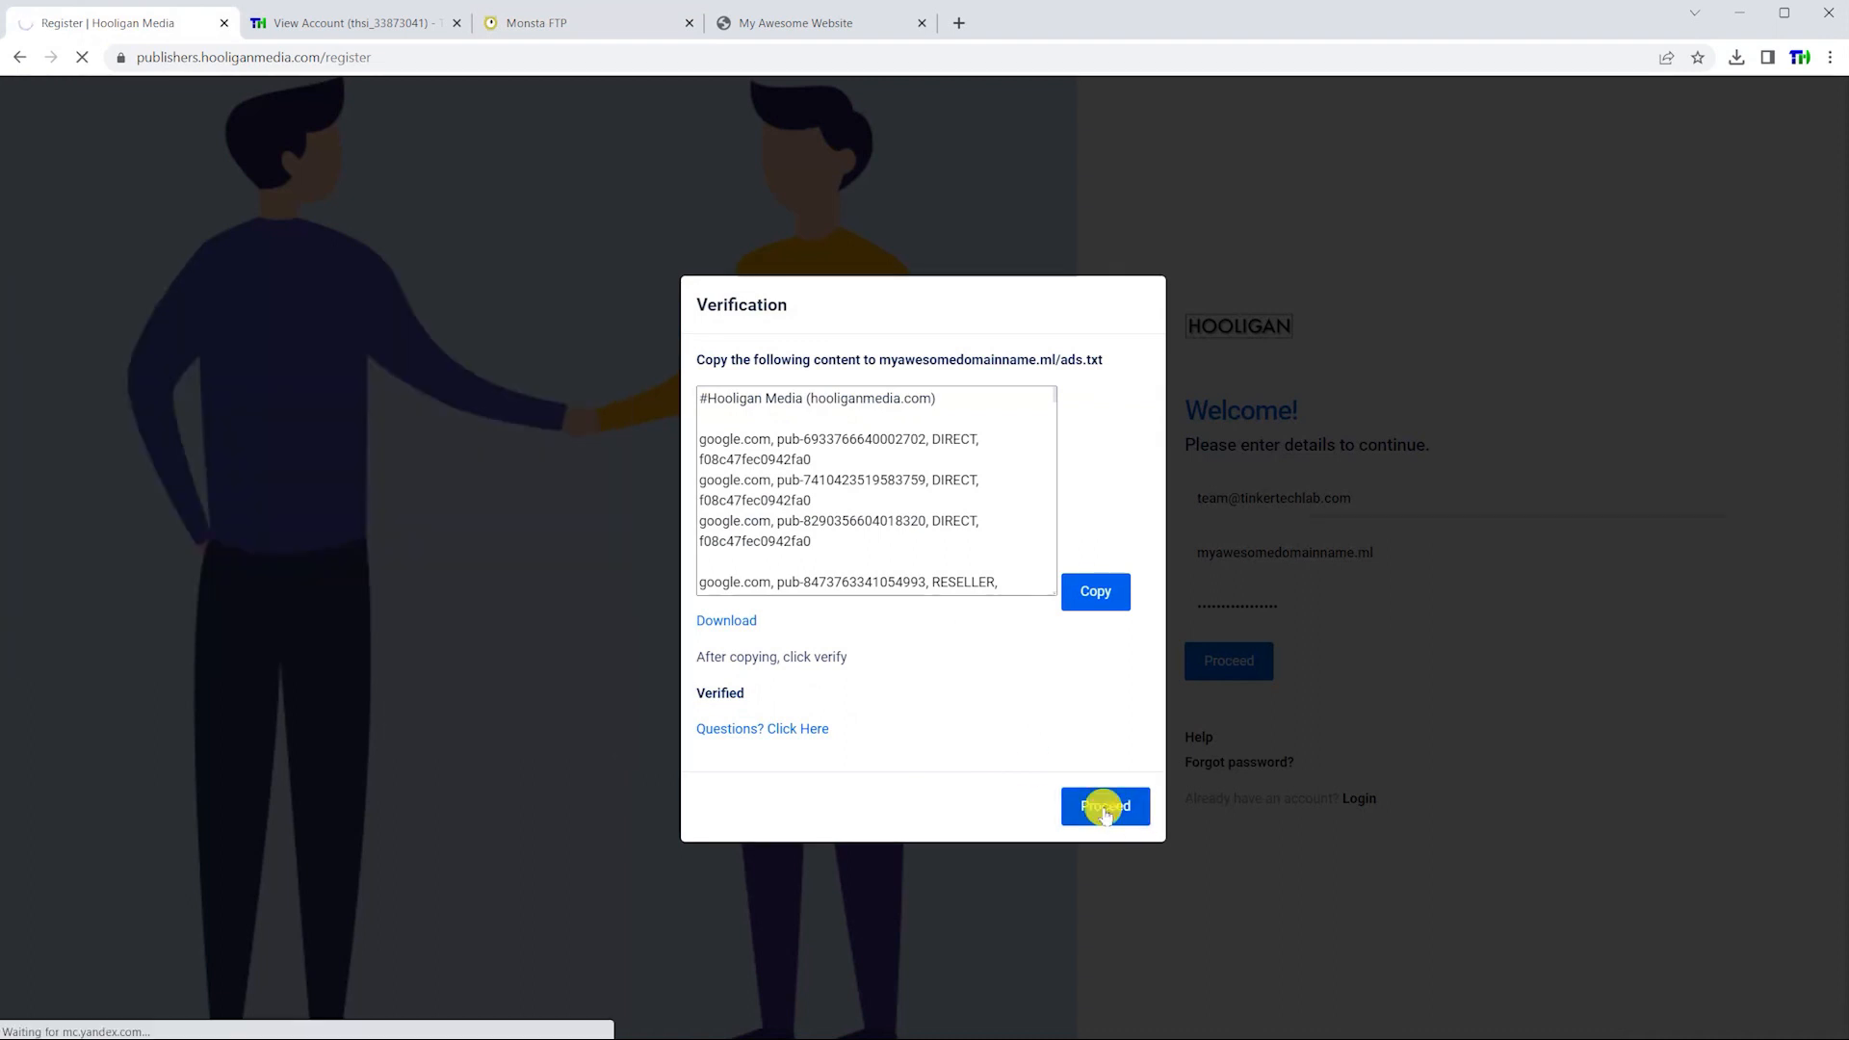
pyautogui.click(1106, 805)
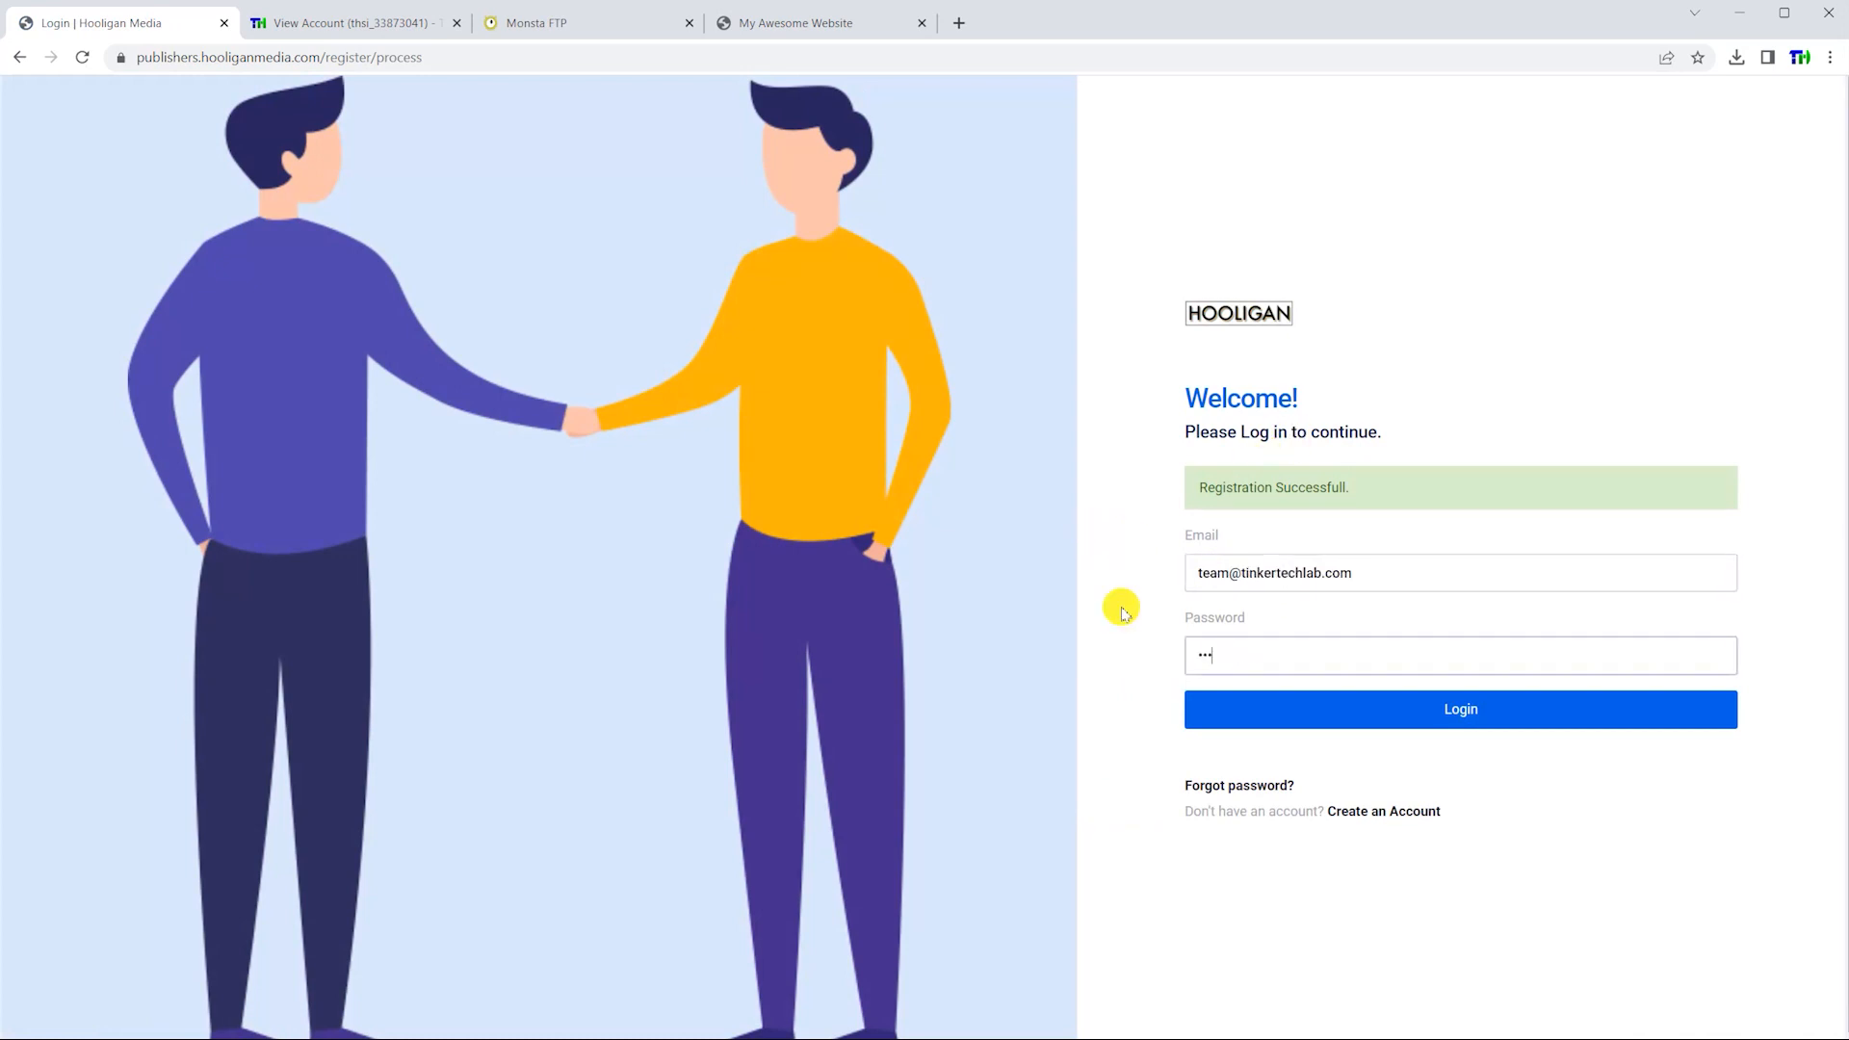
# Log in to the new publisher account and reach the earnings dashboard
pyautogui.click(1422, 721)
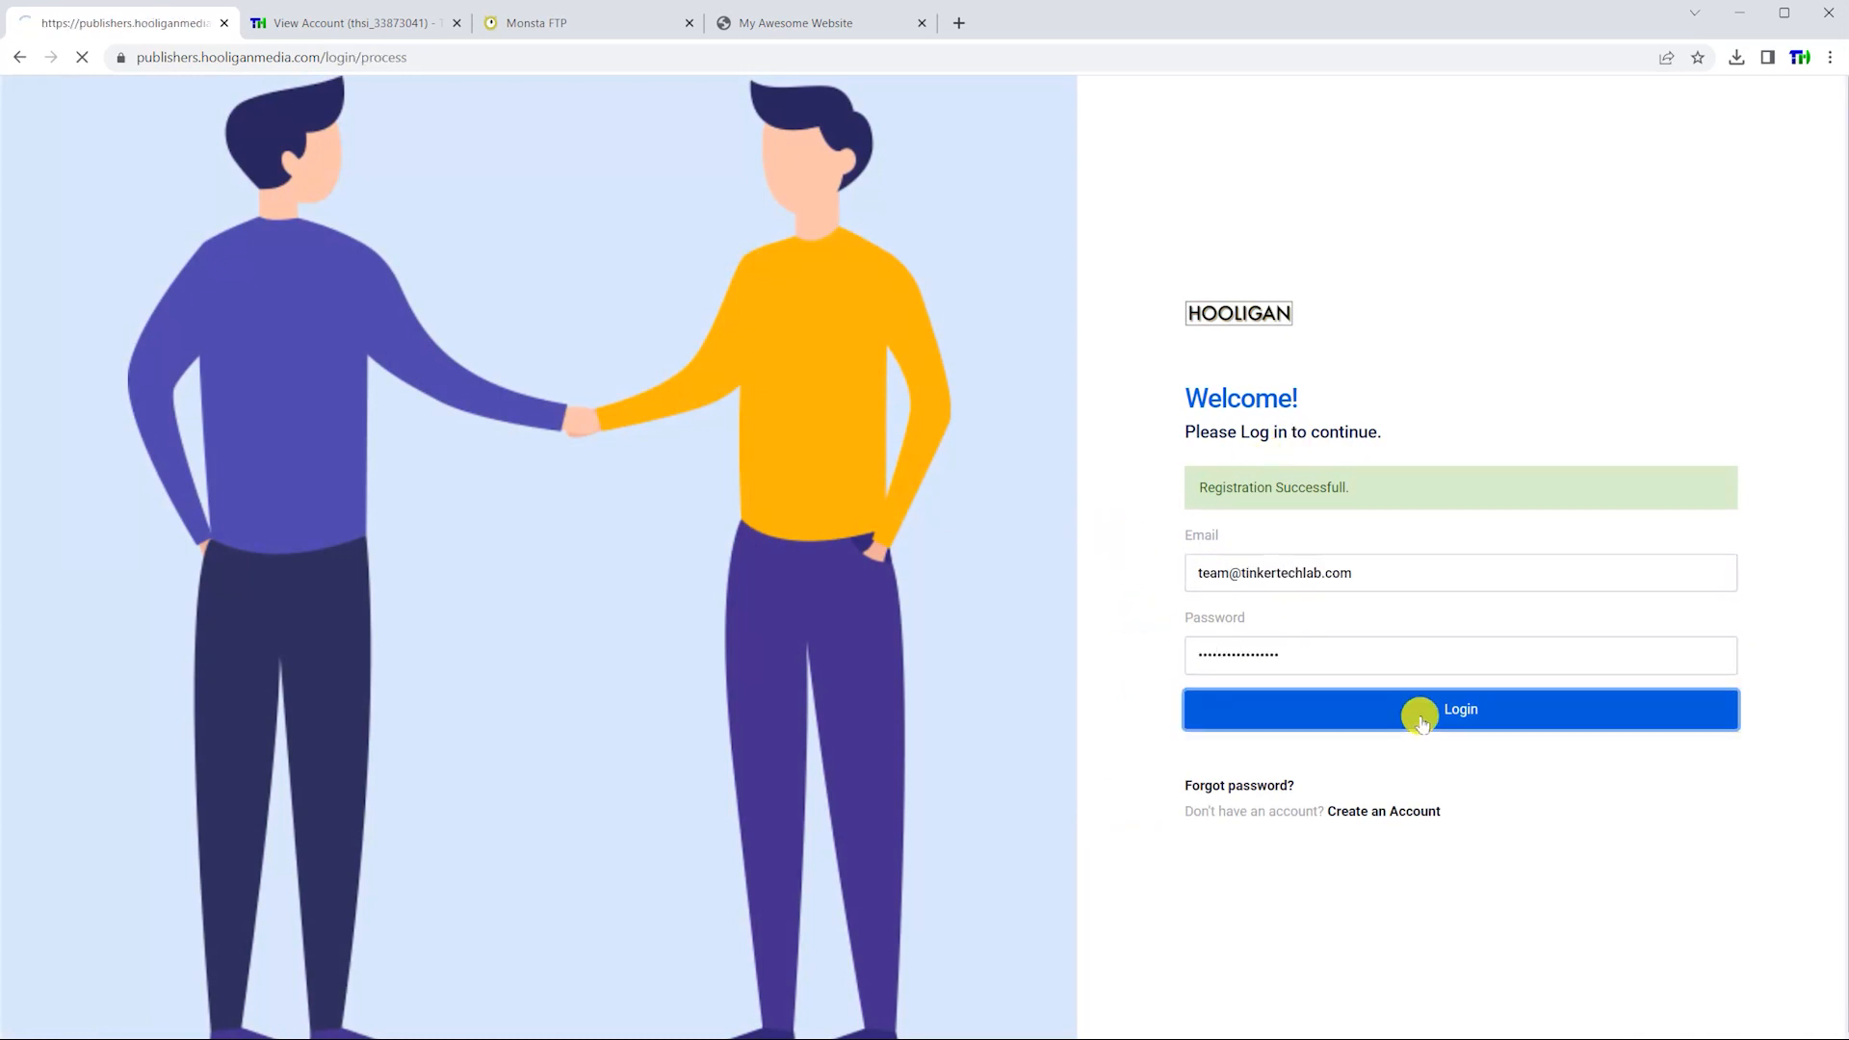
pyautogui.click(1419, 709)
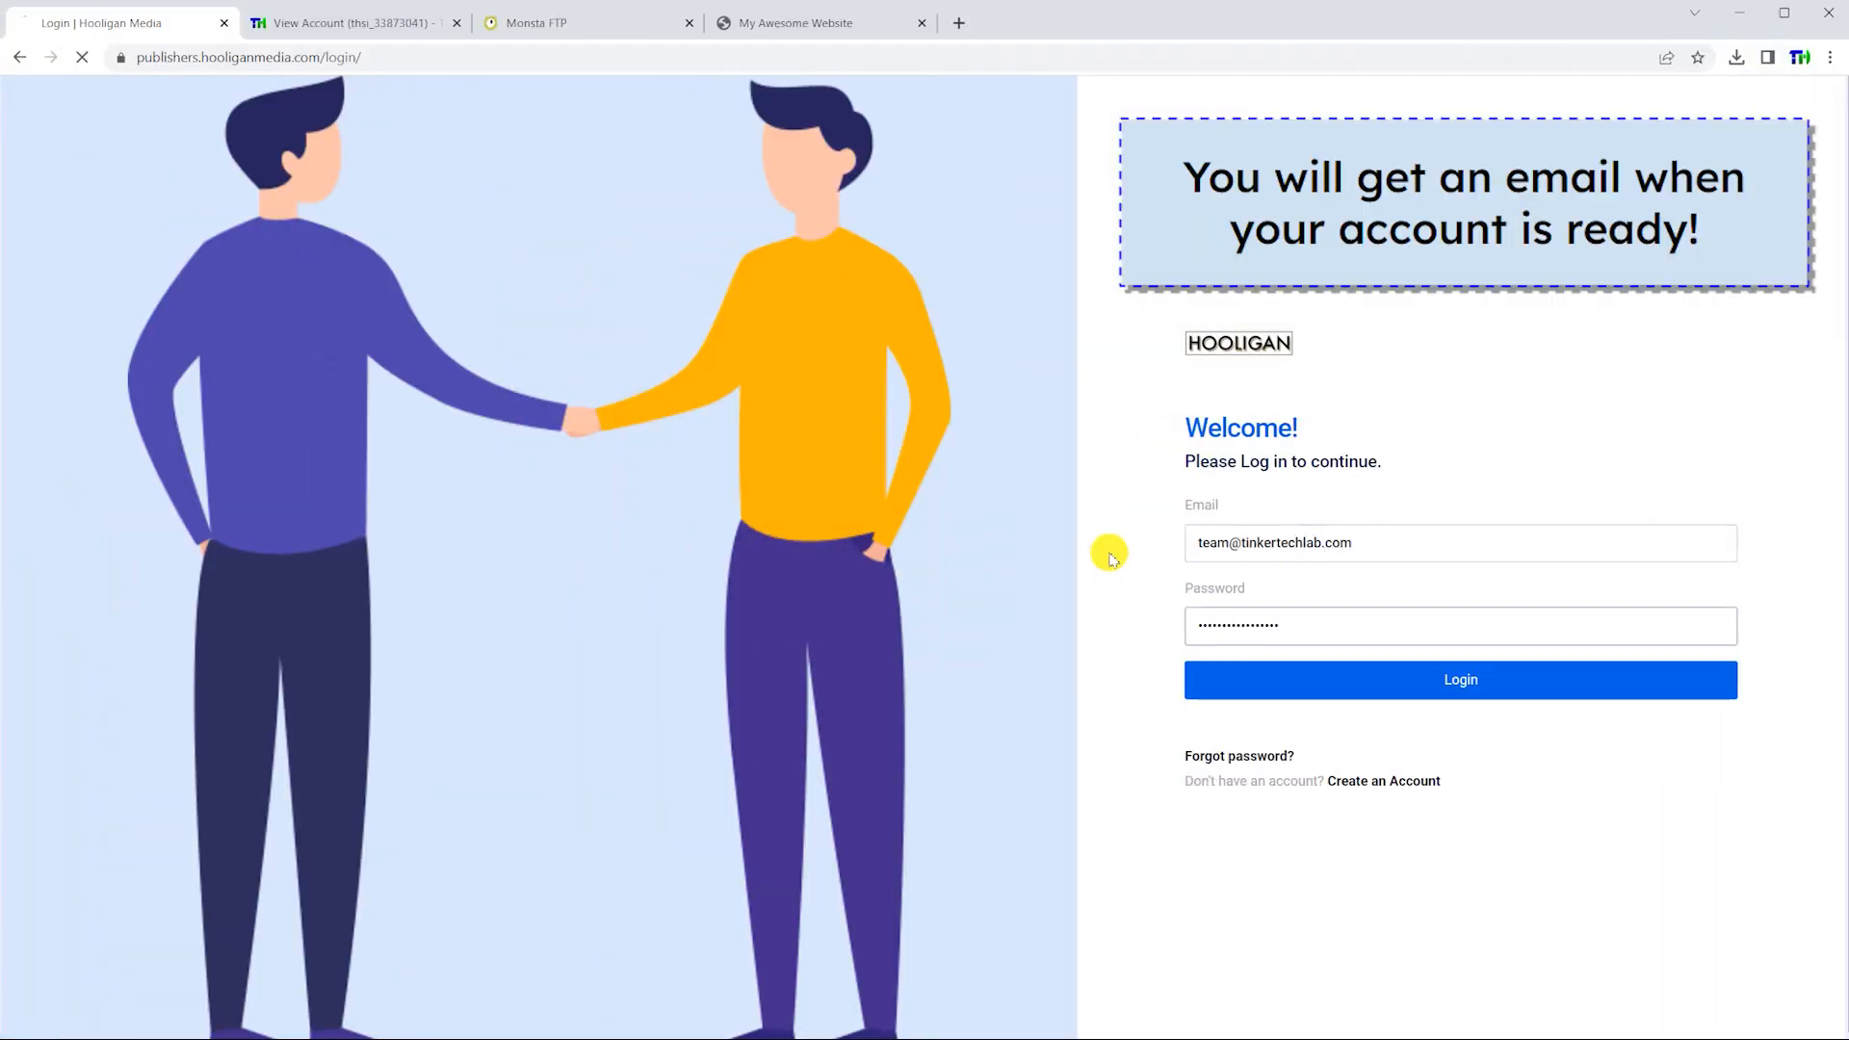
pyautogui.click(1460, 680)
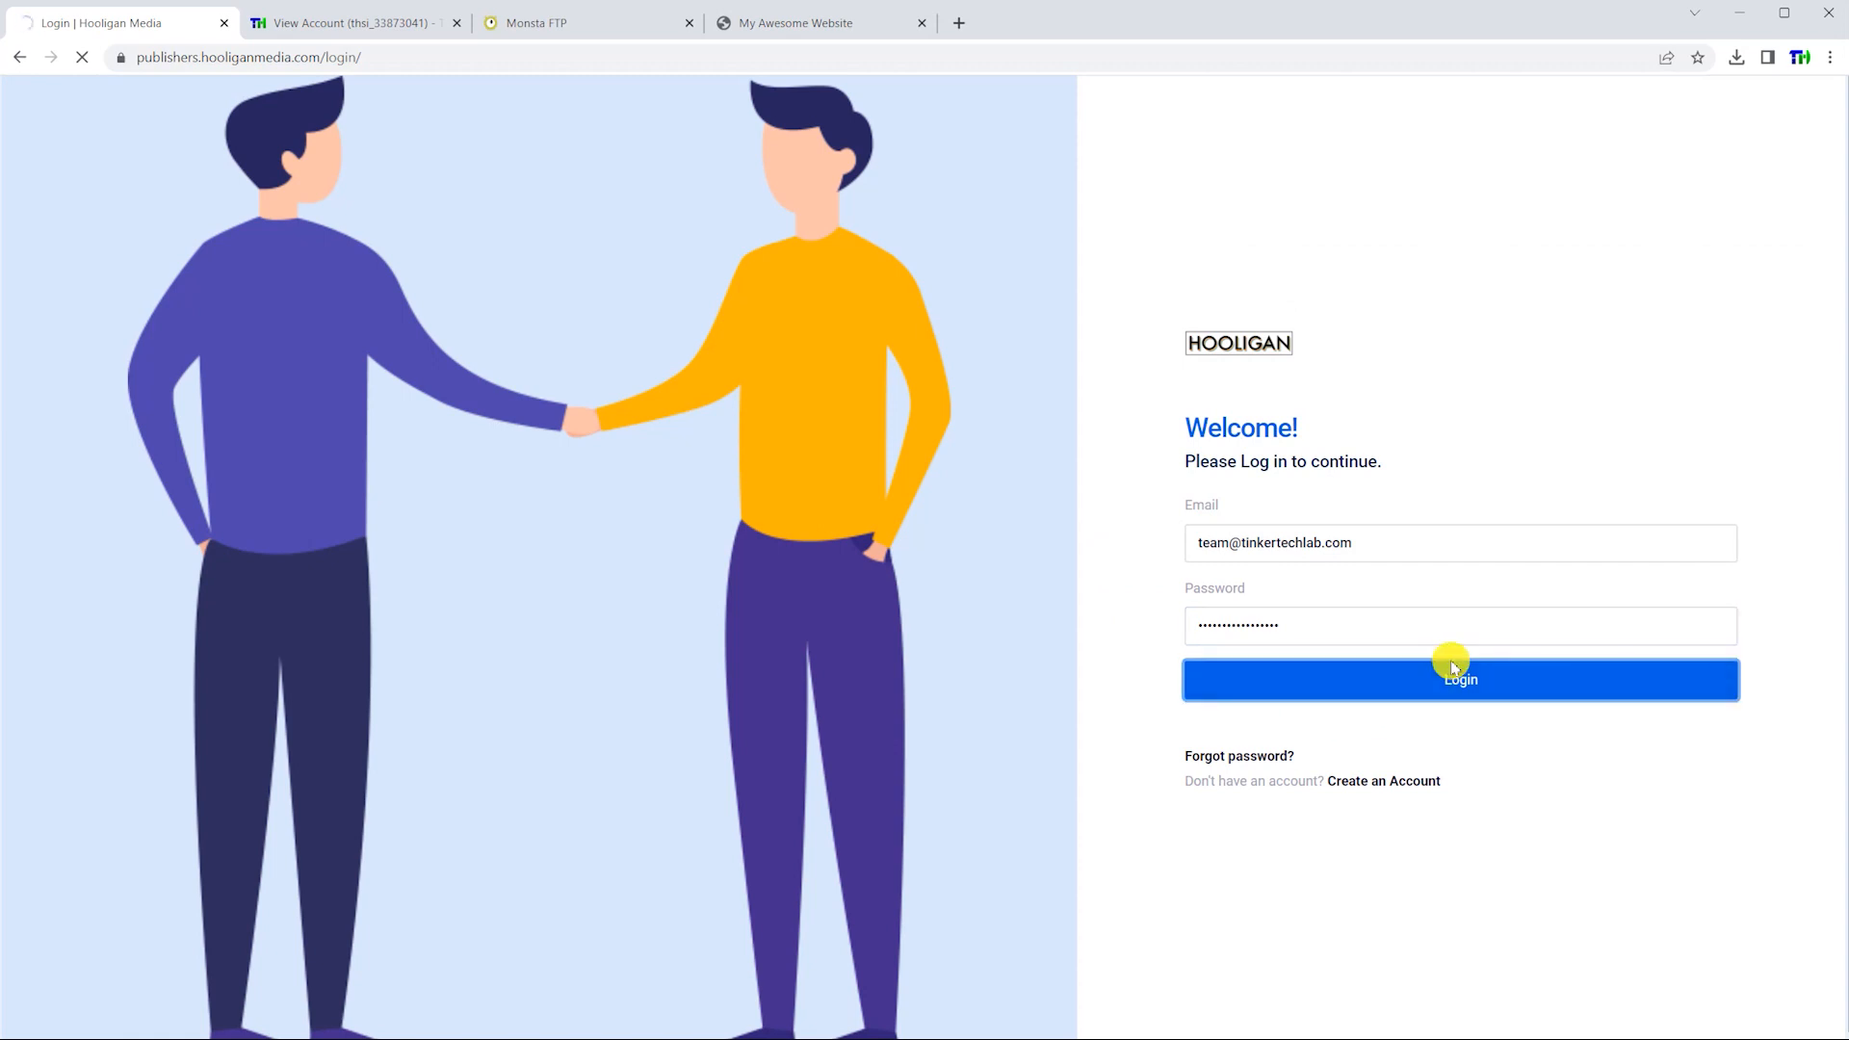
pyautogui.click(1460, 680)
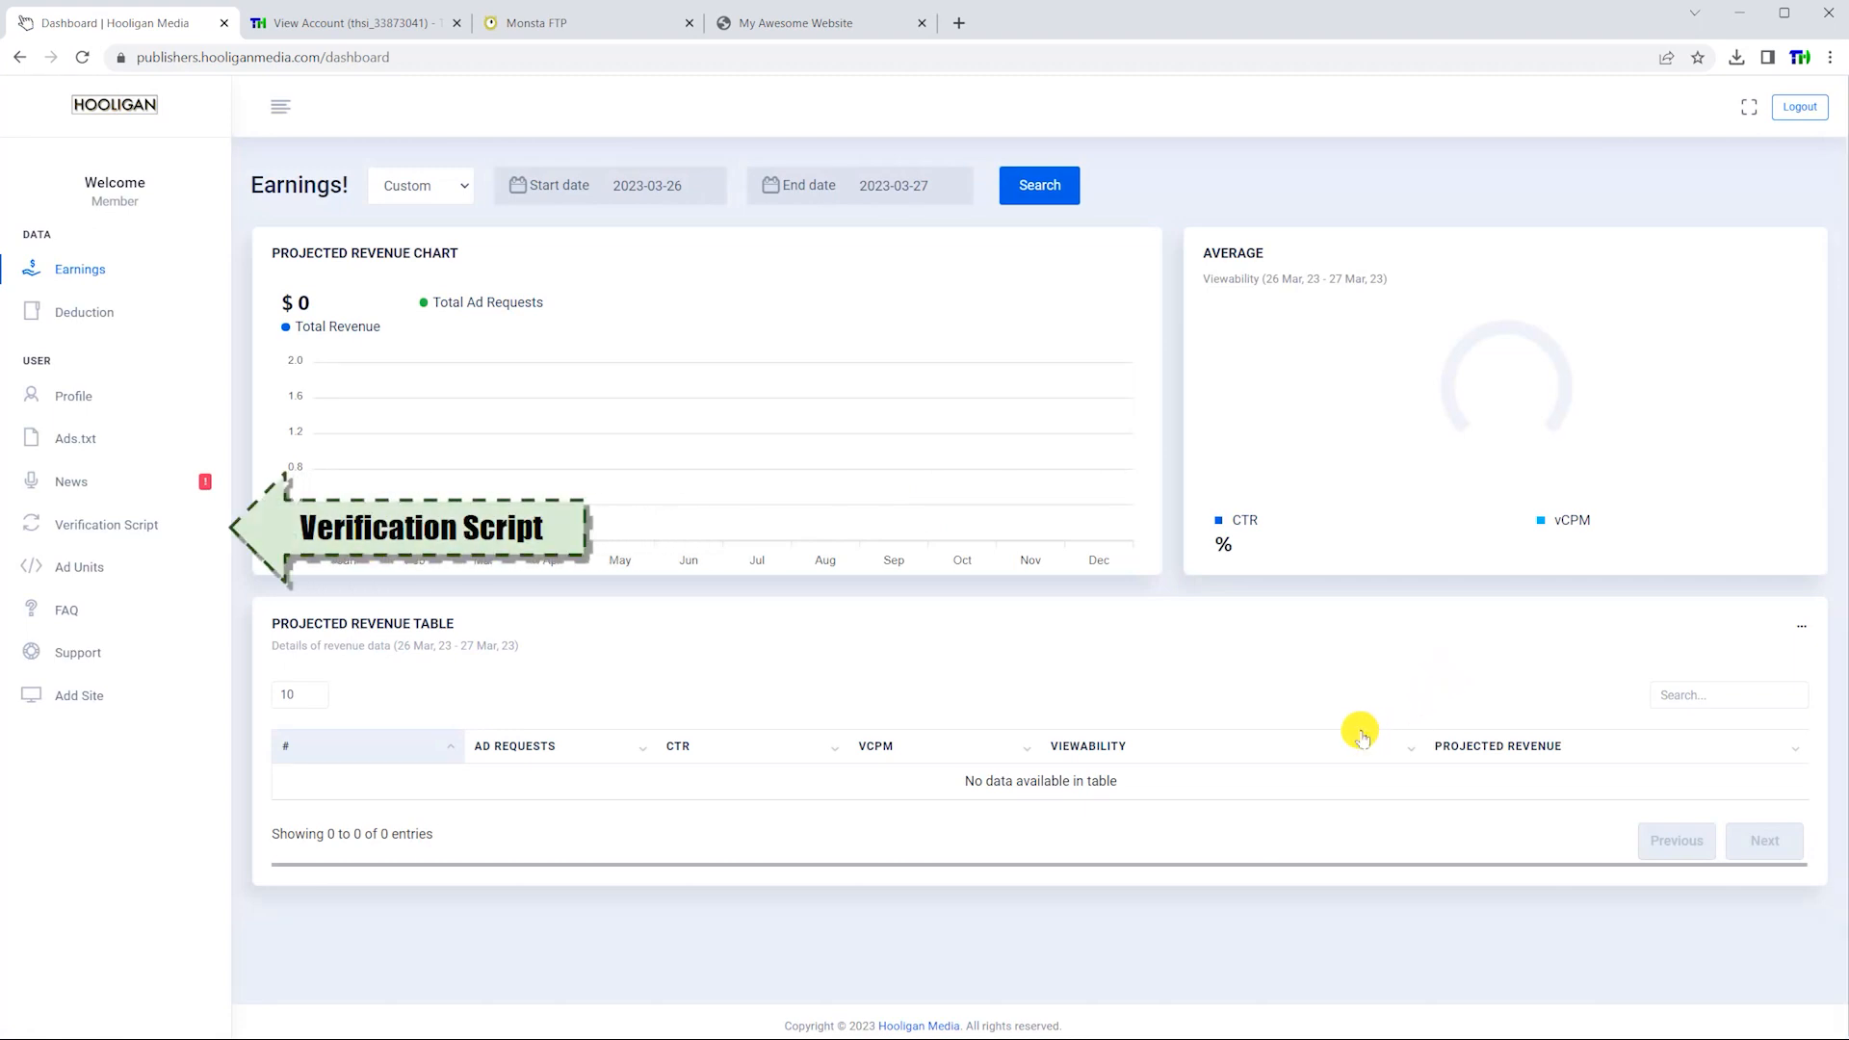
# View and copy the Hooligan Media verification script tag from the sidebar page
pyautogui.click(106, 524)
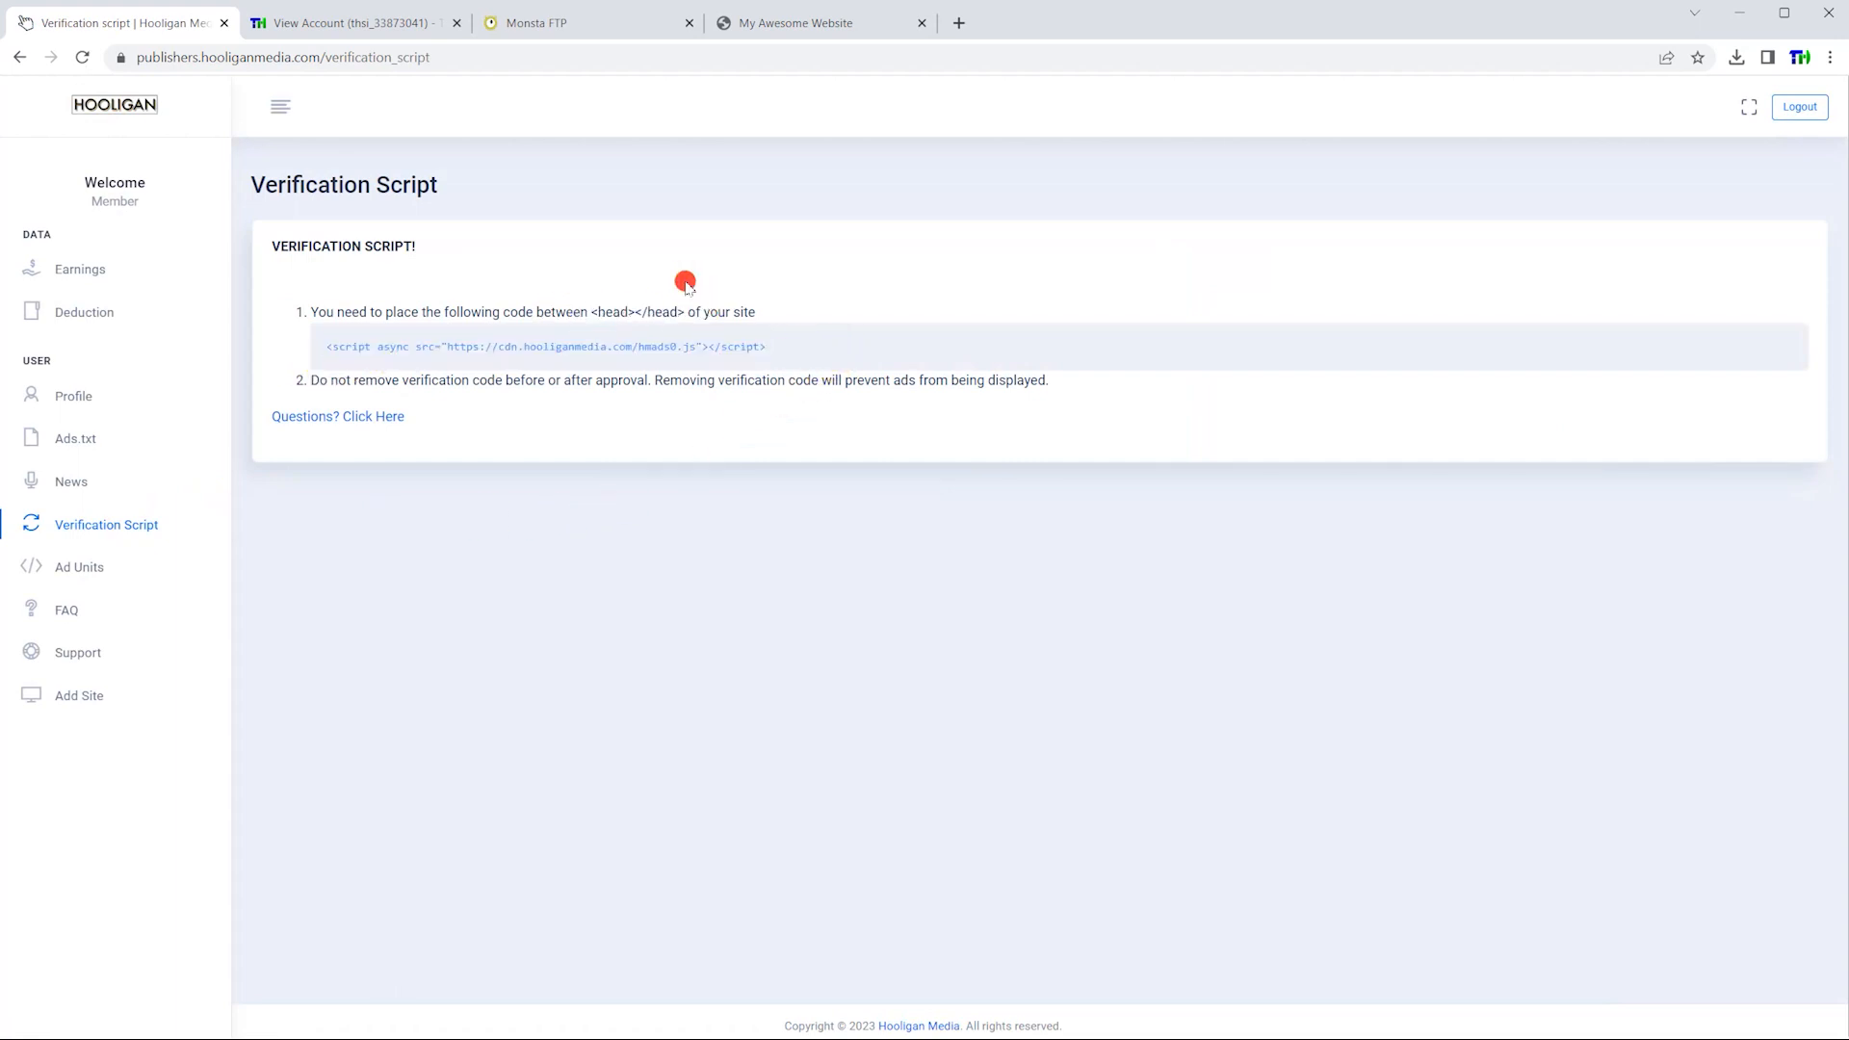
pyautogui.click(535, 23)
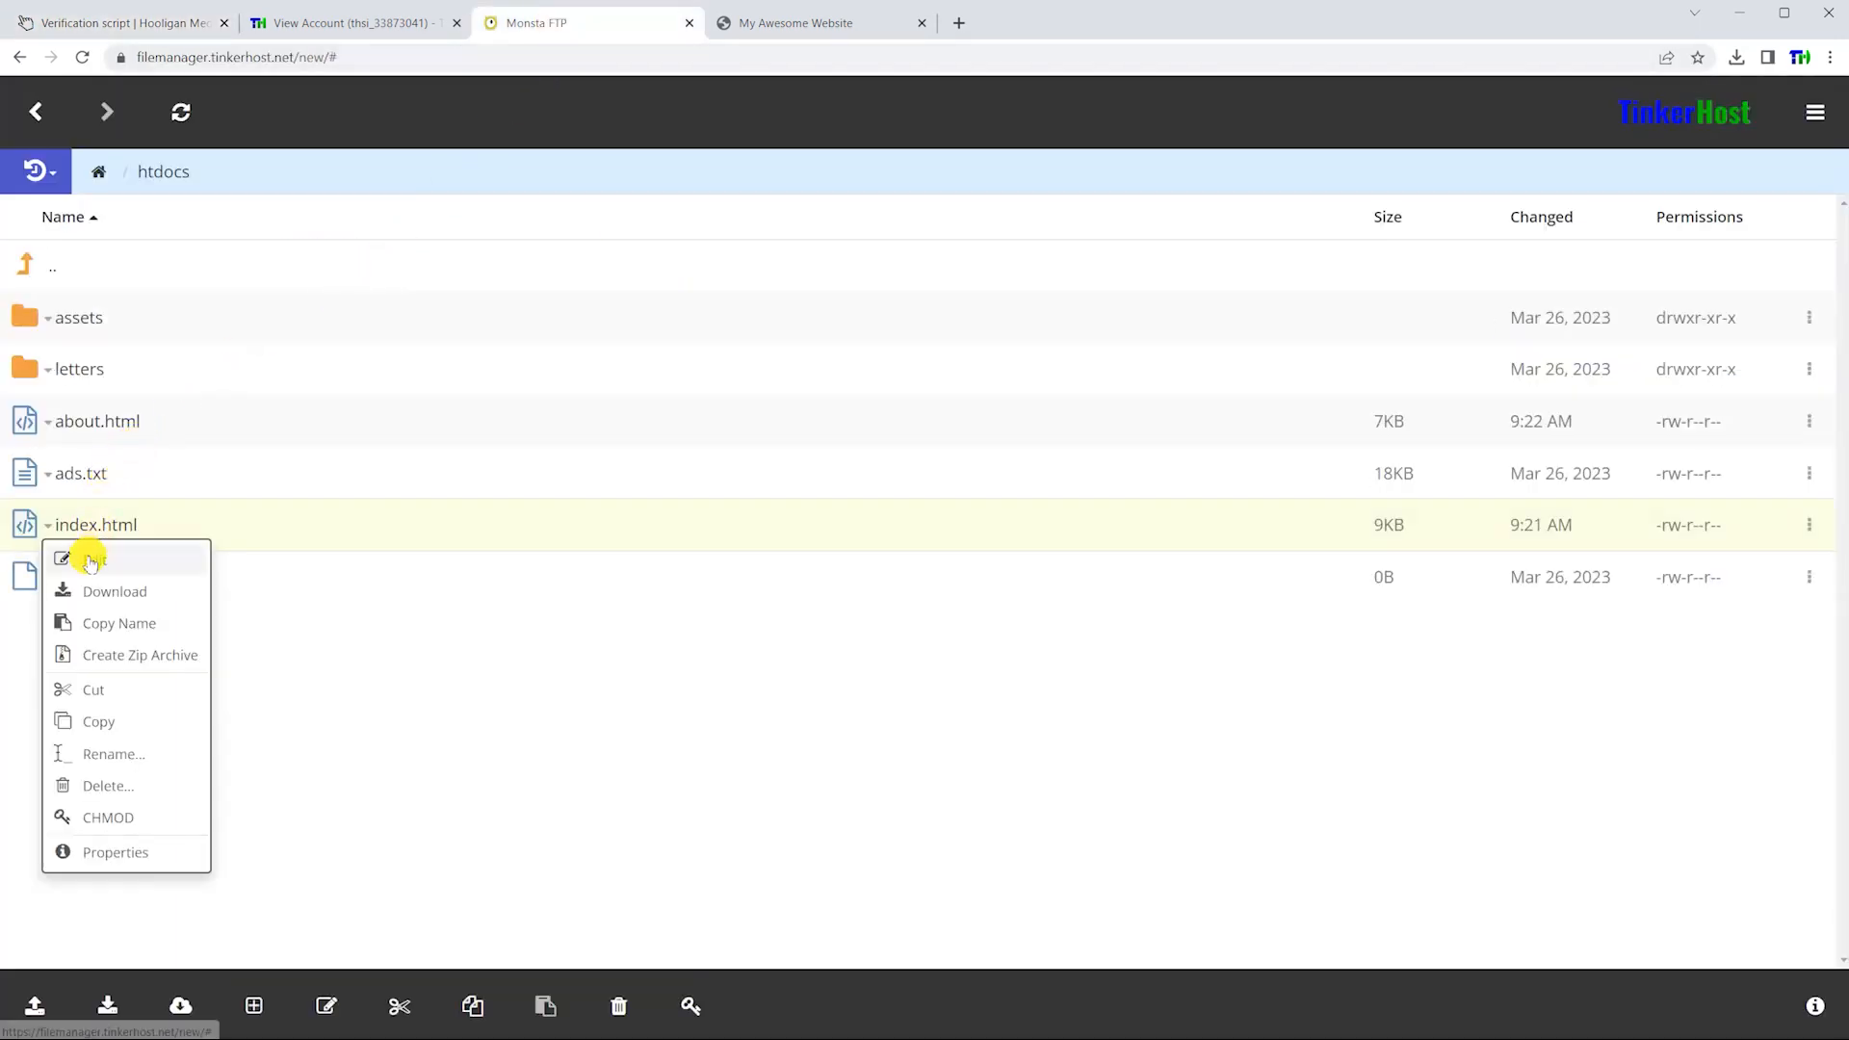
# Insert the hmads0.js script tag in the head of index.html and about.html and save both
pyautogui.click(89, 559)
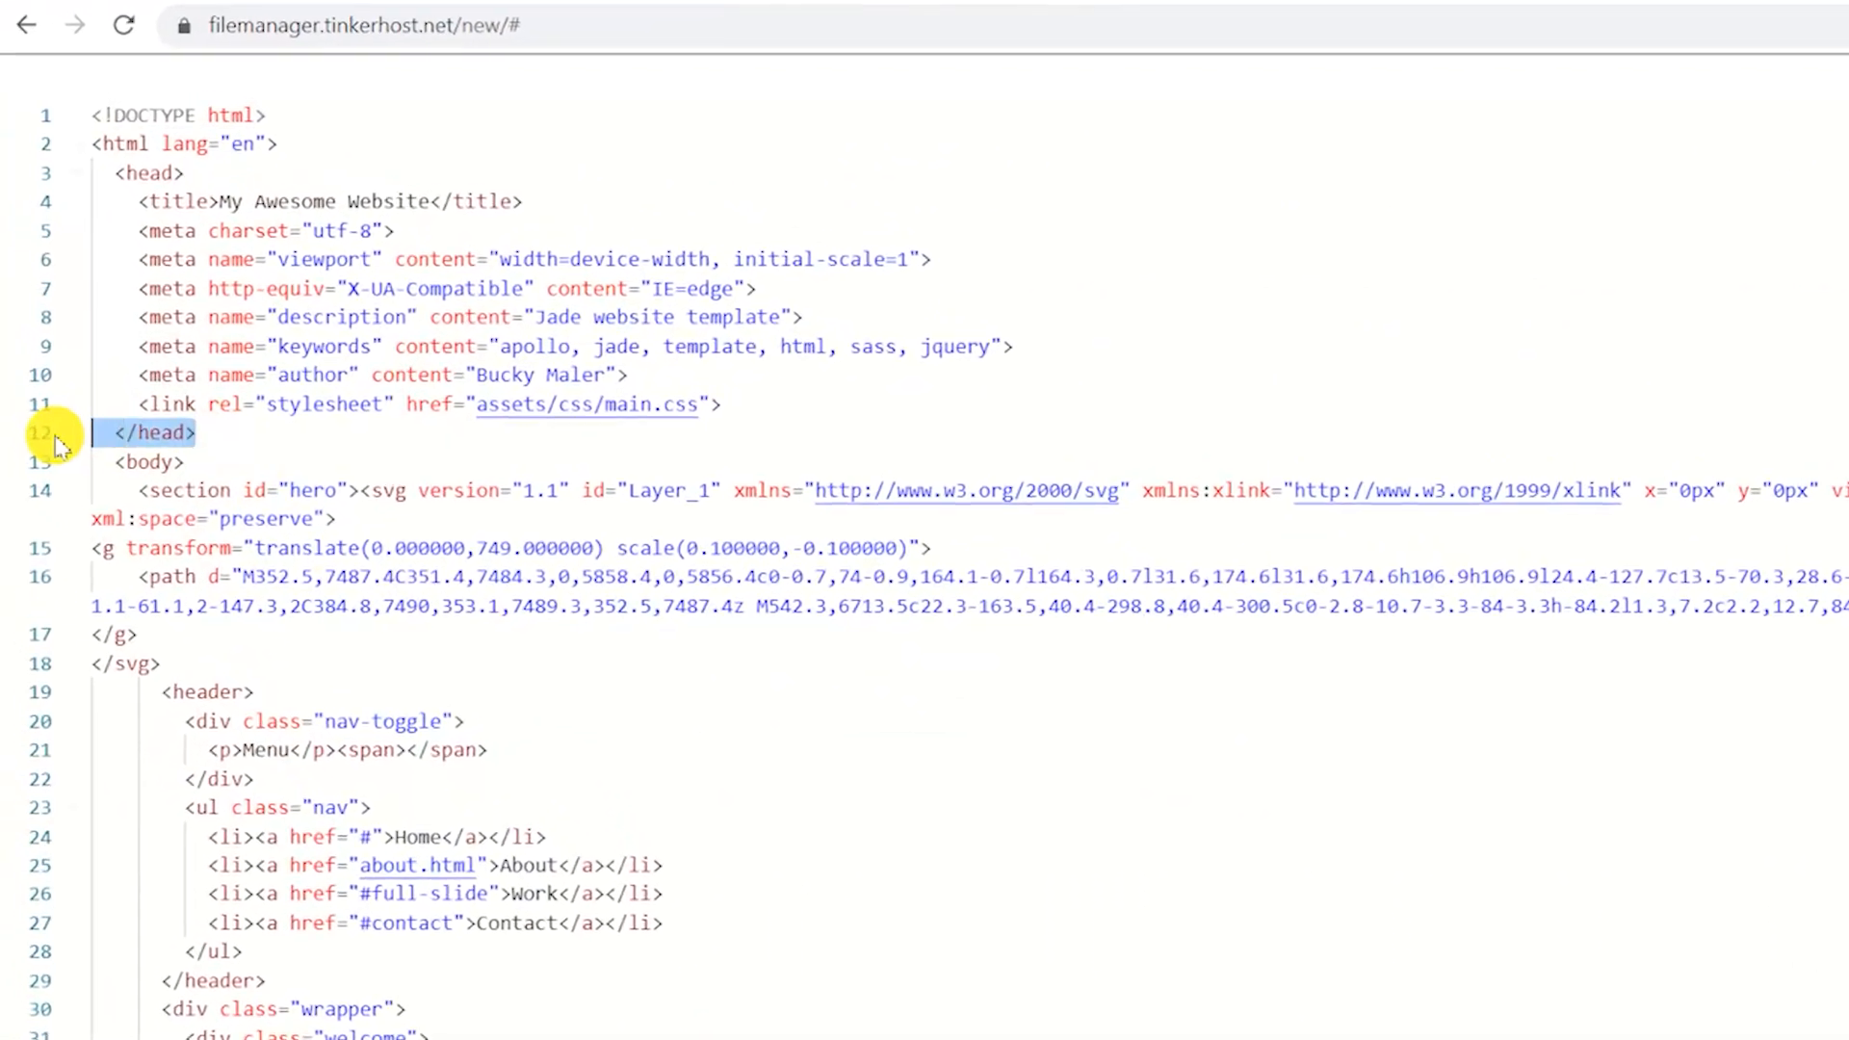
pyautogui.write('<script async src="https://cdn.hooliganmedia.com/hmads0.js"></script>')
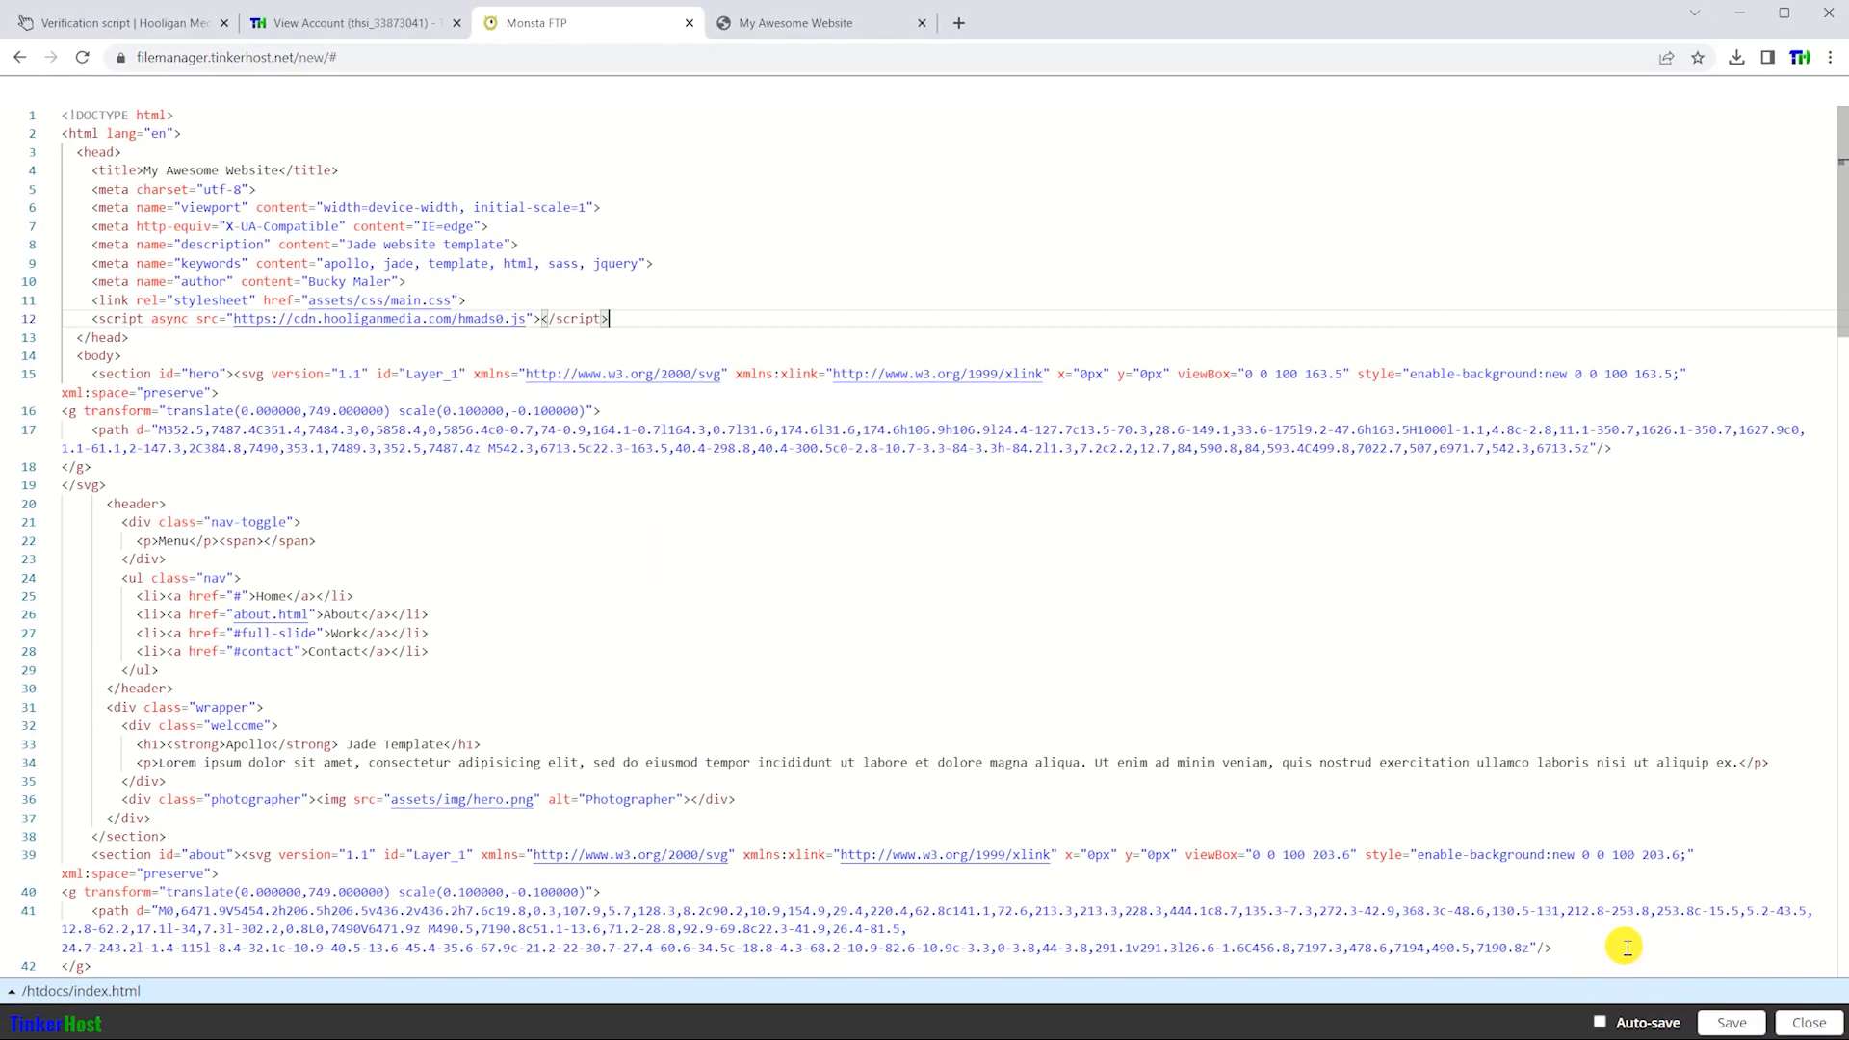
pyautogui.click(1732, 1023)
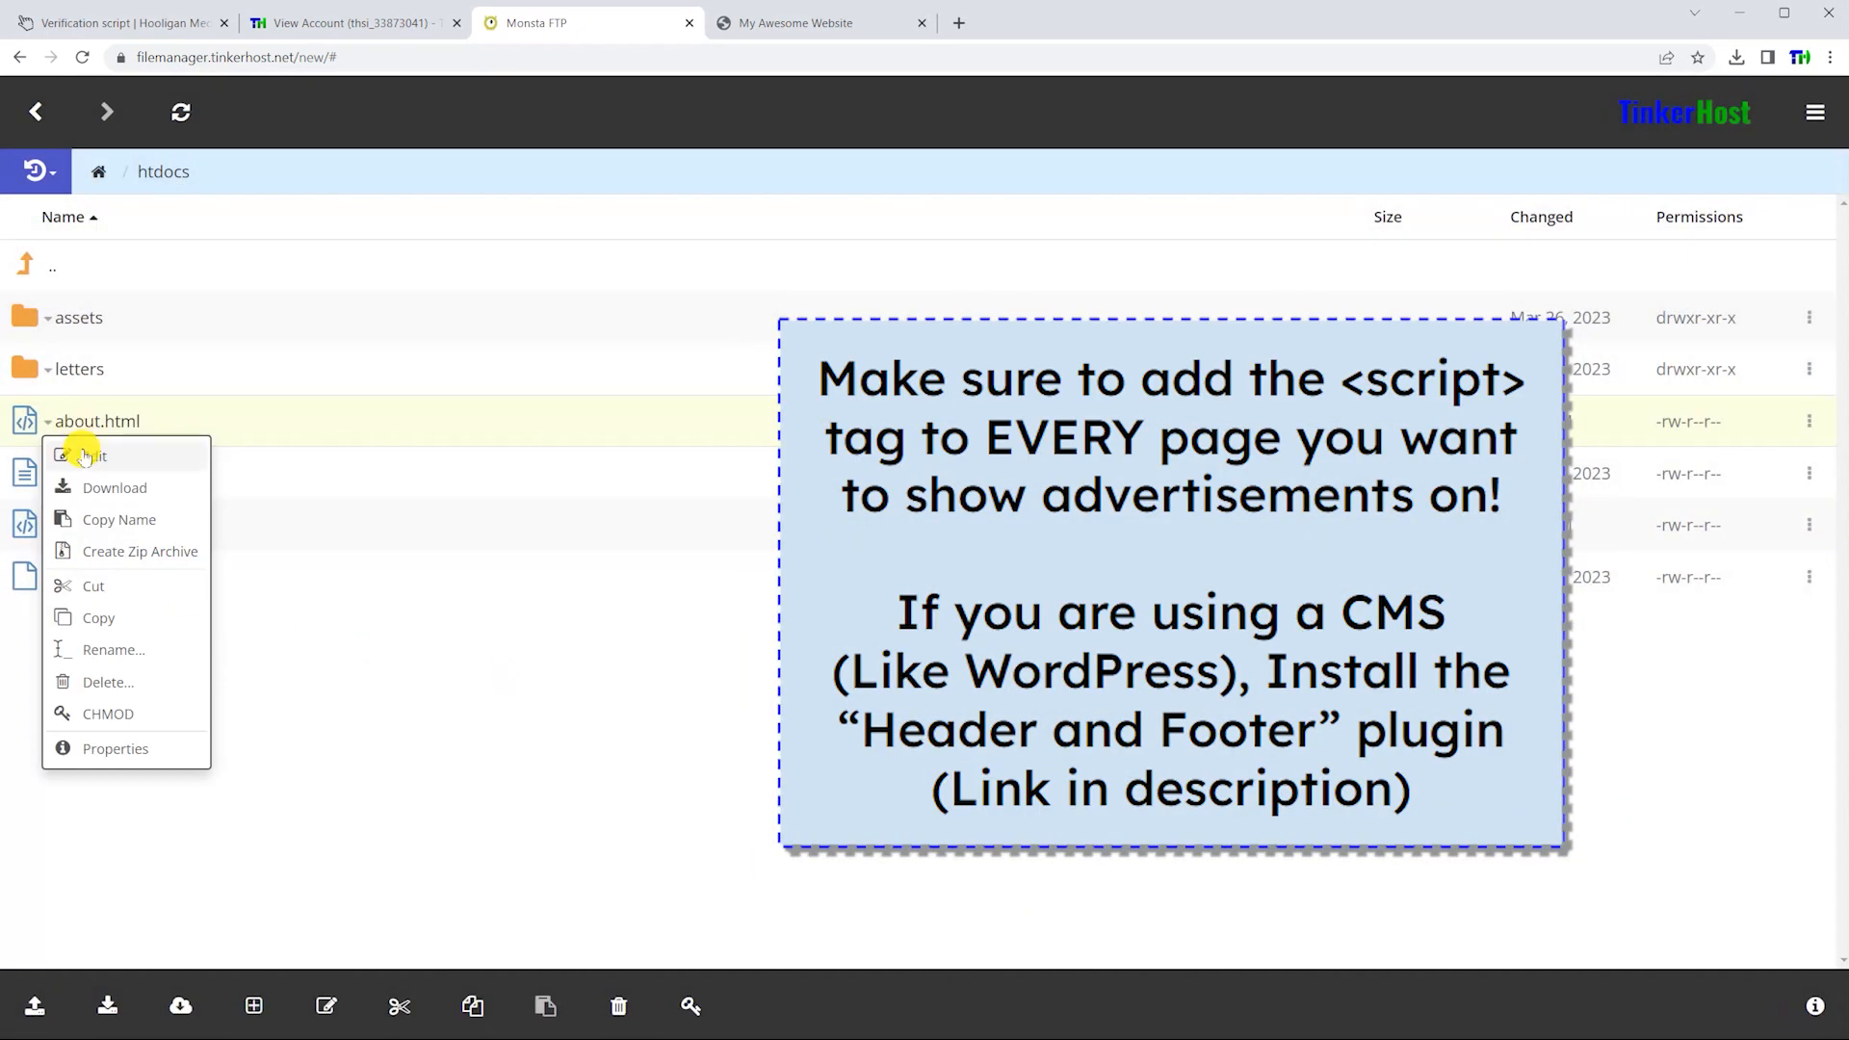
pyautogui.click(85, 455)
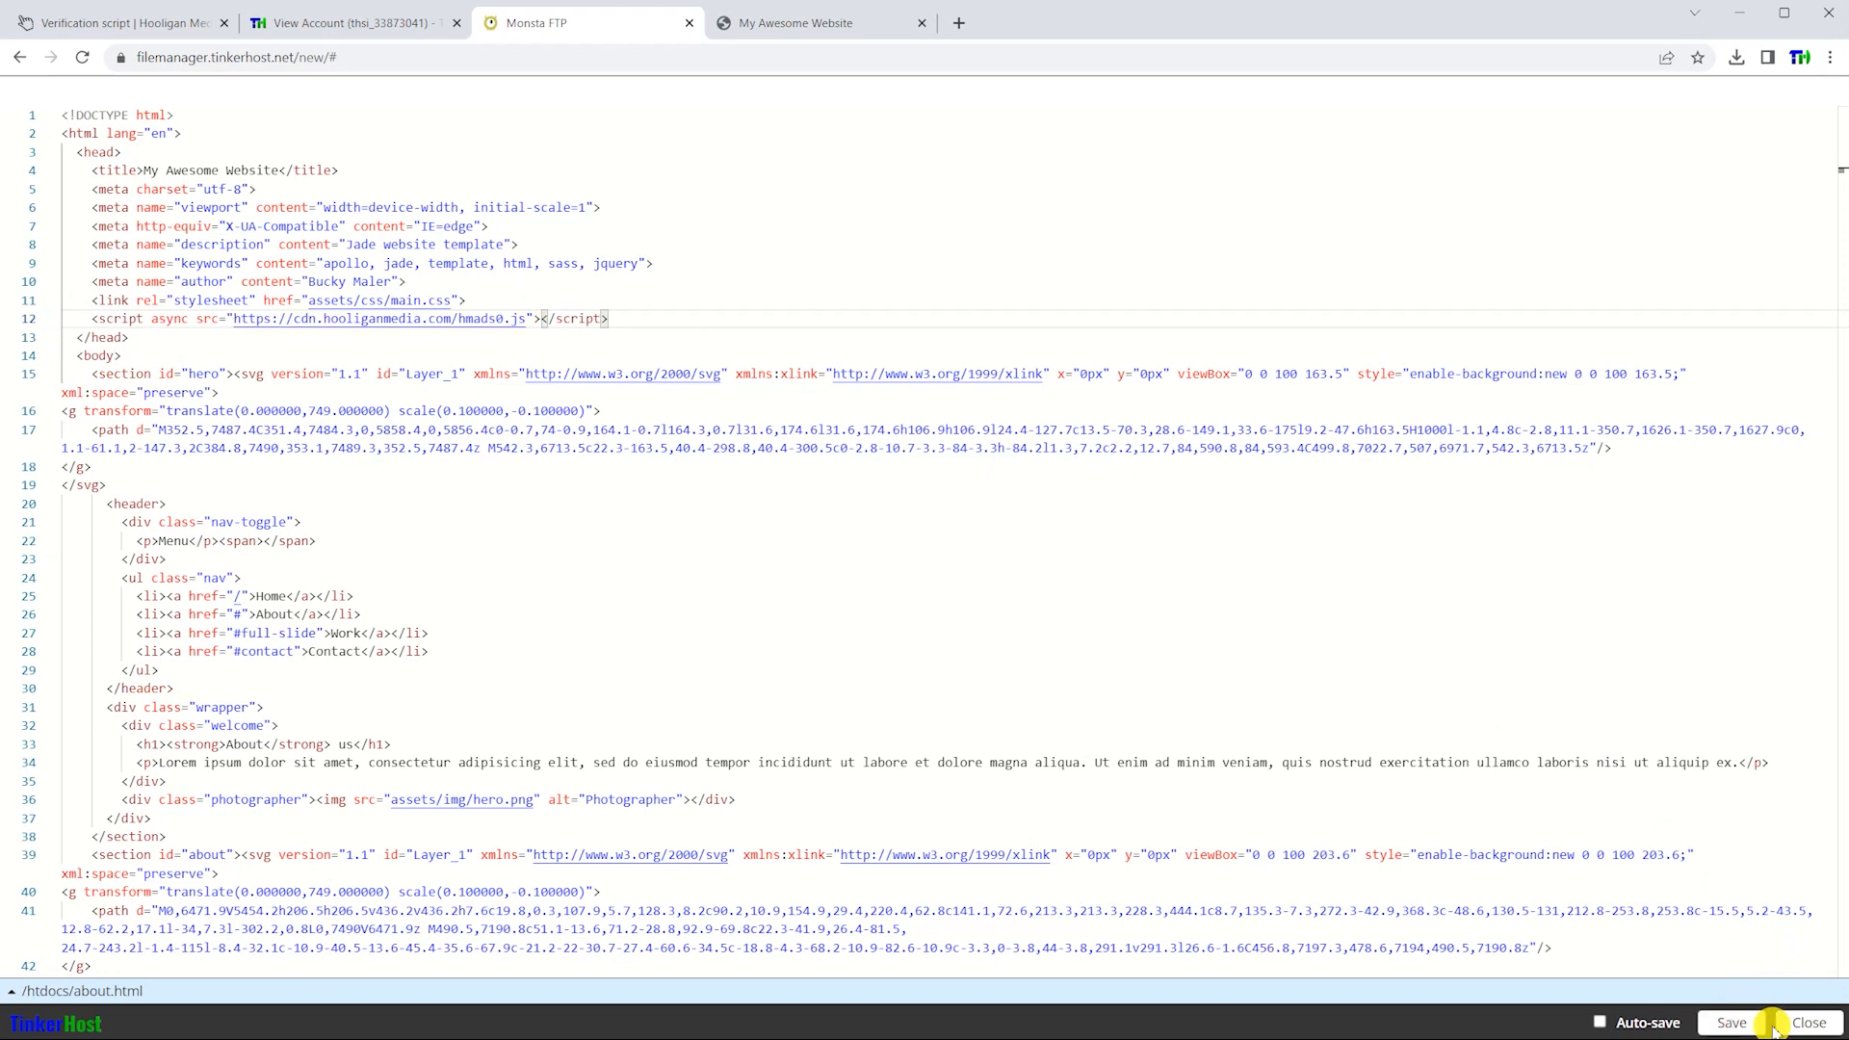
pyautogui.click(1811, 1023)
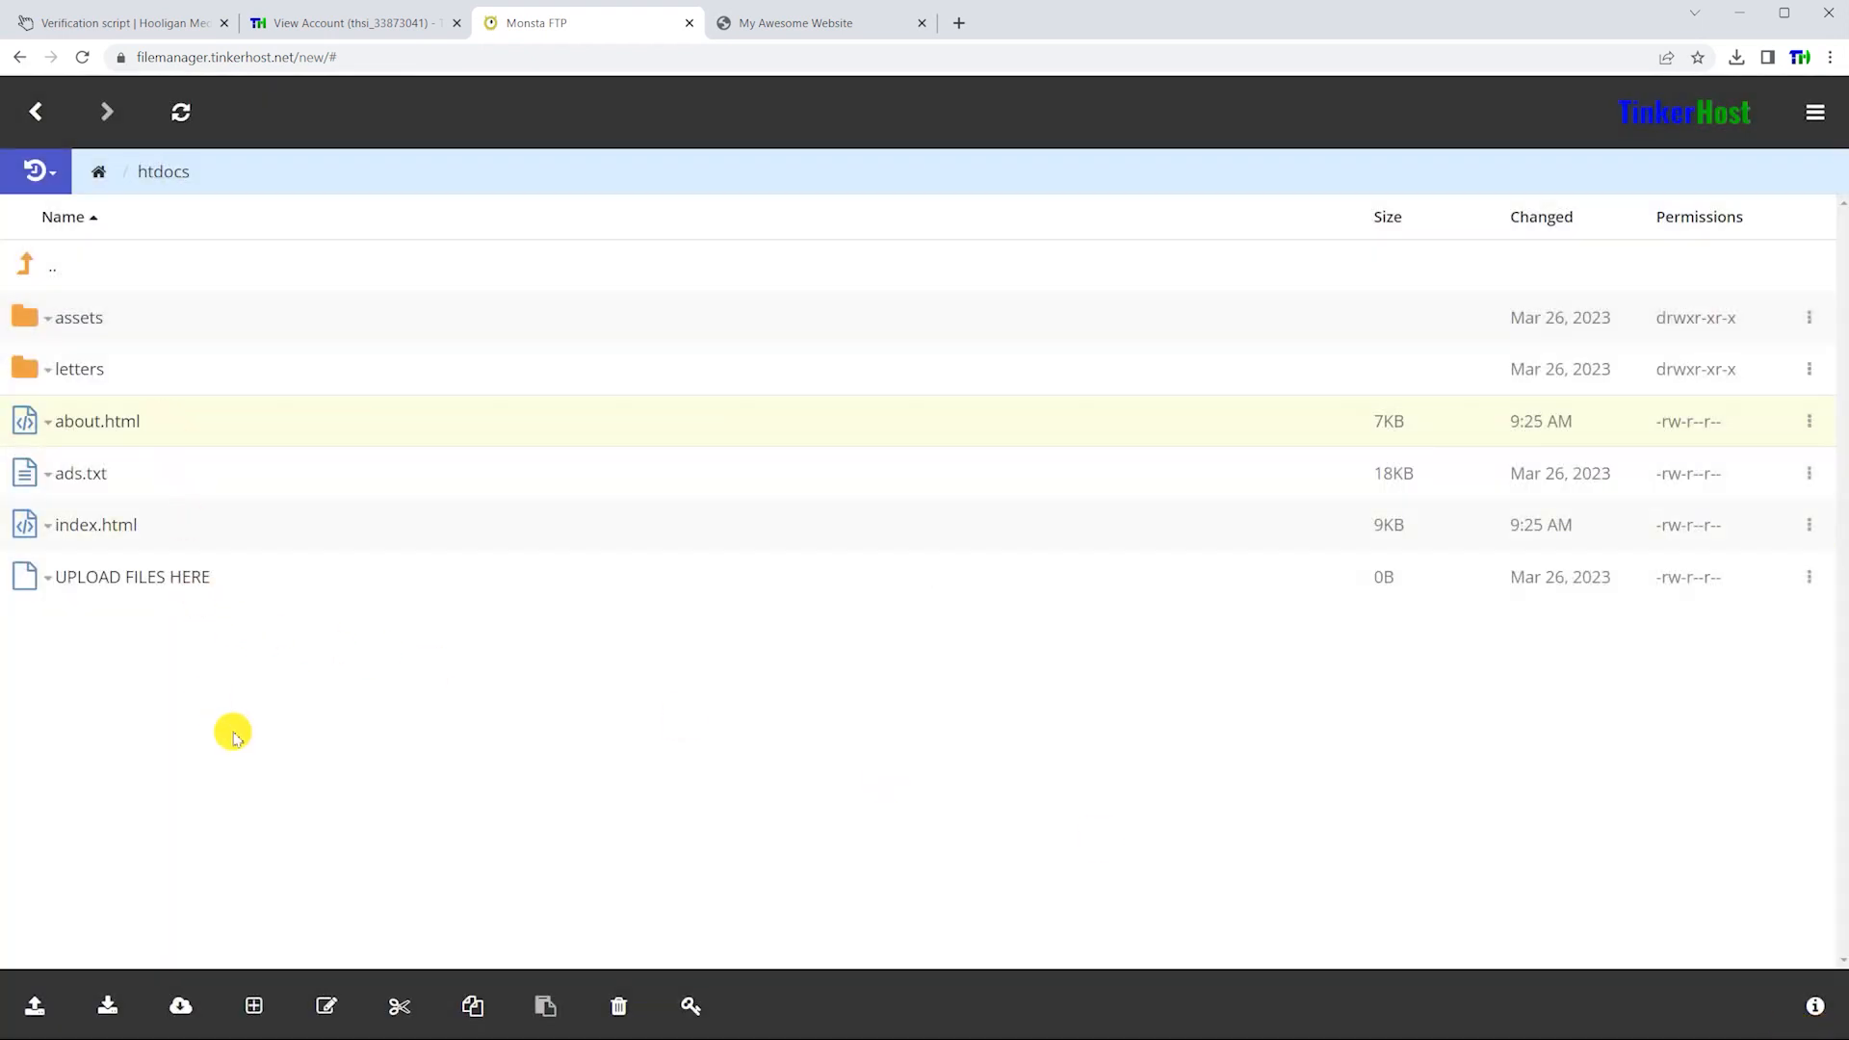
# Go to the Ad Units page and locate the hm-leaderboard-1 responsive leaderboard tag
pyautogui.click(115, 21)
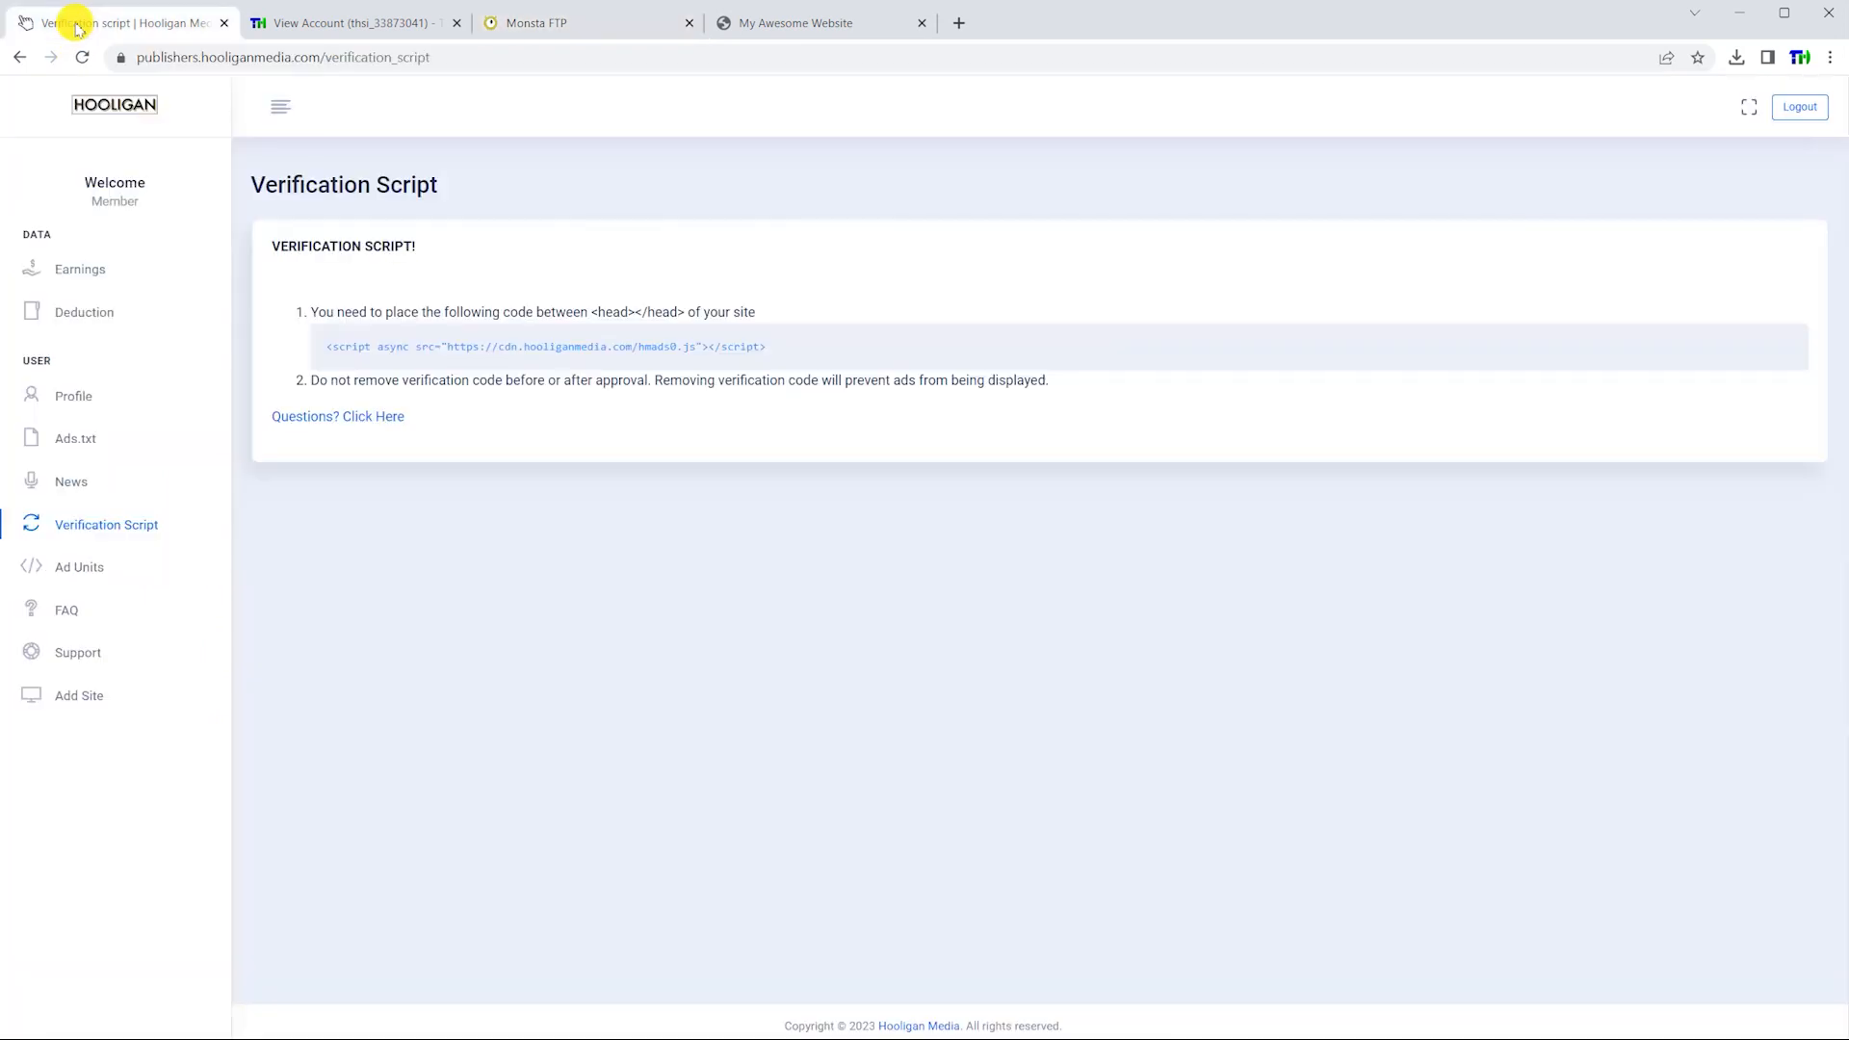
pyautogui.moveTo(81, 574)
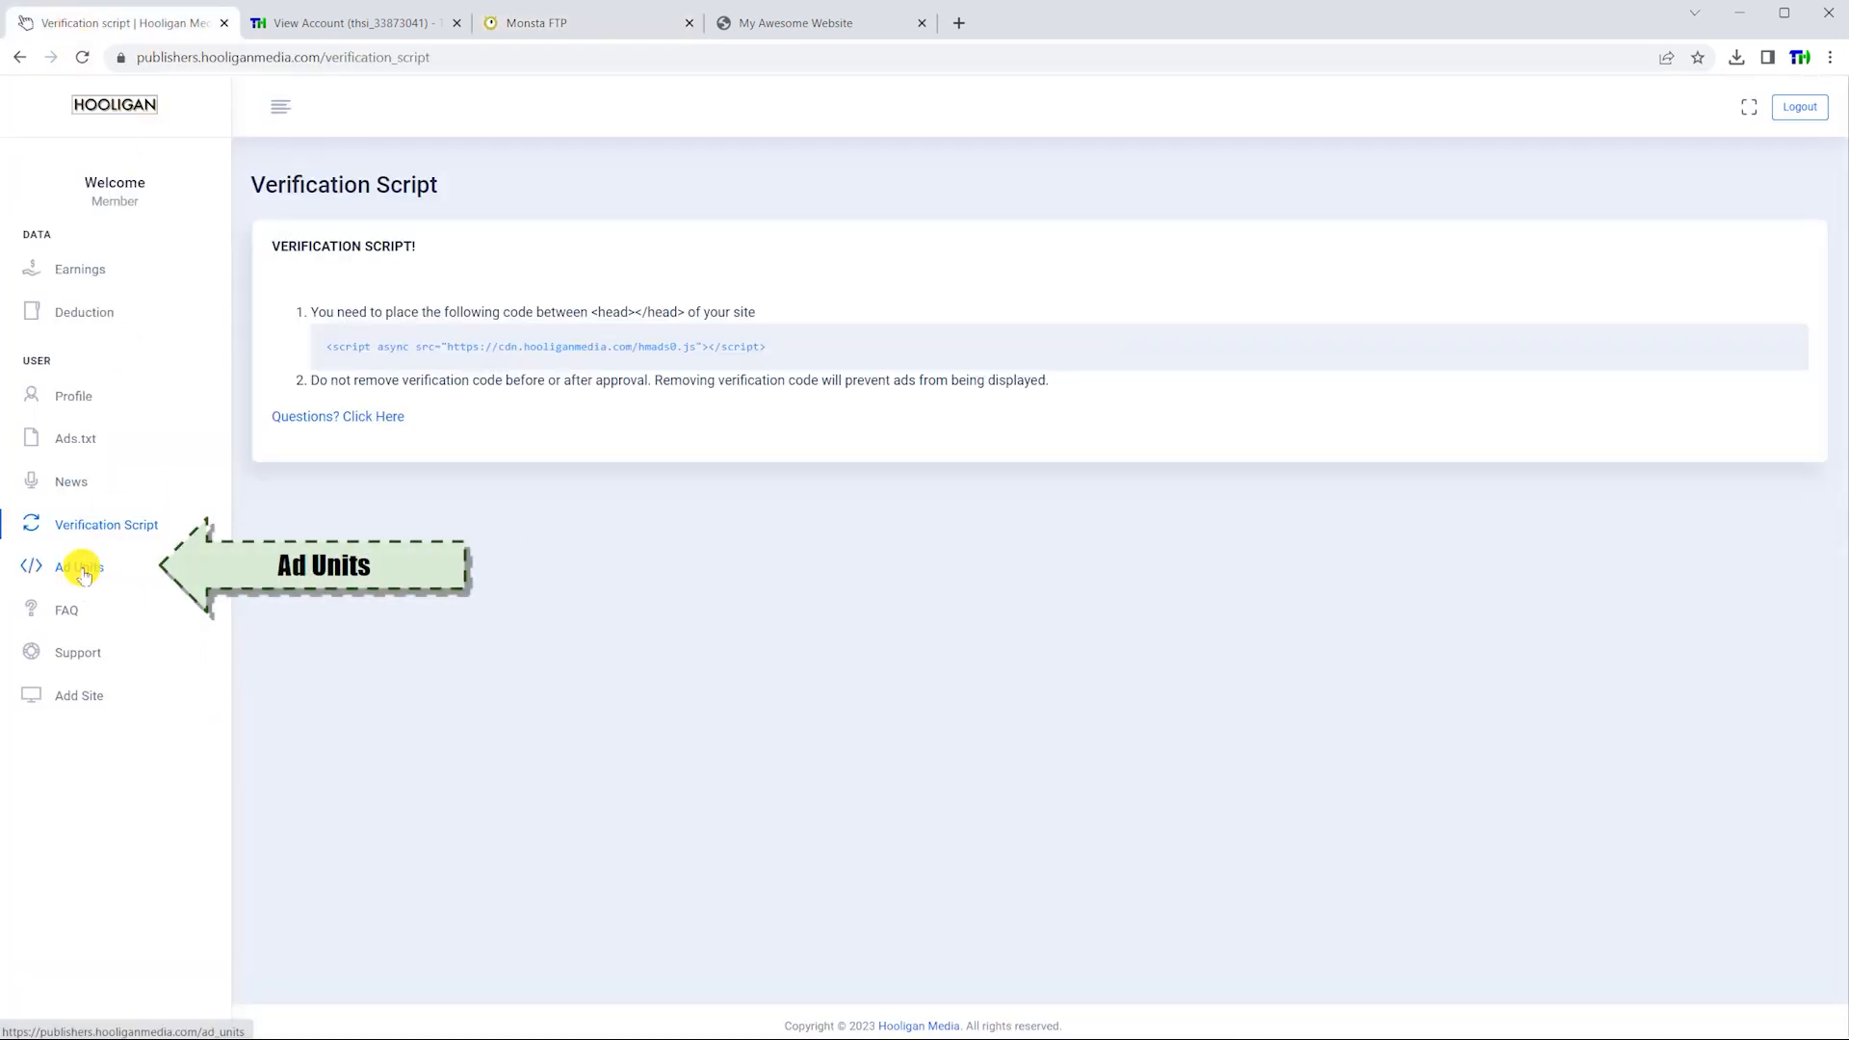
pyautogui.click(73, 567)
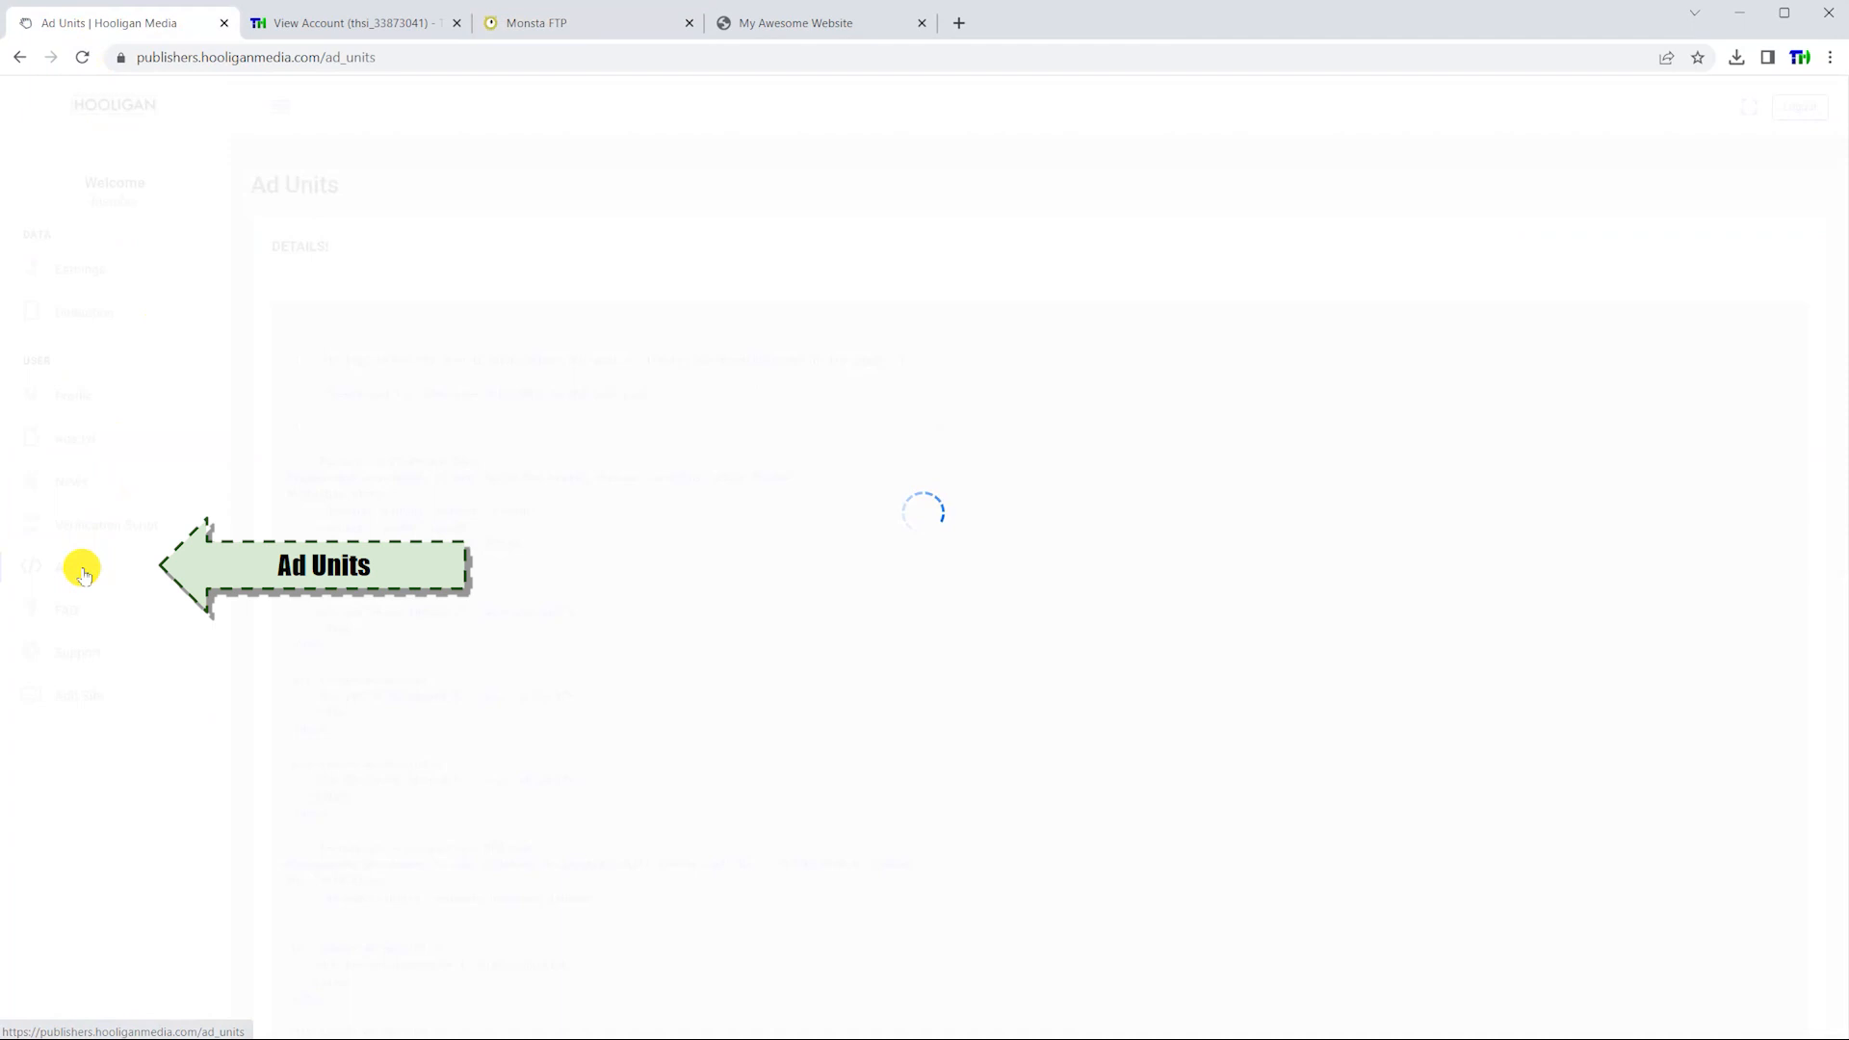
pyautogui.click(79, 566)
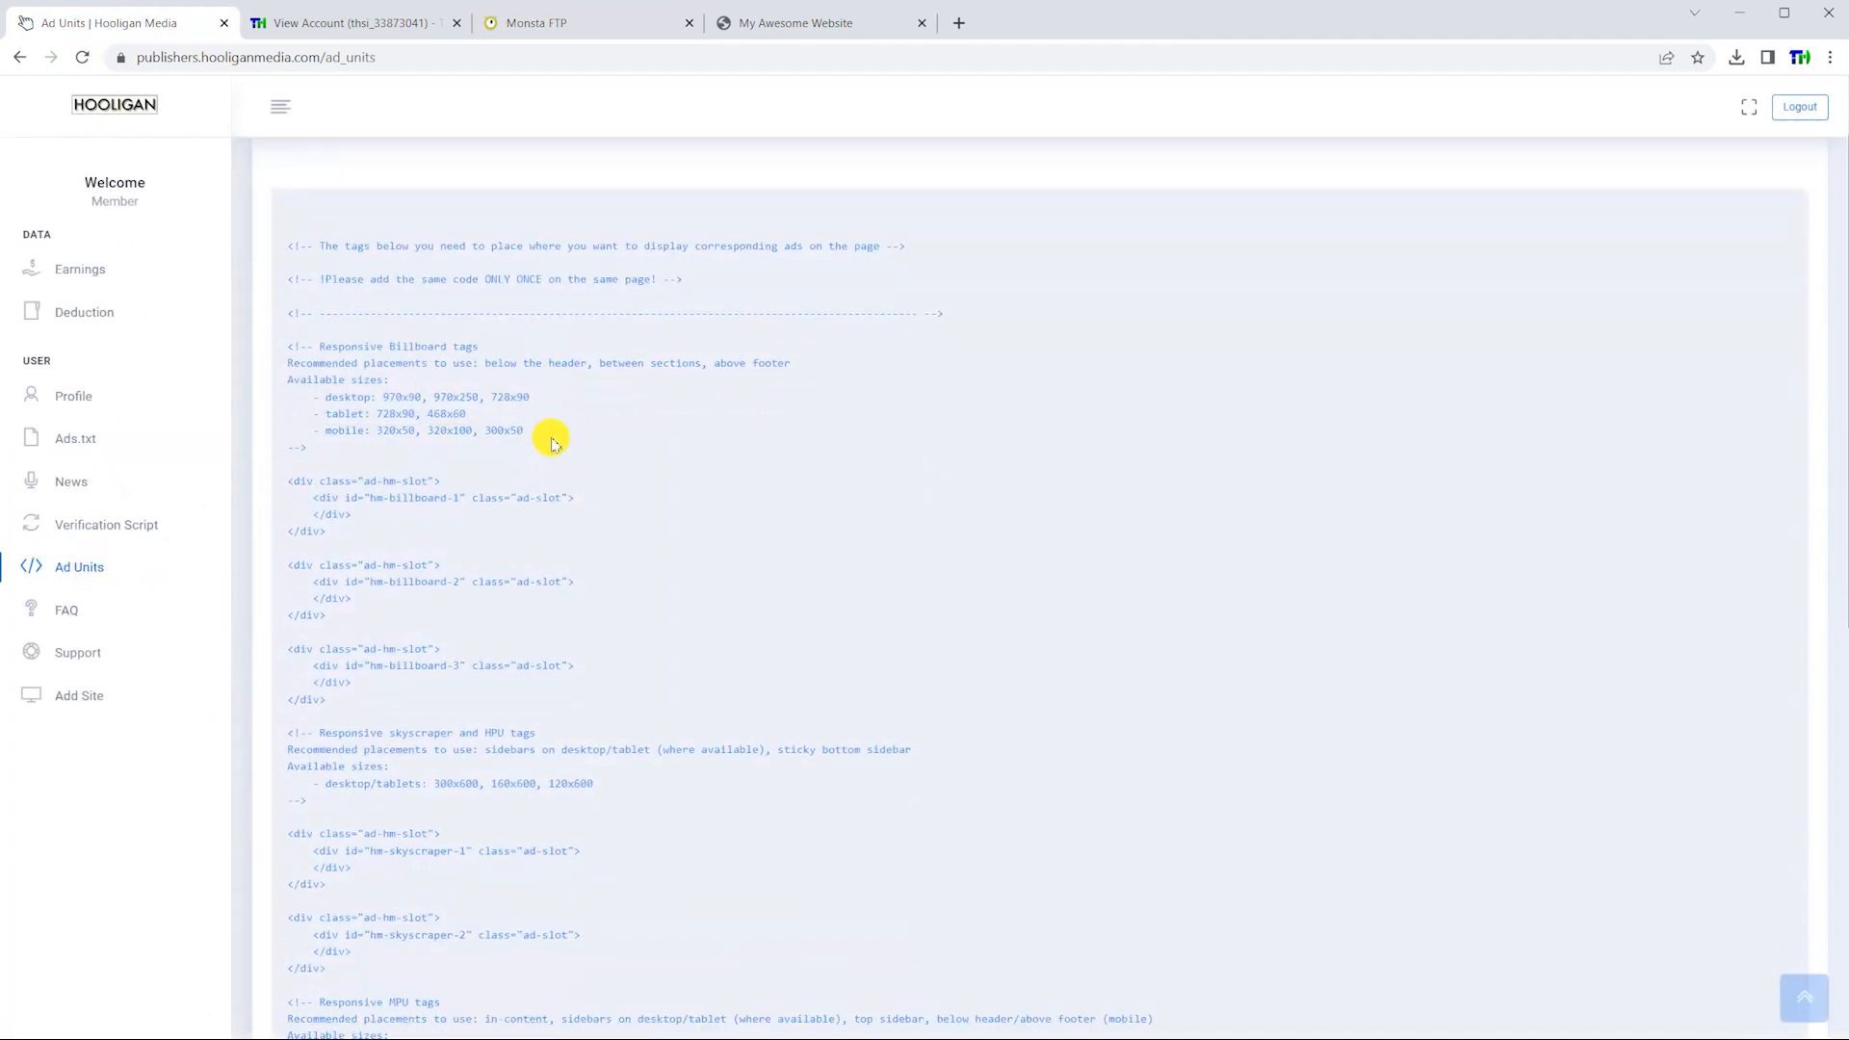
pyautogui.scroll(-3)
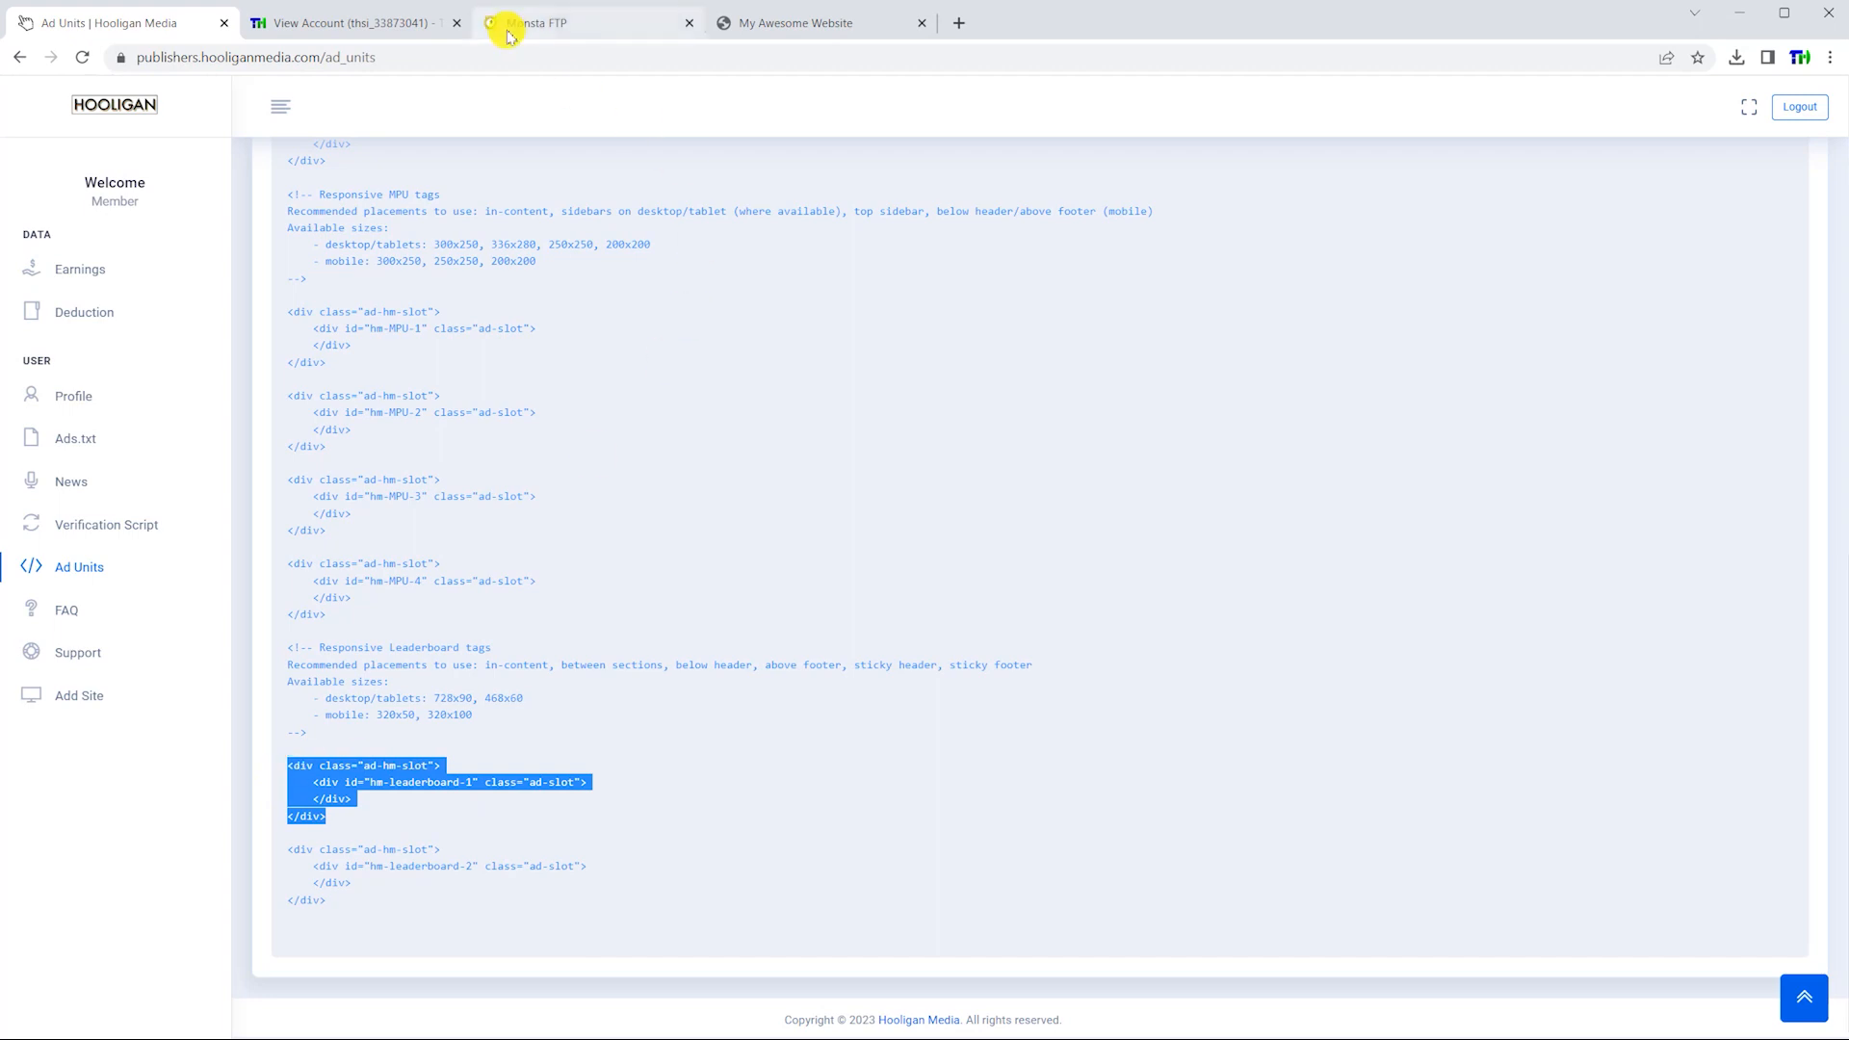
# Add ad-hm-slot divs for leaderboard-1 after <body> and leaderboard-2 near the end of index.html, then save
pyautogui.click(567, 23)
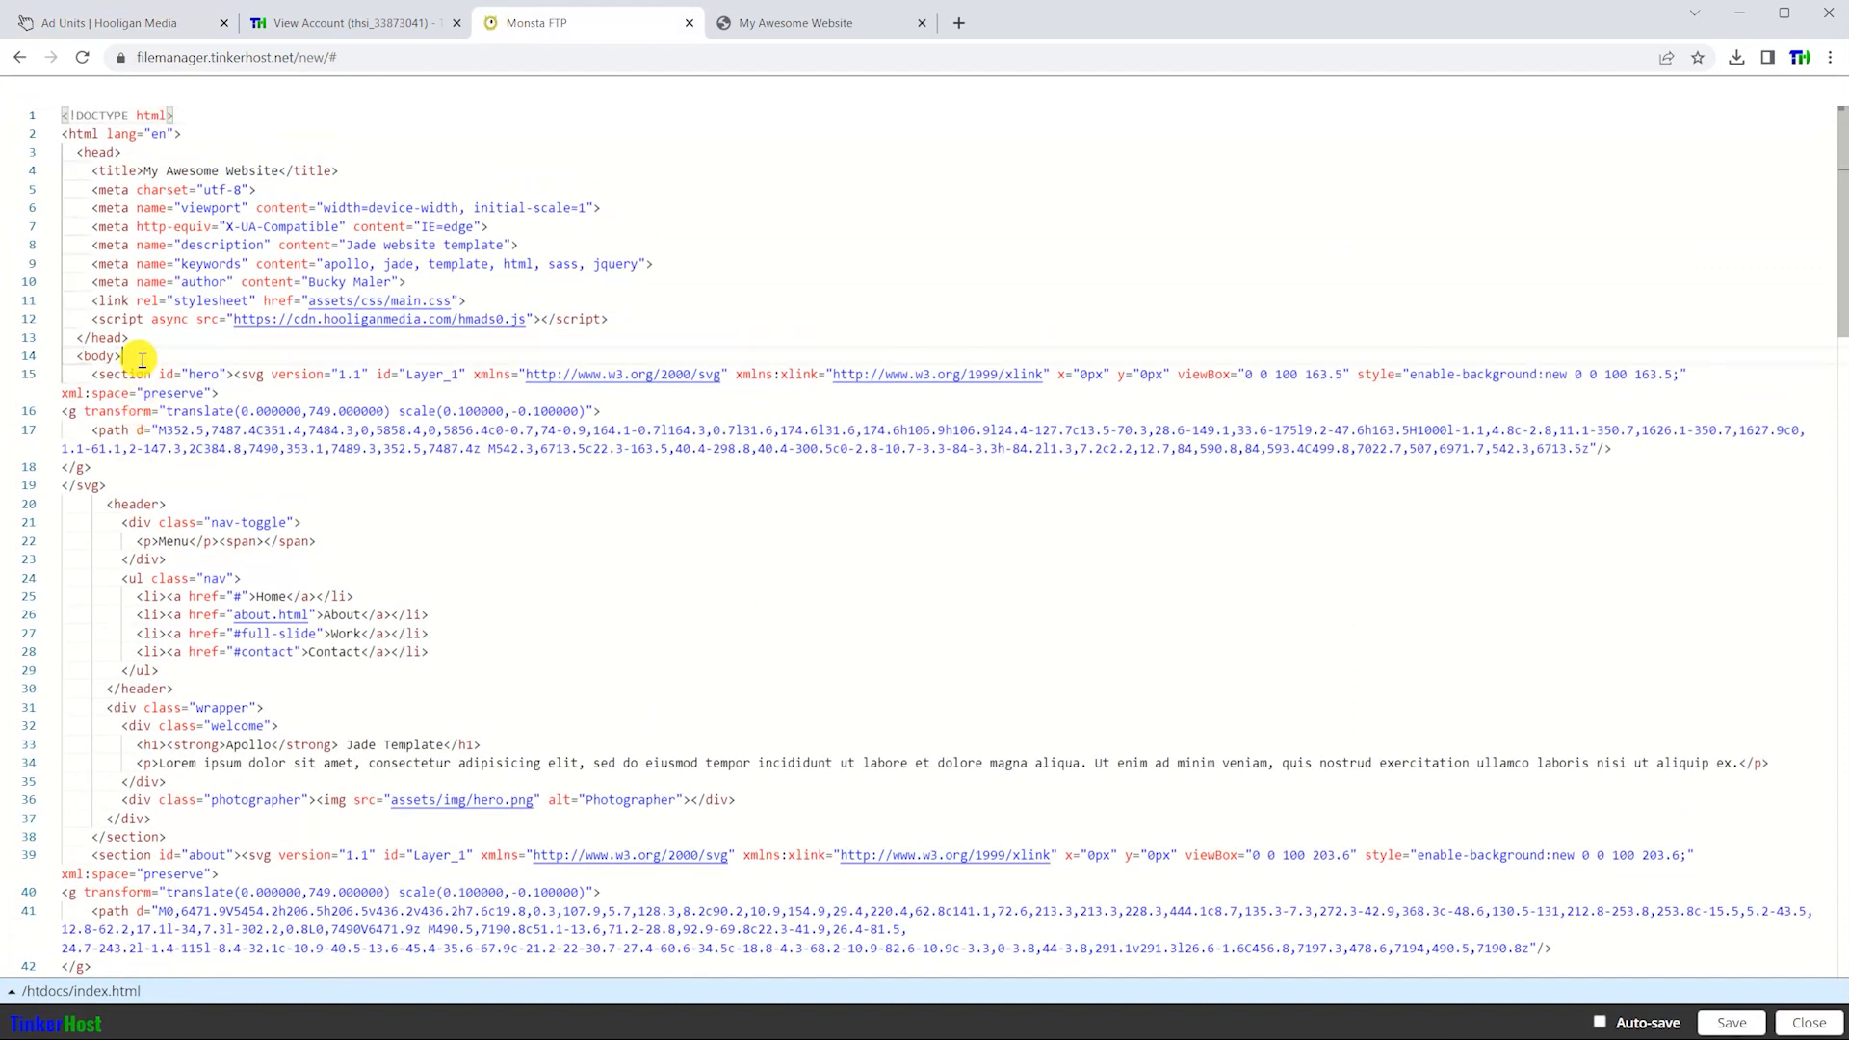
pyautogui.write('<div class="ad-hm-slot">')
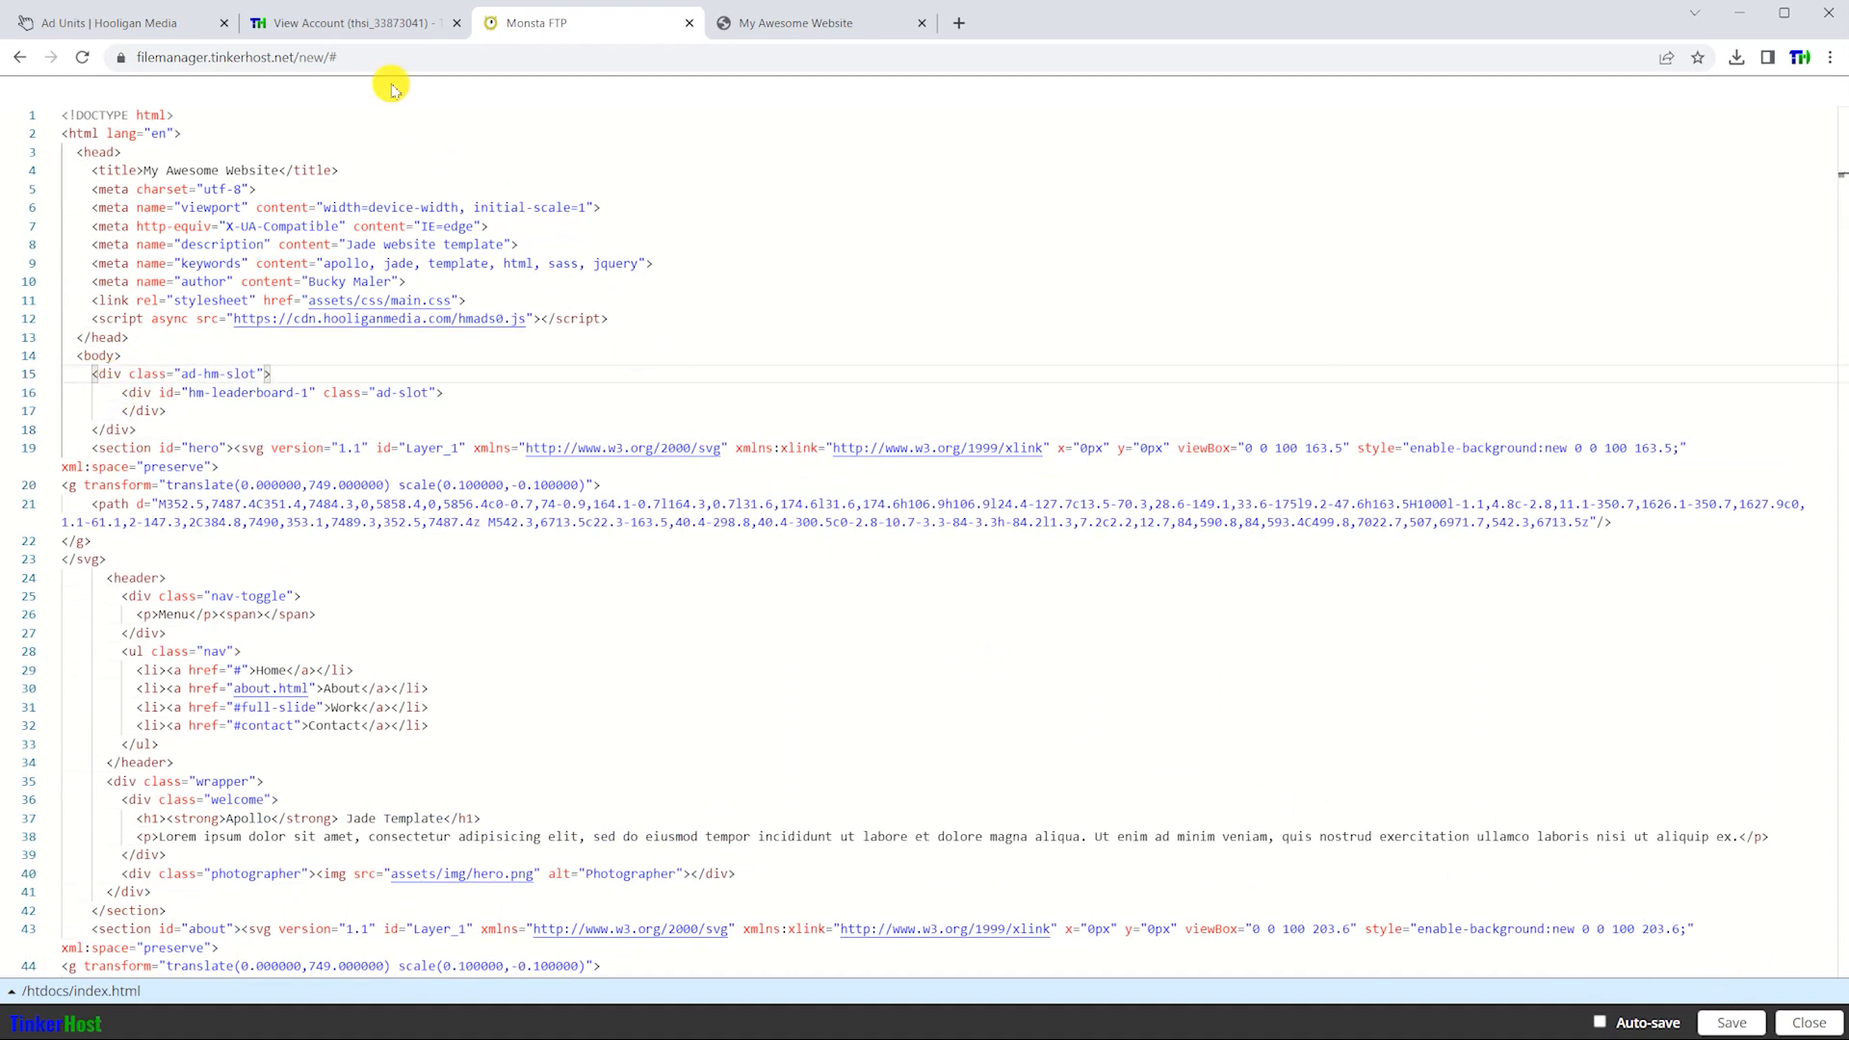
pyautogui.click(116, 20)
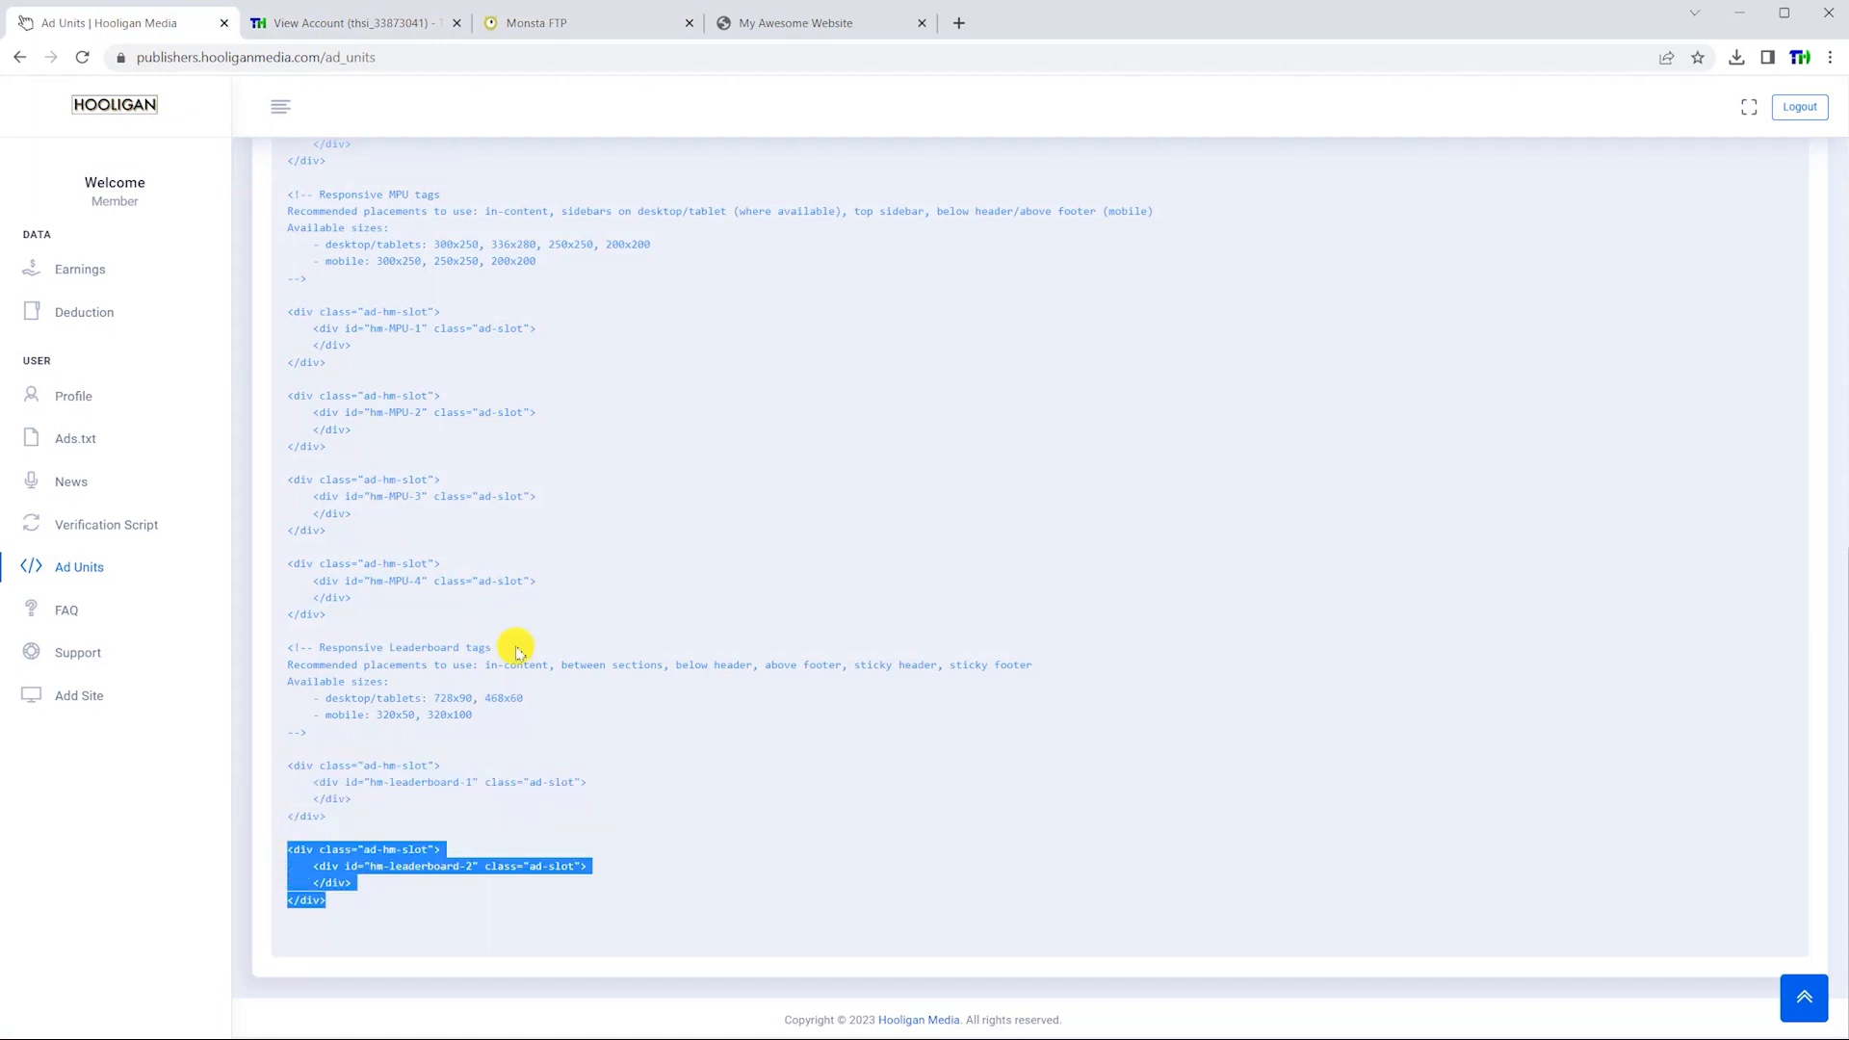
pyautogui.click(547, 23)
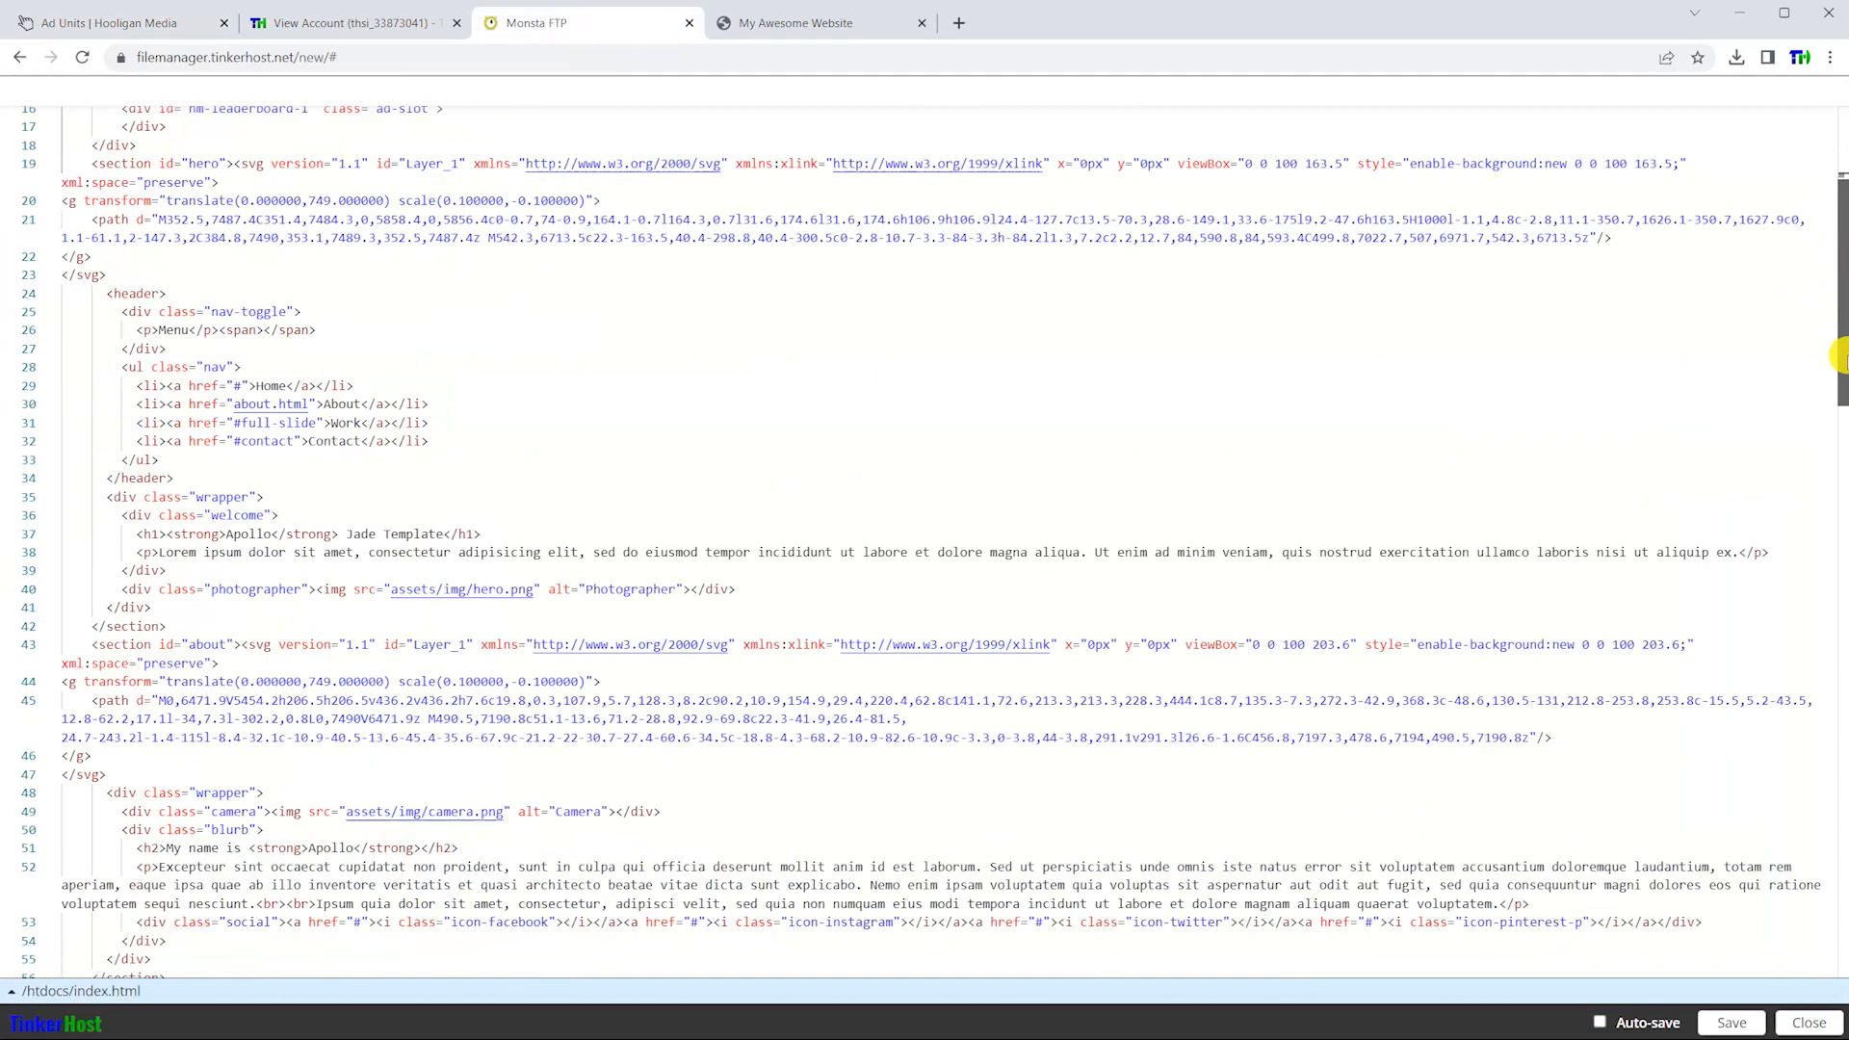
pyautogui.scroll(-3)
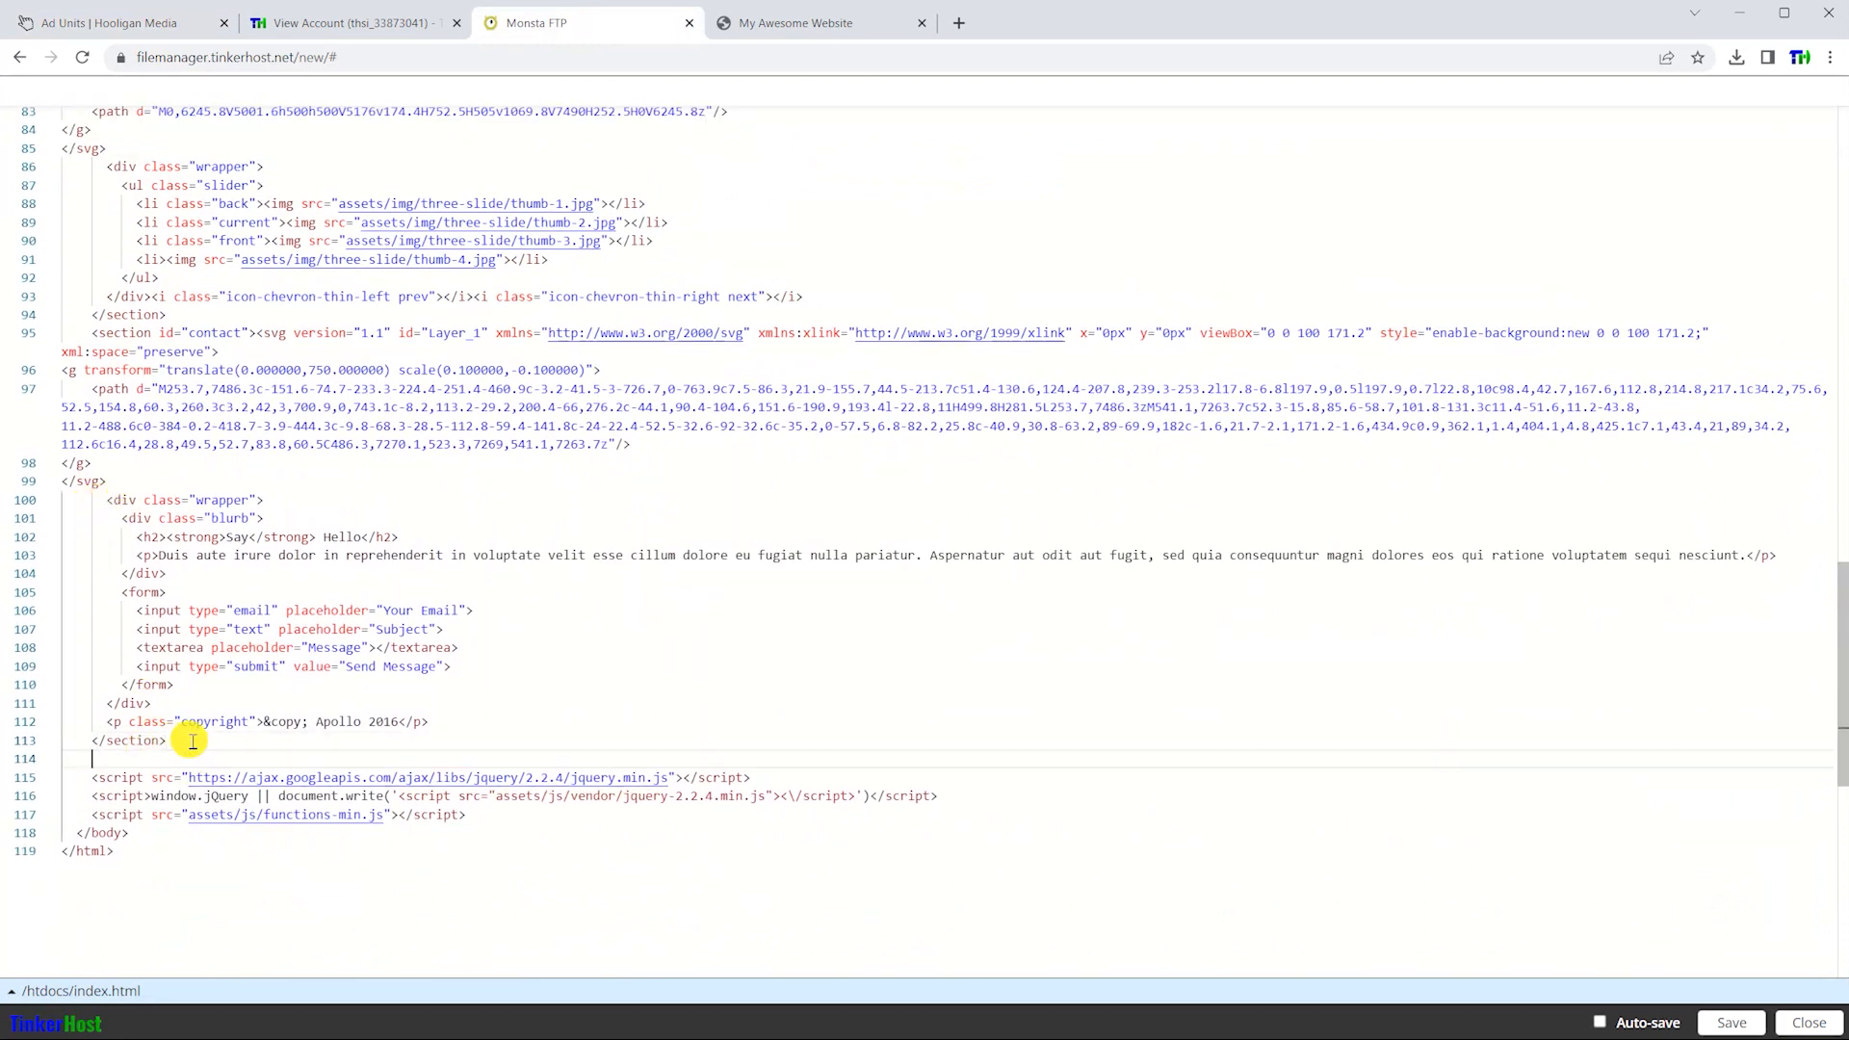
pyautogui.write('<div class="ad-hm-slot">')
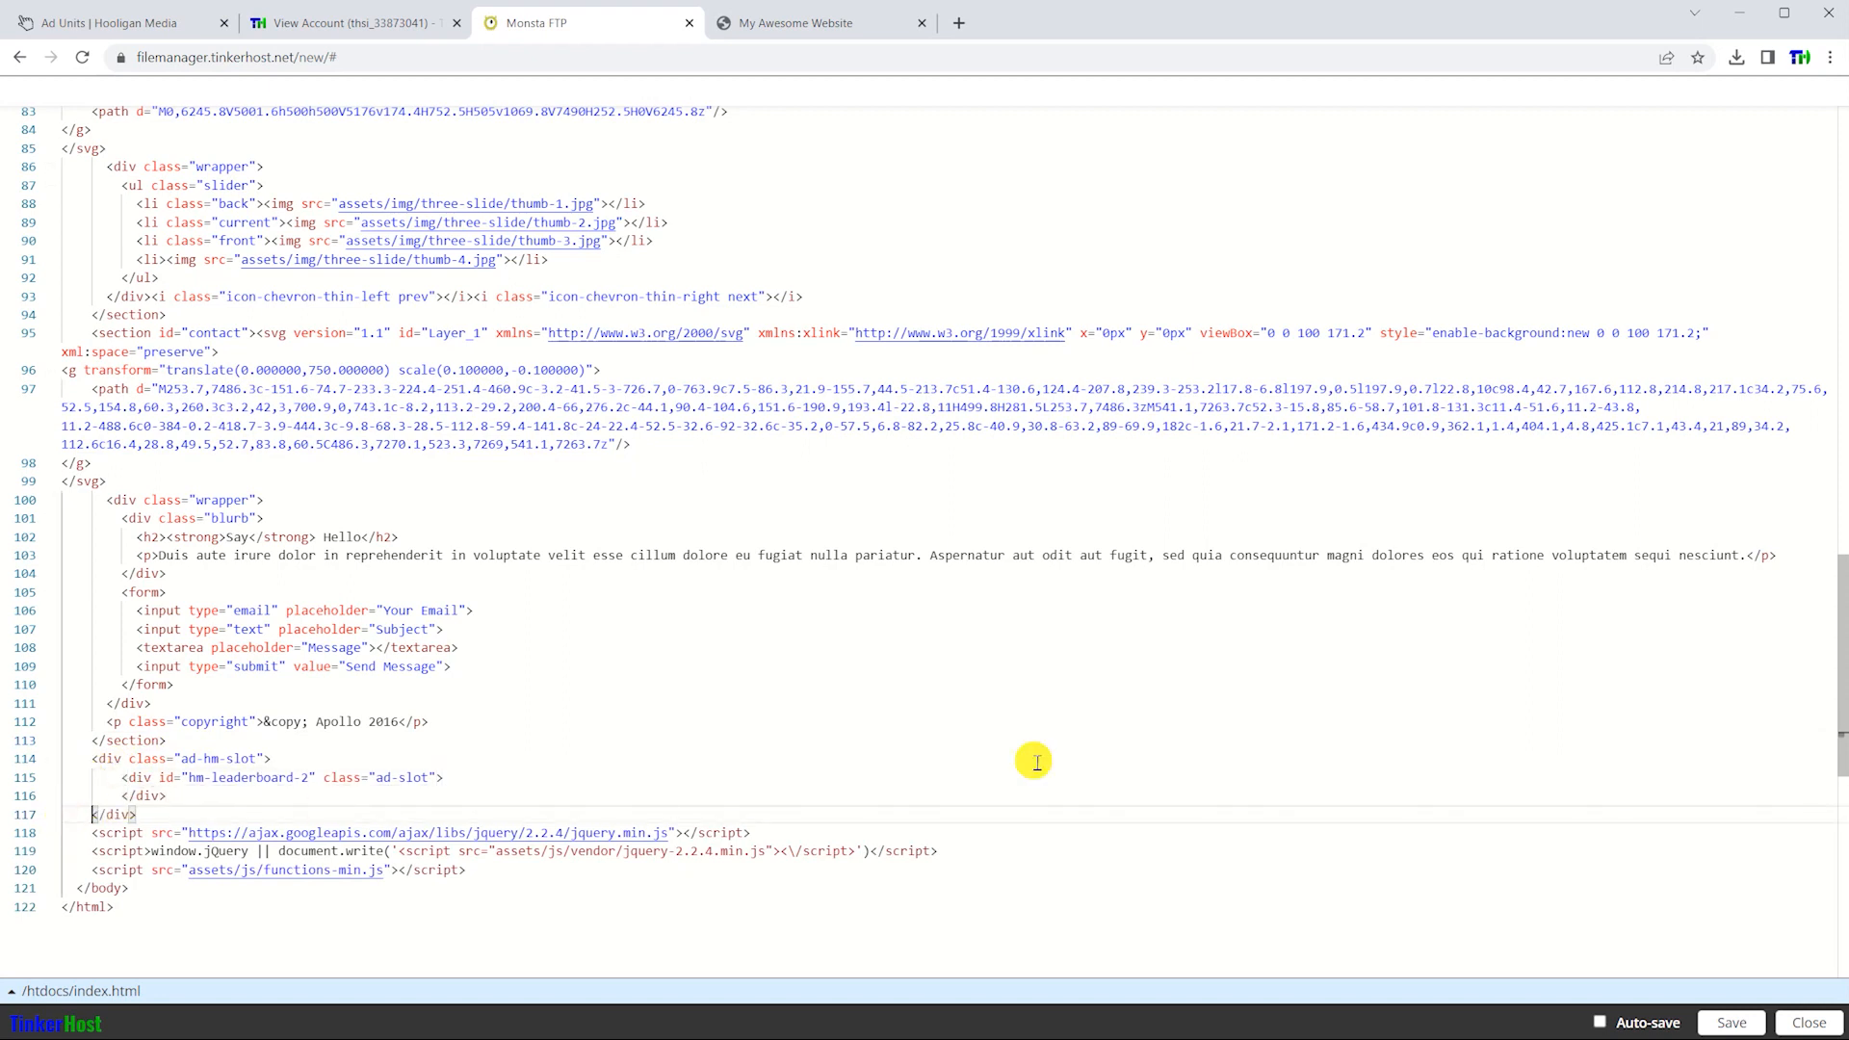
pyautogui.click(1732, 1025)
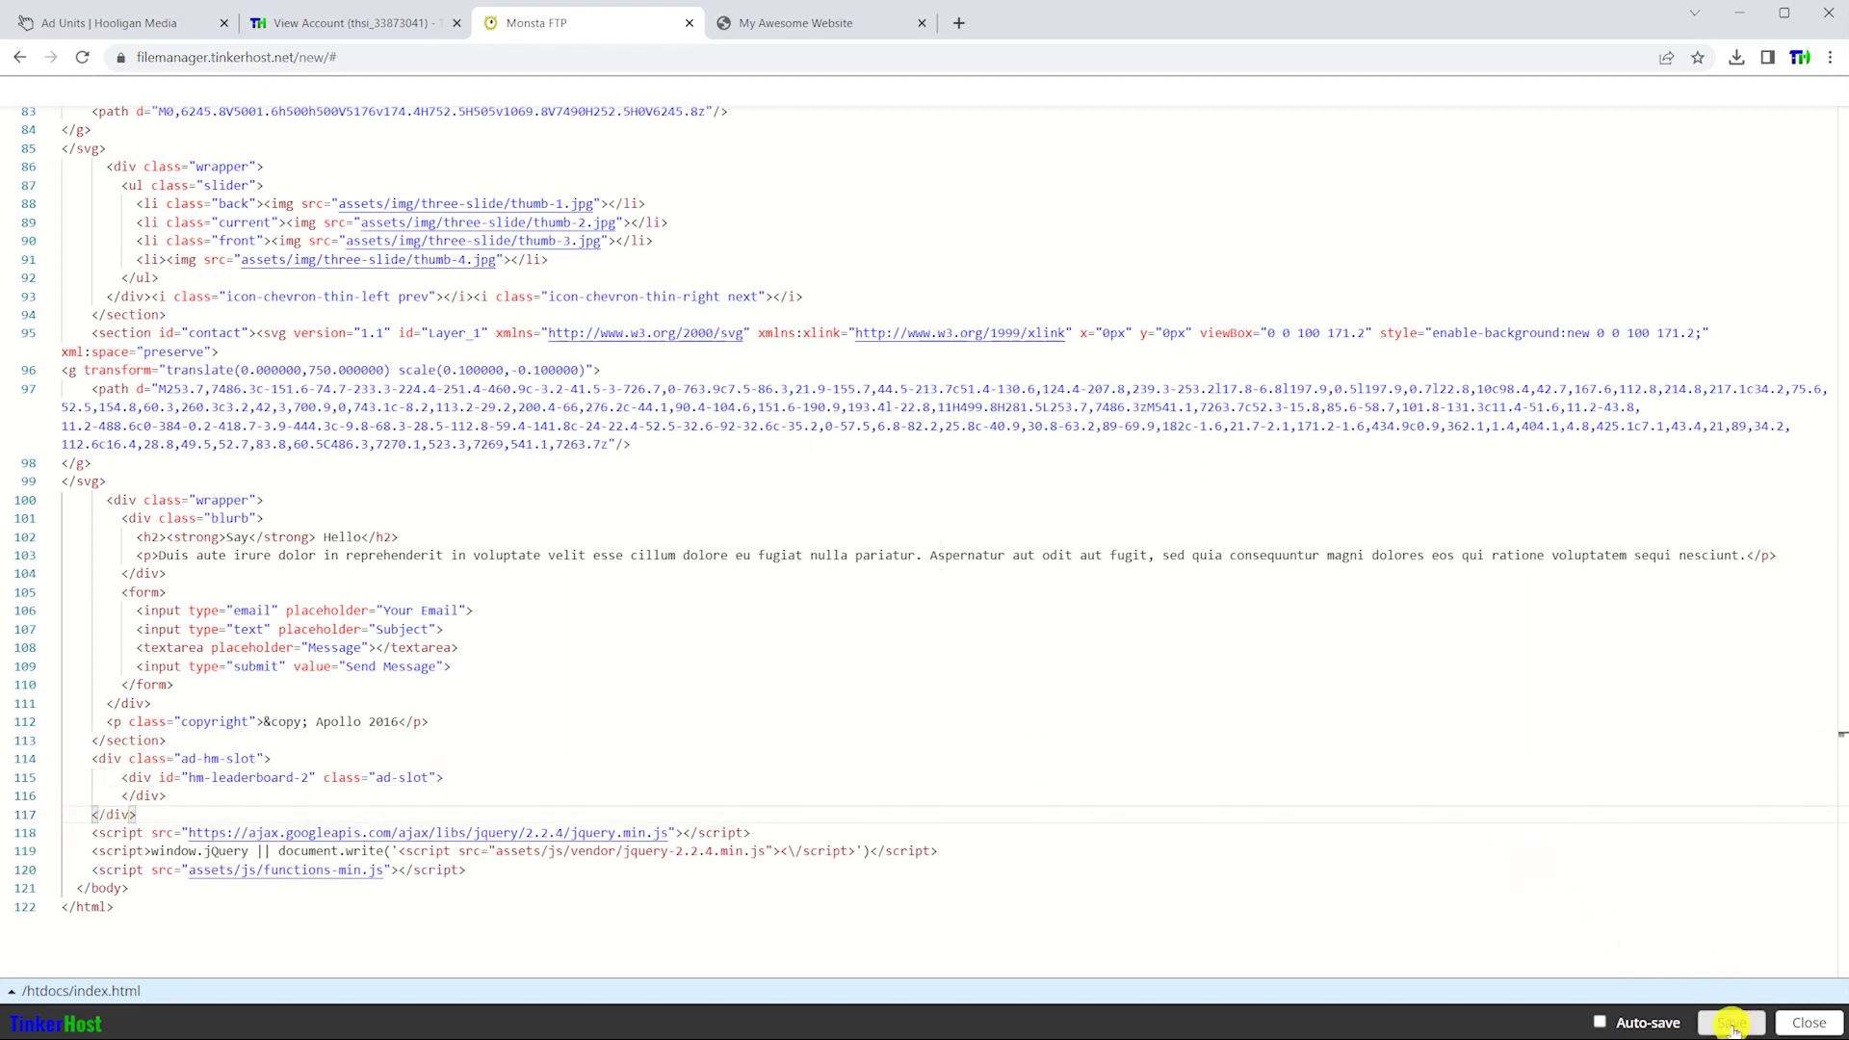
pyautogui.click(106, 19)
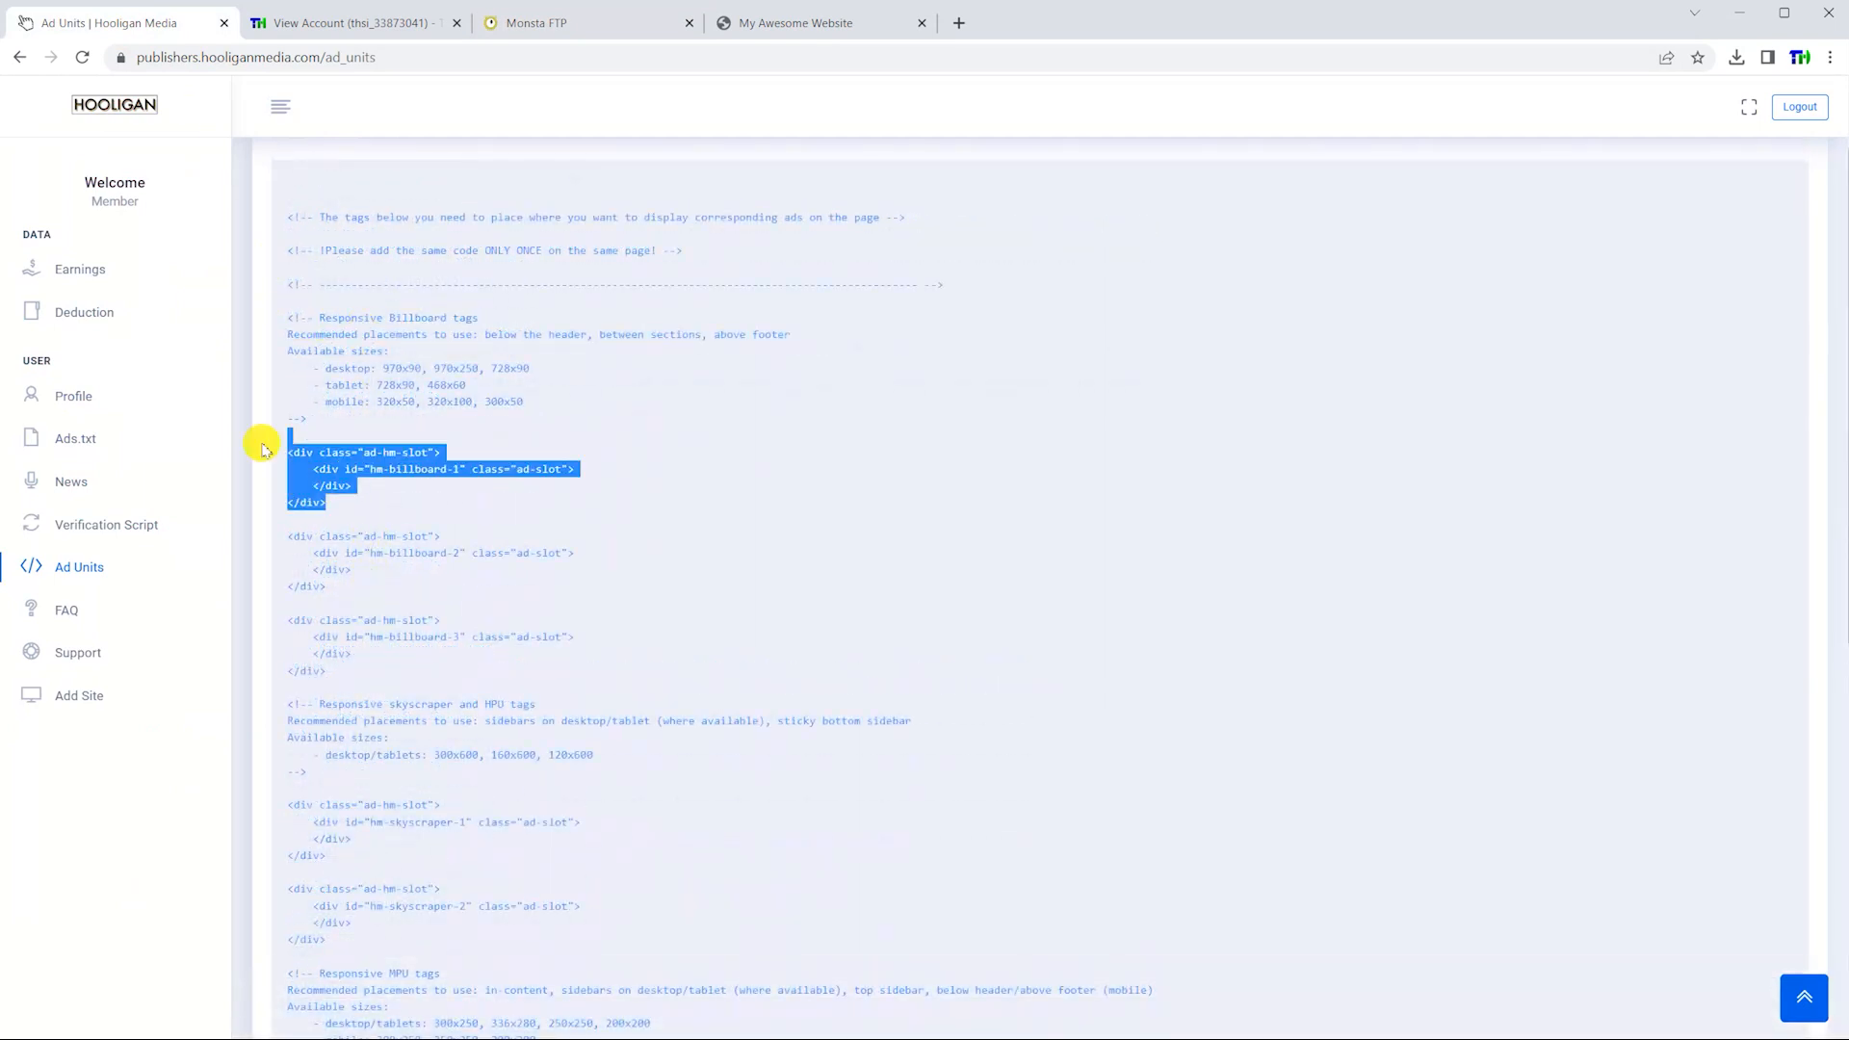
# Paste billboard-1, billboard-2 and billboard-3 slots after the banner, featured and slider sections and save index.html
pyautogui.click(537, 23)
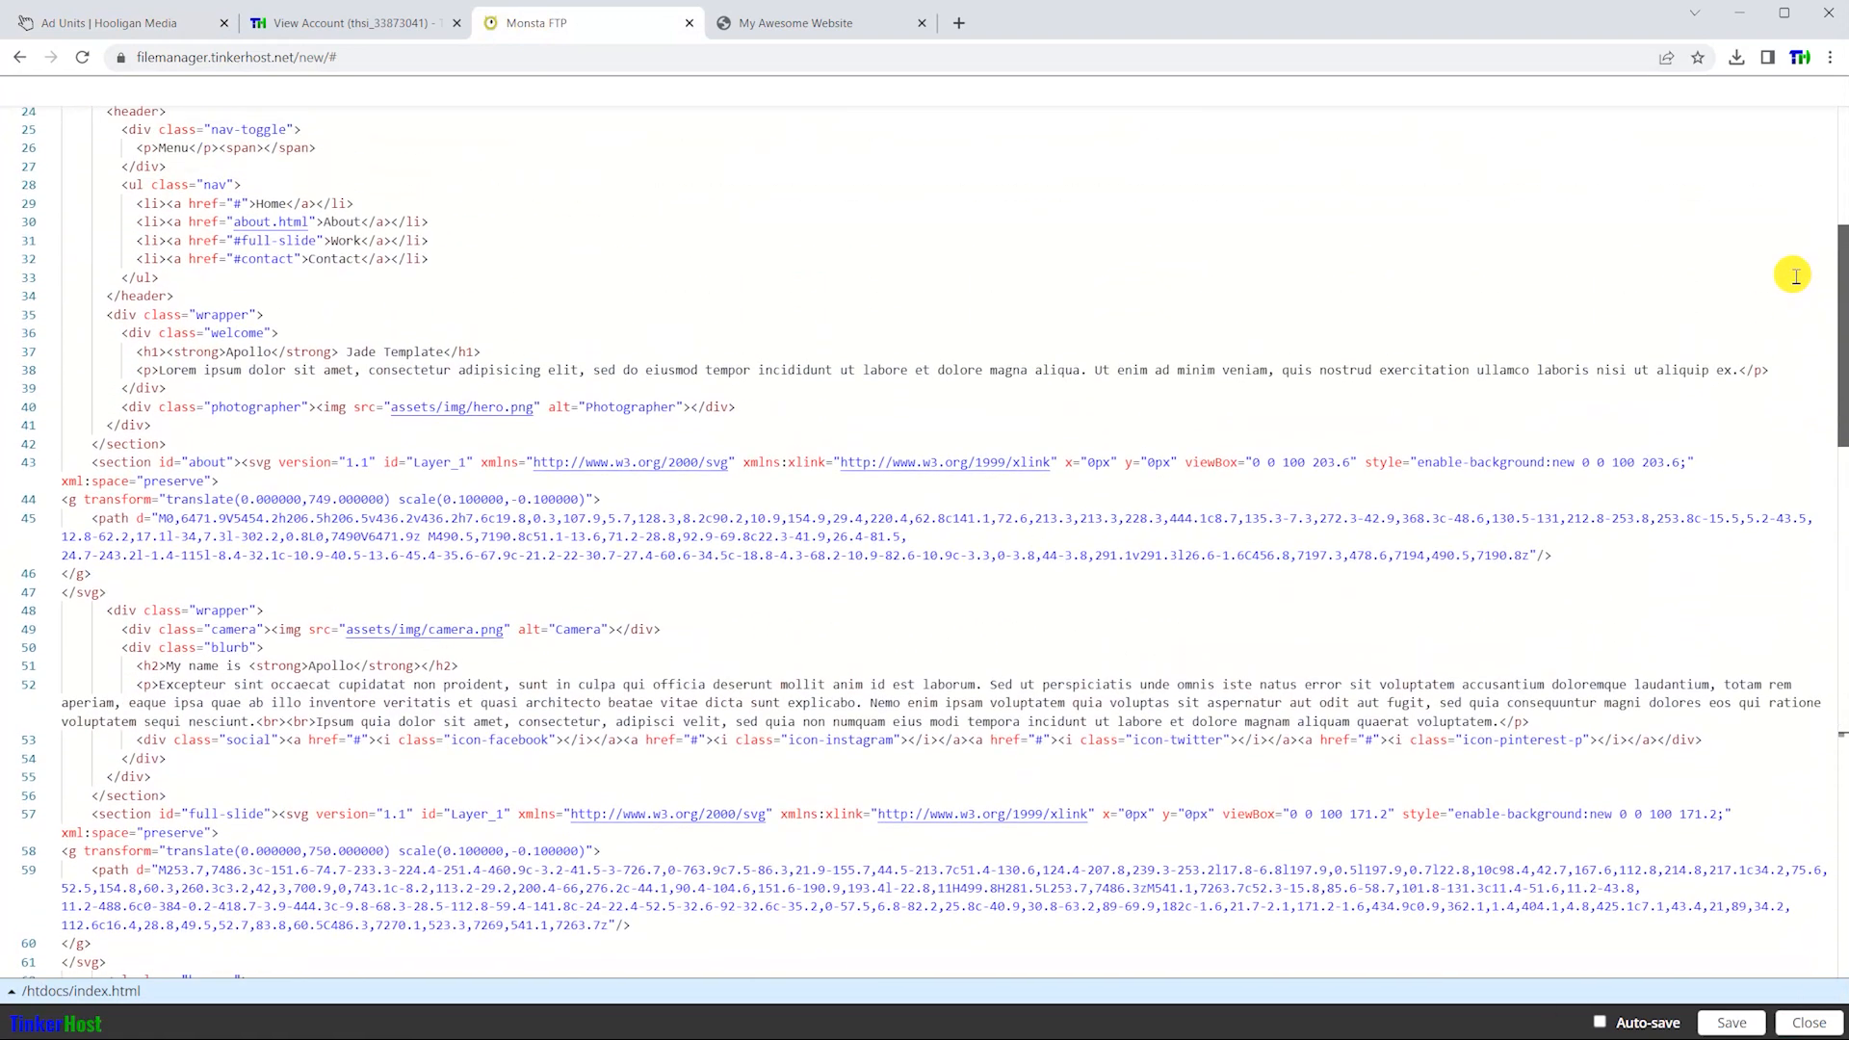
pyautogui.scroll(-3)
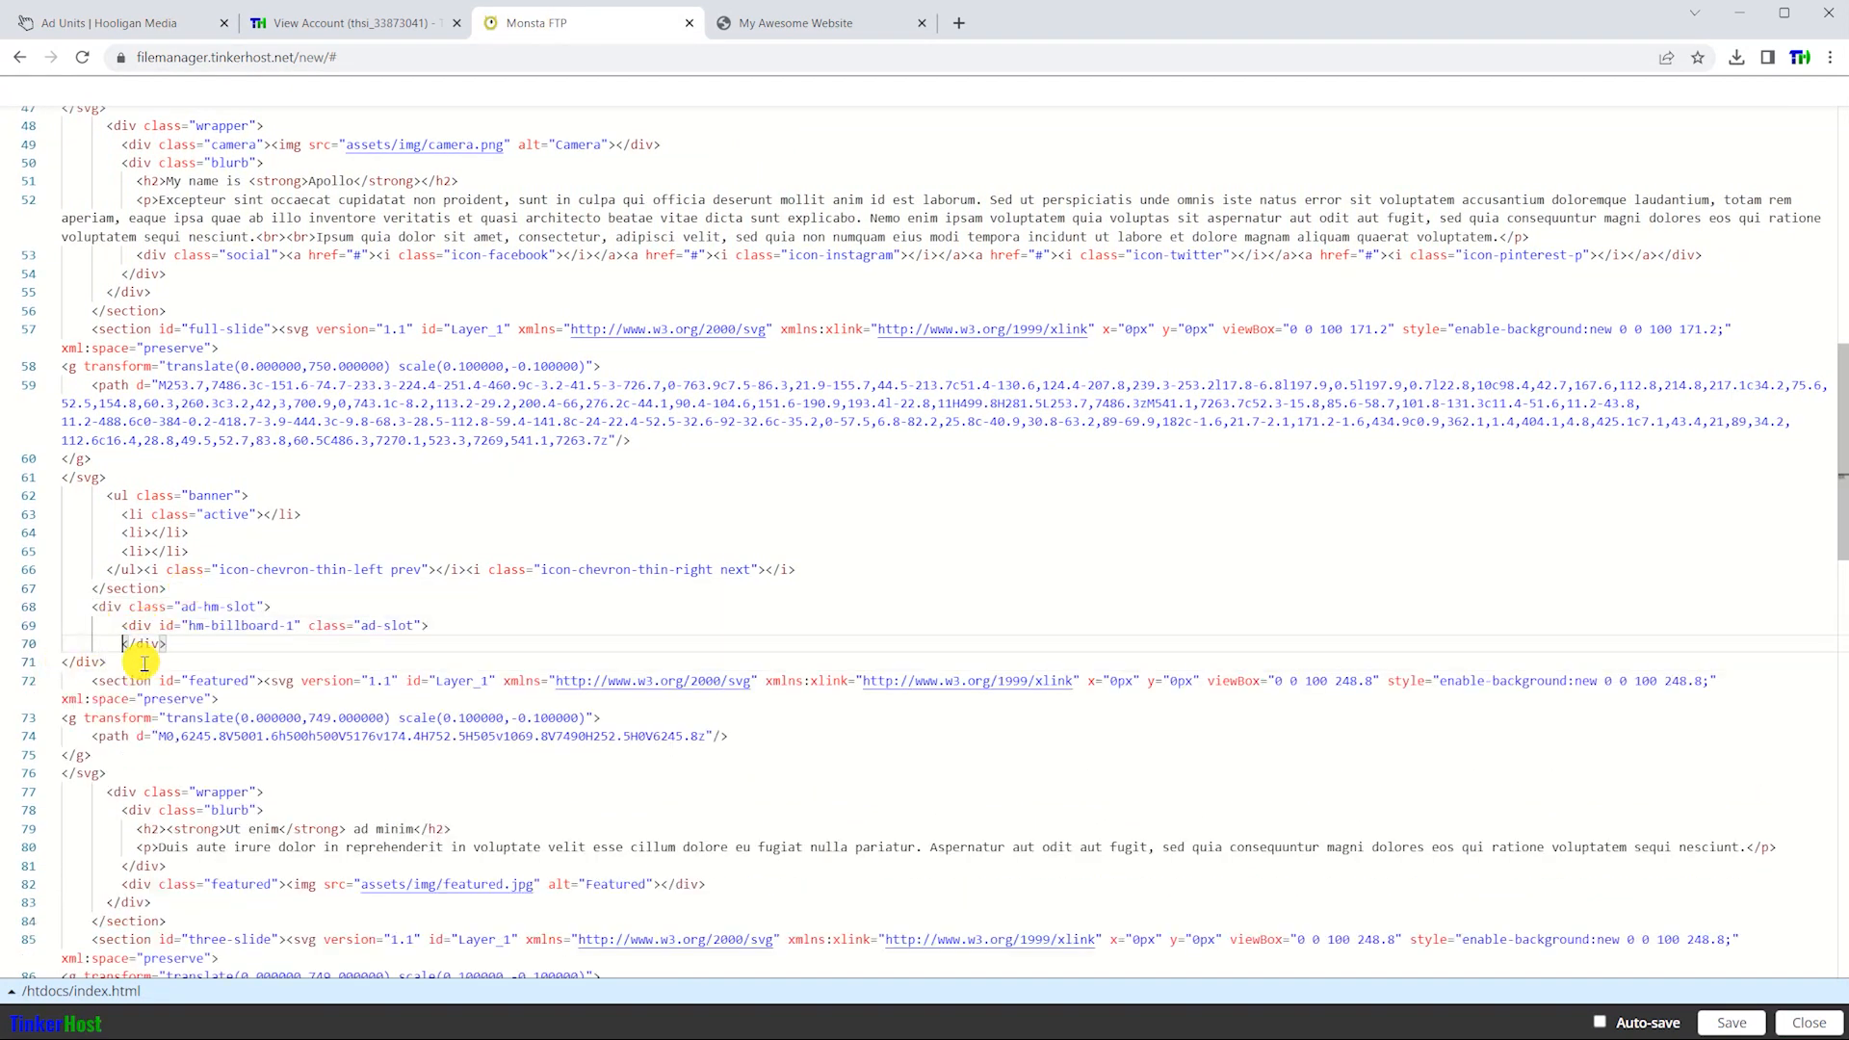
pyautogui.click(125, 19)
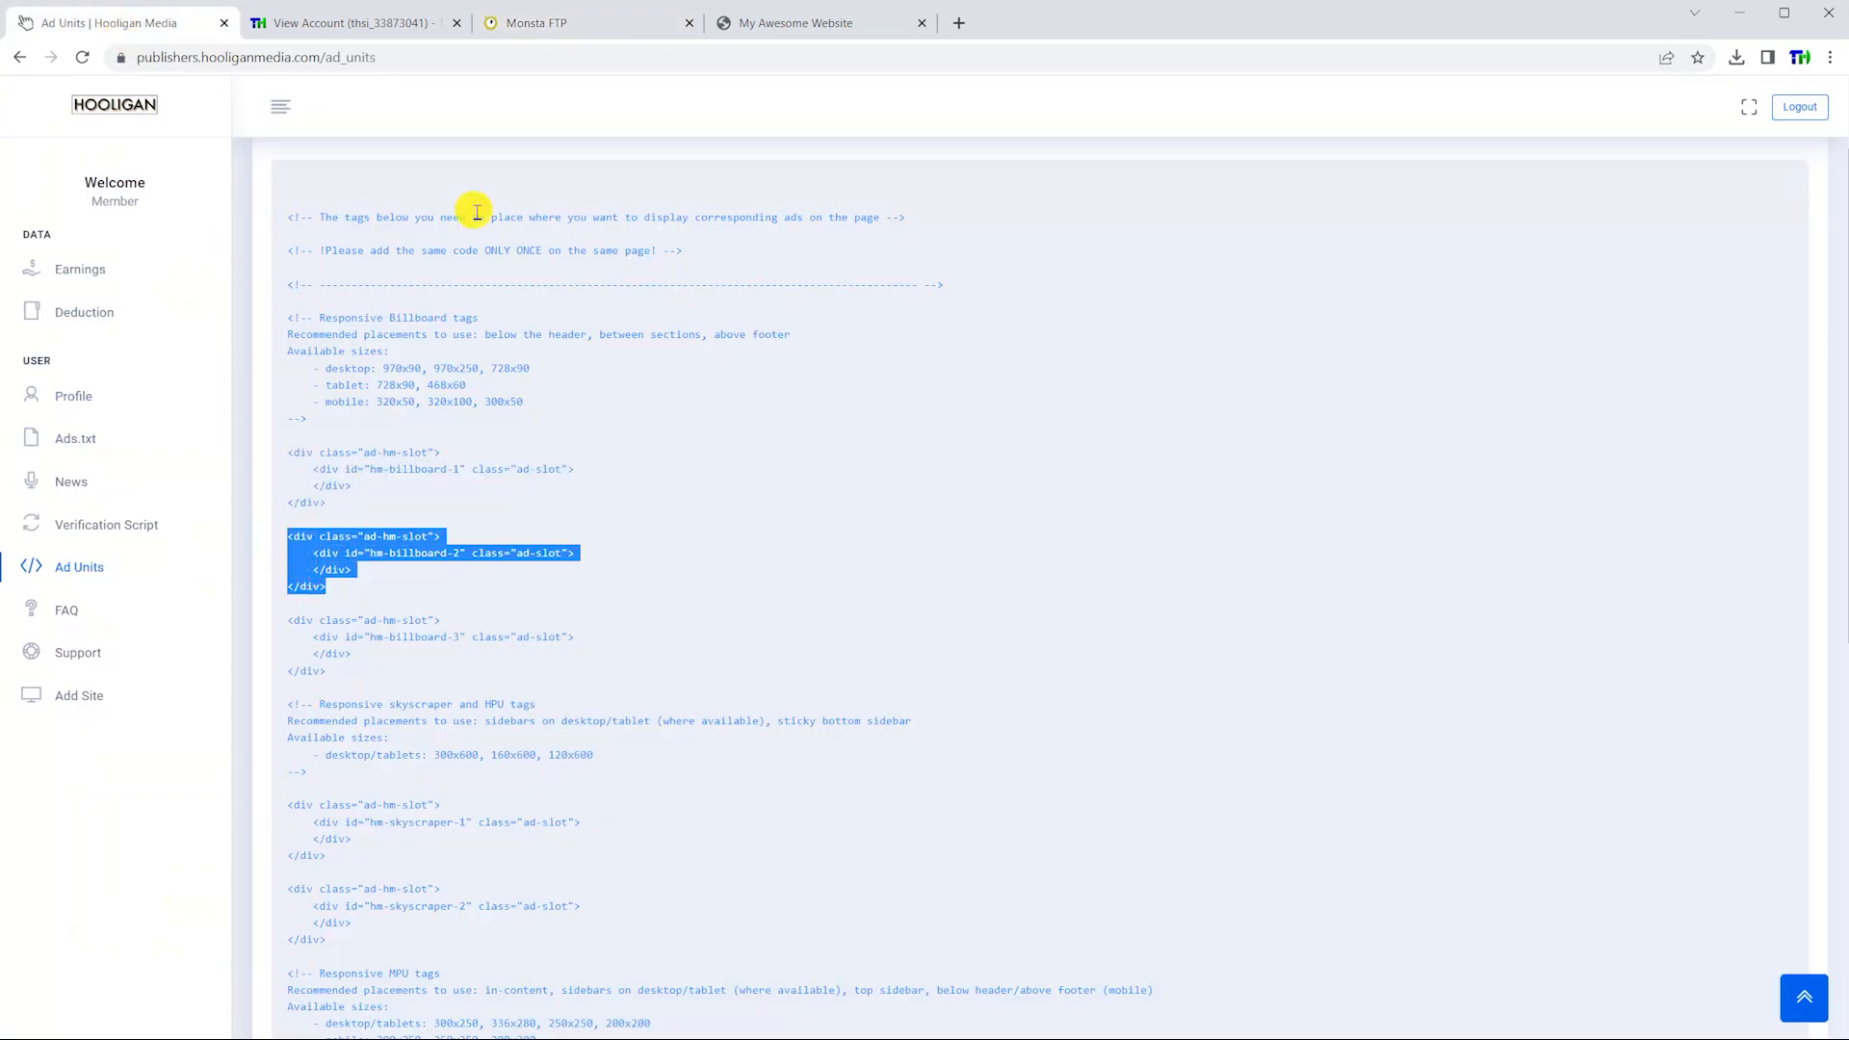
pyautogui.click(551, 21)
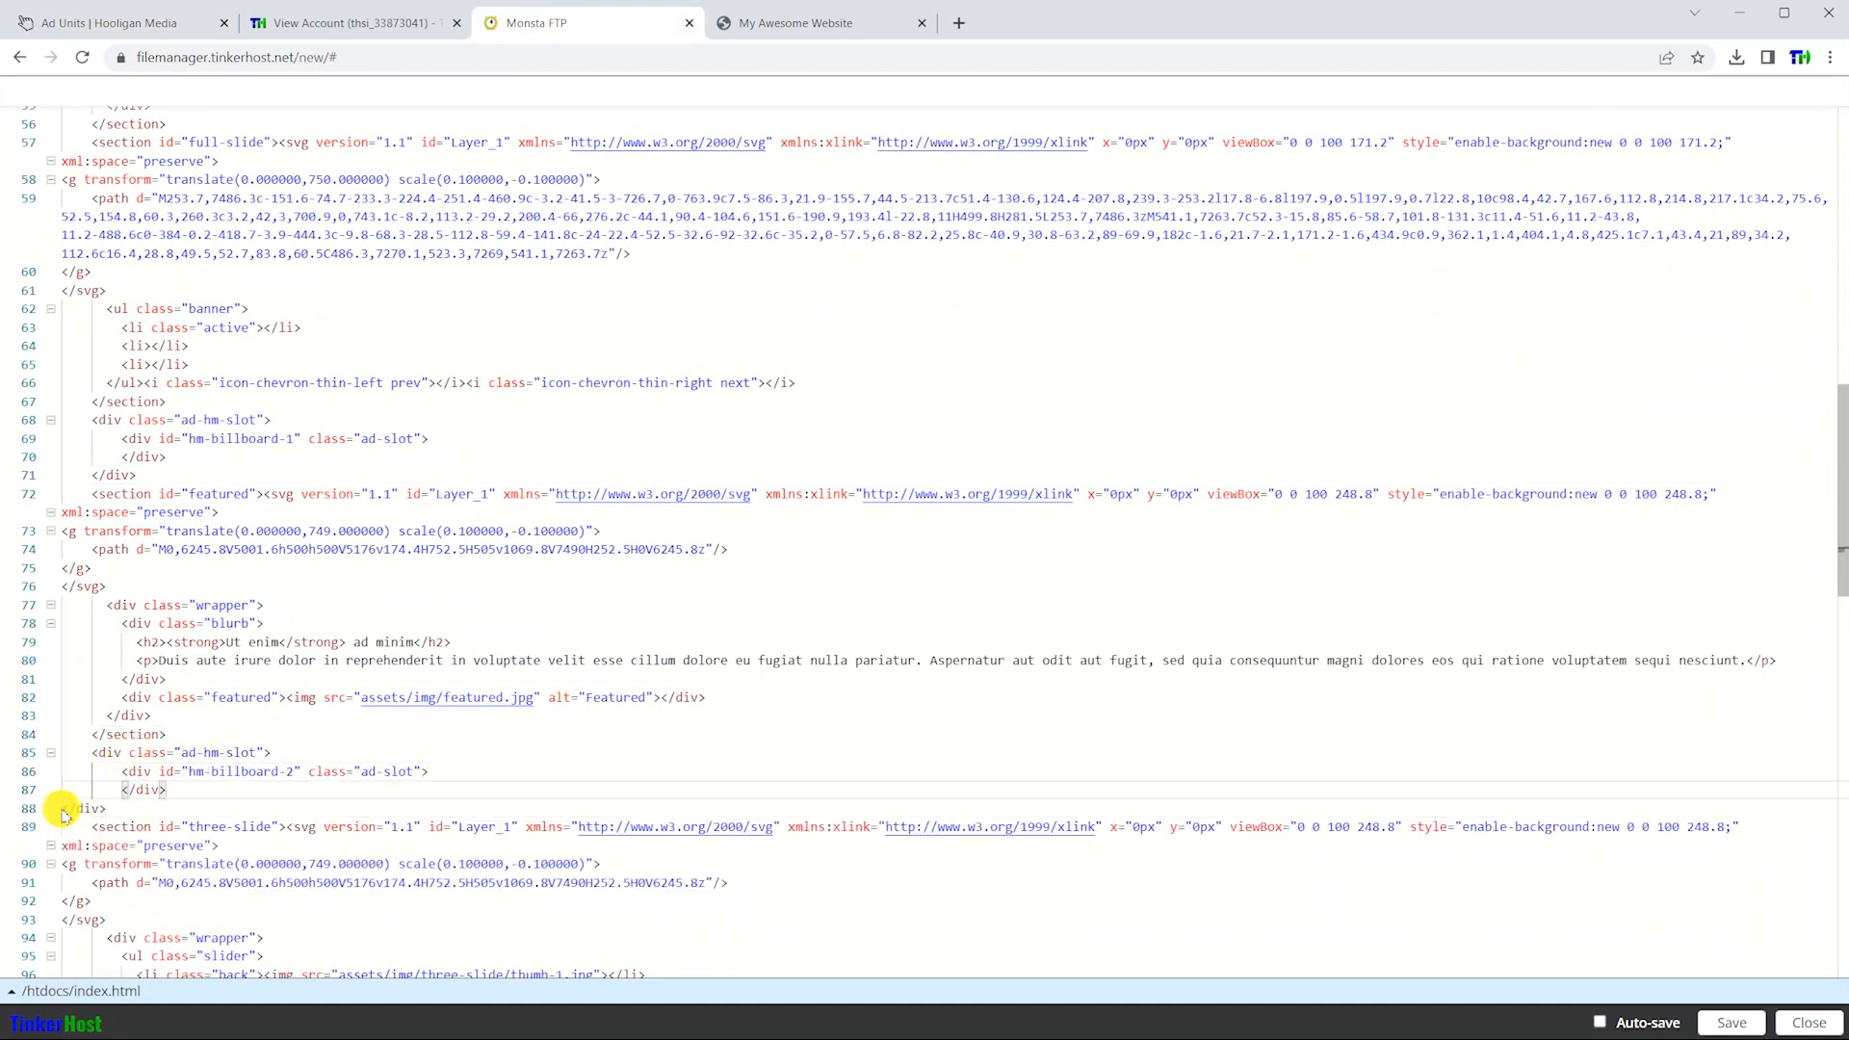
pyautogui.click(115, 21)
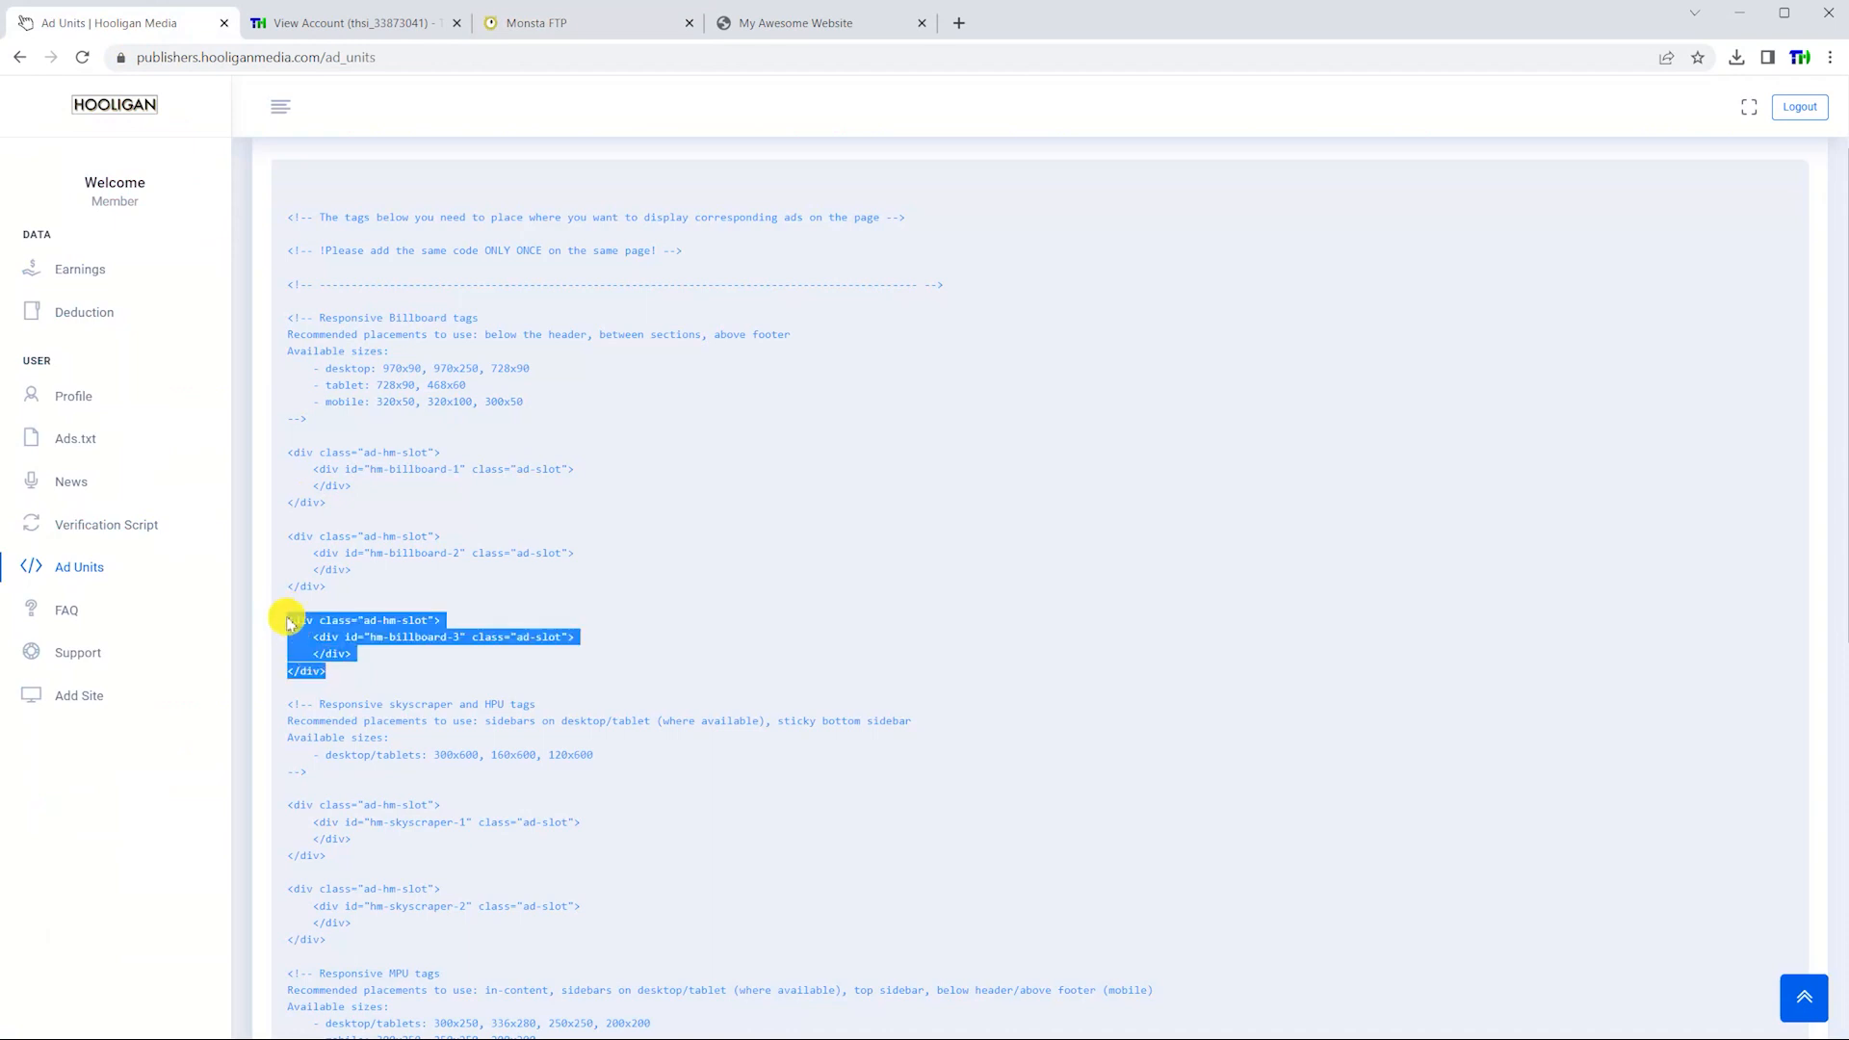
pyautogui.click(567, 23)
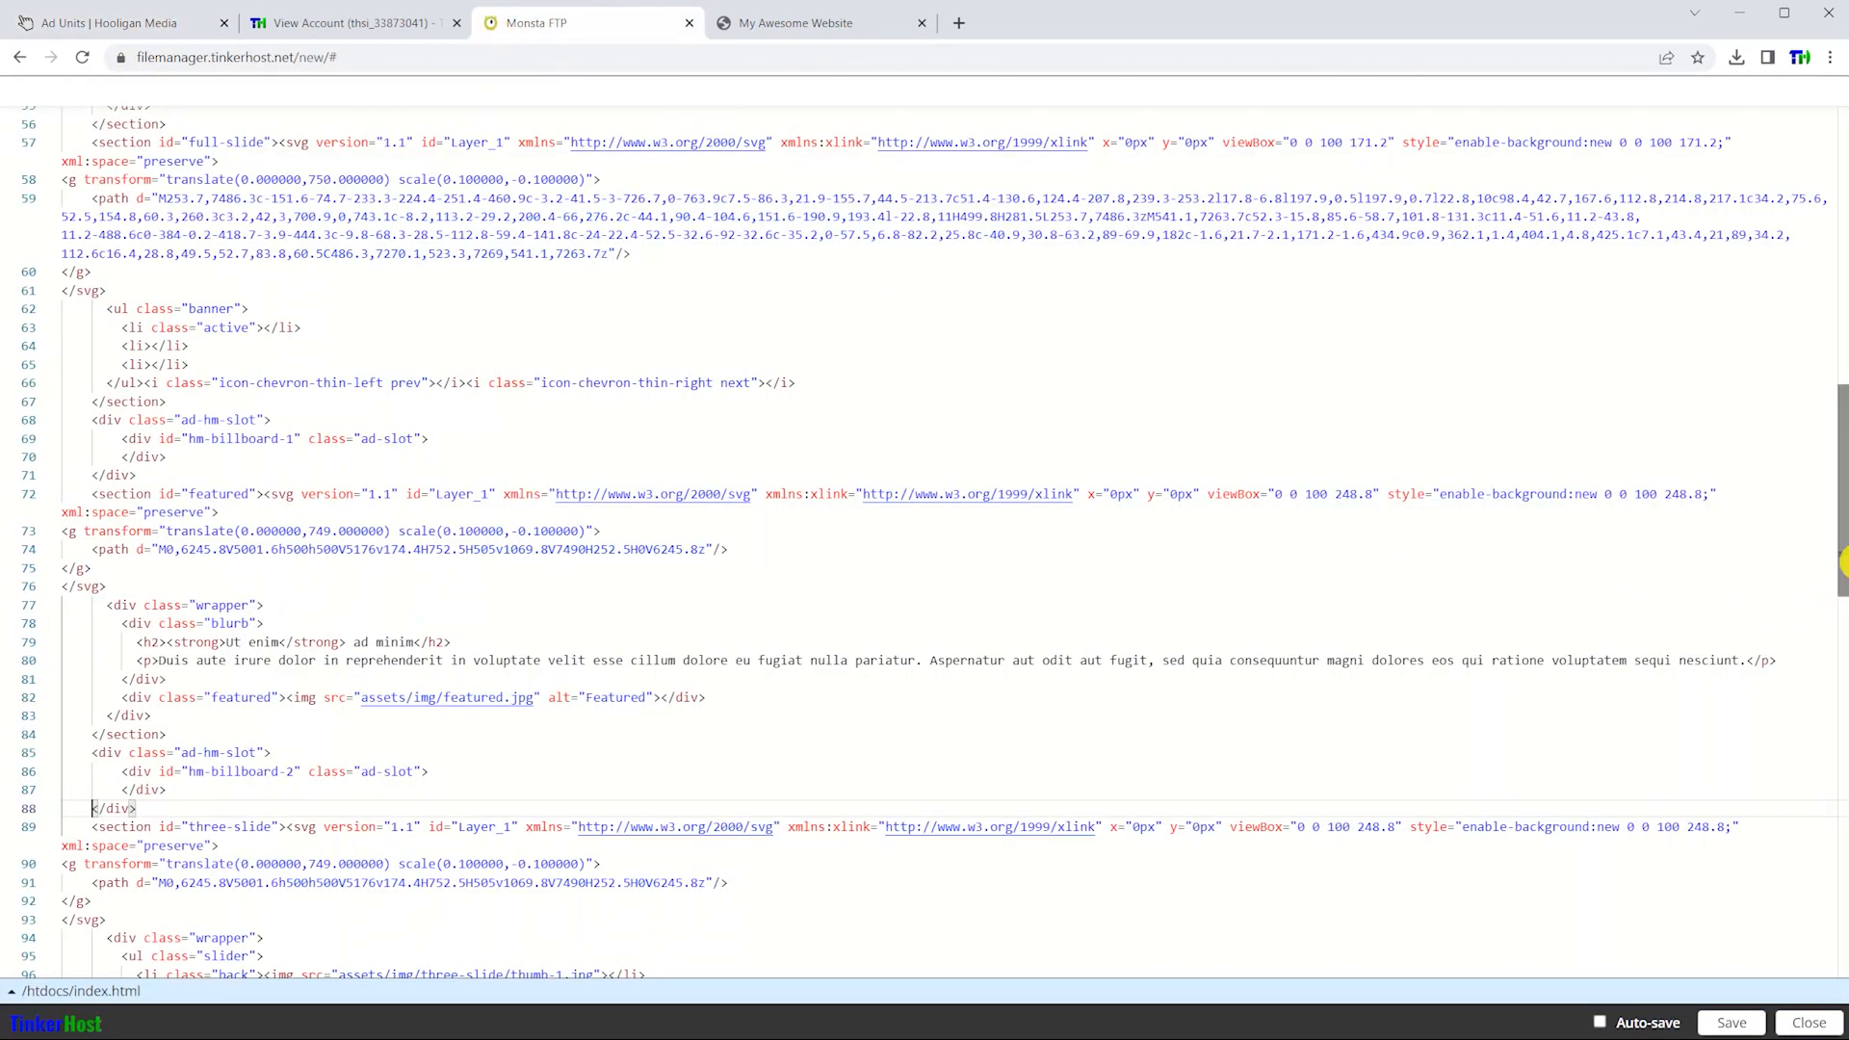
pyautogui.scroll(-3)
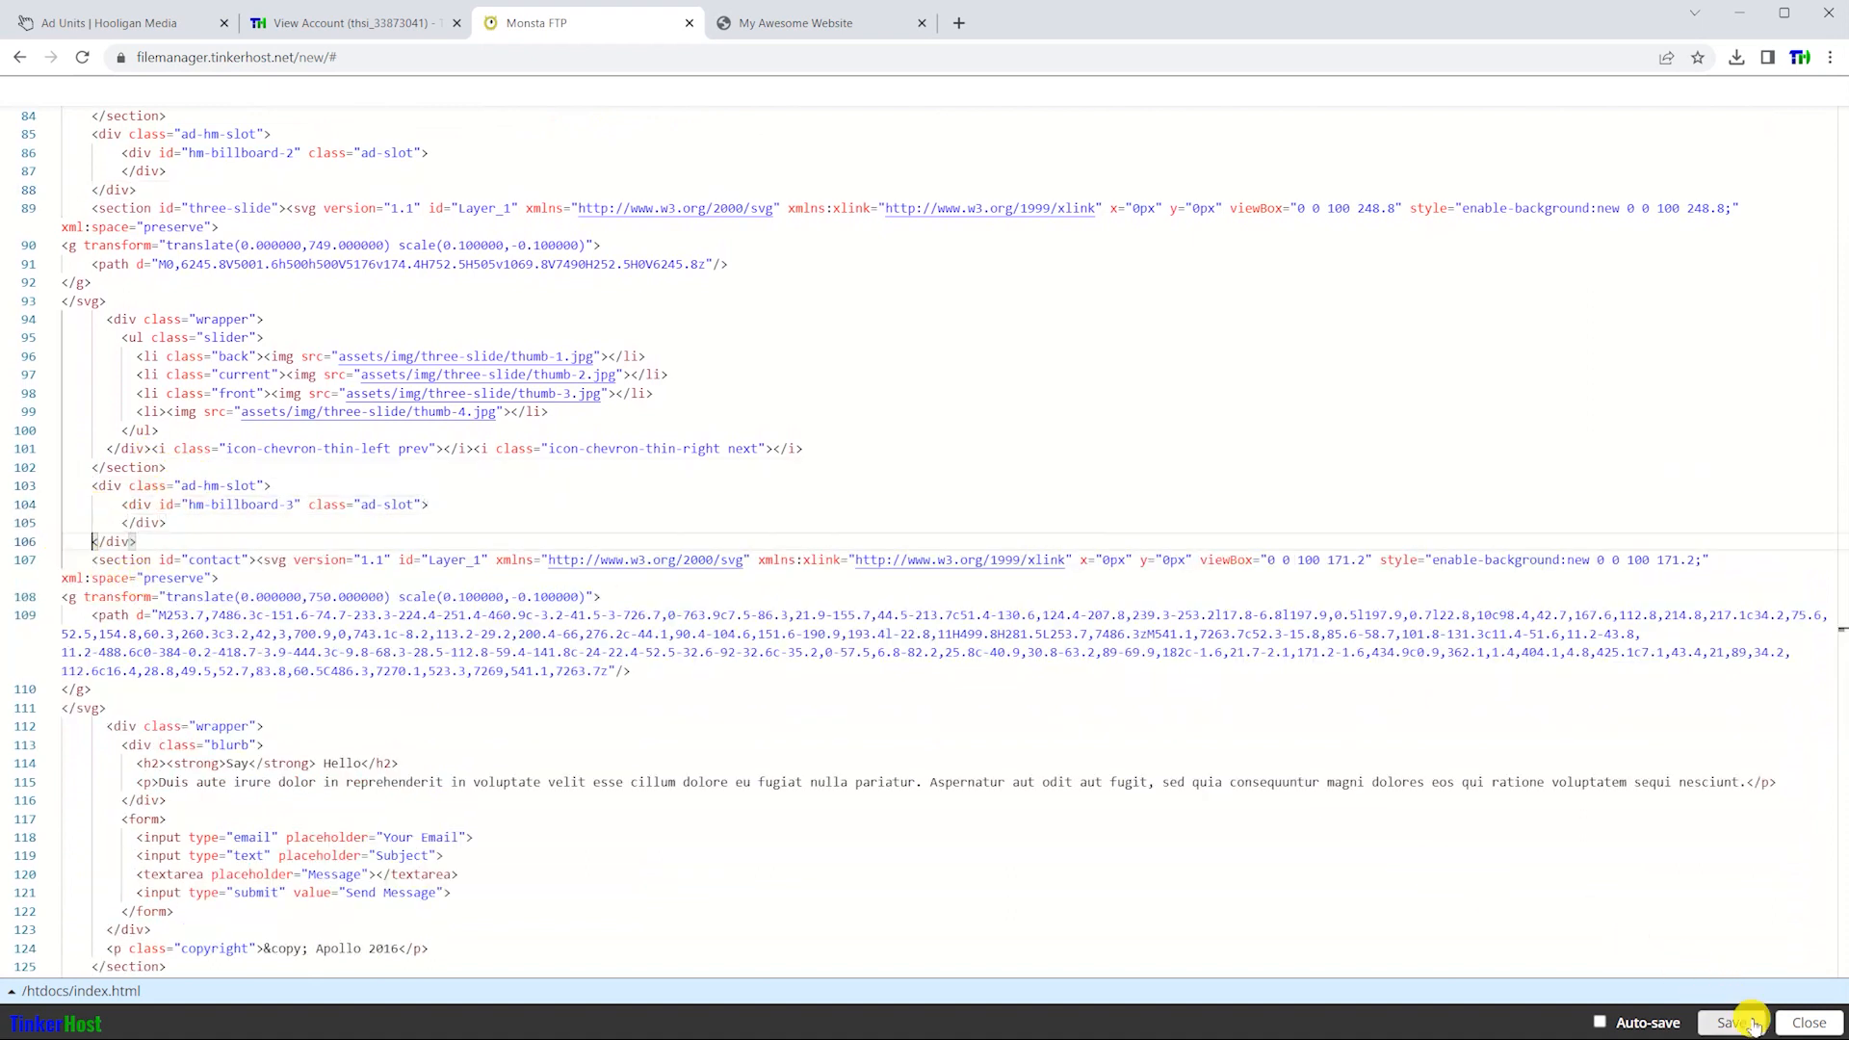
pyautogui.click(1742, 1023)
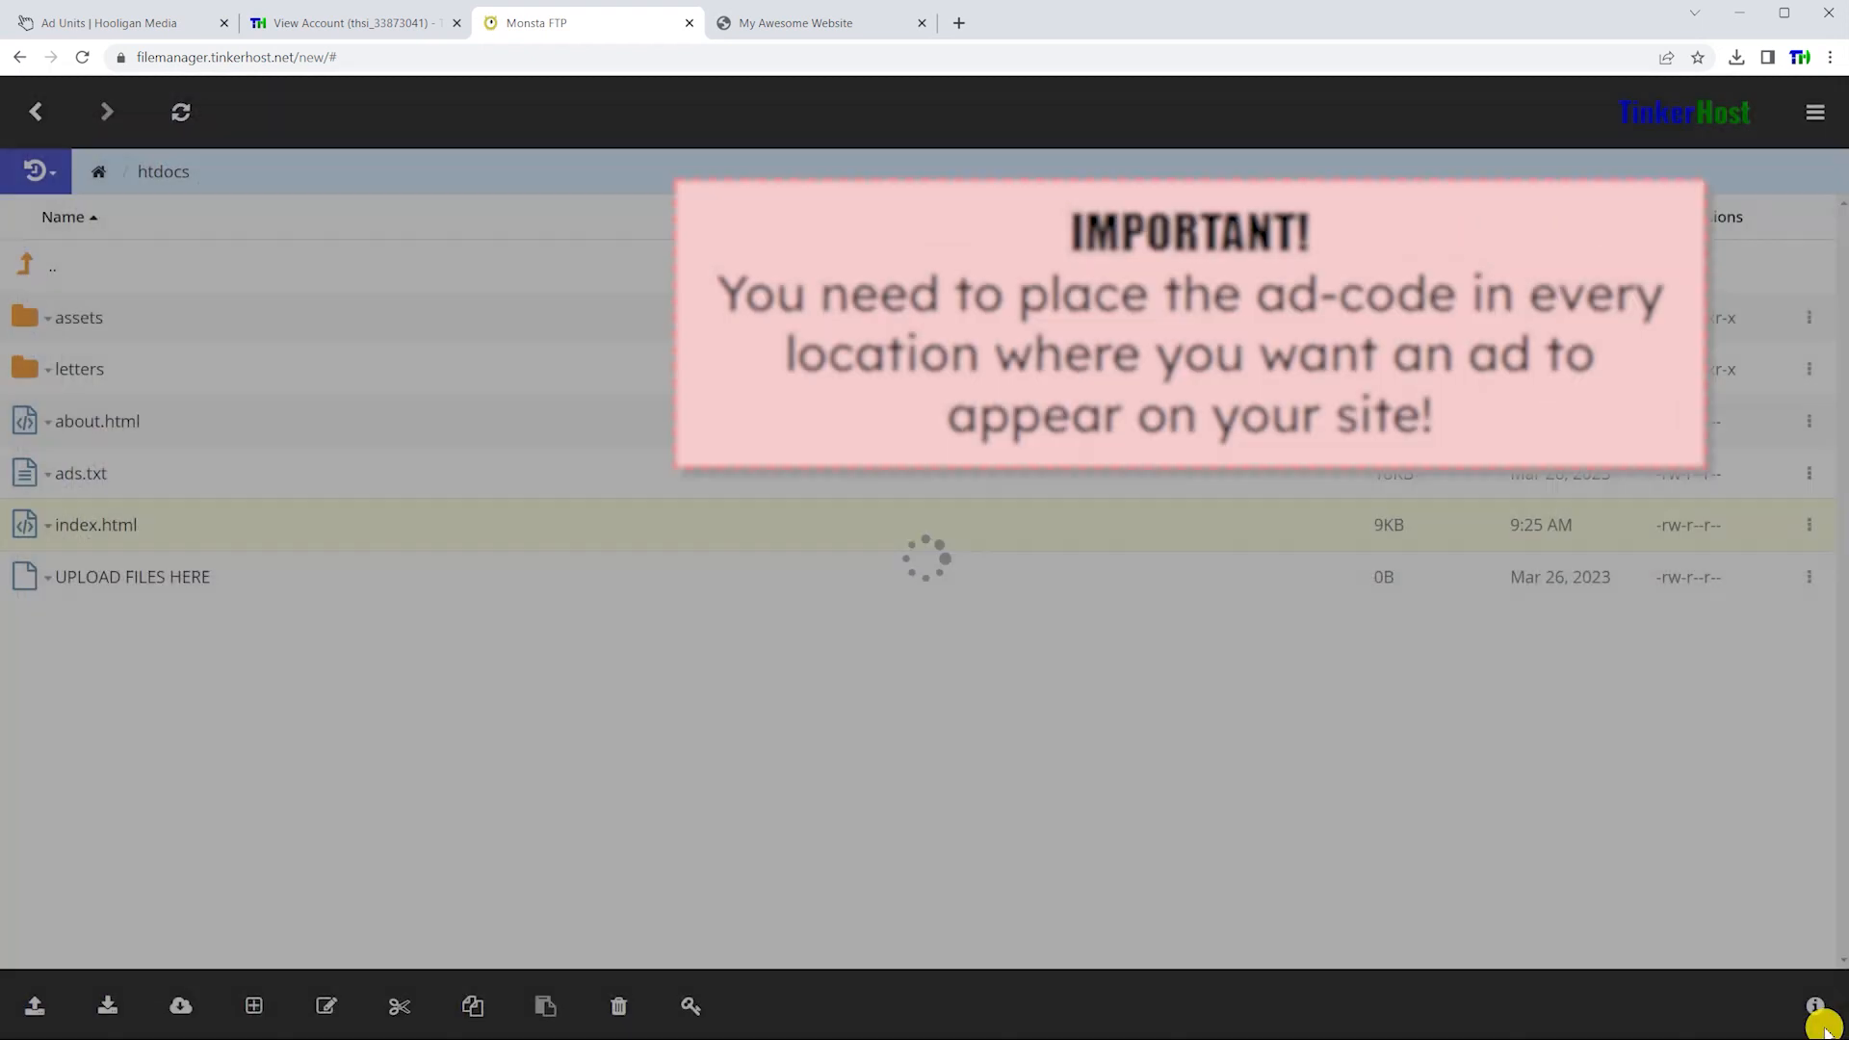
# Reopen about.html in the editor and compare its ad slot divs against the Hooligan Media ad unit codes
pyautogui.rightClick(94, 420)
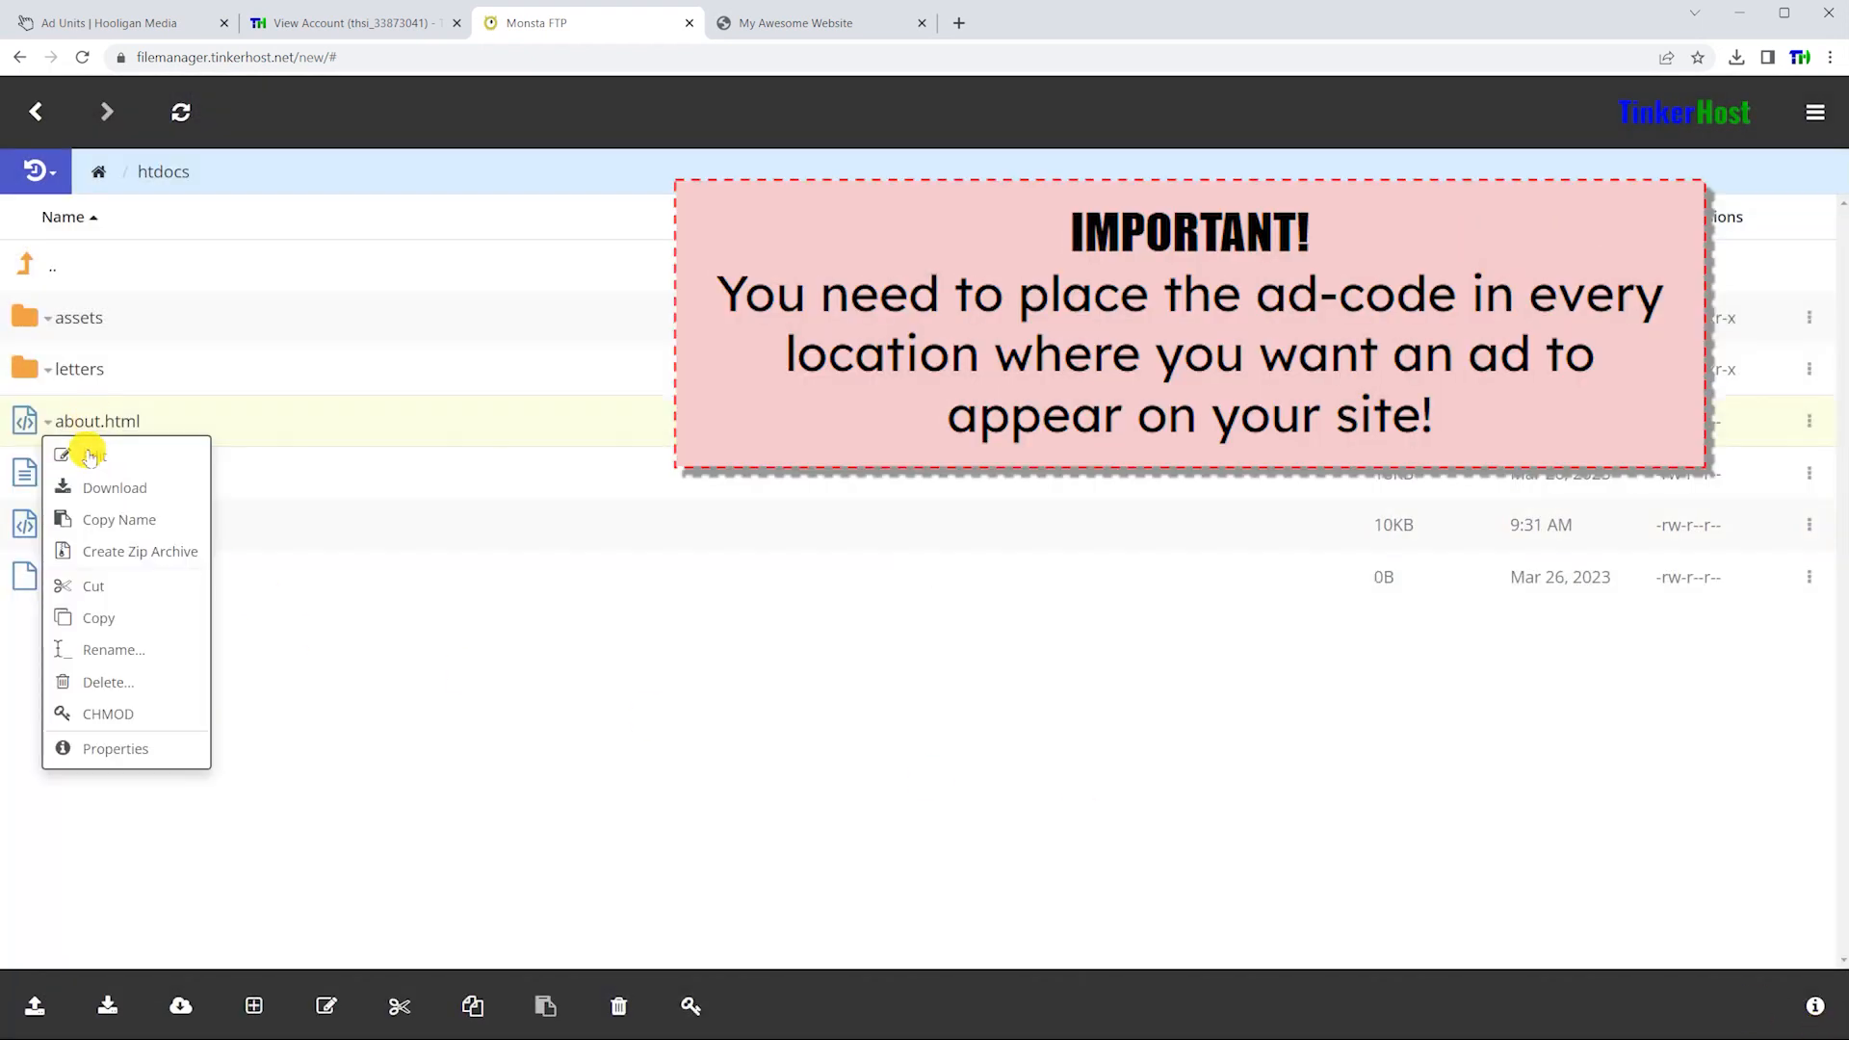
pyautogui.click(81, 455)
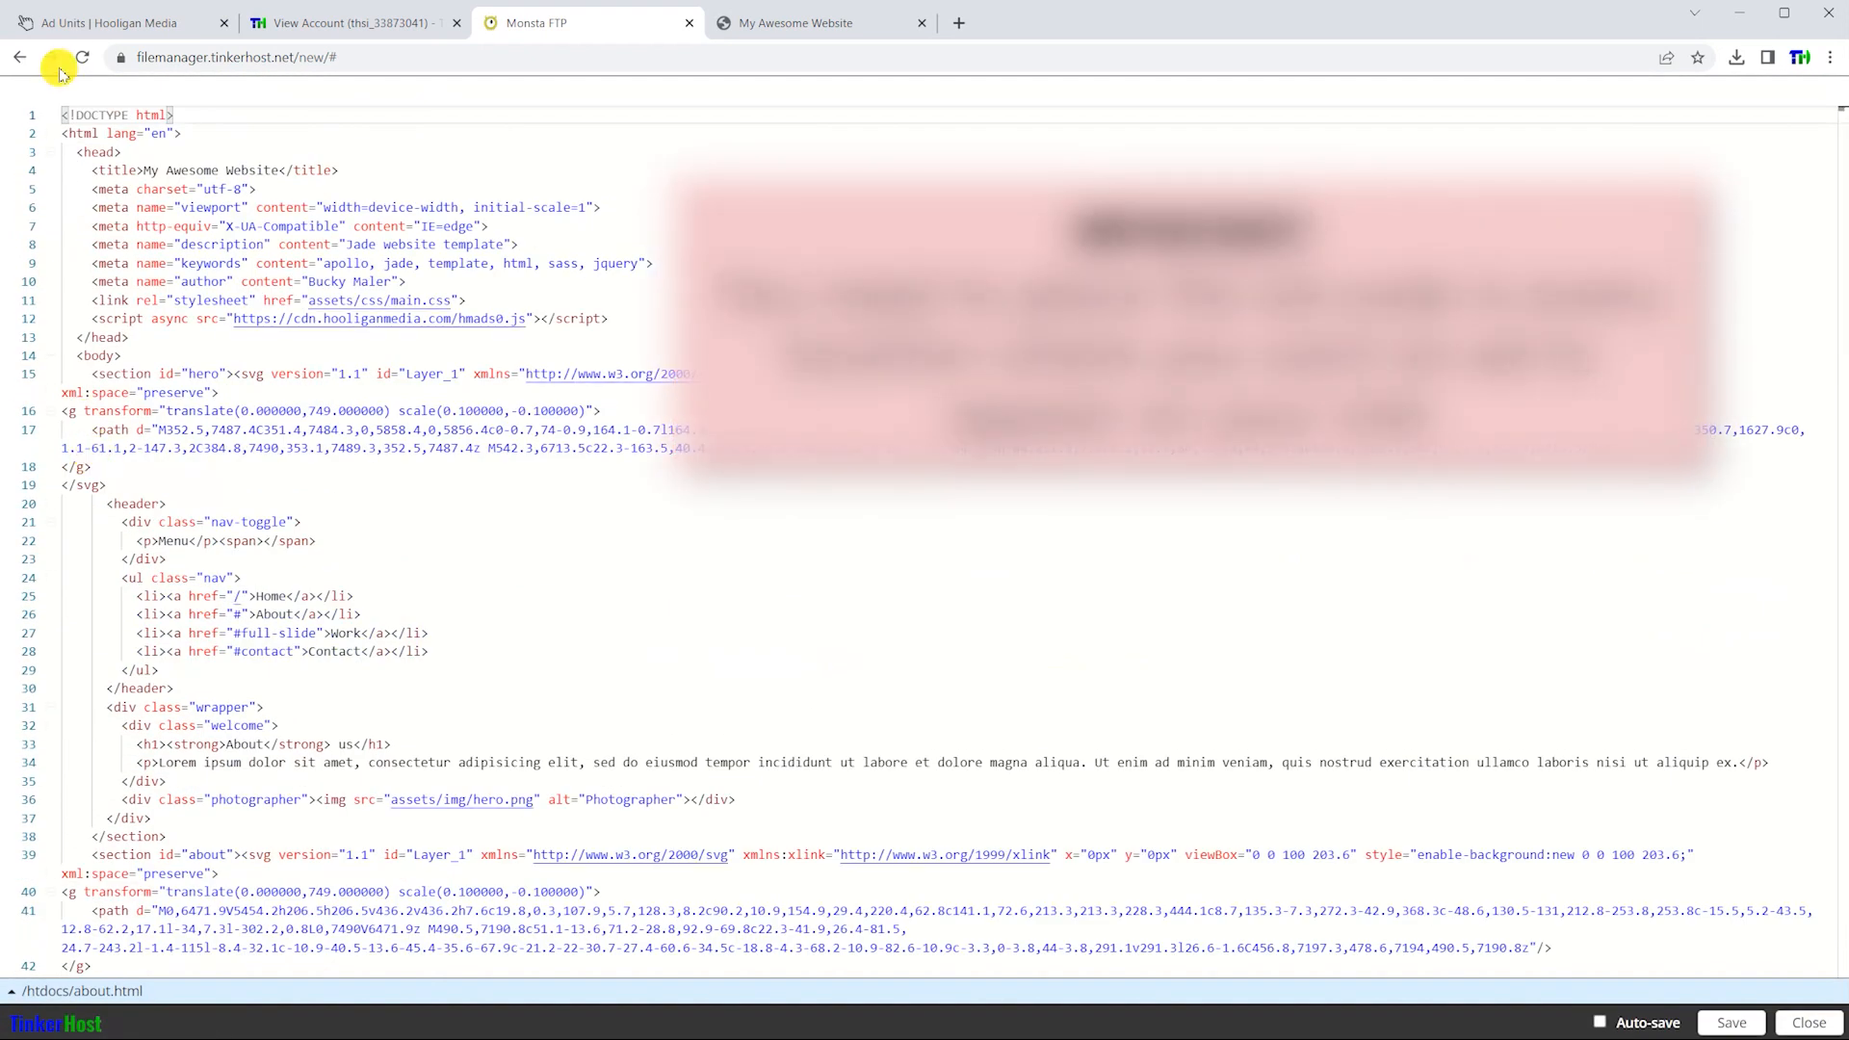
pyautogui.click(116, 21)
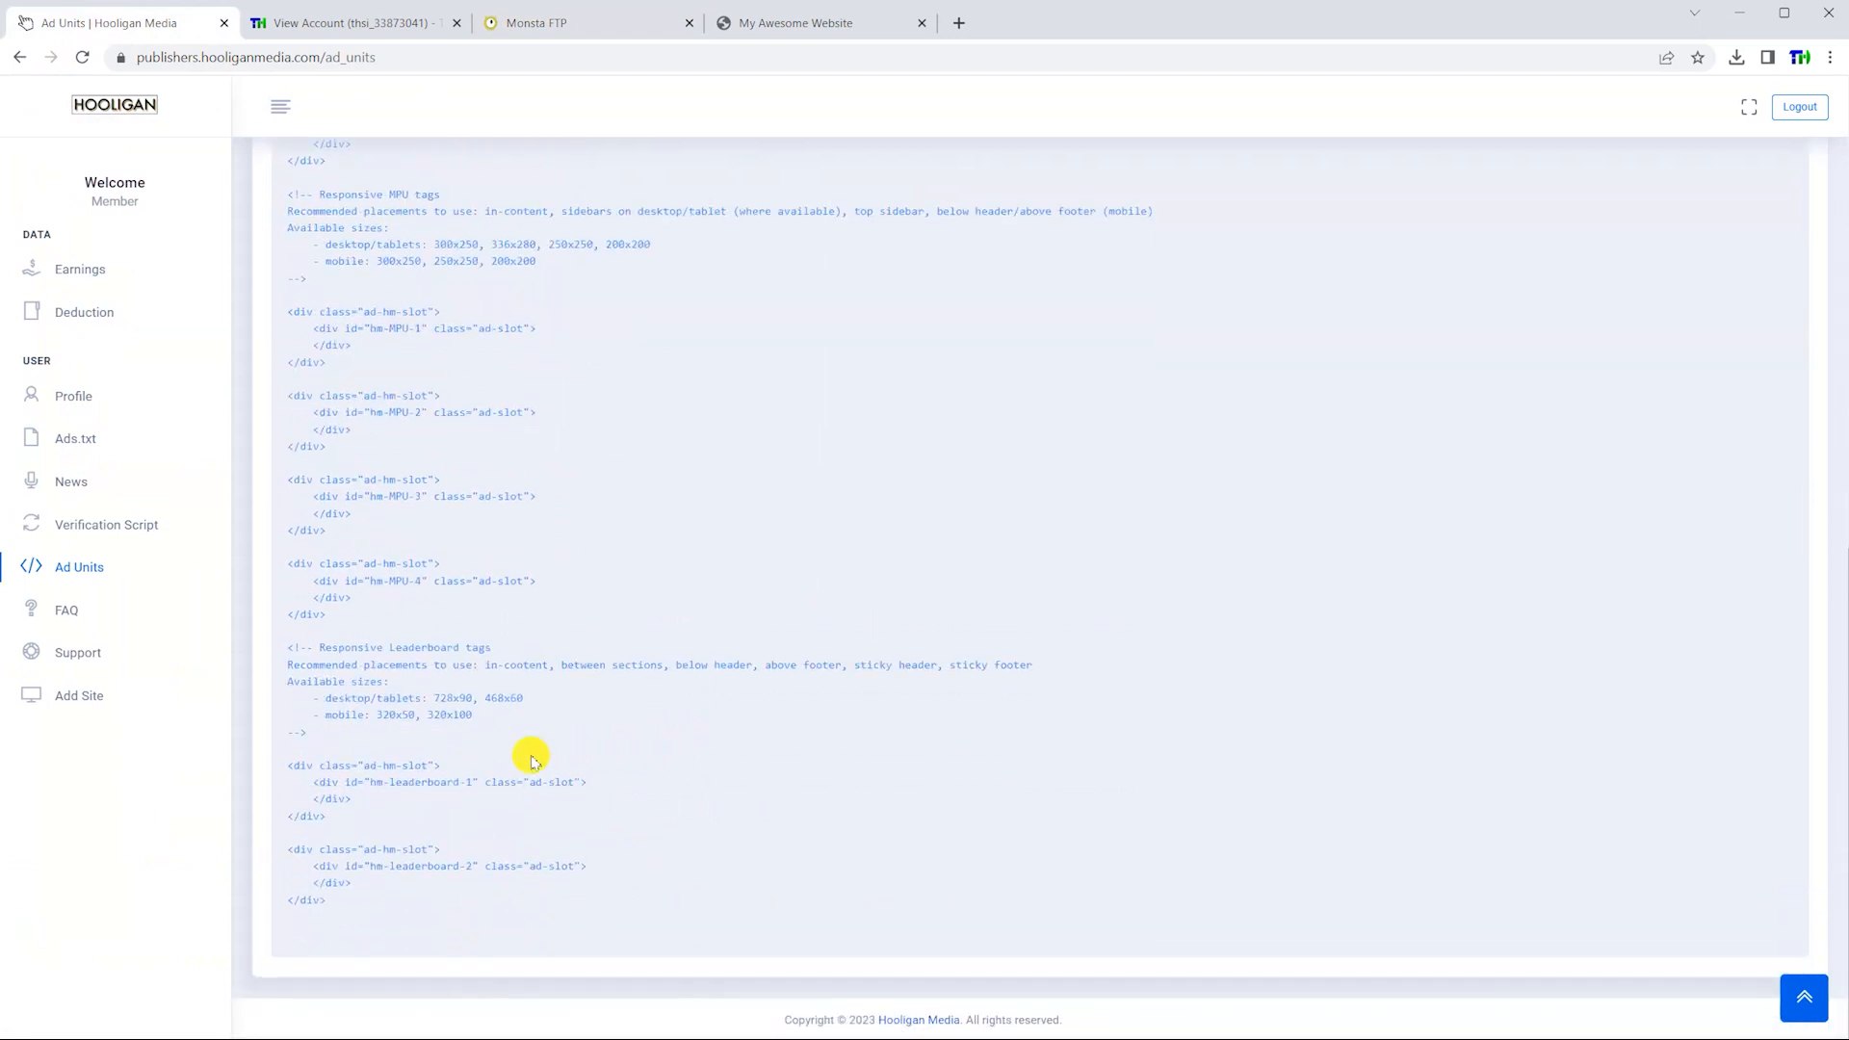
pyautogui.click(535, 23)
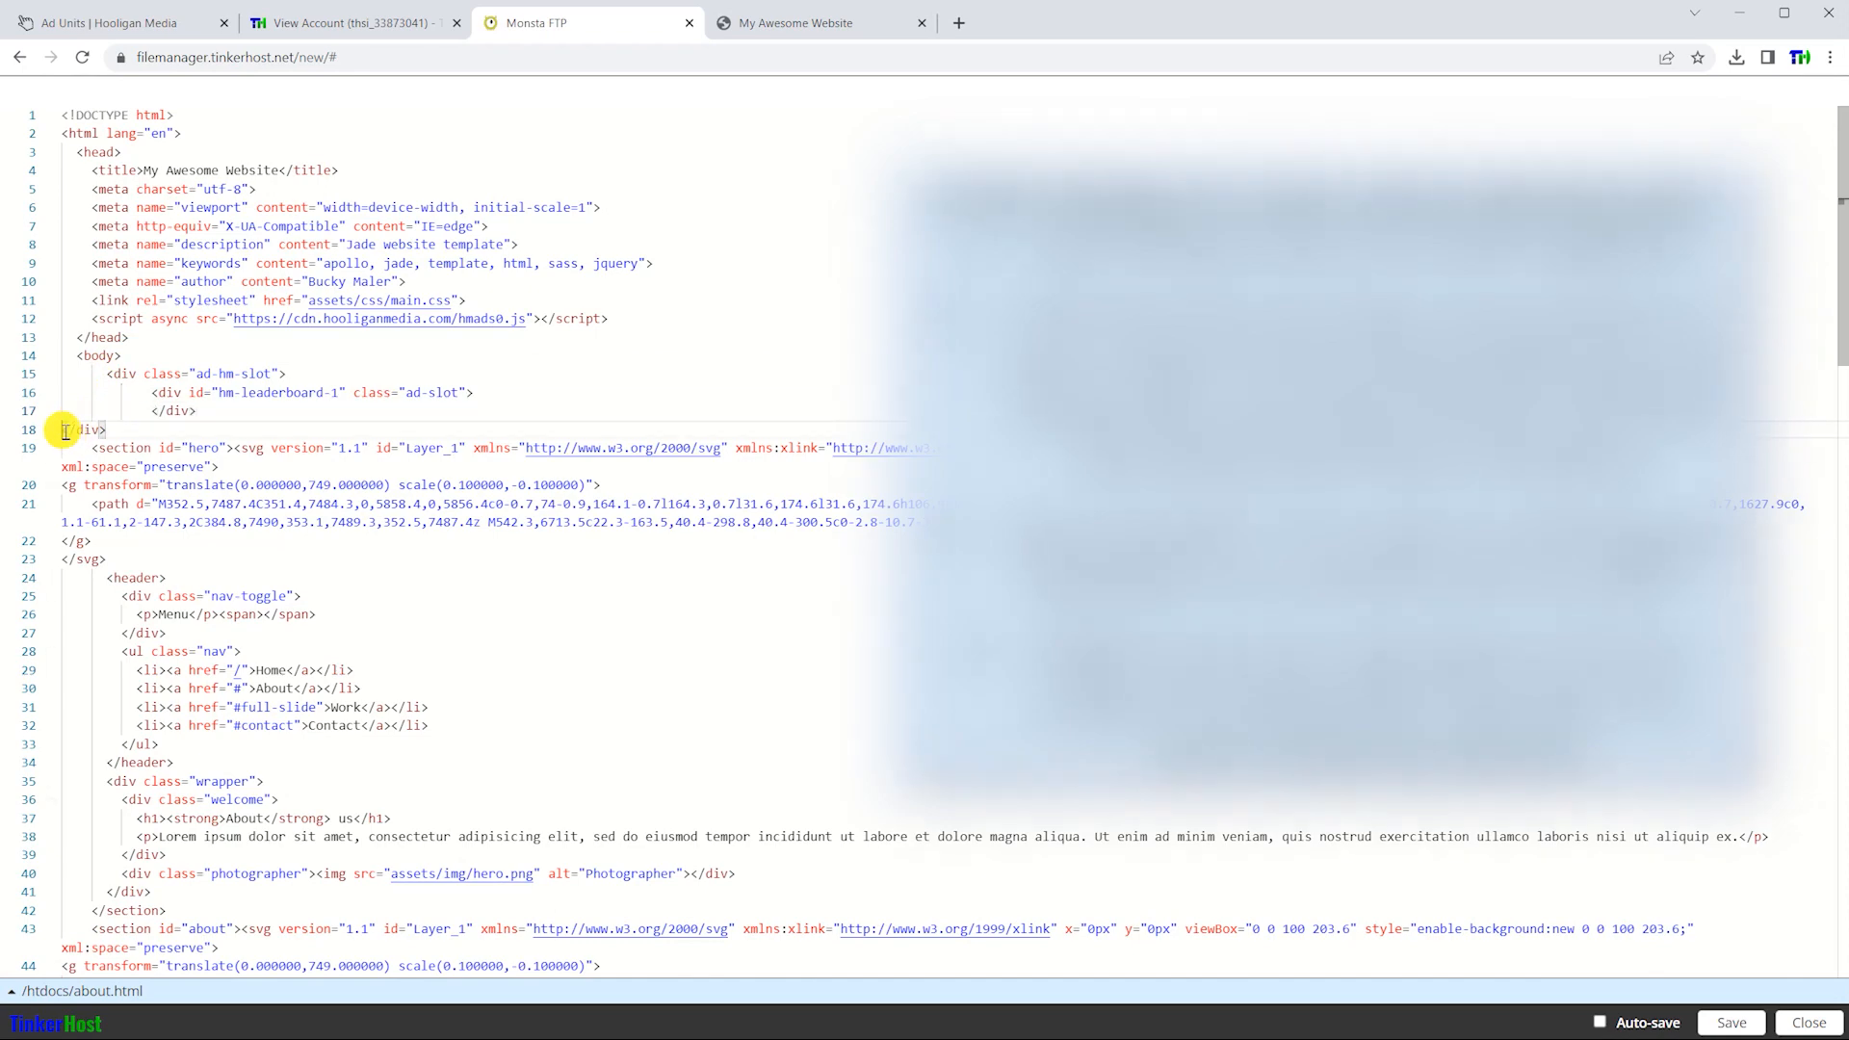
pyautogui.scroll(-3)
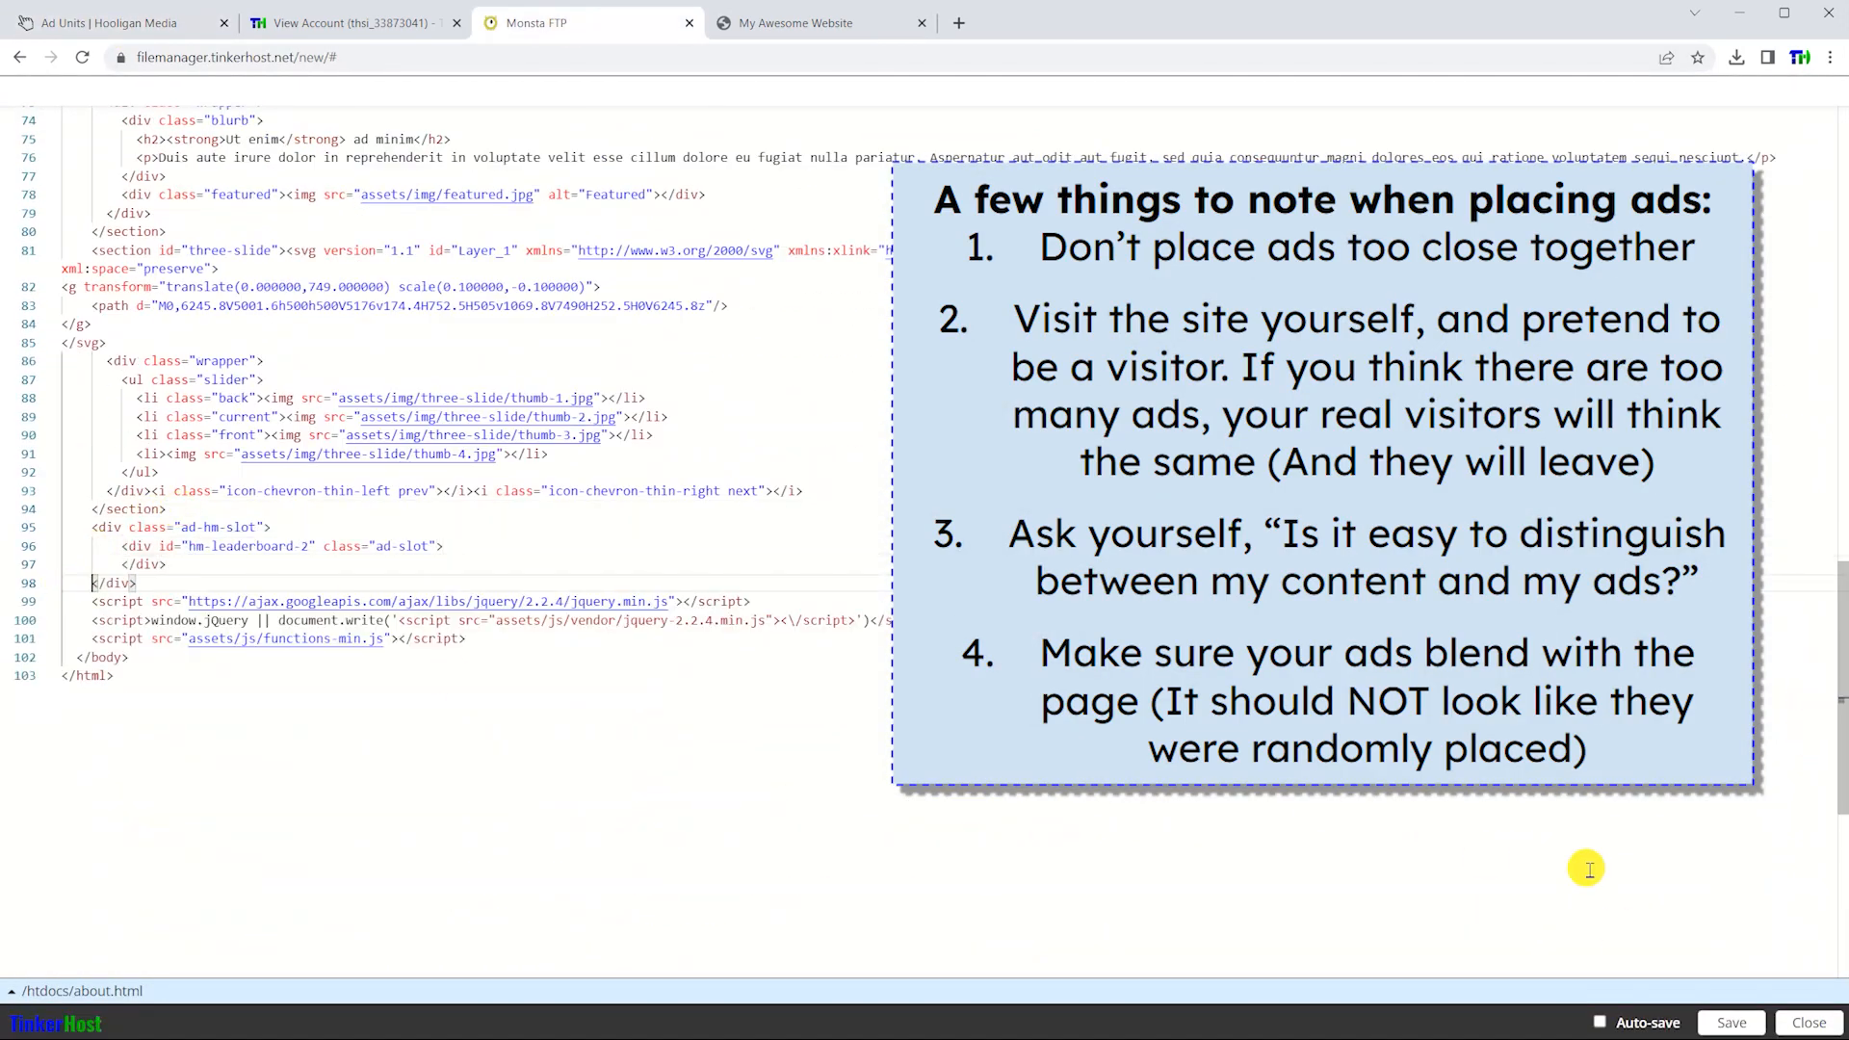
# Verify the hm-billboard slots further down about.html, then close the editor back to the htdocs listing
pyautogui.click(125, 21)
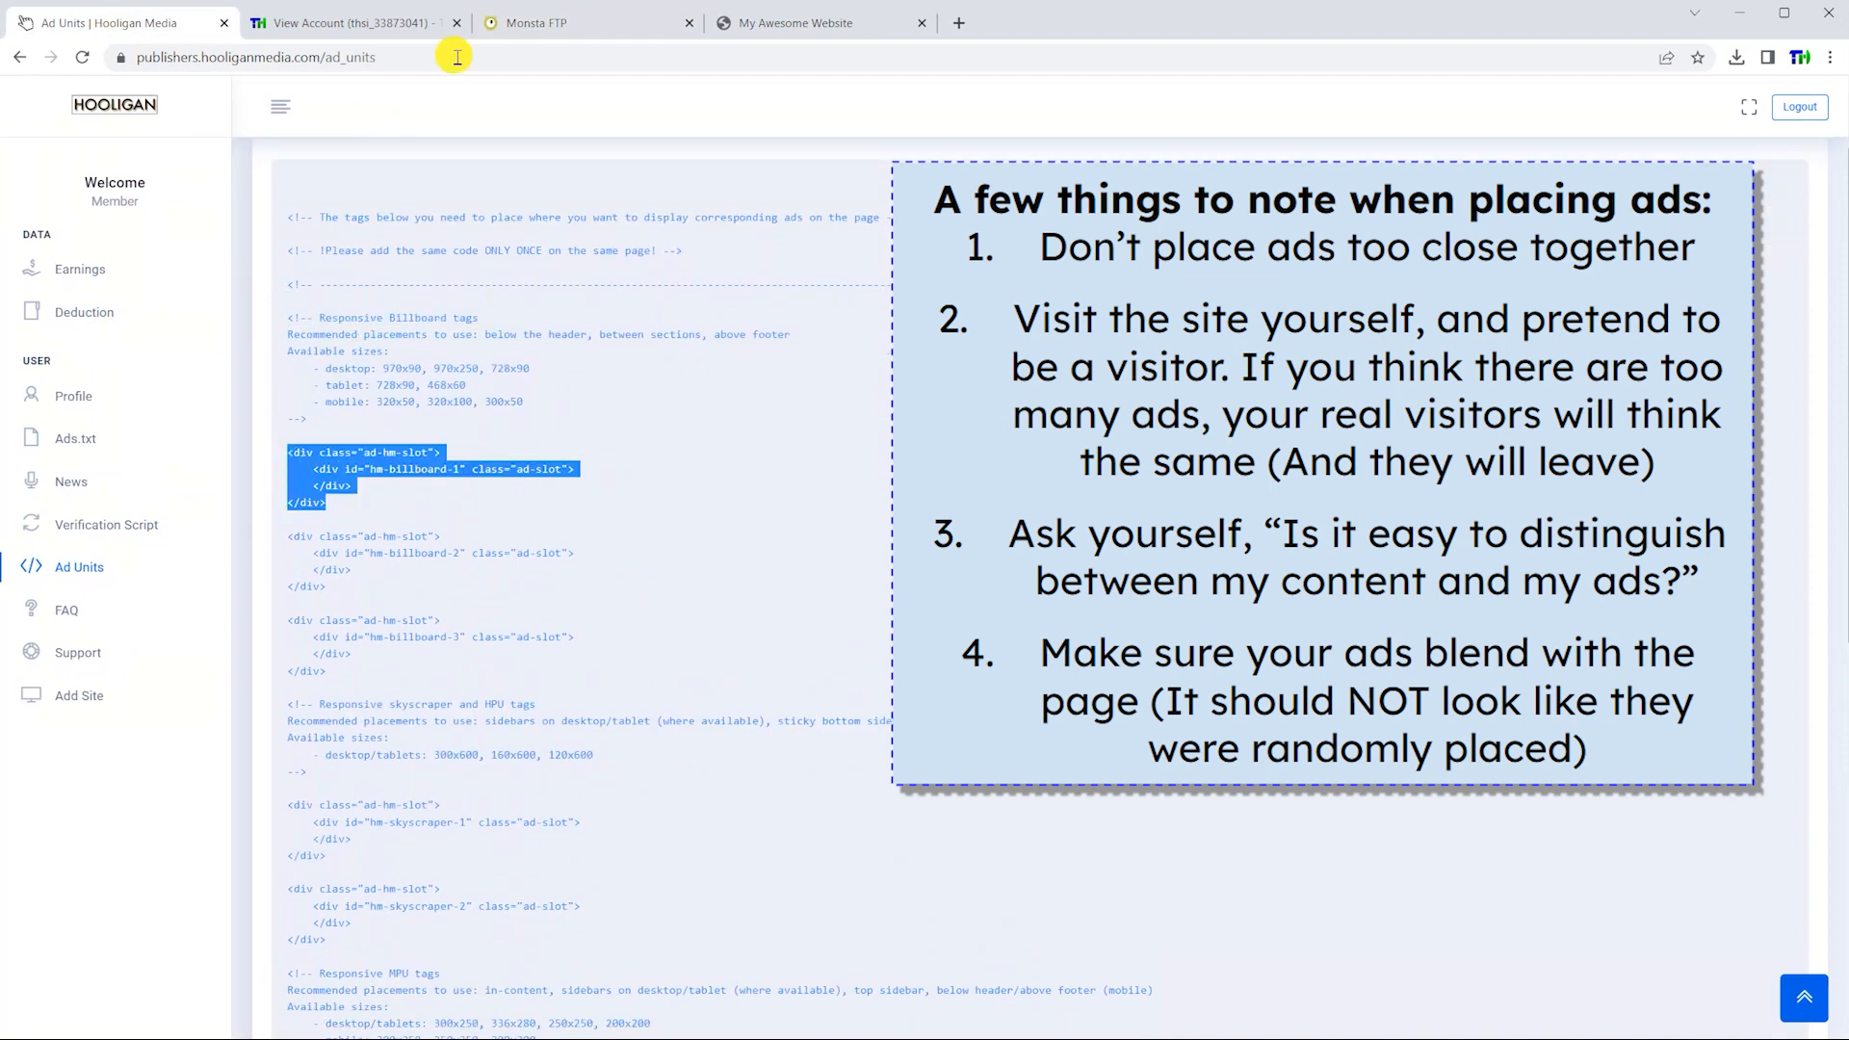
pyautogui.click(557, 23)
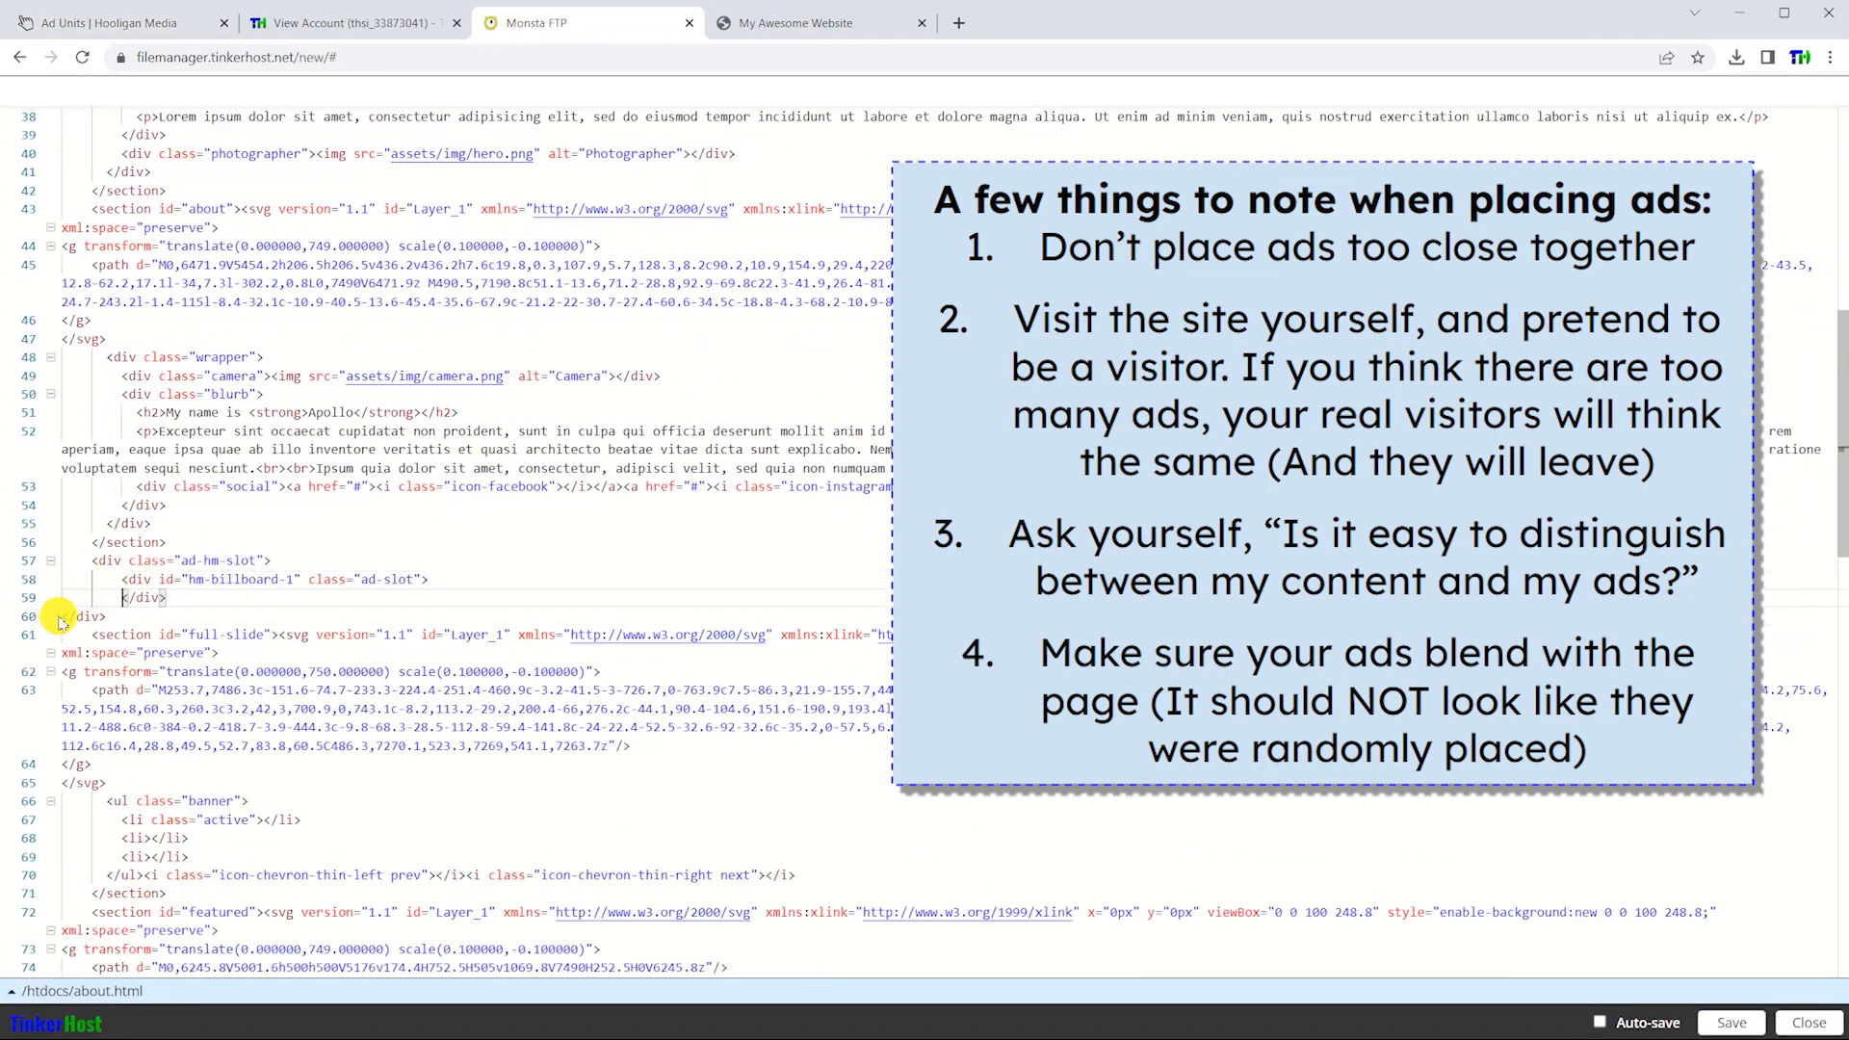
pyautogui.scroll(-3)
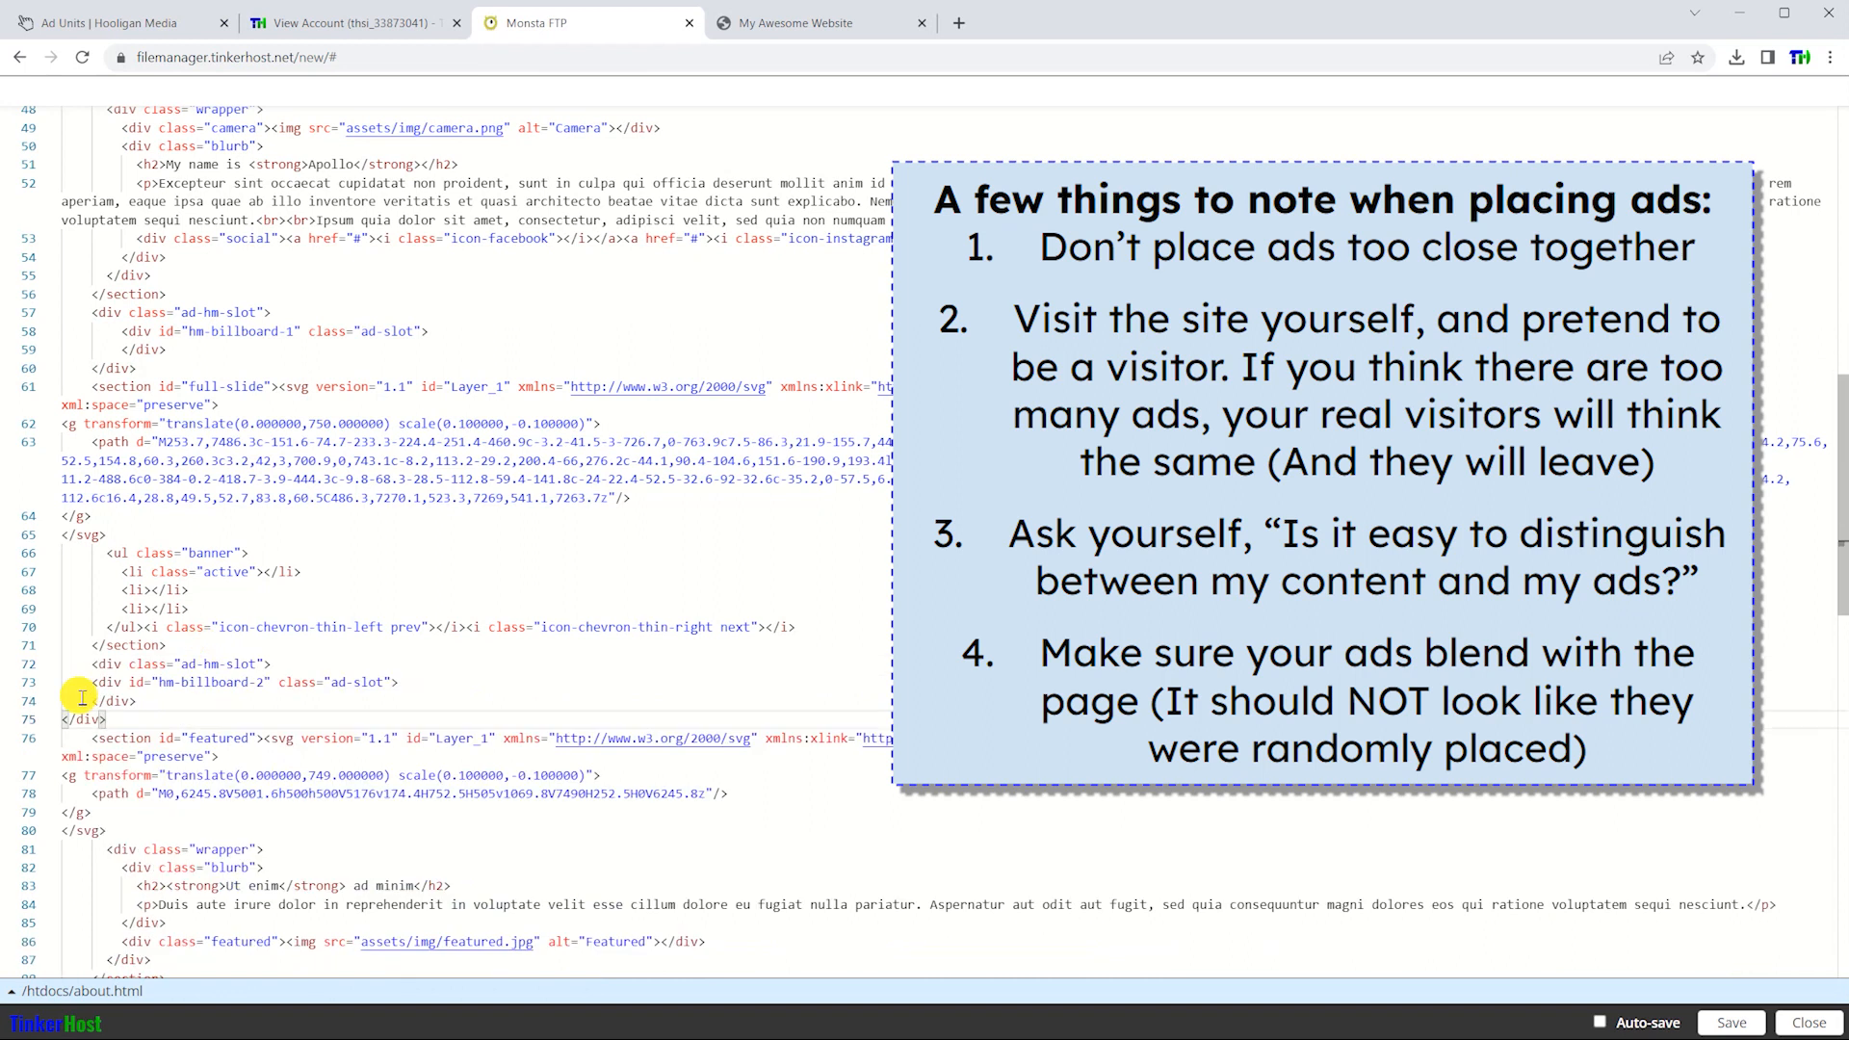
pyautogui.scroll(-3)
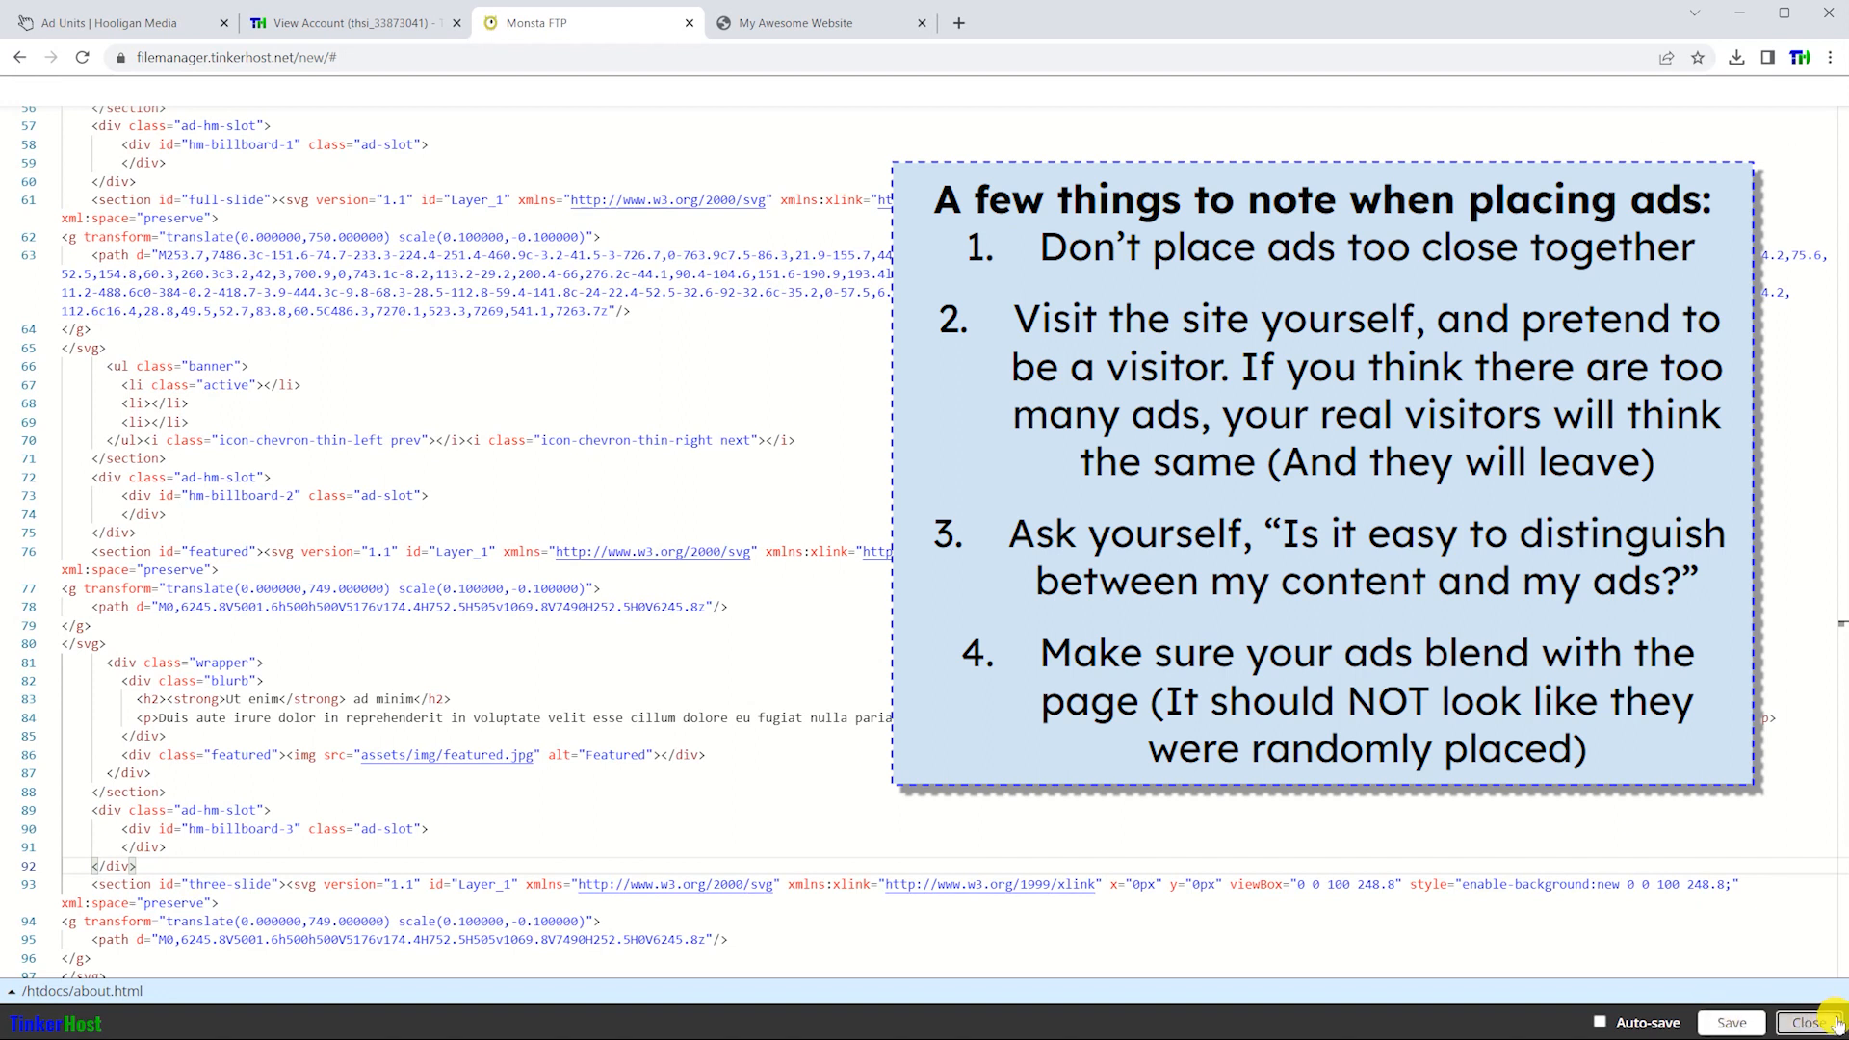
pyautogui.click(1822, 1021)
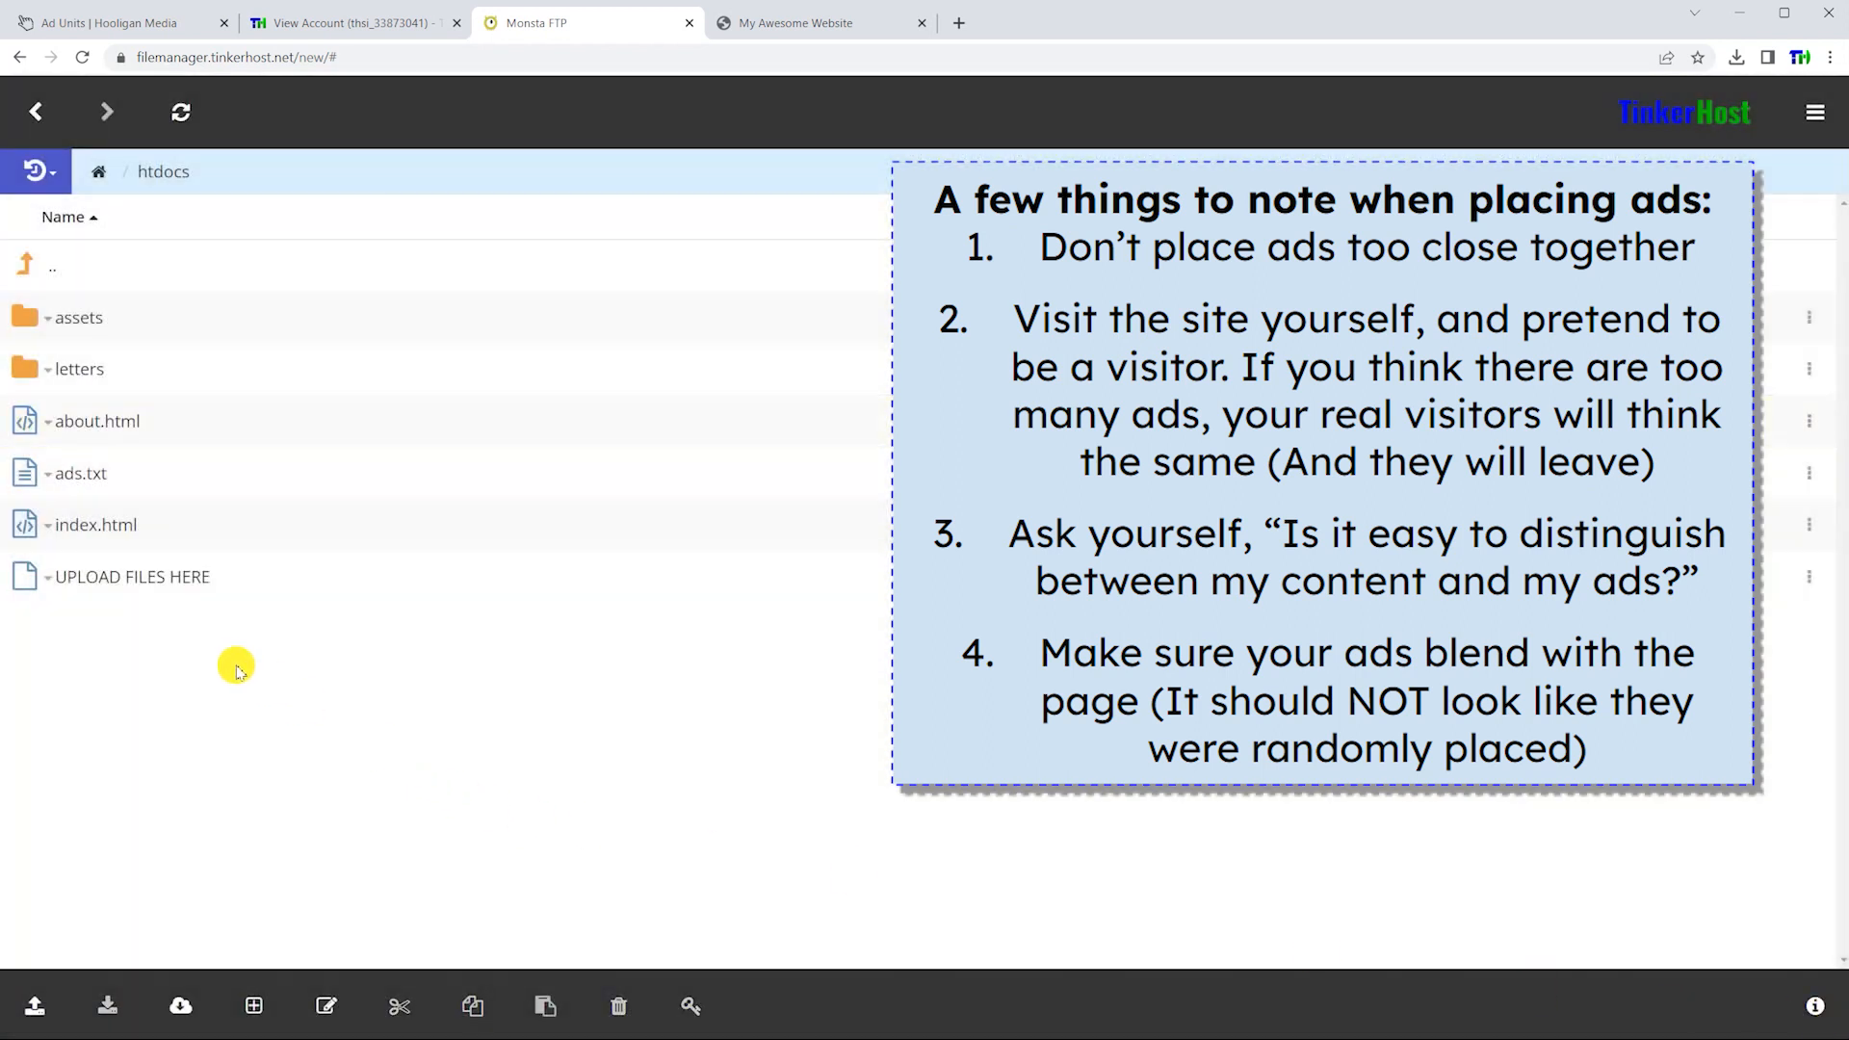
# Review the live homepage, confirming leaderboard and billboard ads appear between its sections
pyautogui.click(805, 23)
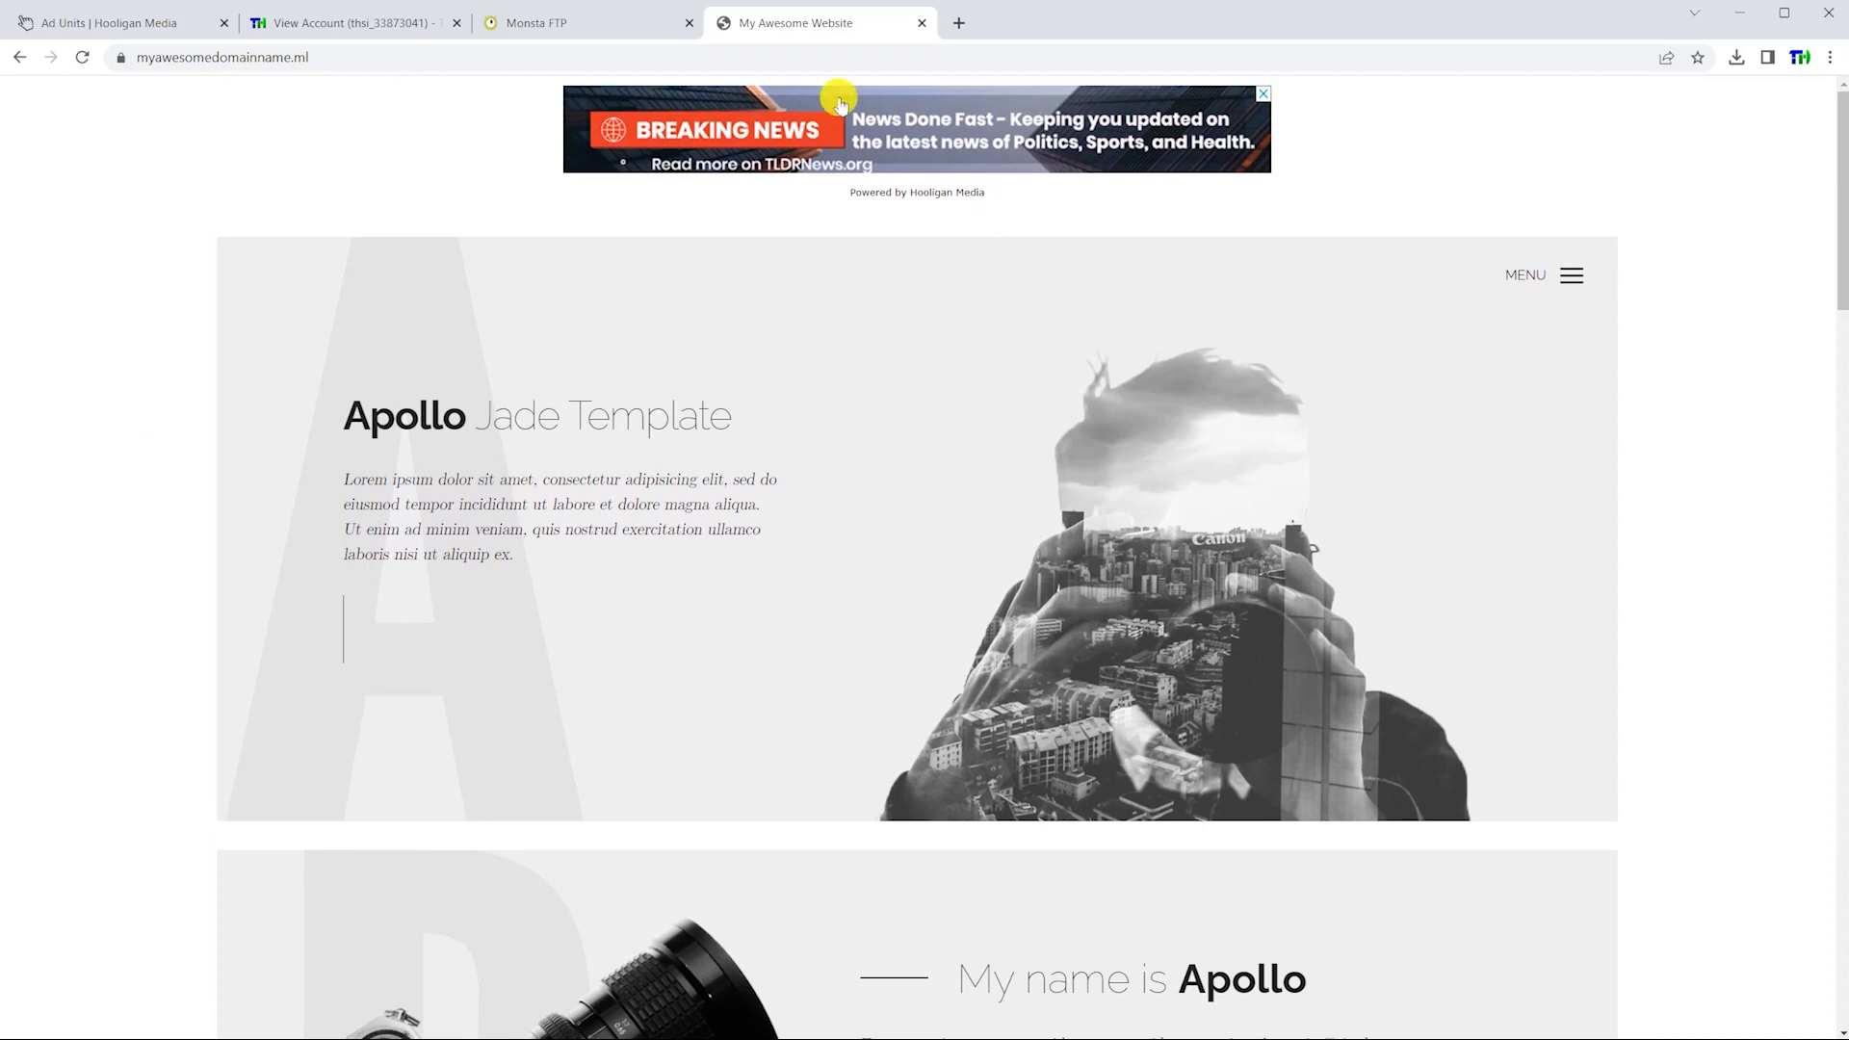
pyautogui.scroll(-3)
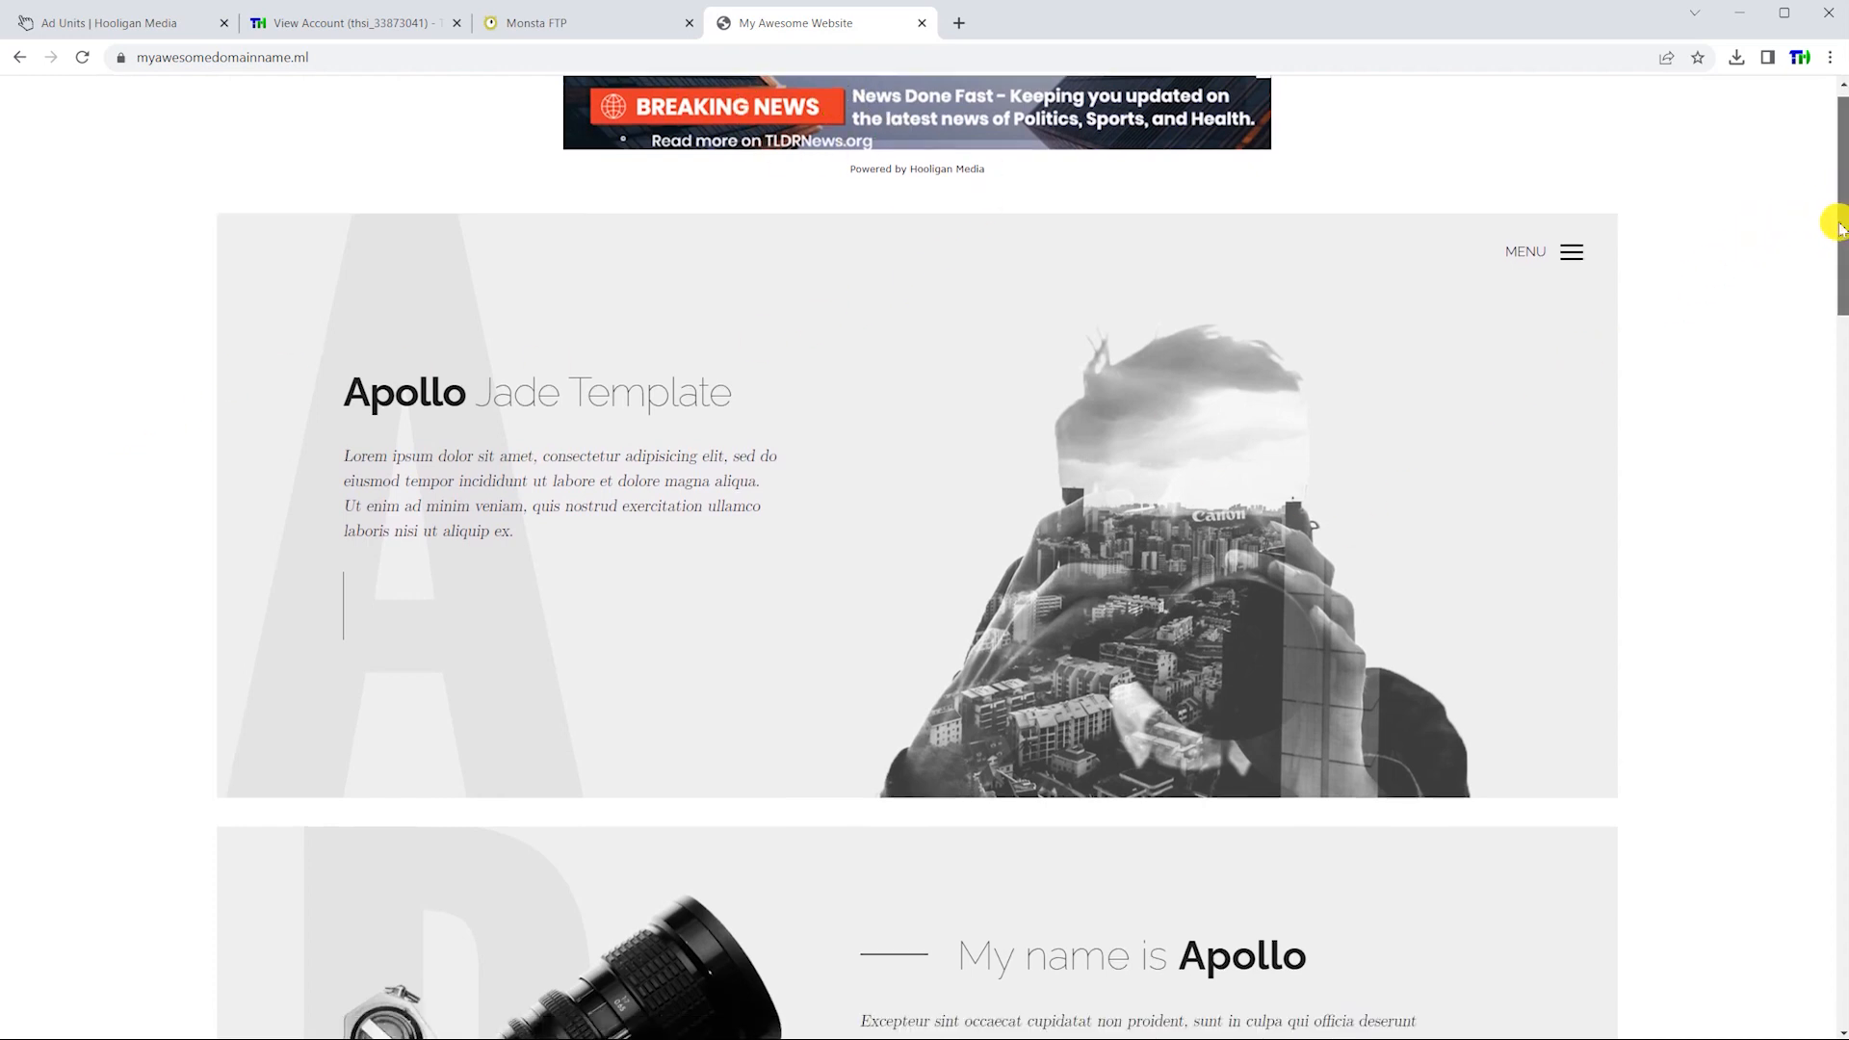
pyautogui.scroll(-3)
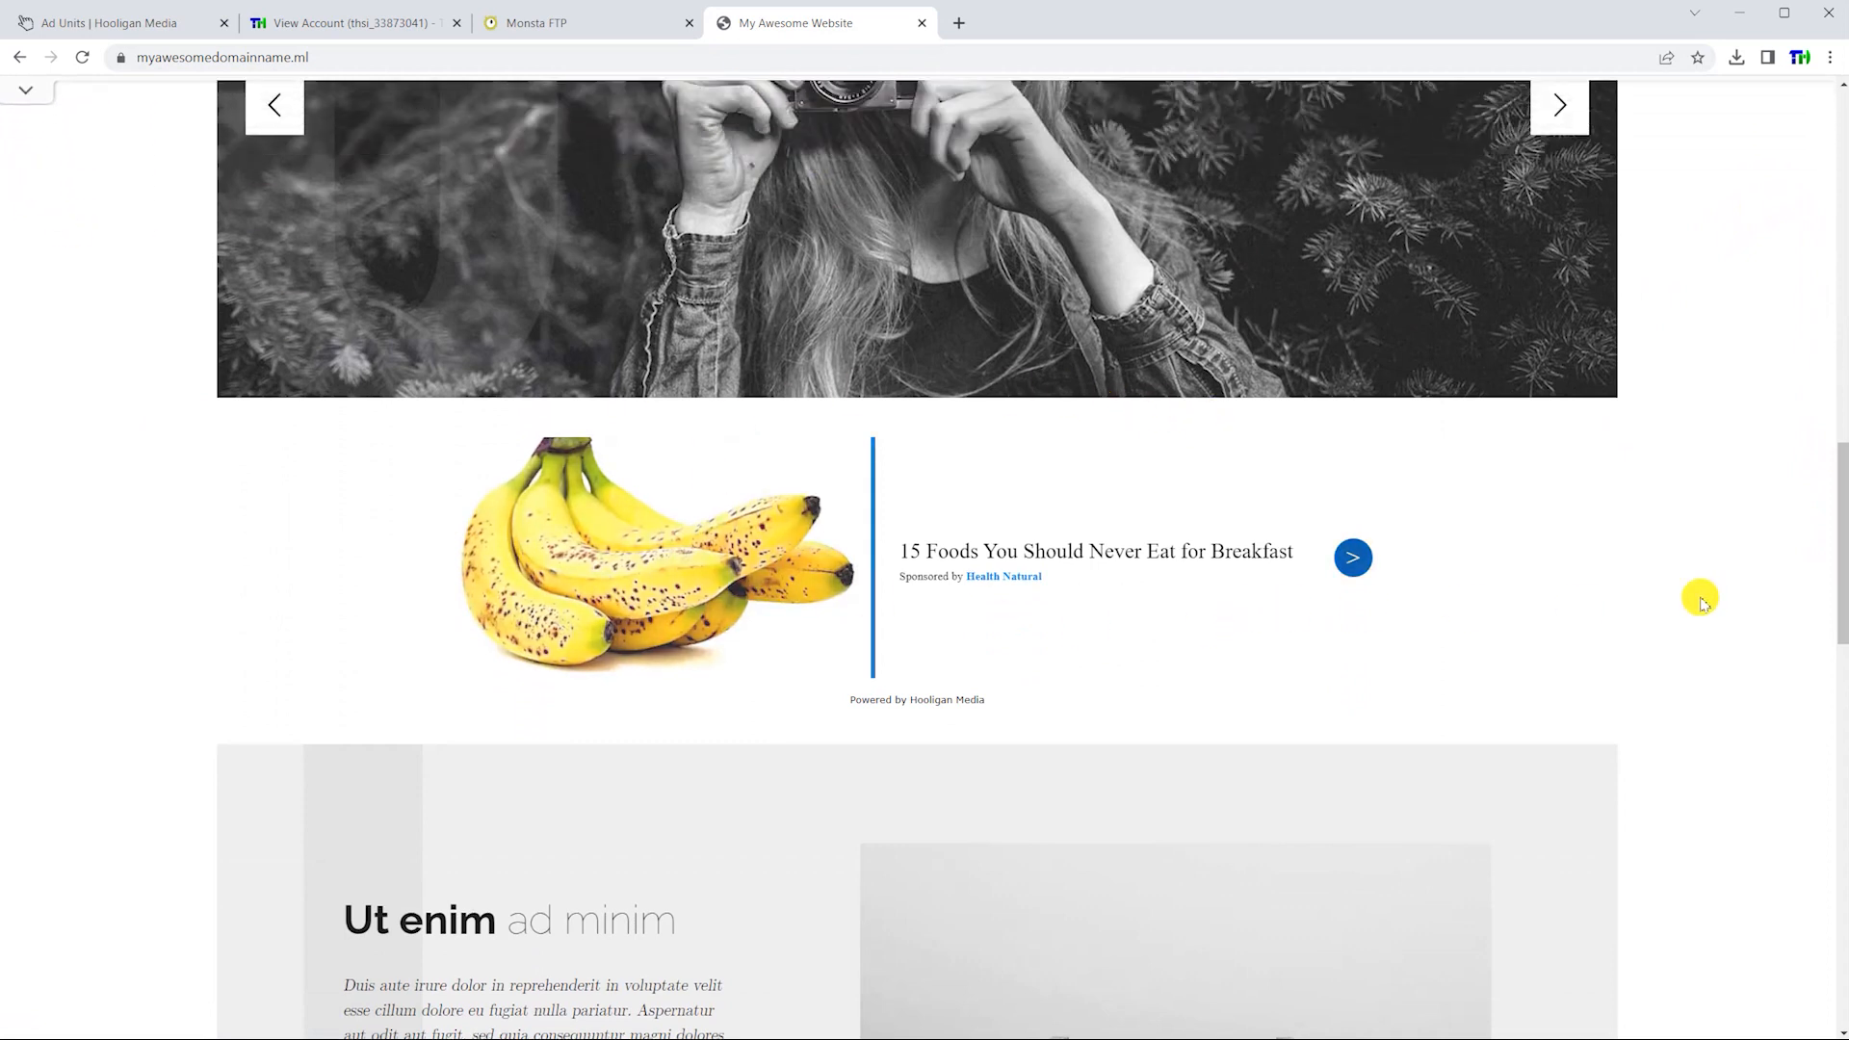
pyautogui.scroll(-3)
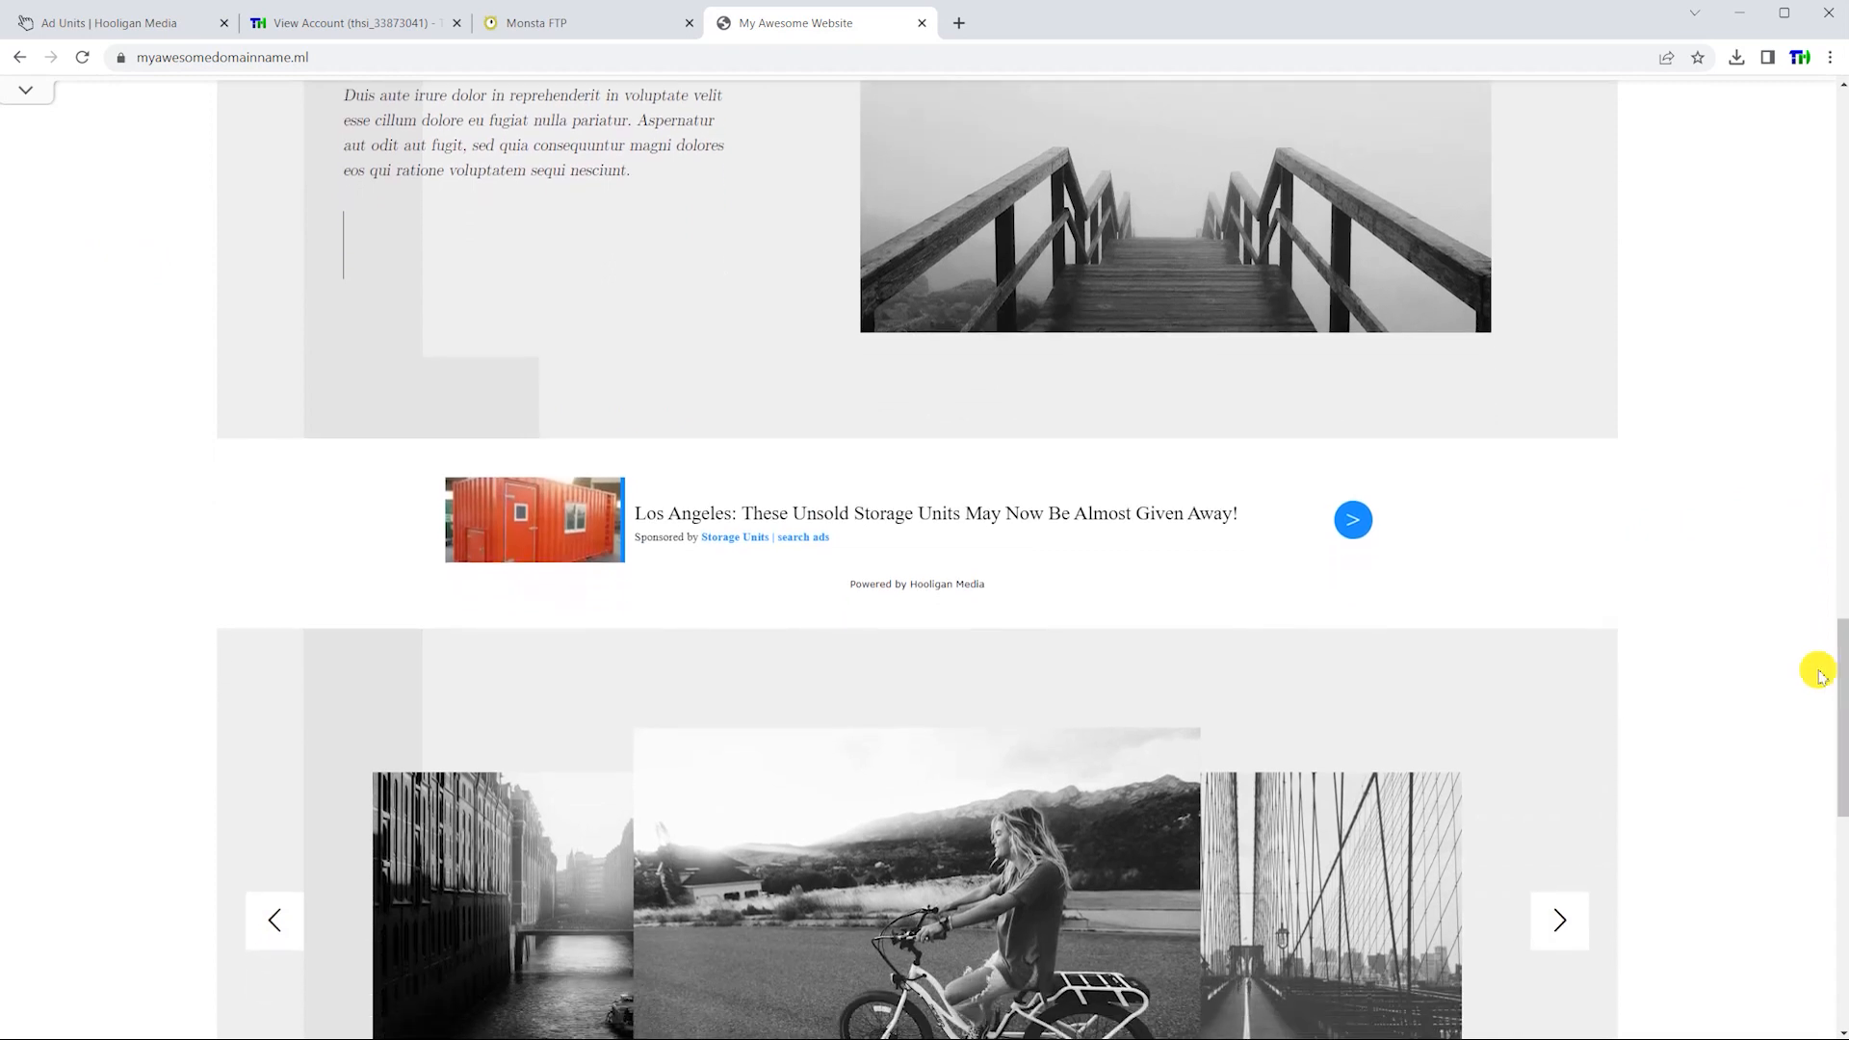
pyautogui.moveTo(1840, 632)
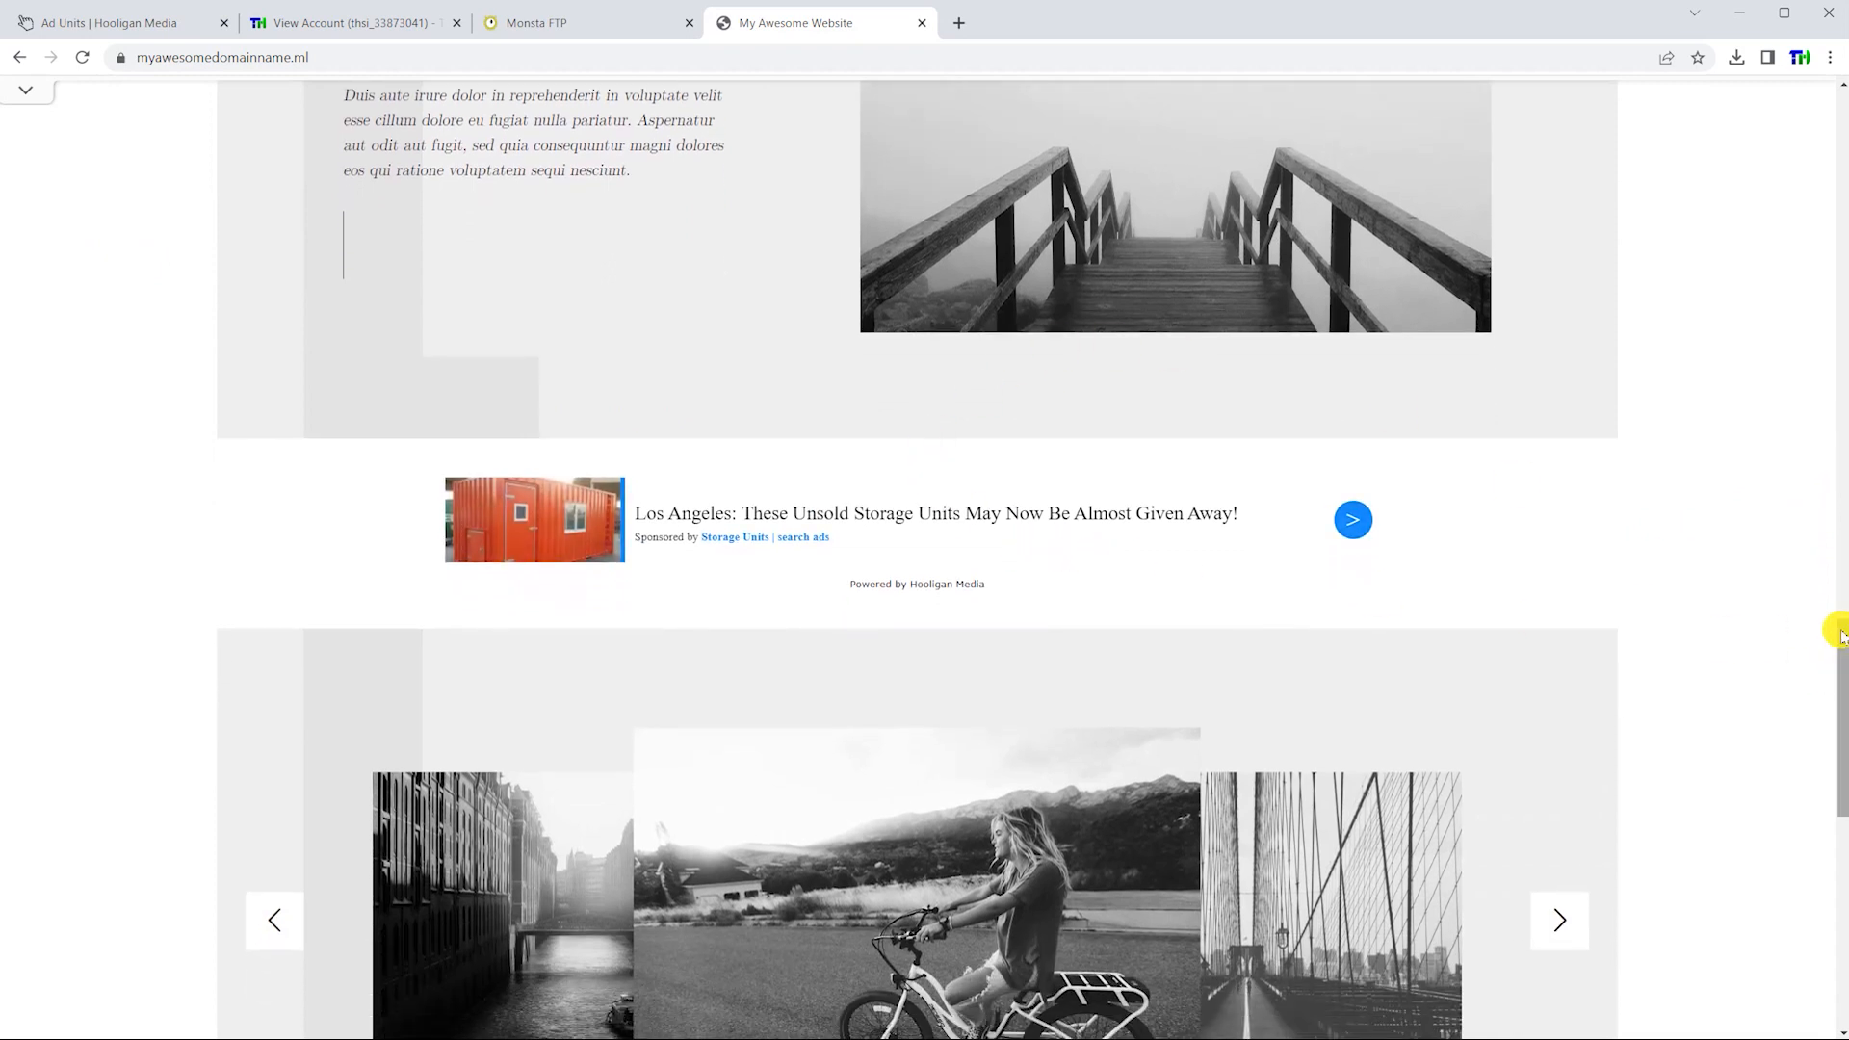
pyautogui.scroll(-3)
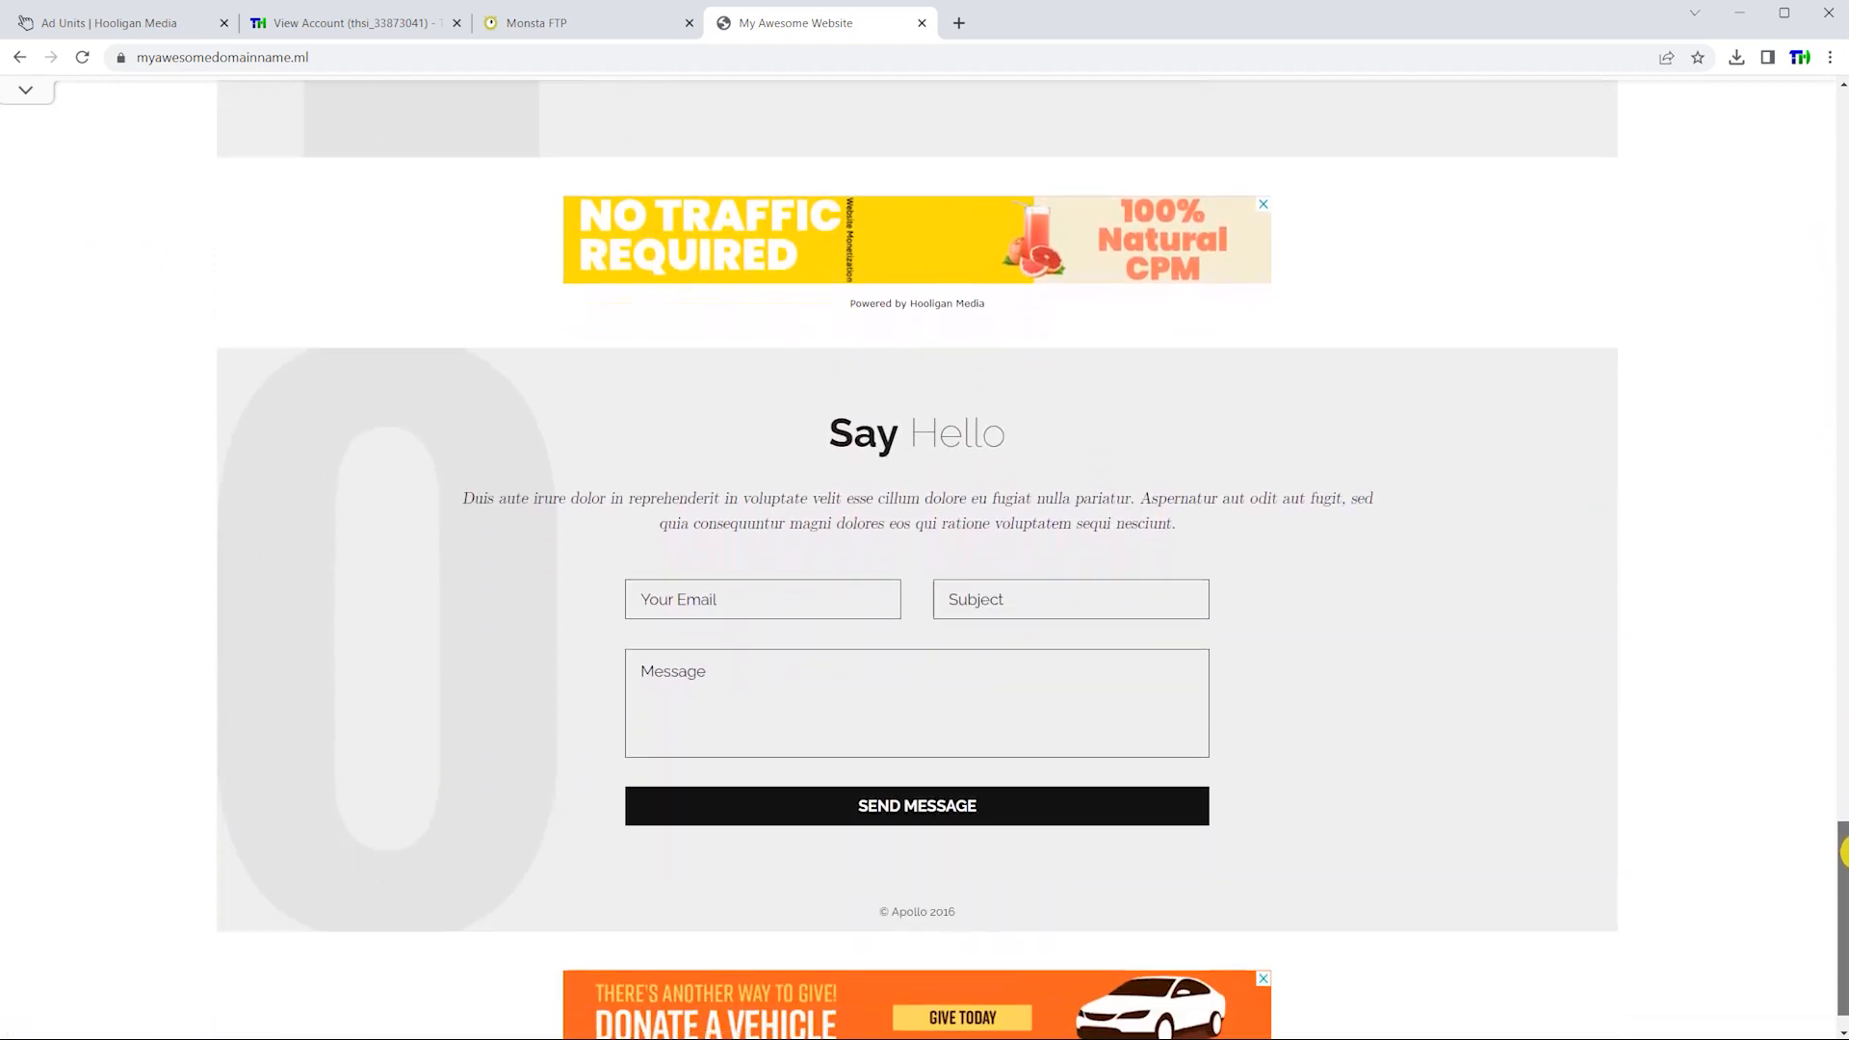
pyautogui.scroll(-3)
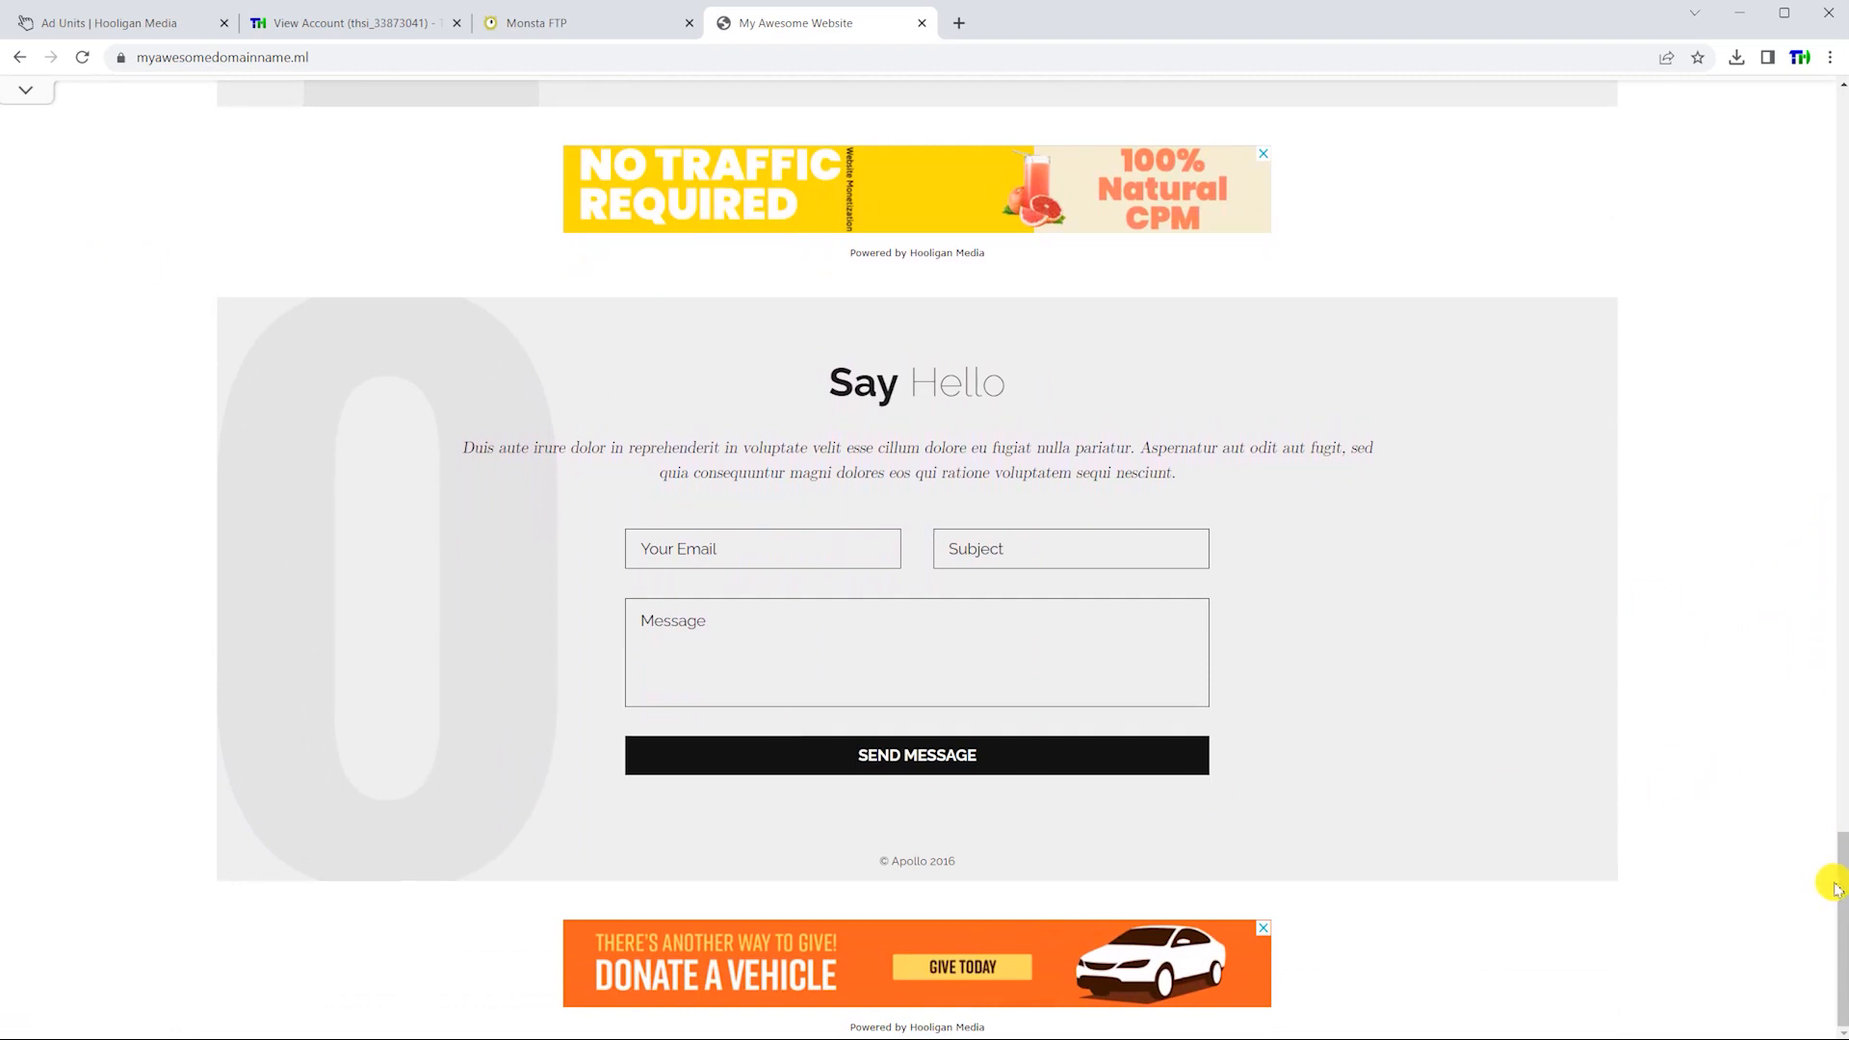
pyautogui.scroll(3)
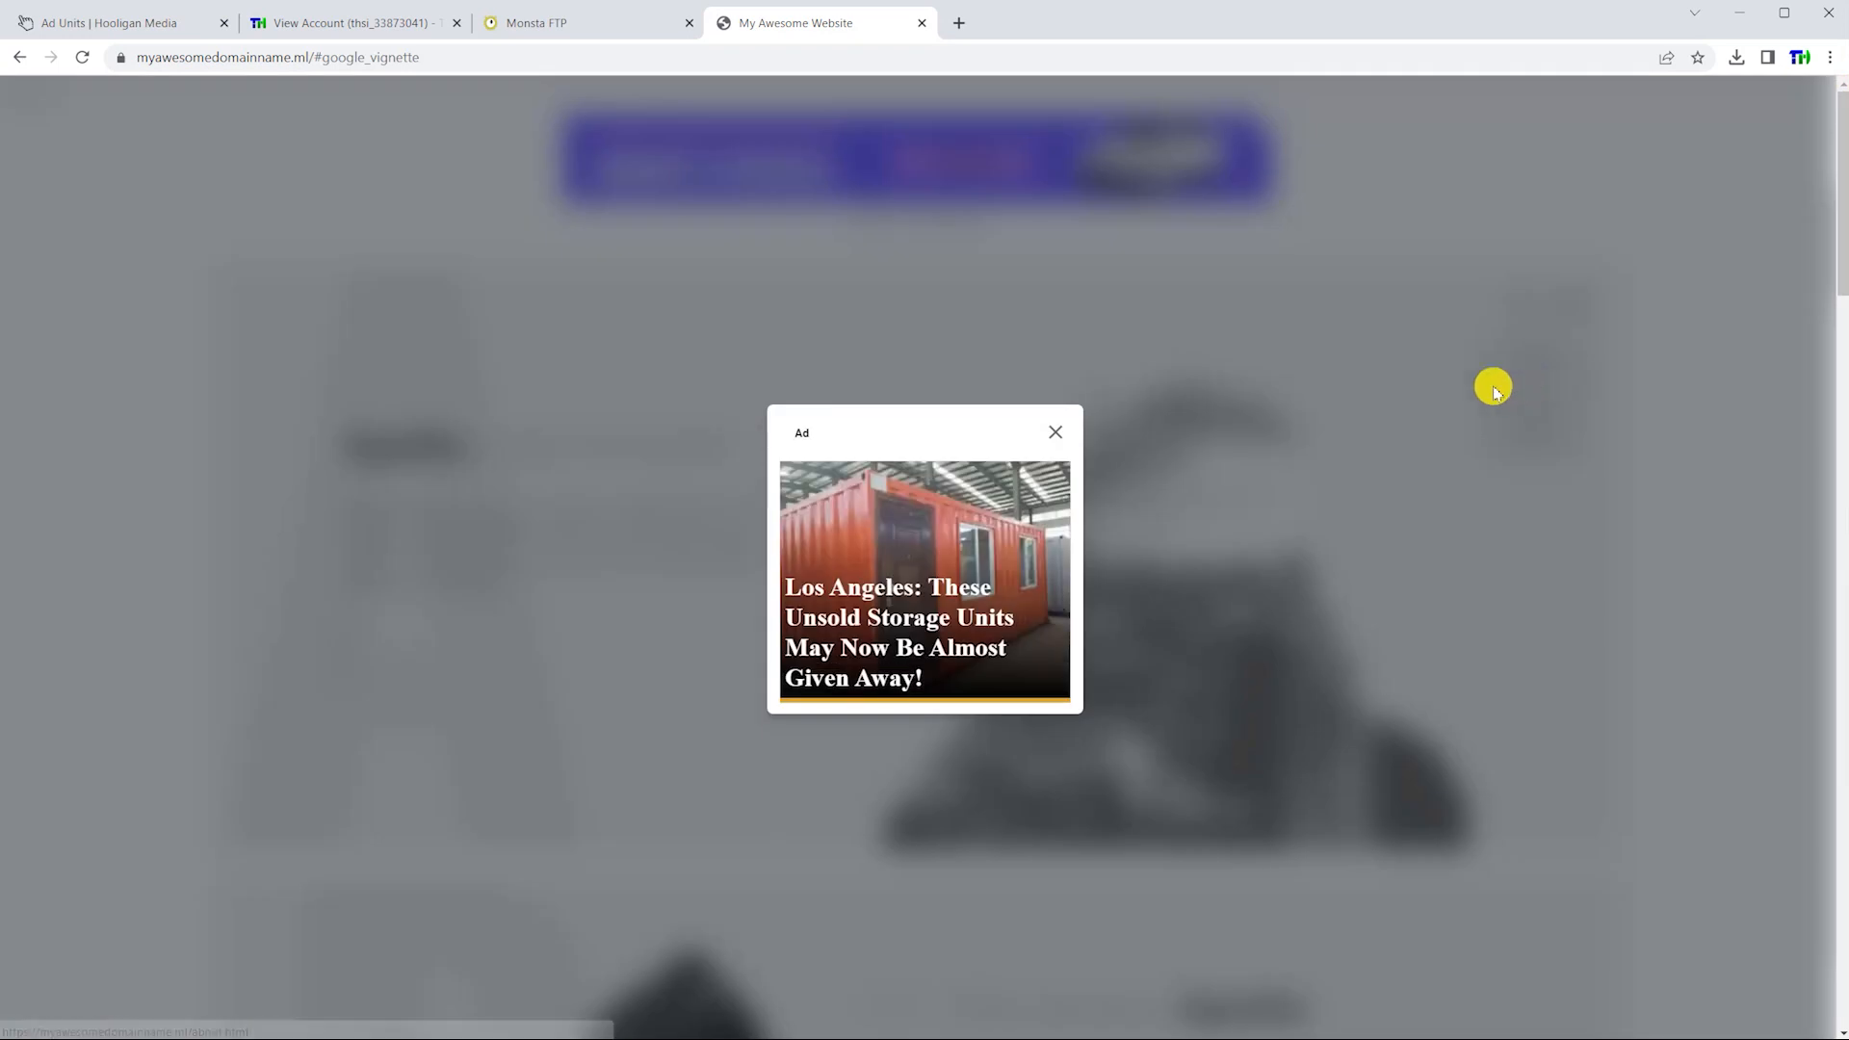
pyautogui.moveTo(1056, 432)
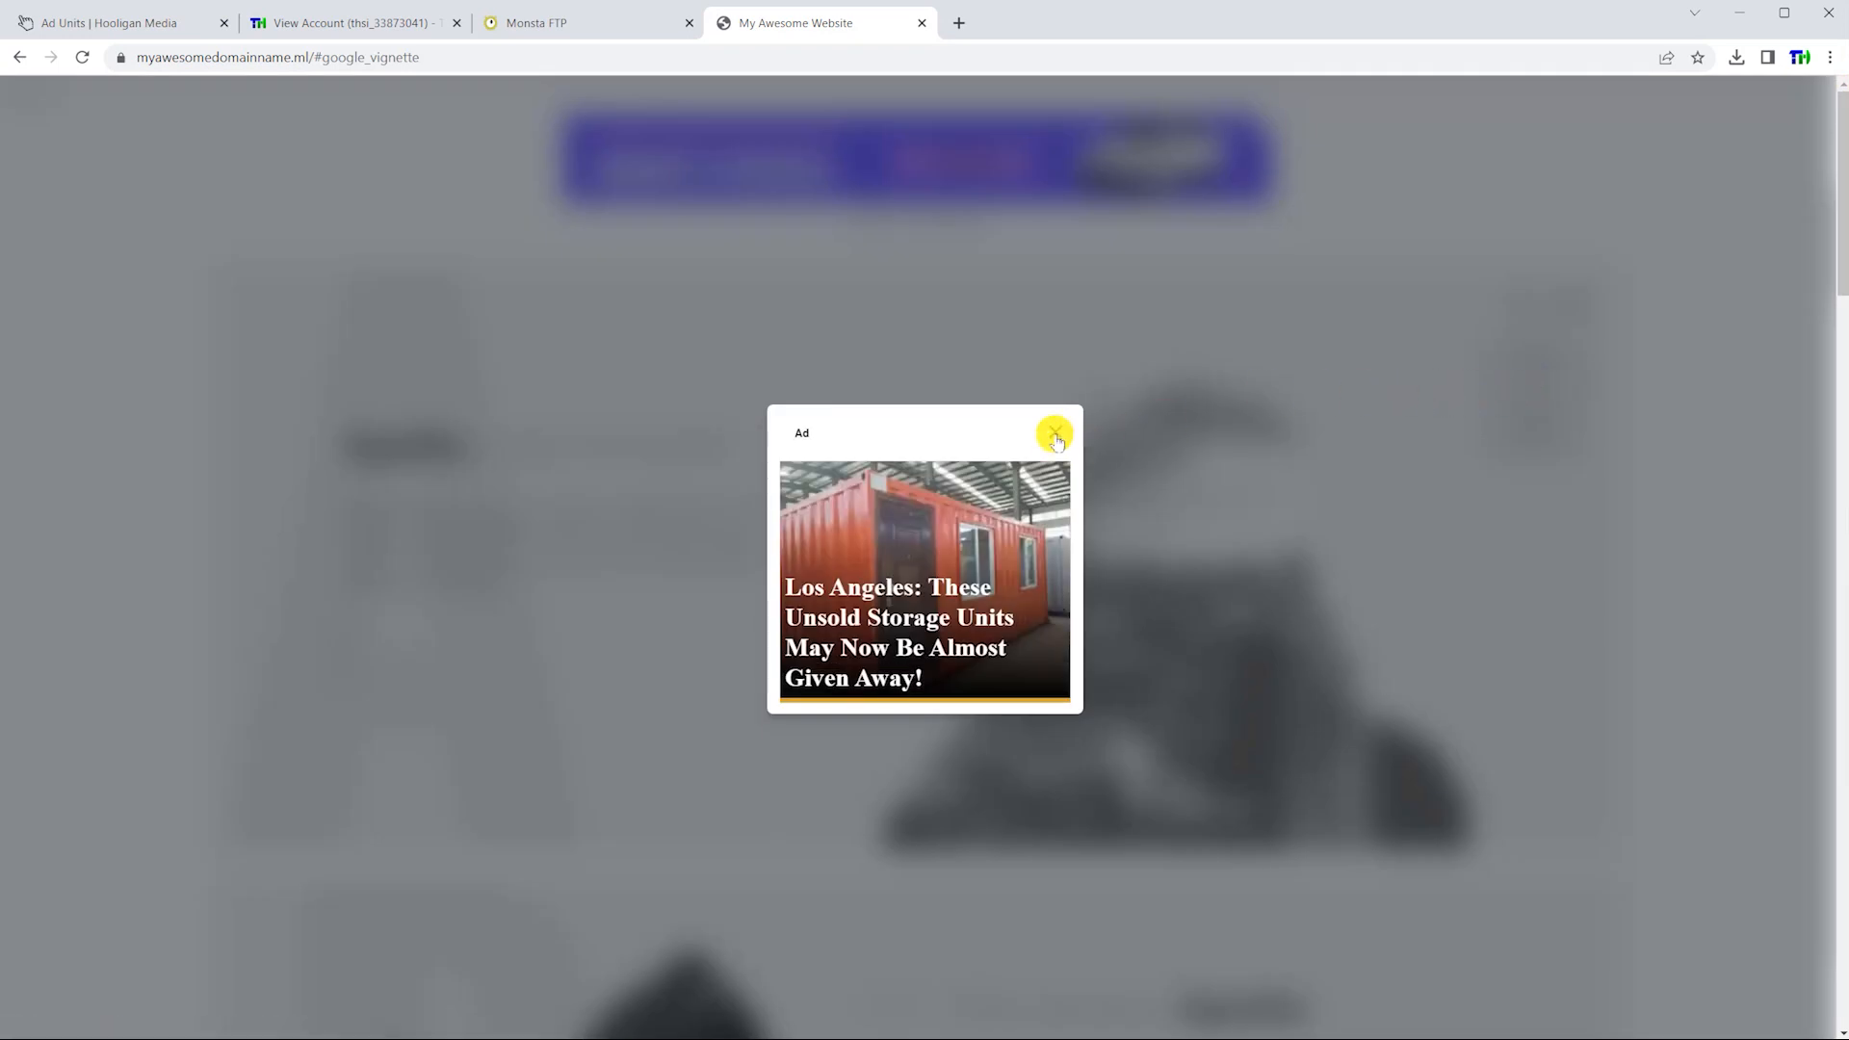
# Dismiss the vignette interstitial, review the About page's ads, and return to the homepage
pyautogui.click(1056, 435)
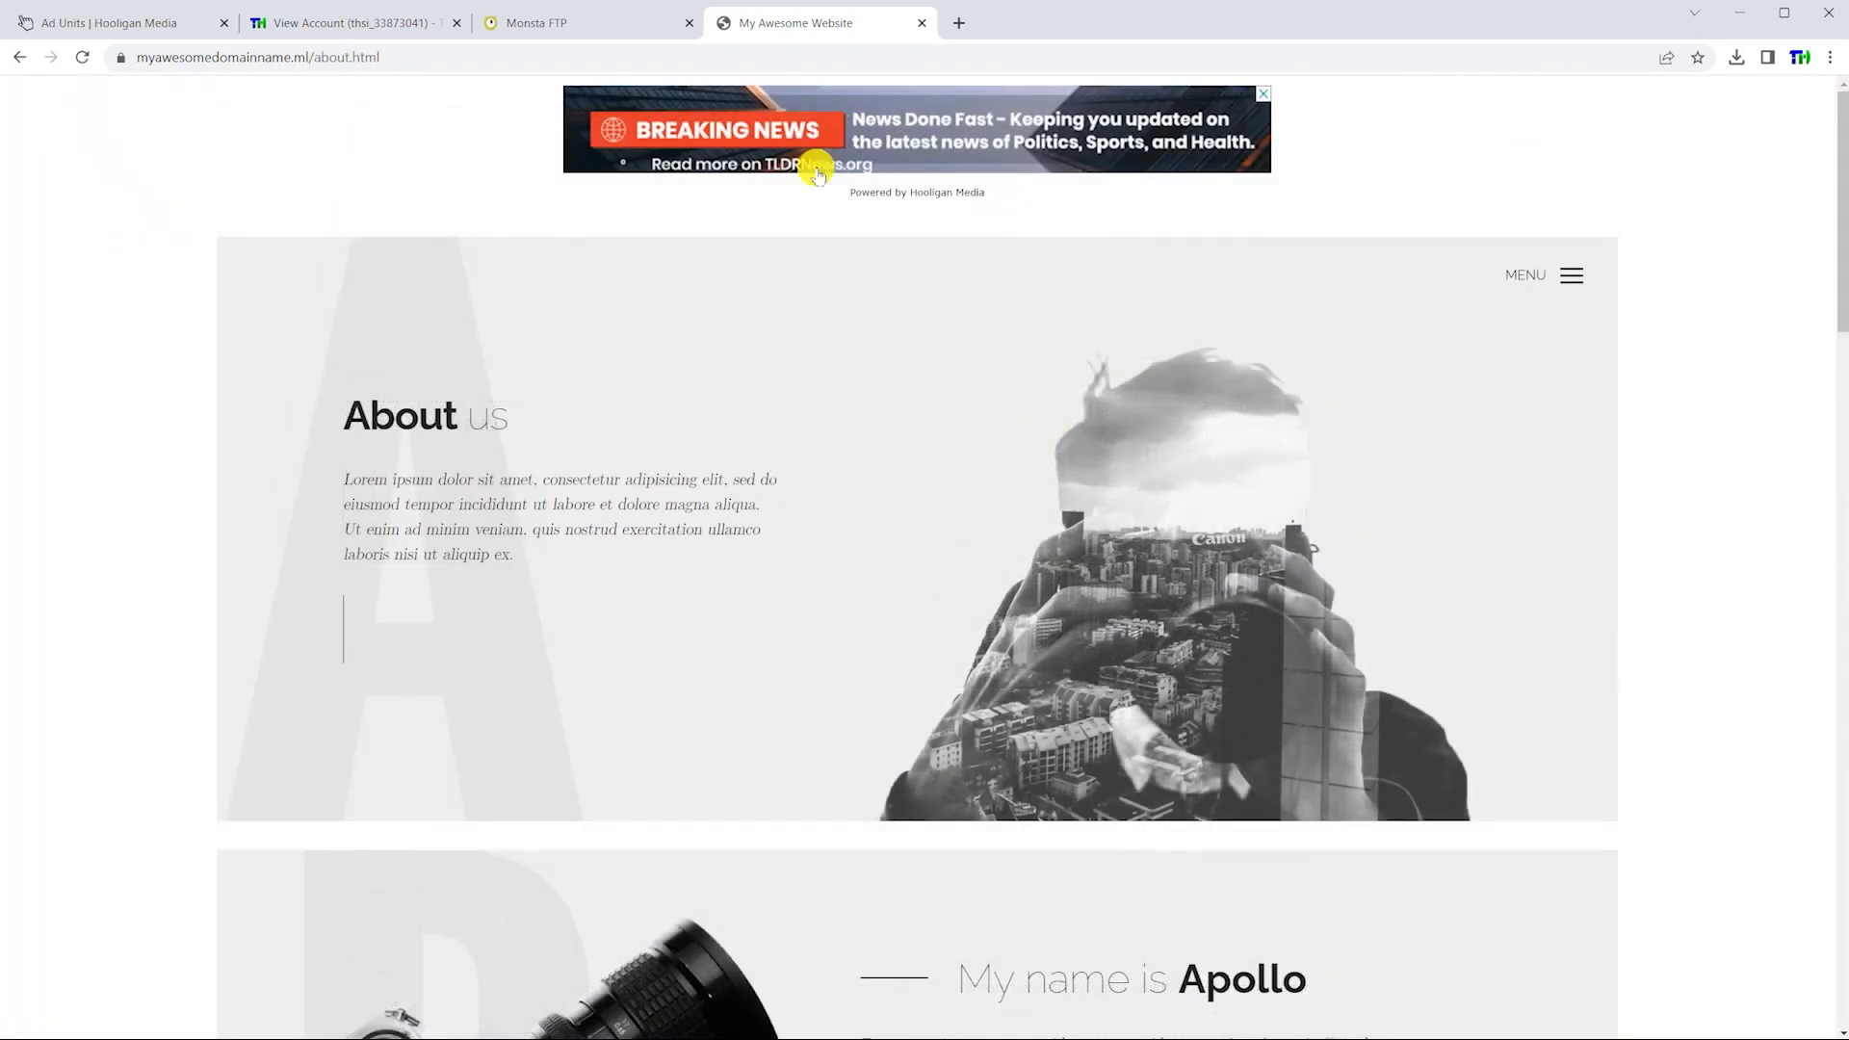
pyautogui.scroll(-3)
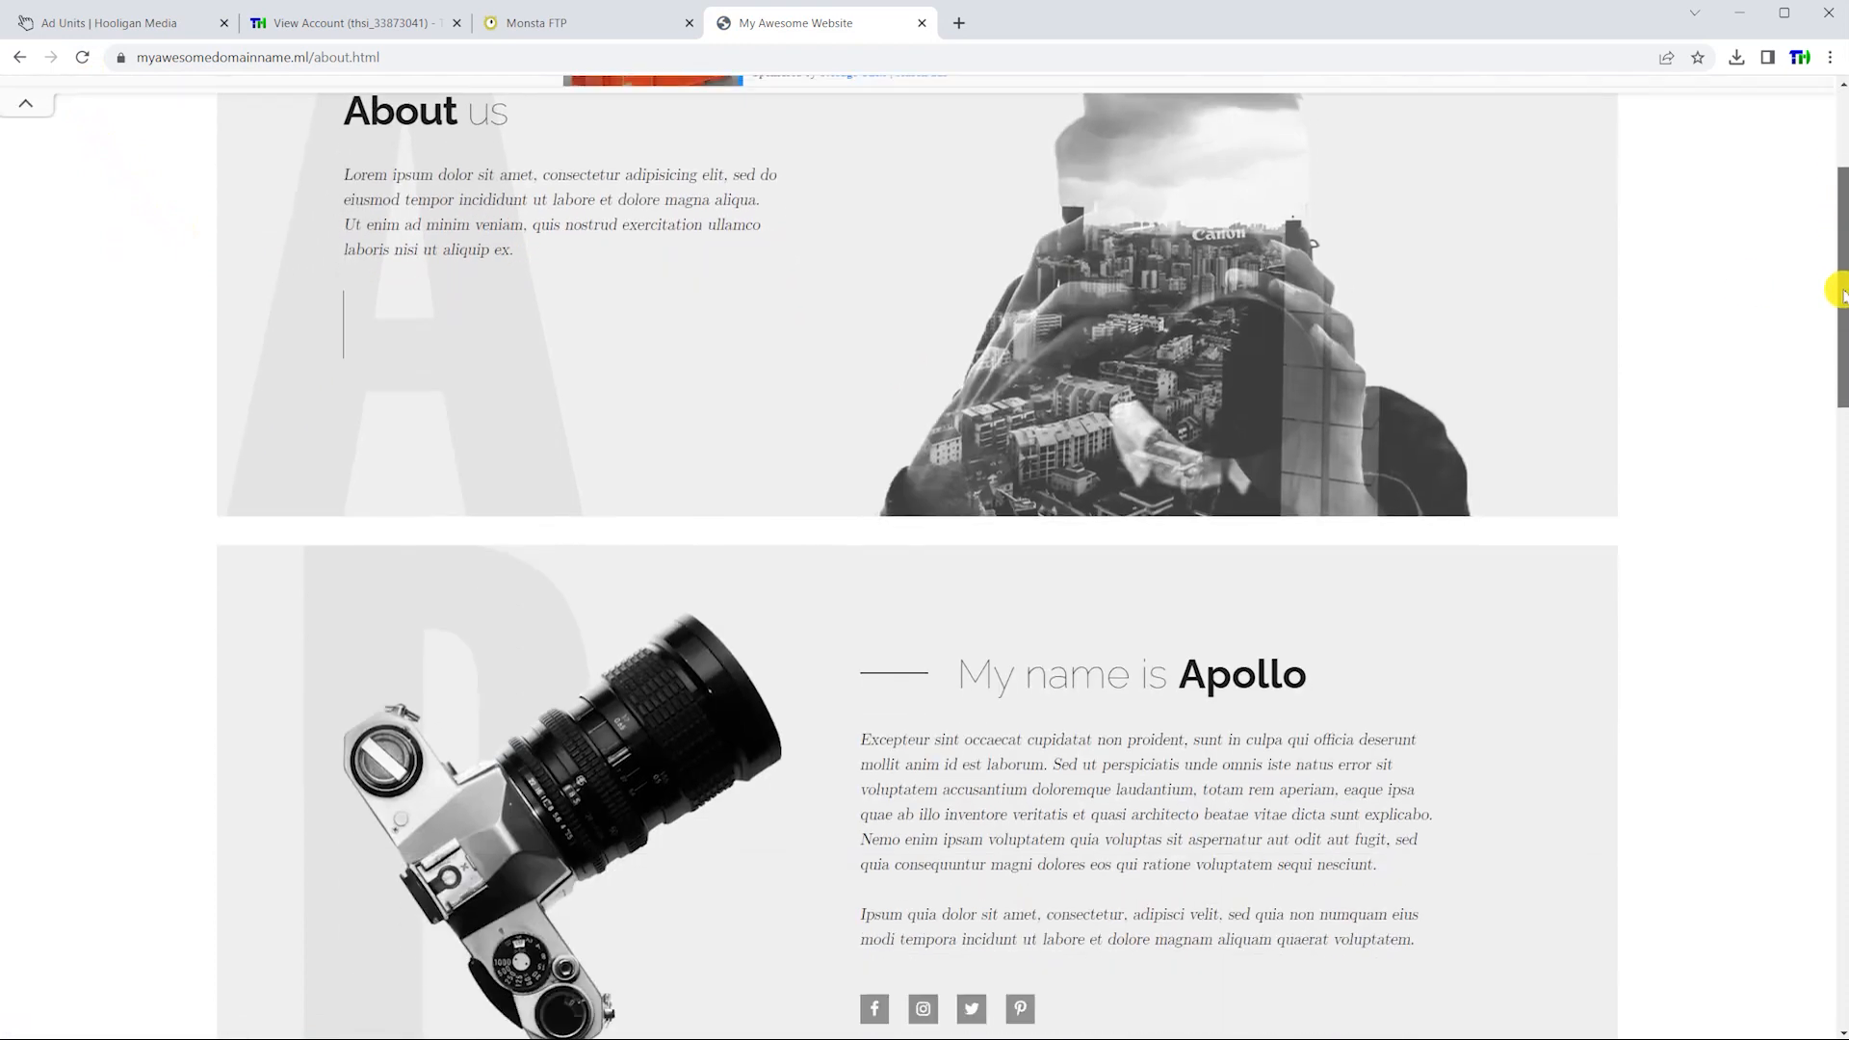
pyautogui.scroll(-3)
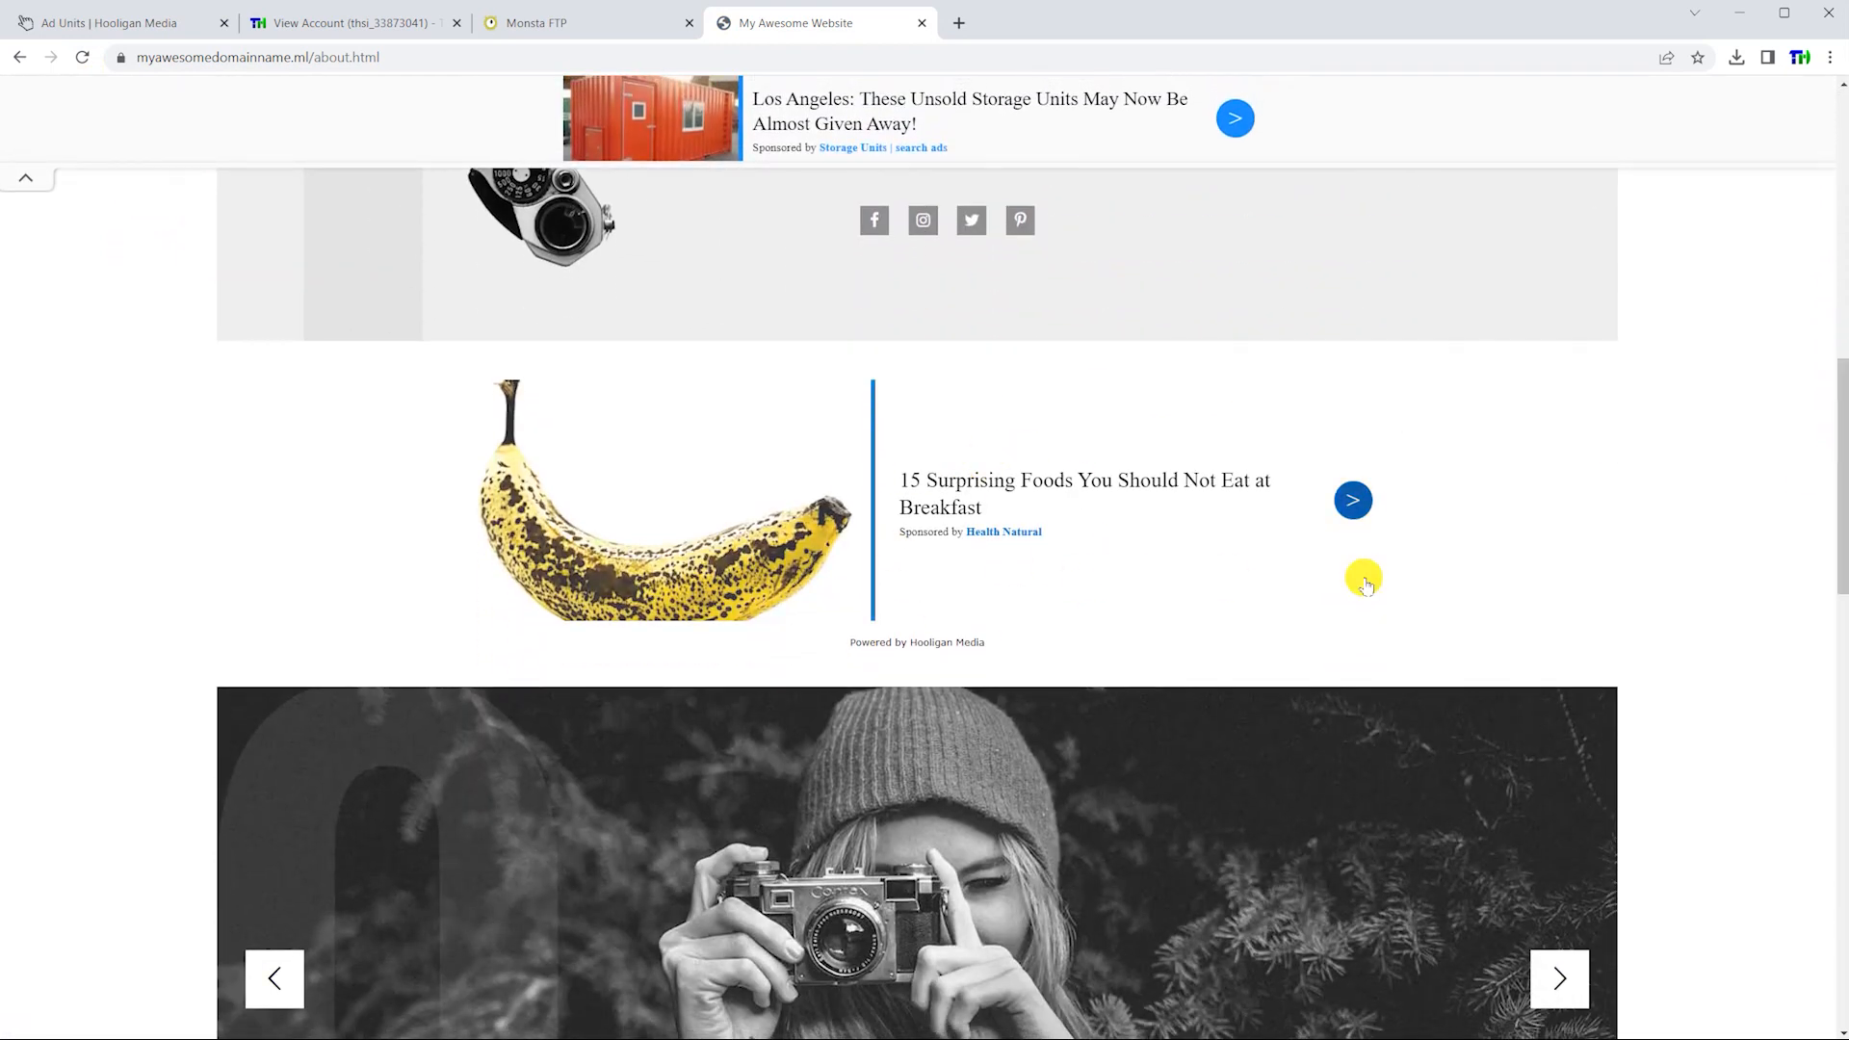
pyautogui.scroll(-3)
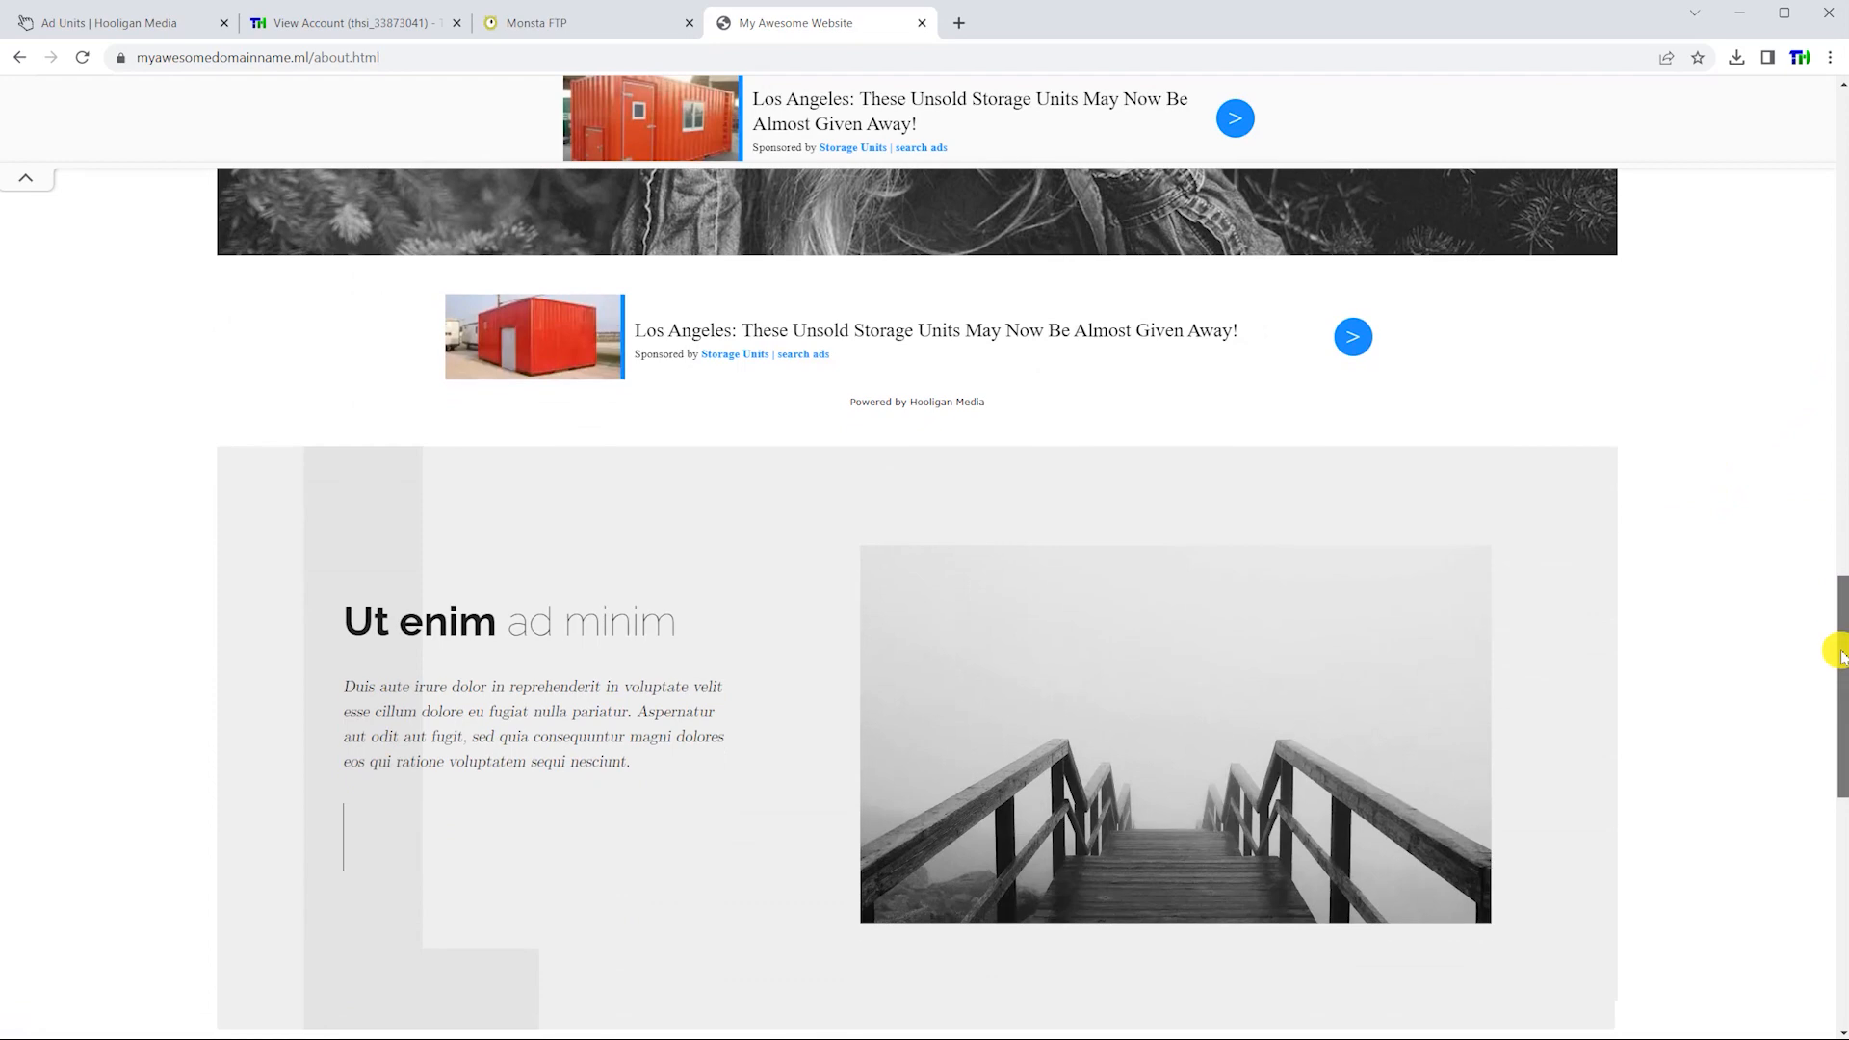
pyautogui.scroll(-3)
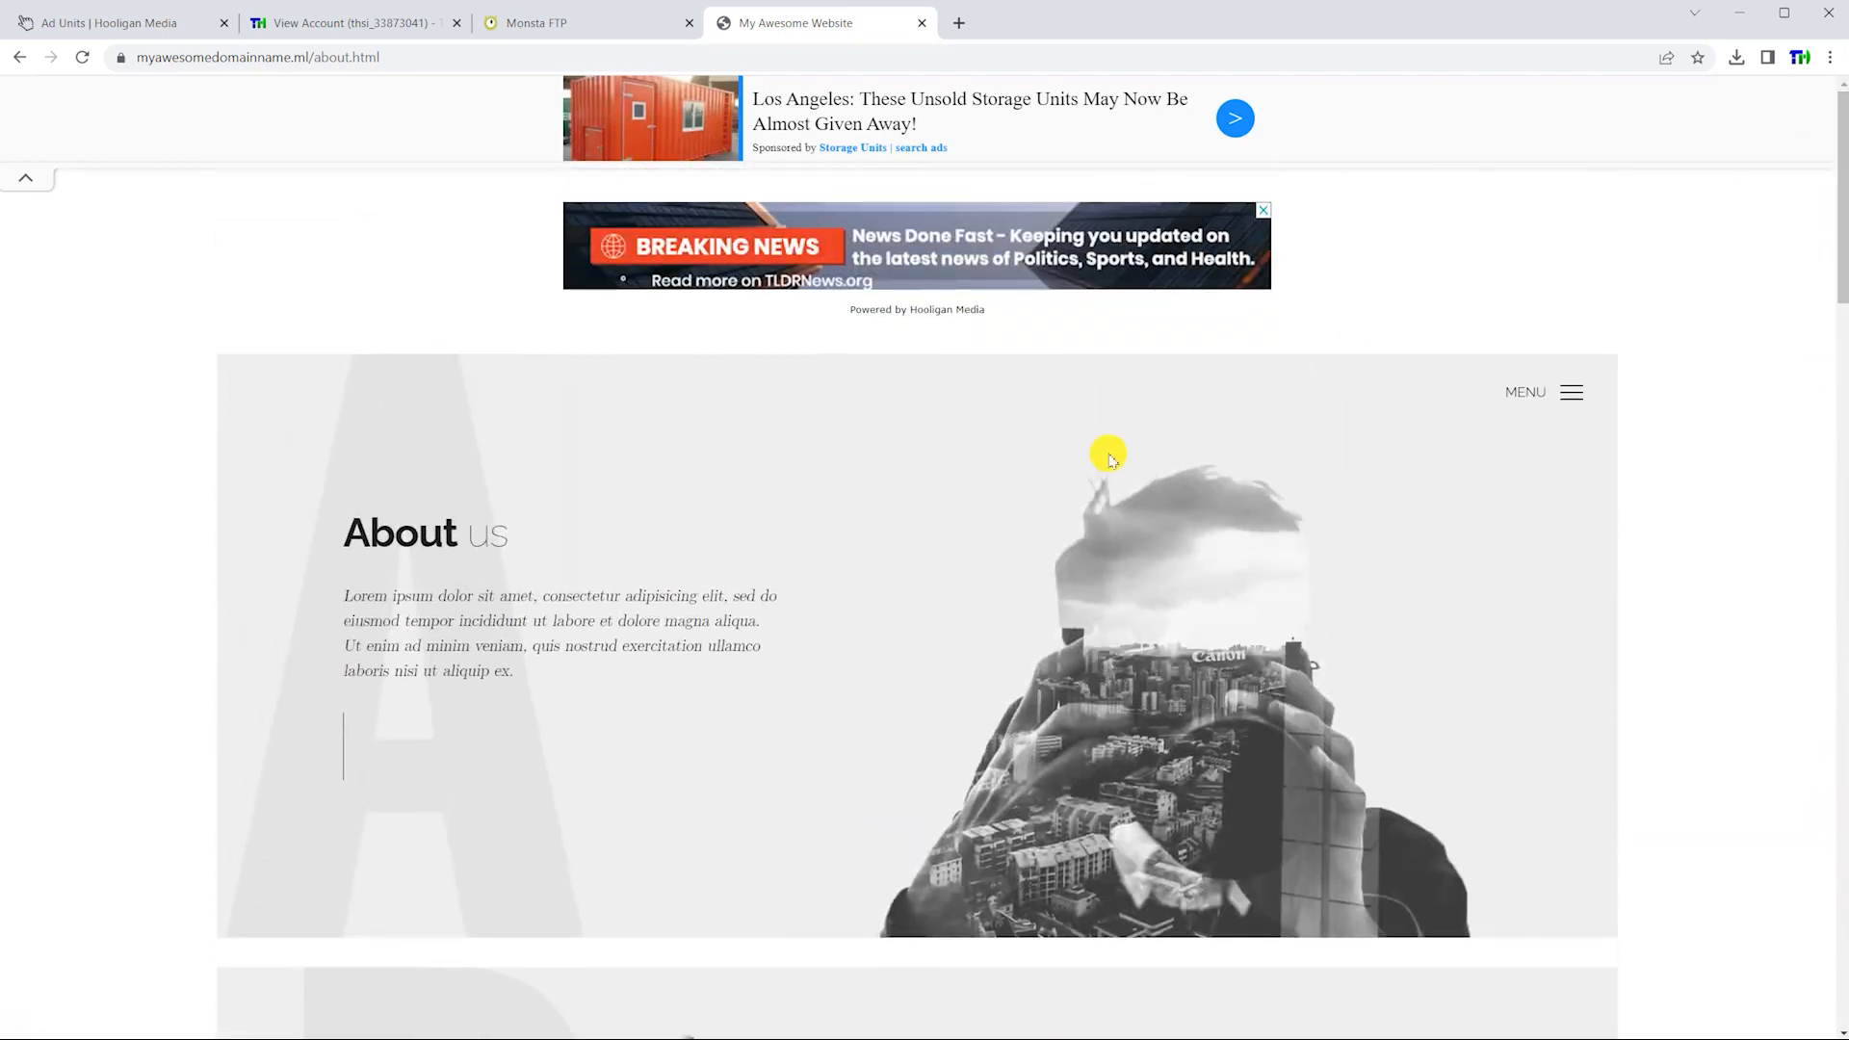
pyautogui.click(1572, 393)
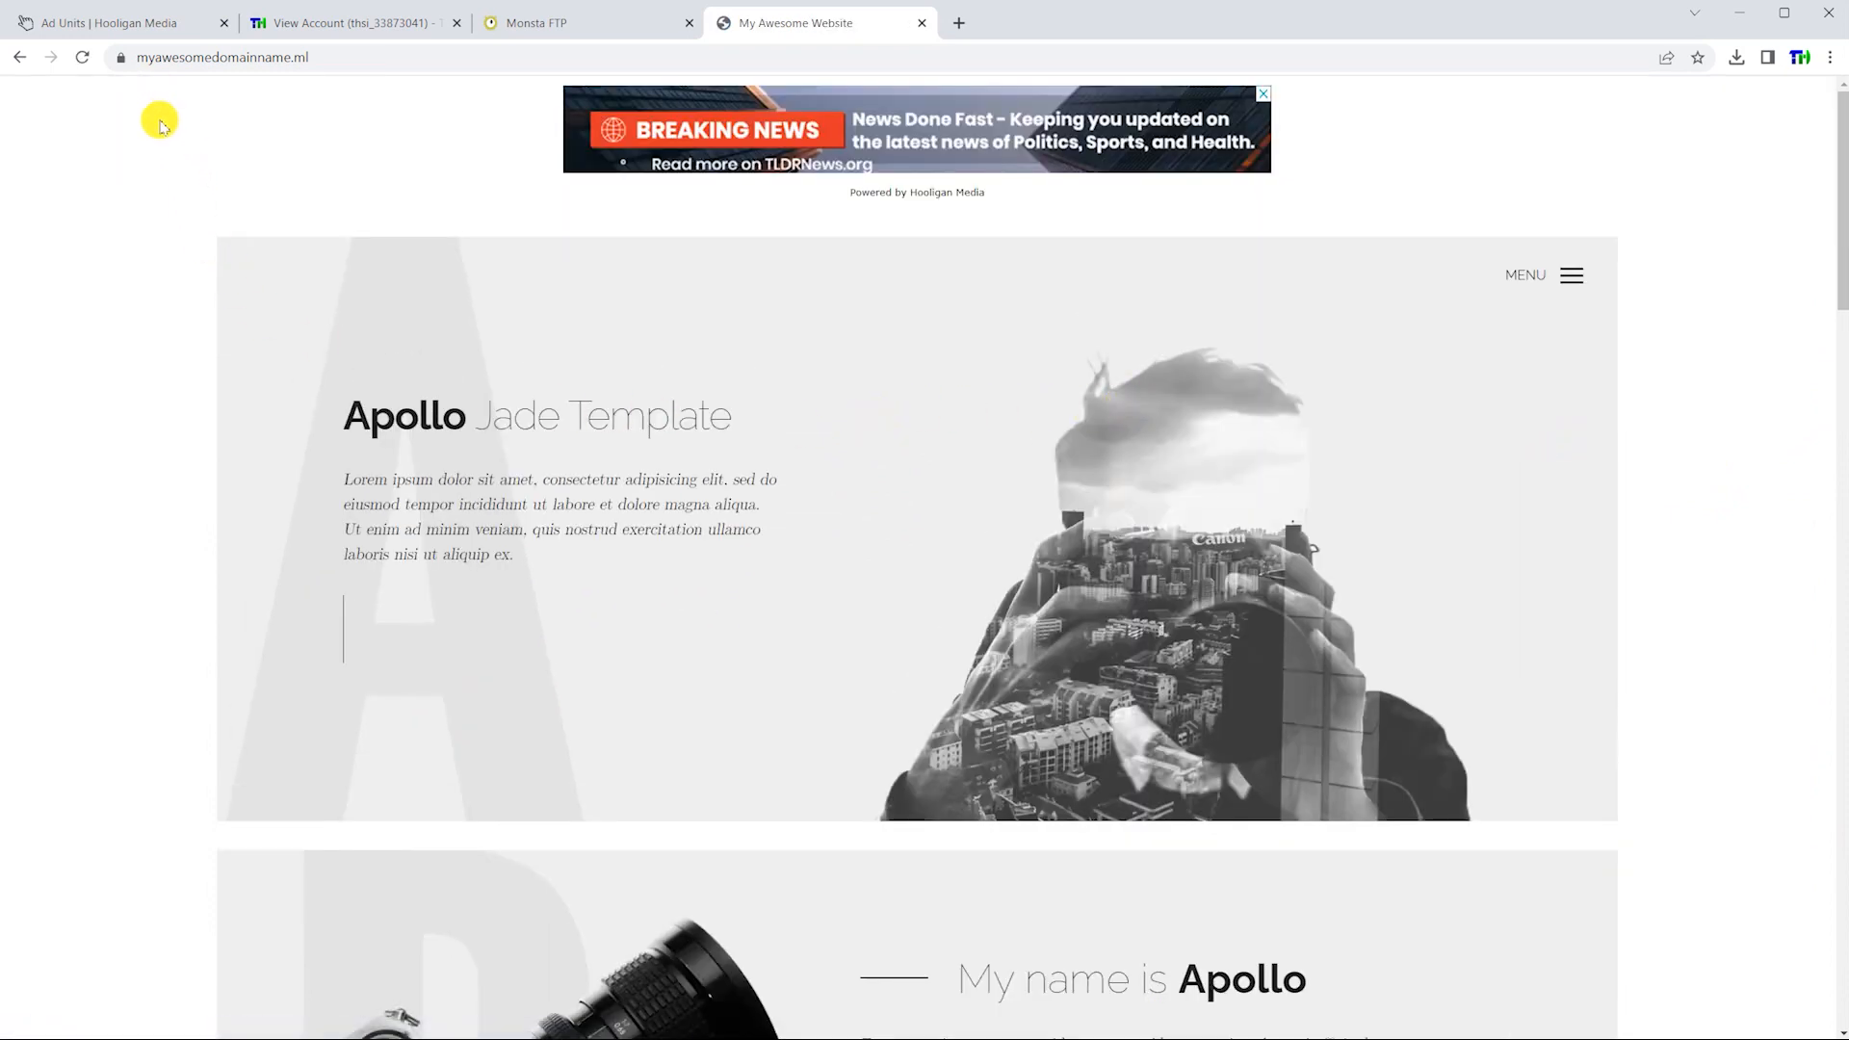
# Open the Hooligan Media Earnings dashboard, showing $0 projected revenue and no data
pyautogui.click(116, 21)
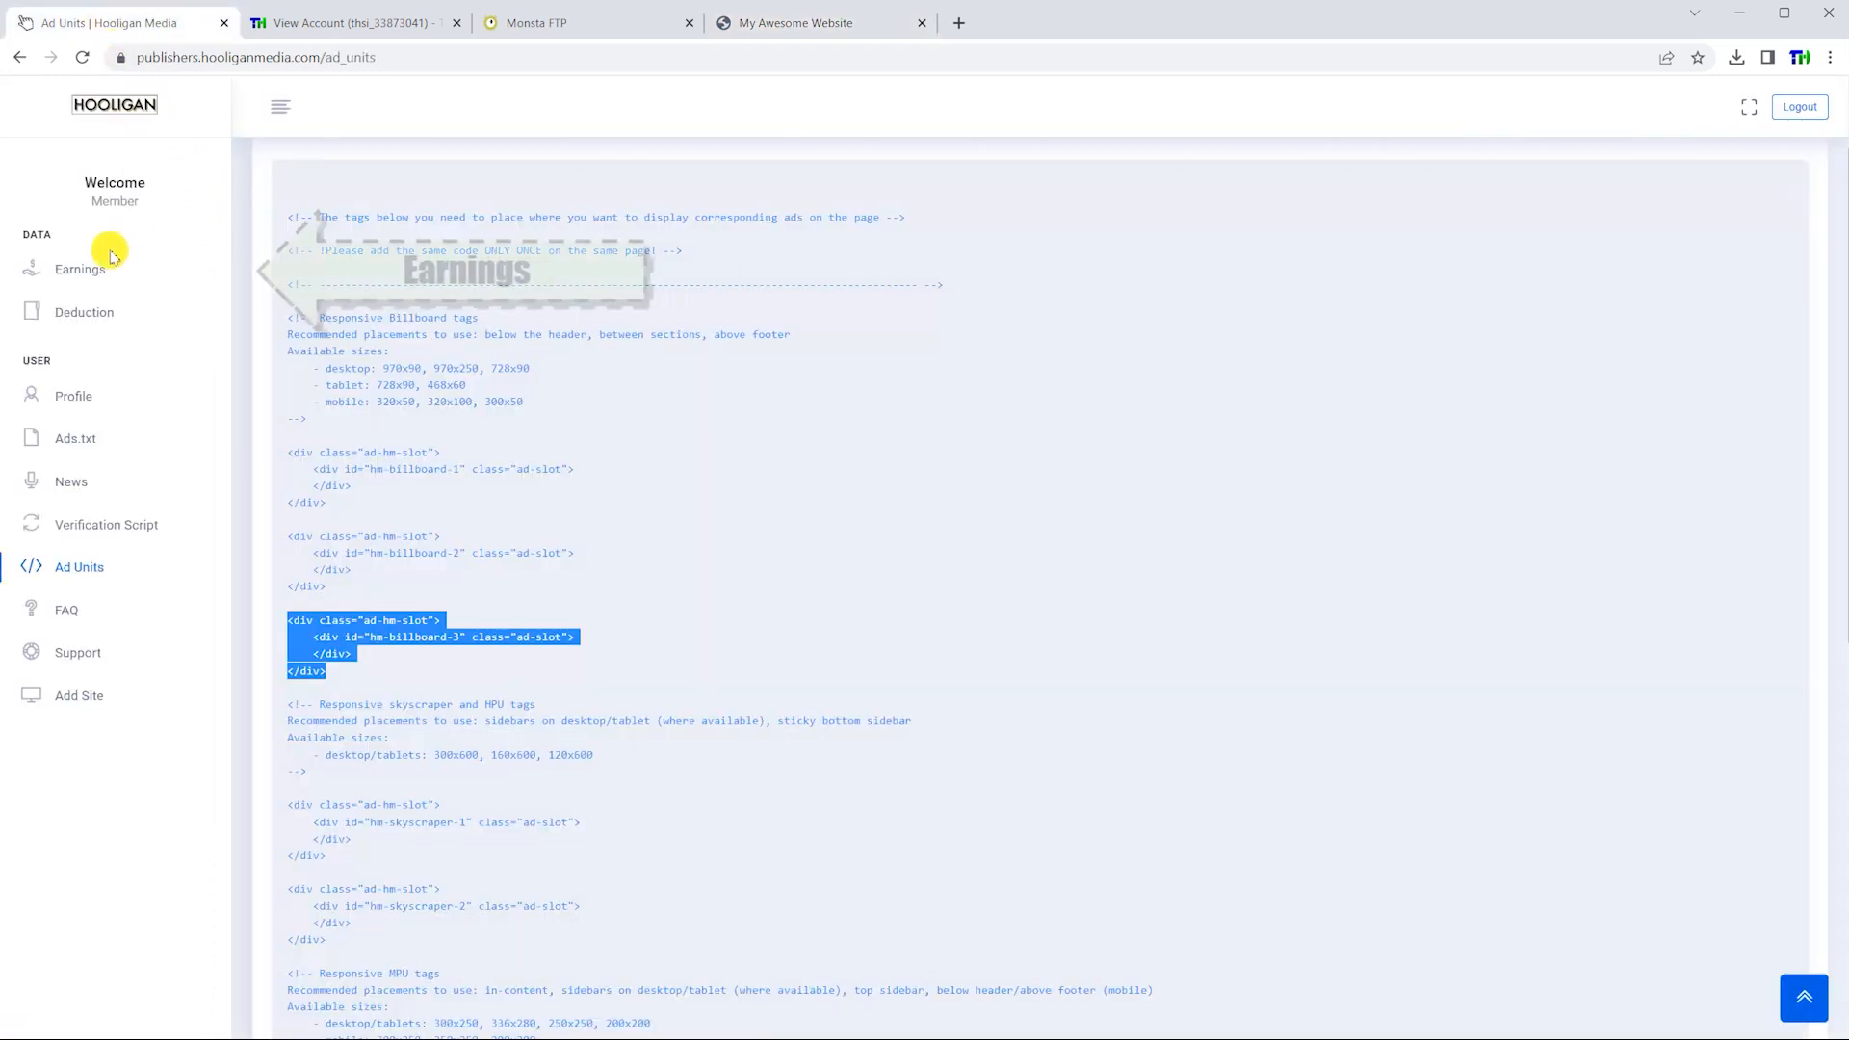
pyautogui.click(79, 269)
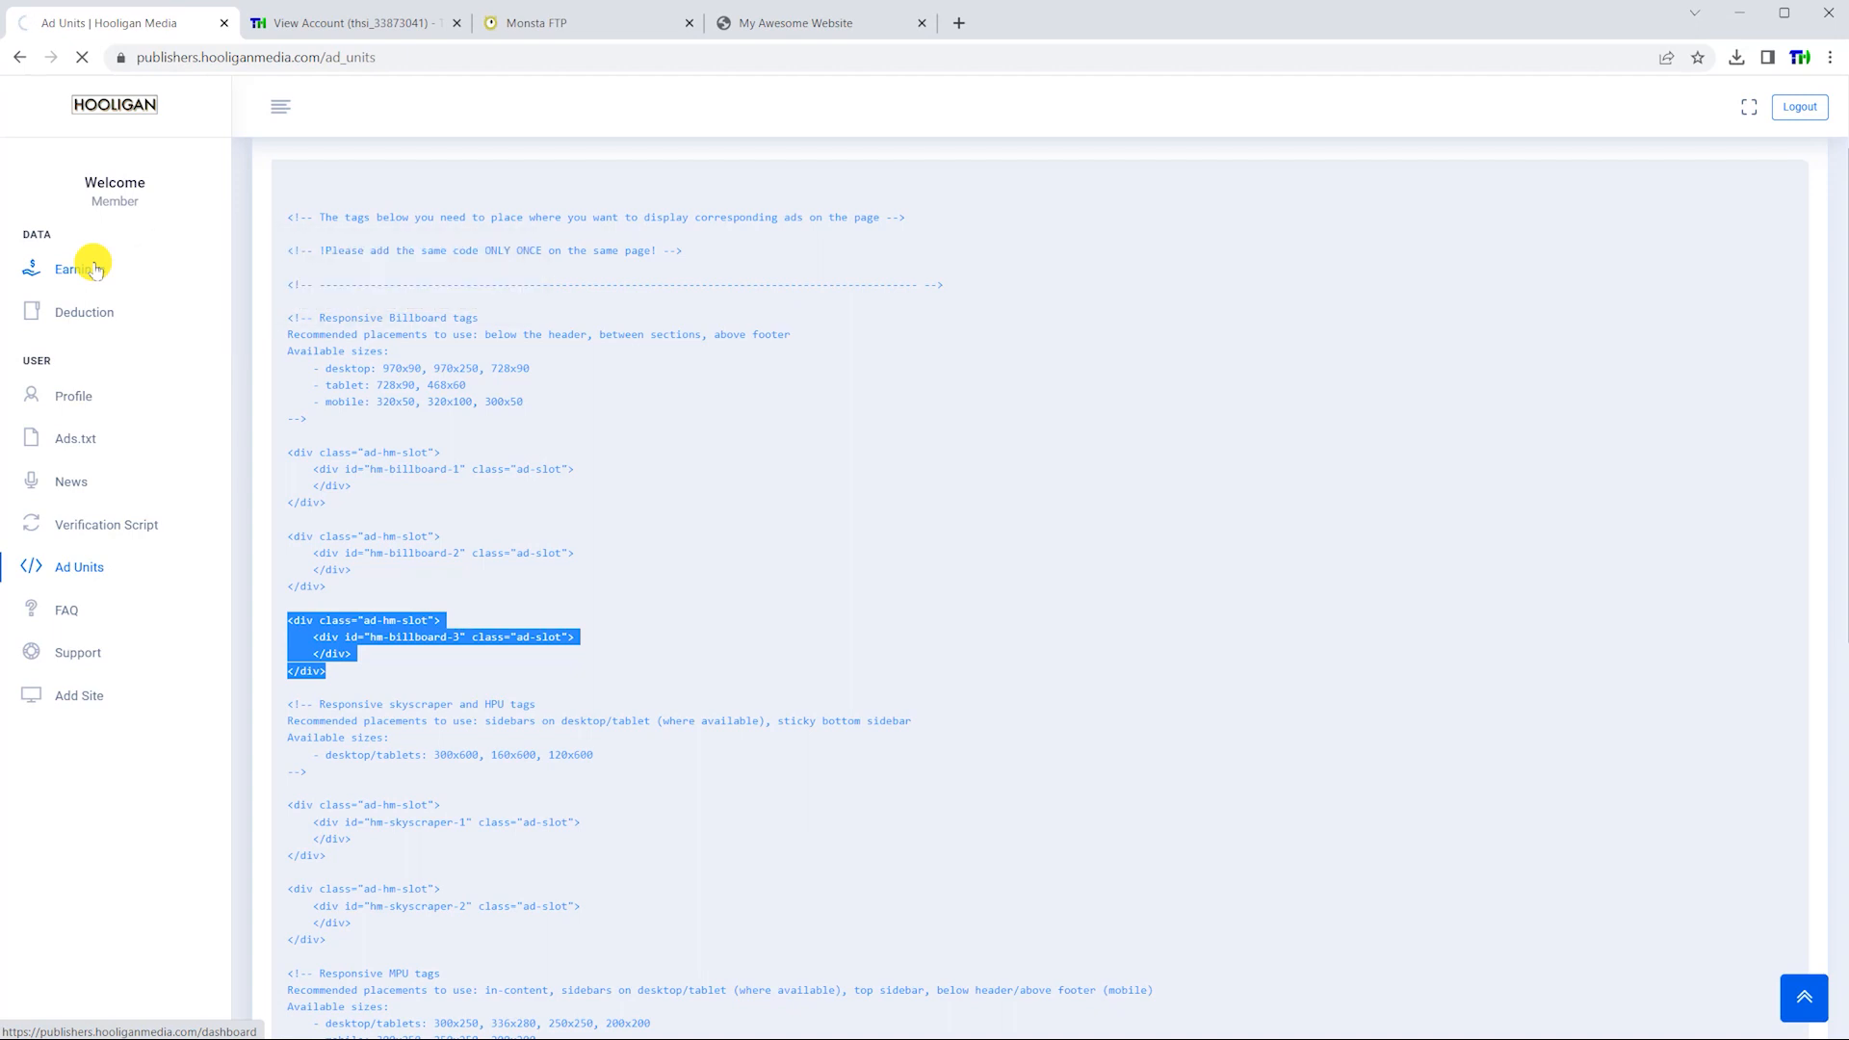
pyautogui.click(67, 268)
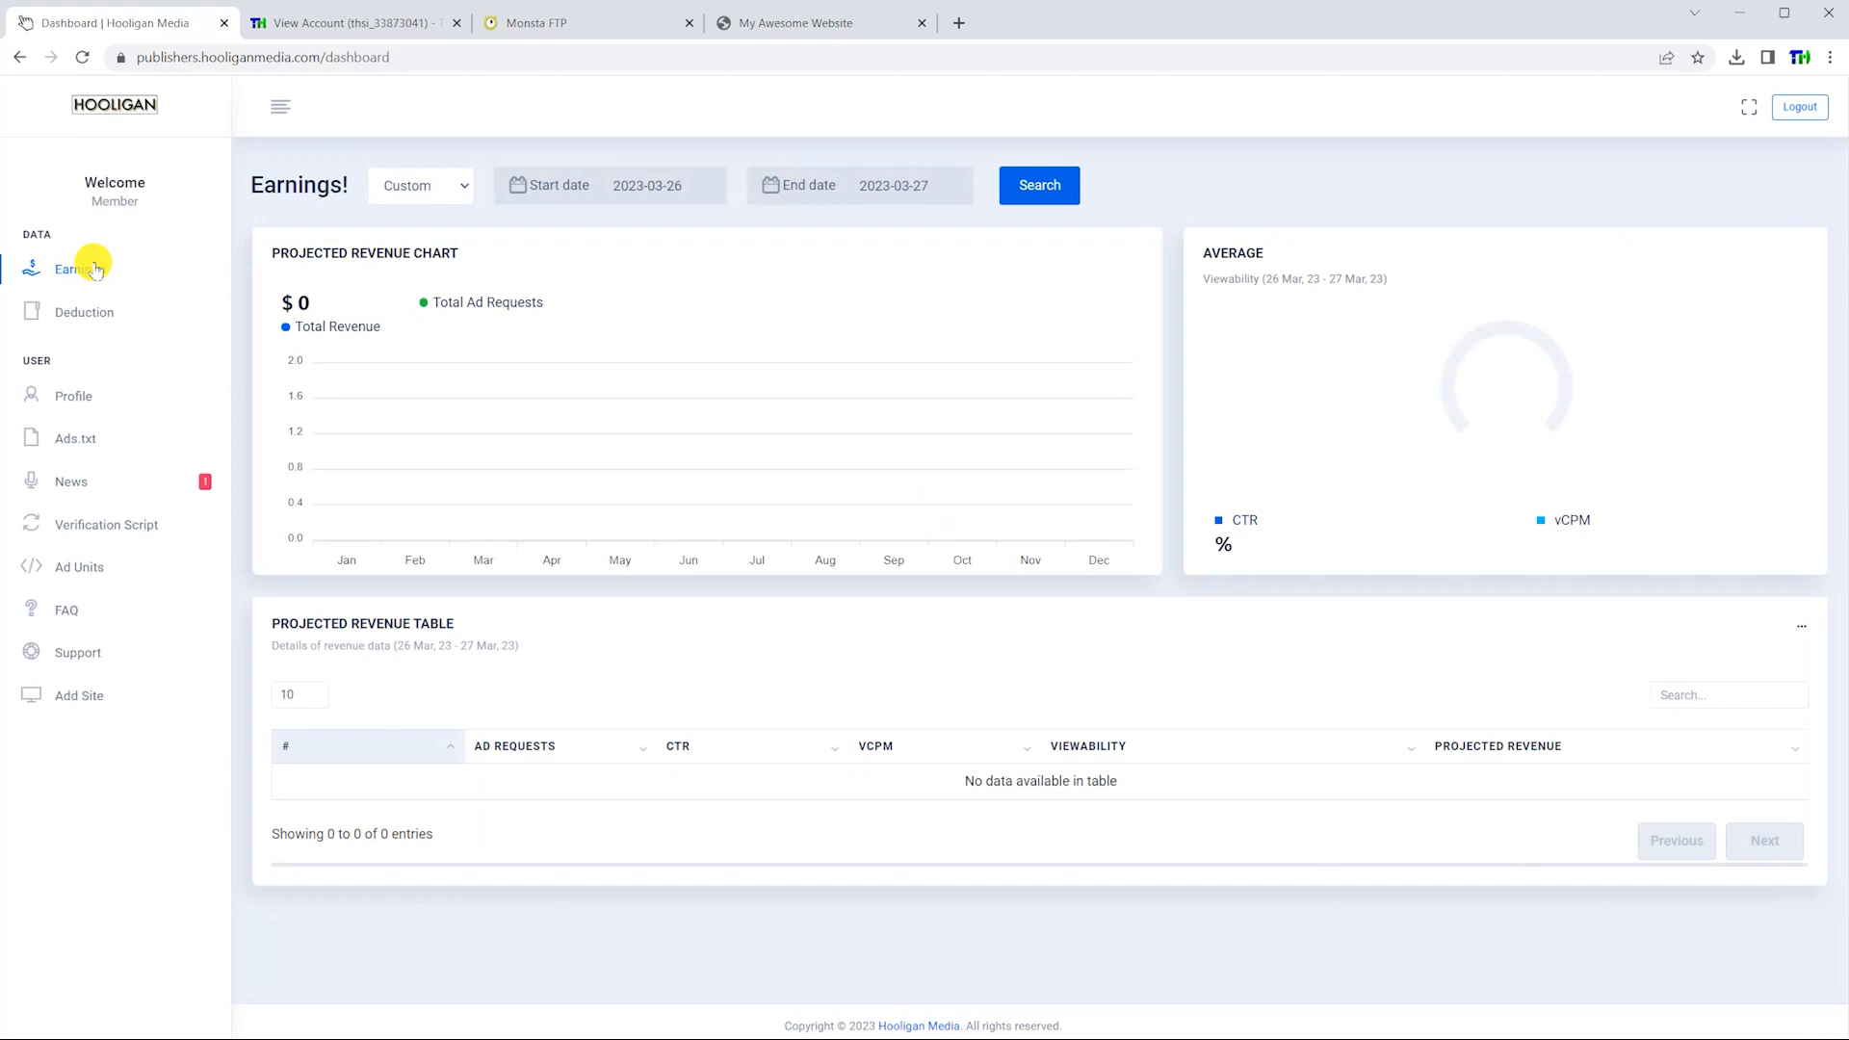
pyautogui.moveTo(87, 276)
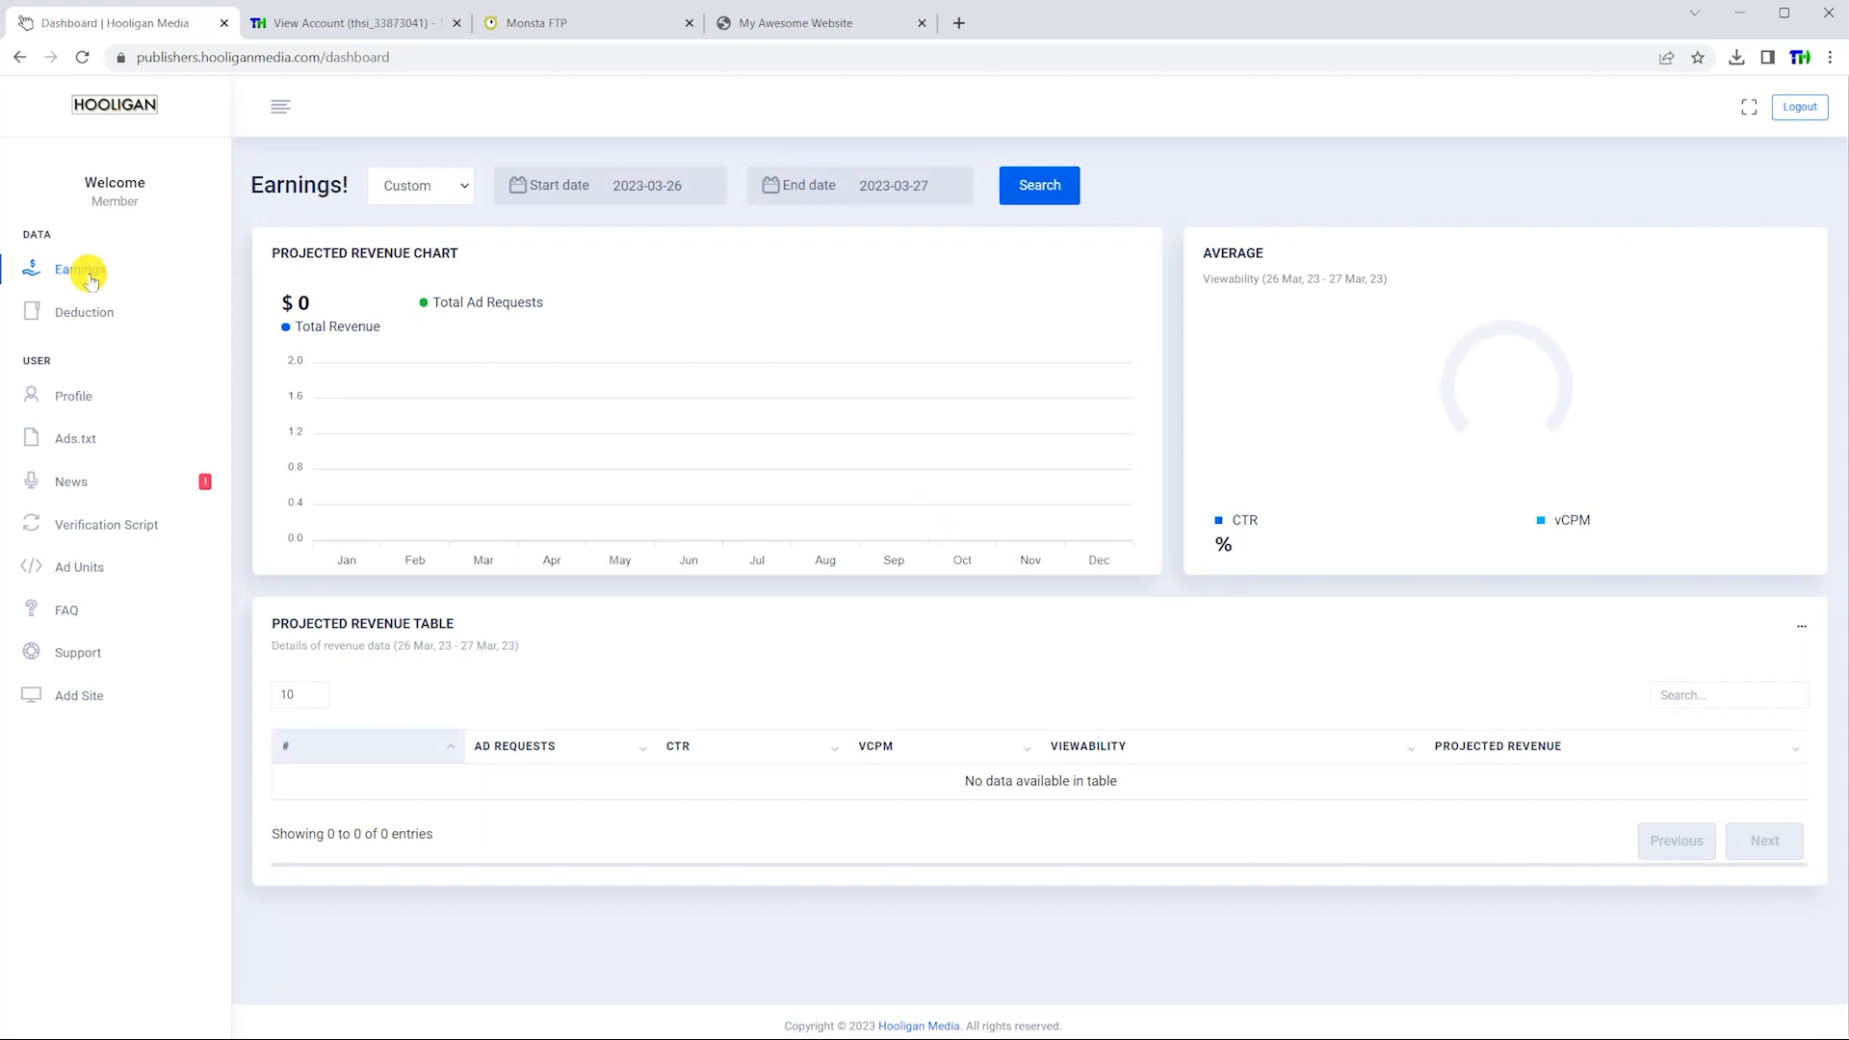
pyautogui.moveTo(135, 316)
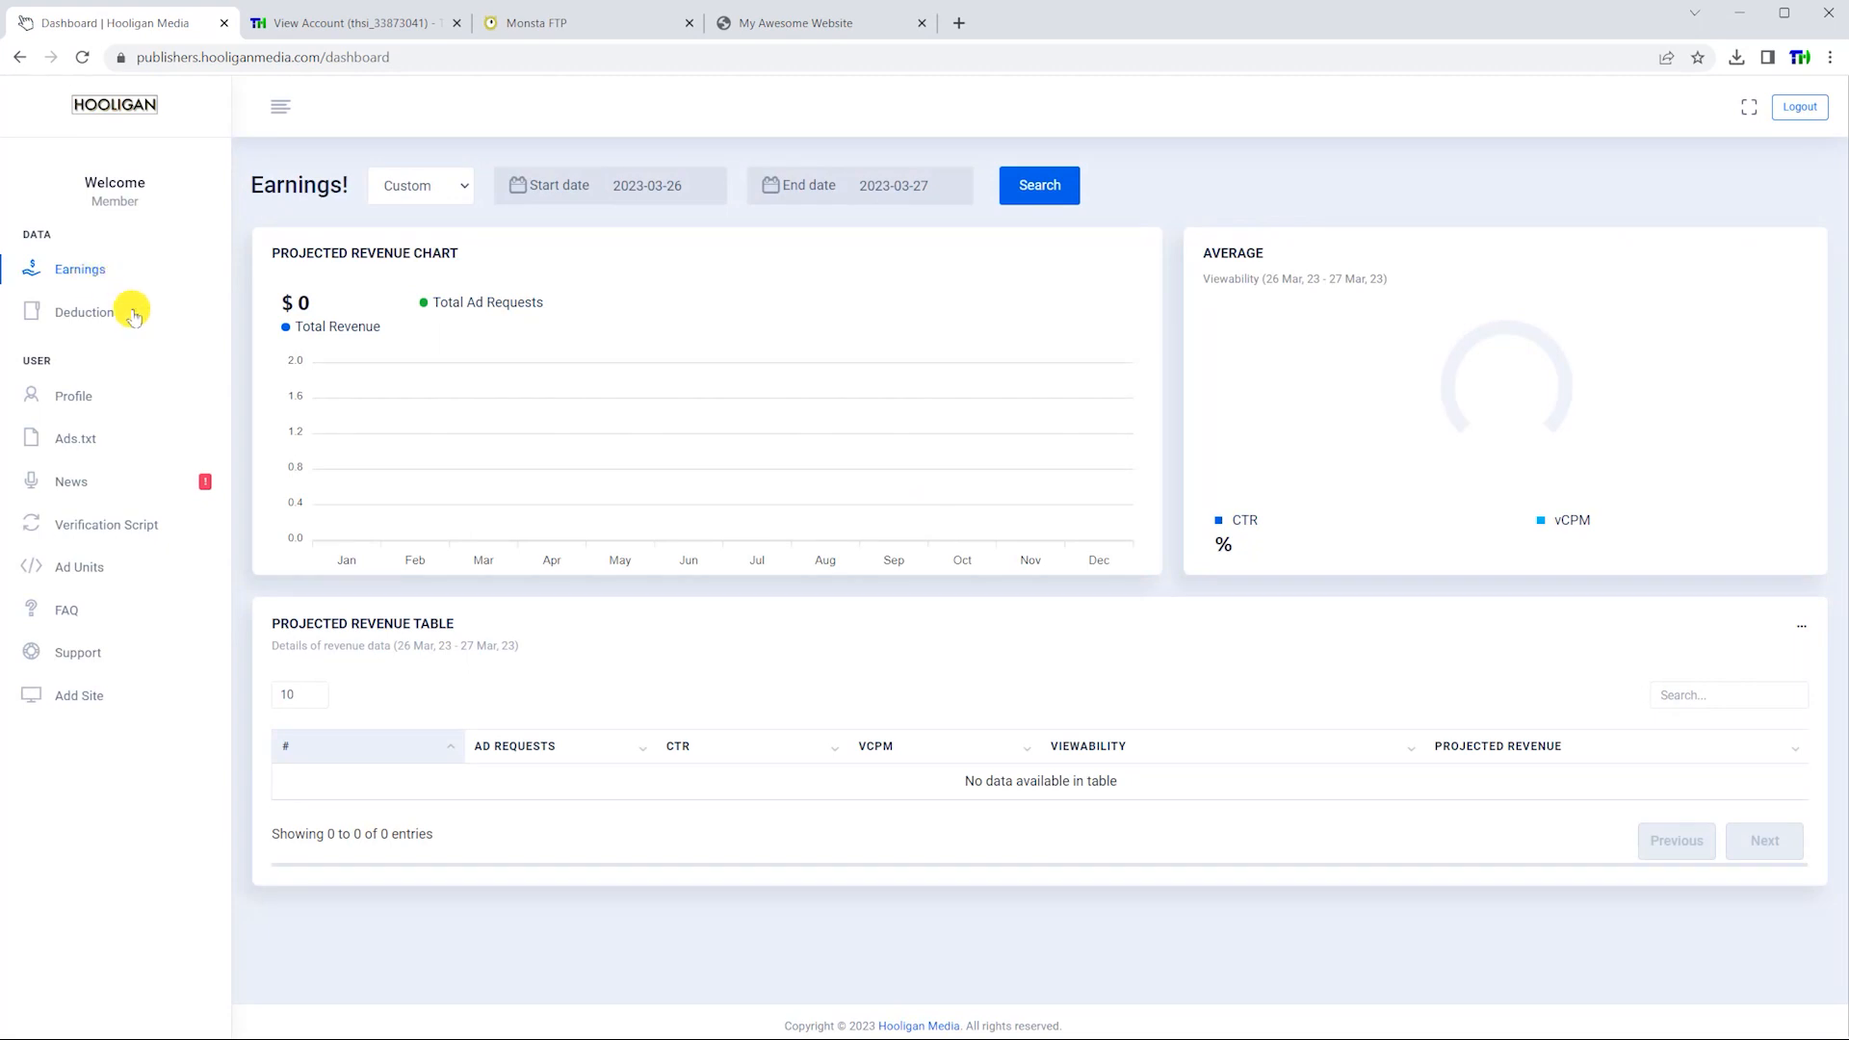